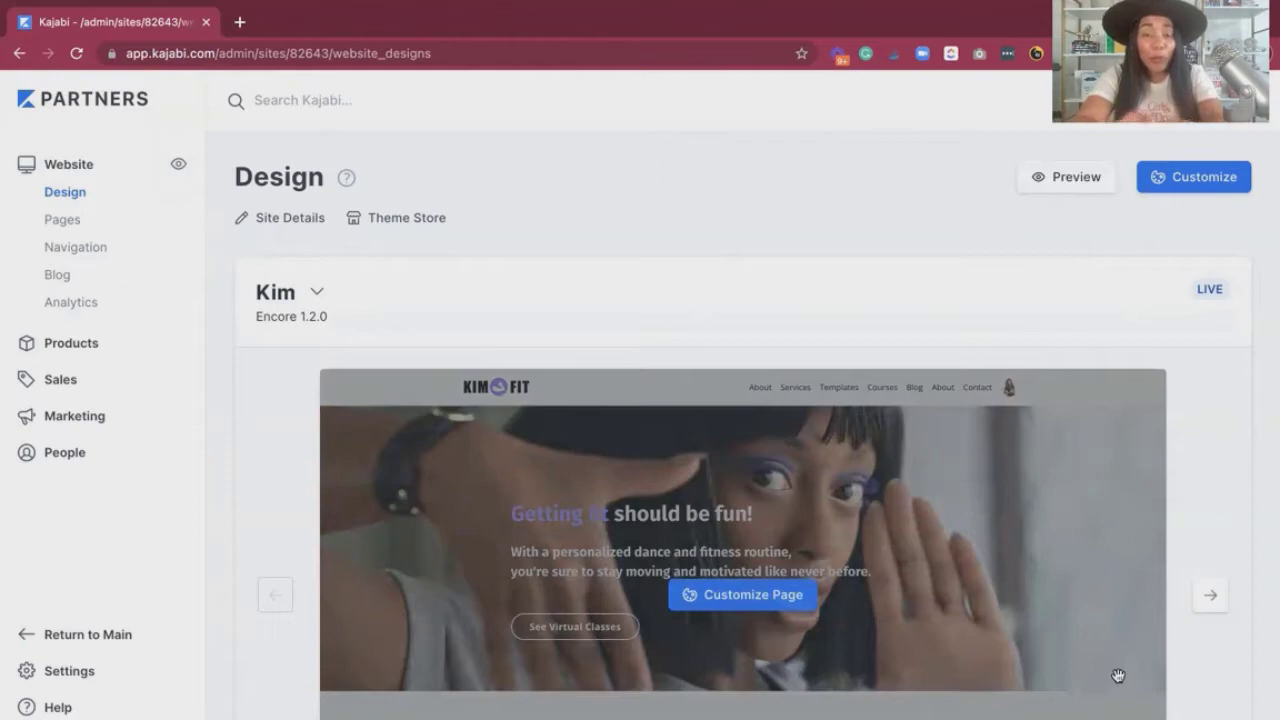
{"action": "mouse_move", "coordinate": [616, 380]}
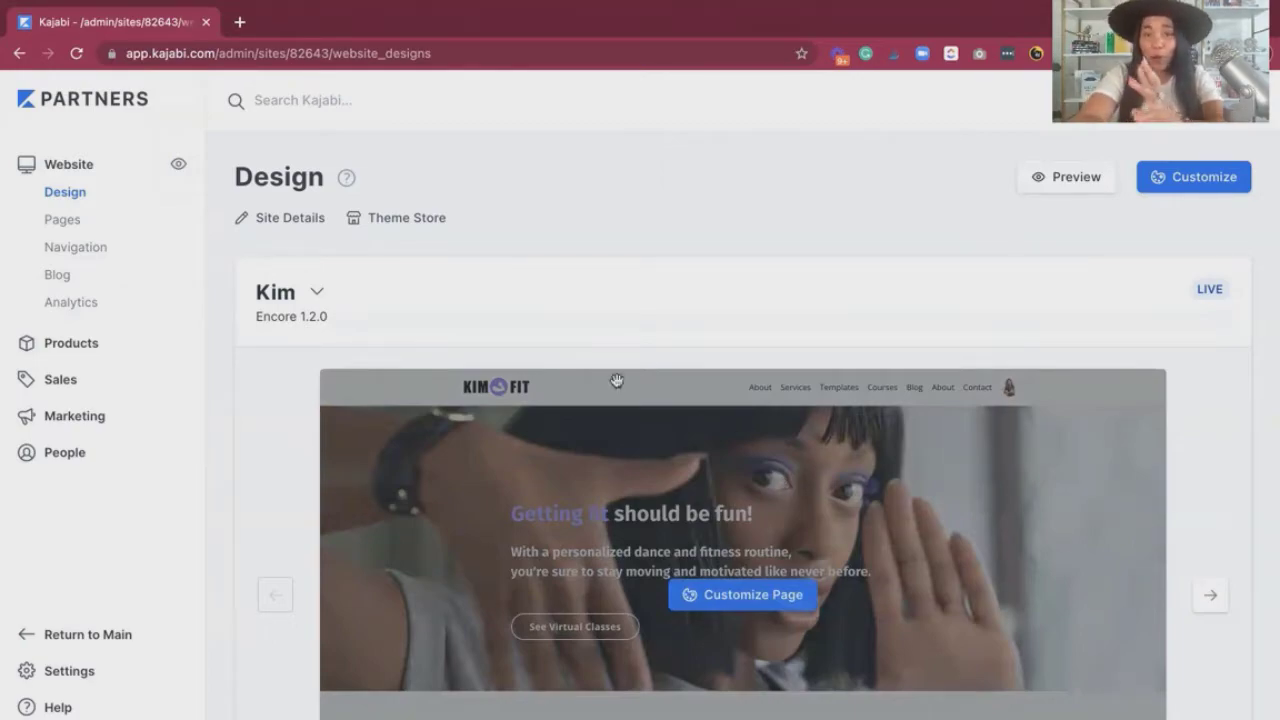
{"action": "mouse_move", "coordinate": [528, 374]}
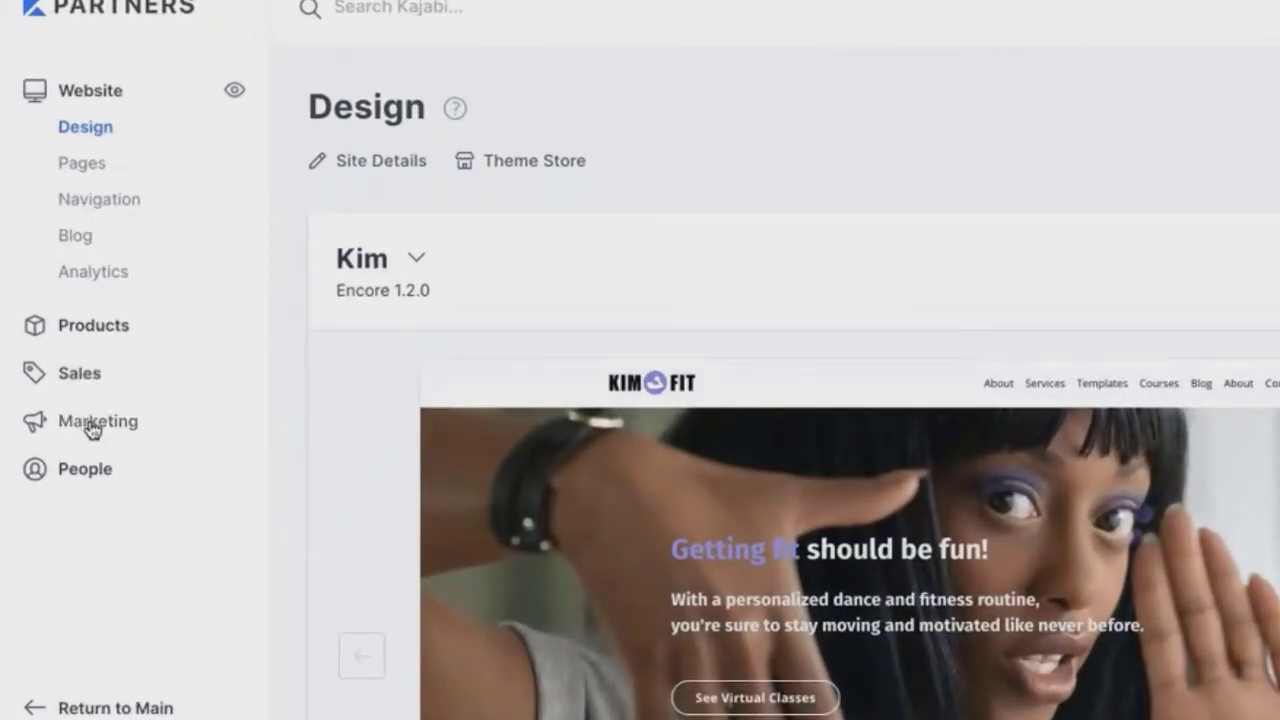
Go to Marketing > Pipelines and start a new pipeline
{"action": "left_click", "coordinate": [98, 420]}
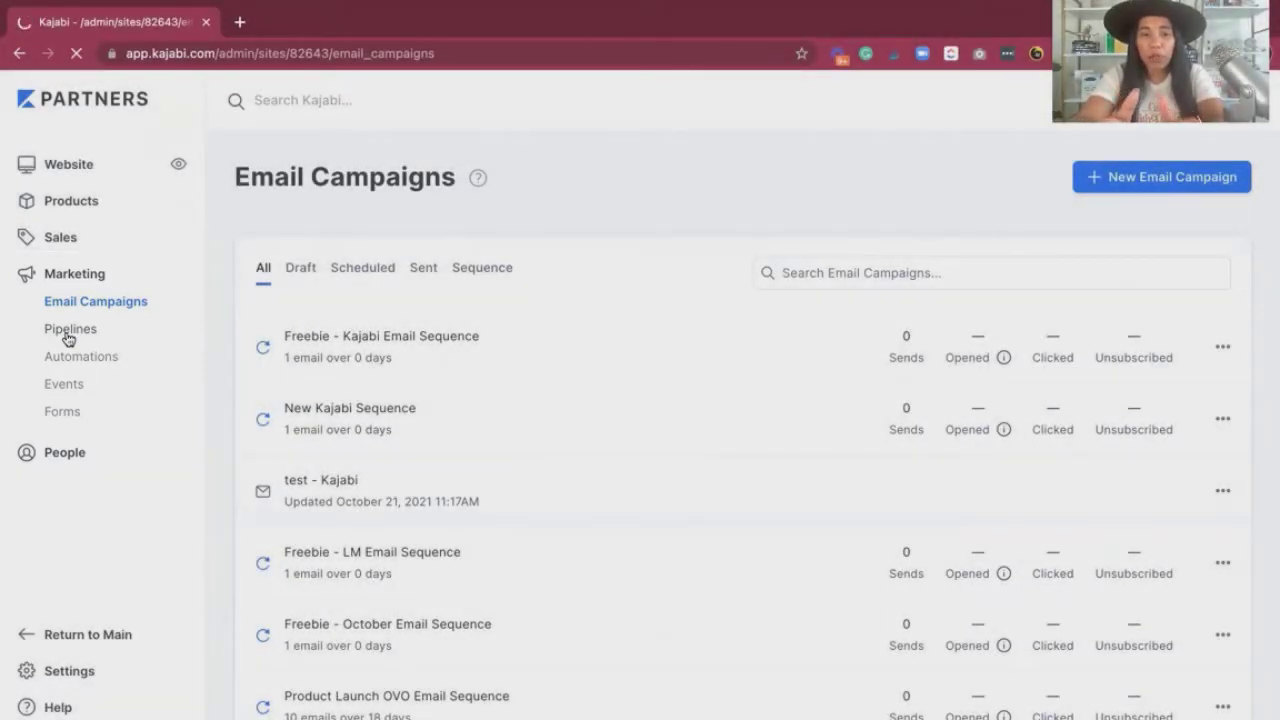
{"action": "left_click", "coordinate": [70, 328]}
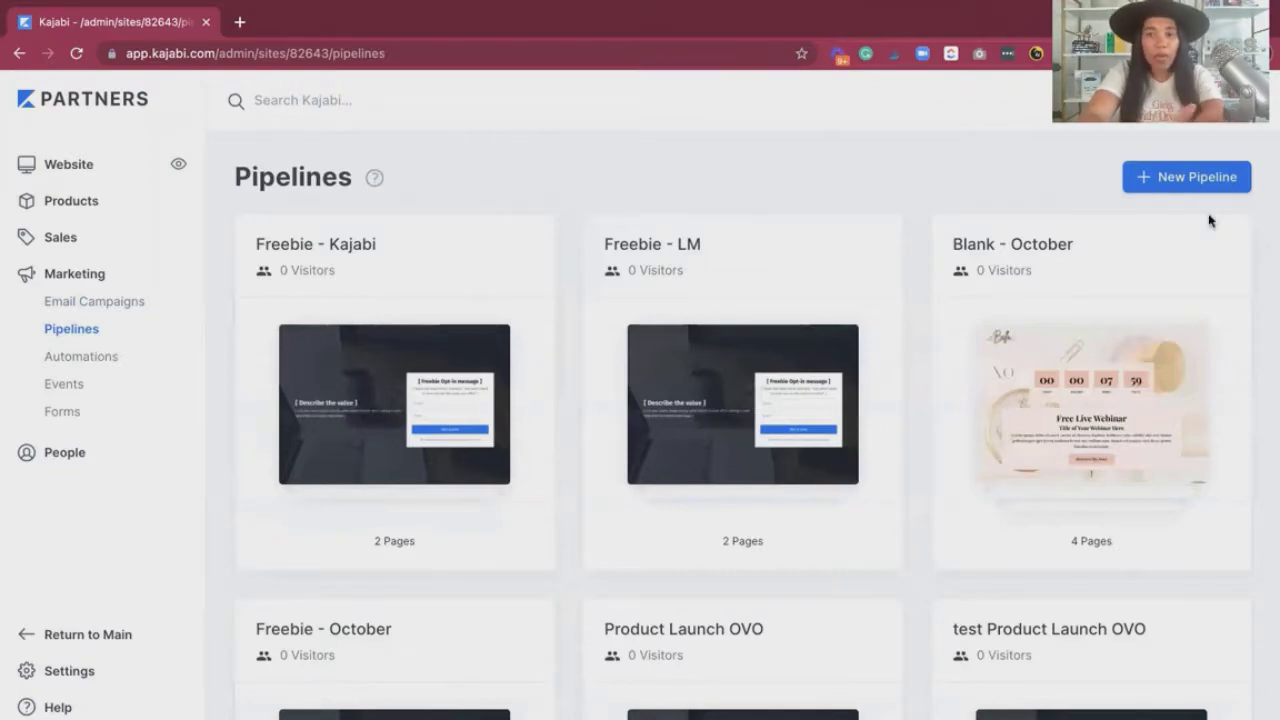
{"action": "left_click", "coordinate": [1186, 176]}
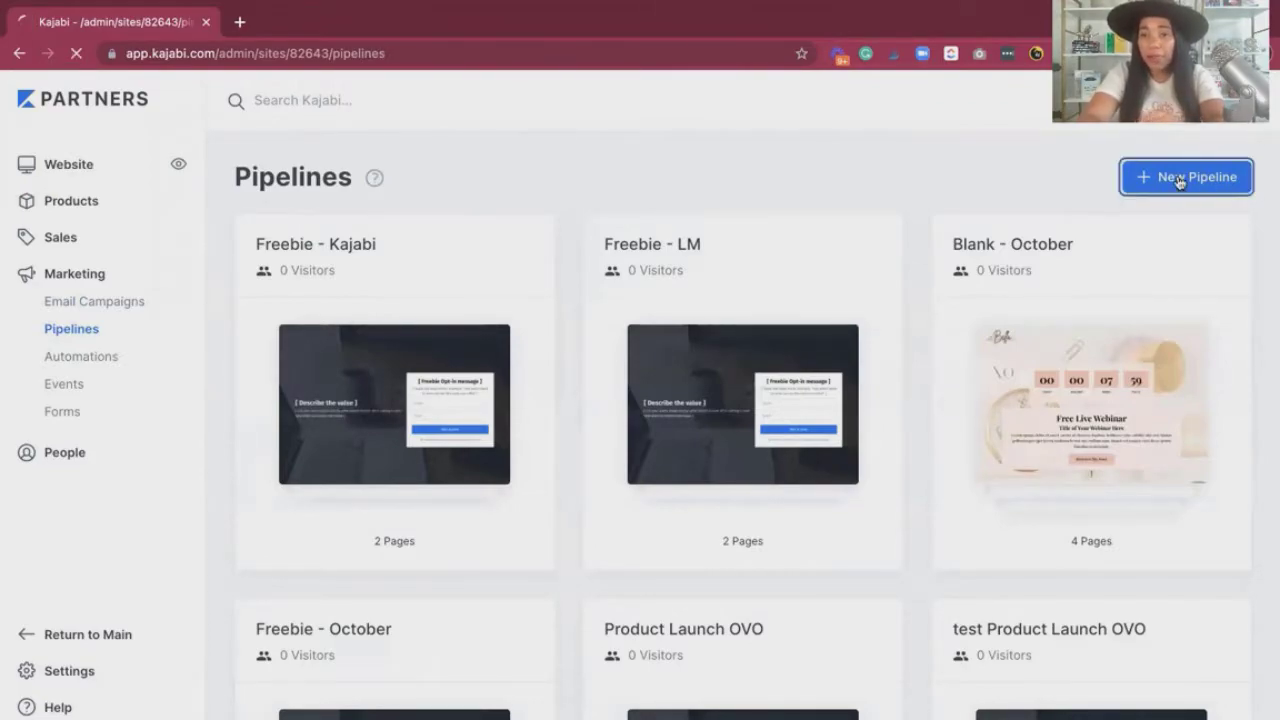
Browse the pipeline blueprint gallery, comparing Zoom Webinar OVO with the legacy Webinar template
{"action": "left_click", "coordinate": [1186, 176]}
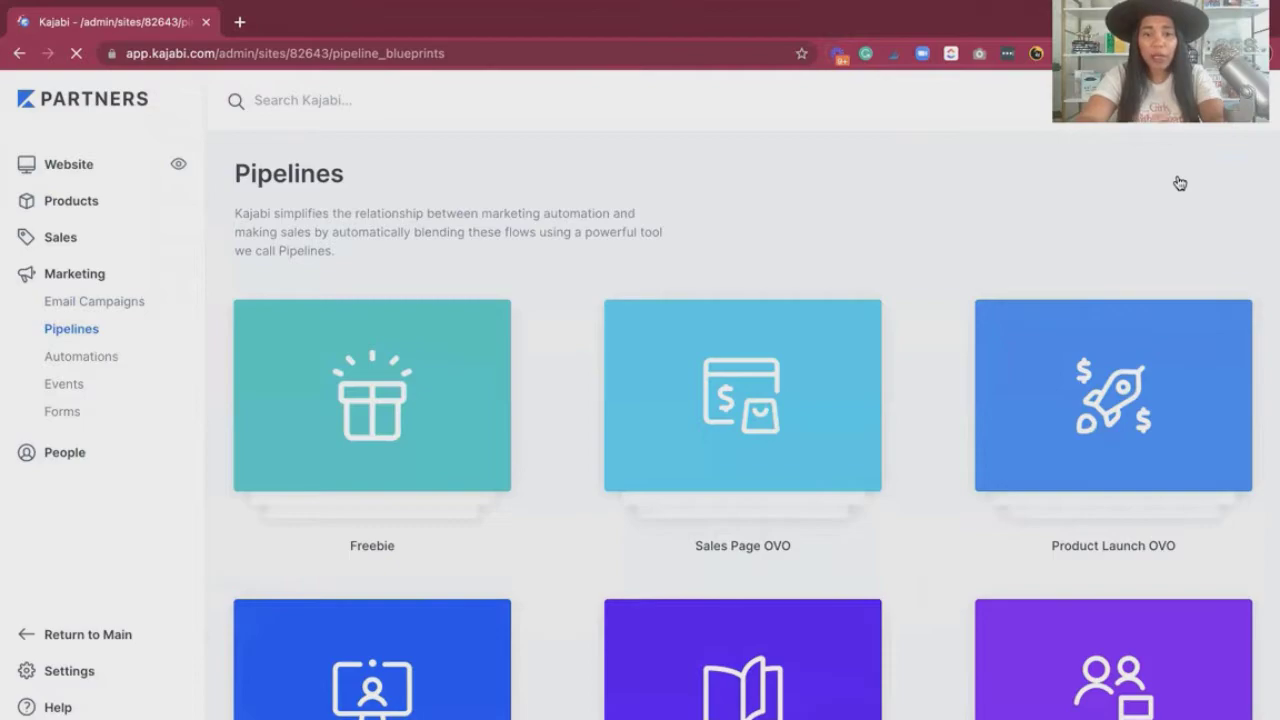
{"action": "scroll", "scroll_direction": "down", "scroll_amount": 3}
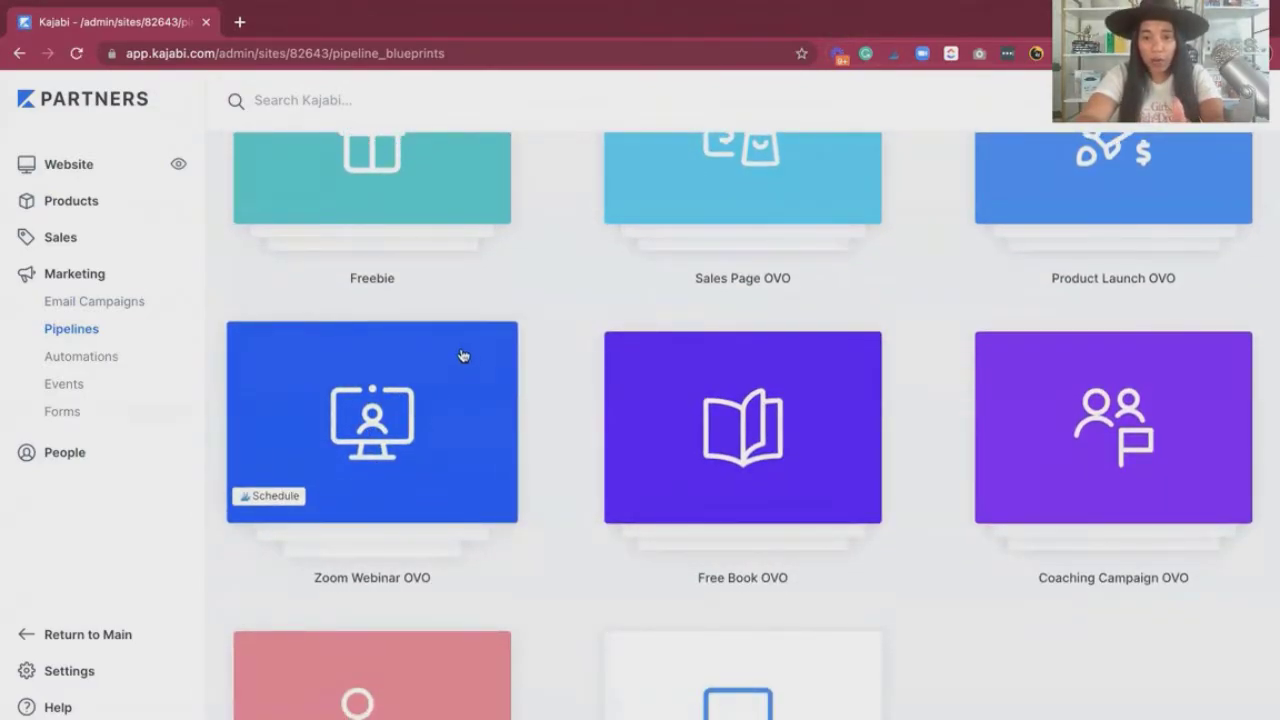
{"action": "scroll", "scroll_direction": "down", "scroll_amount": 3}
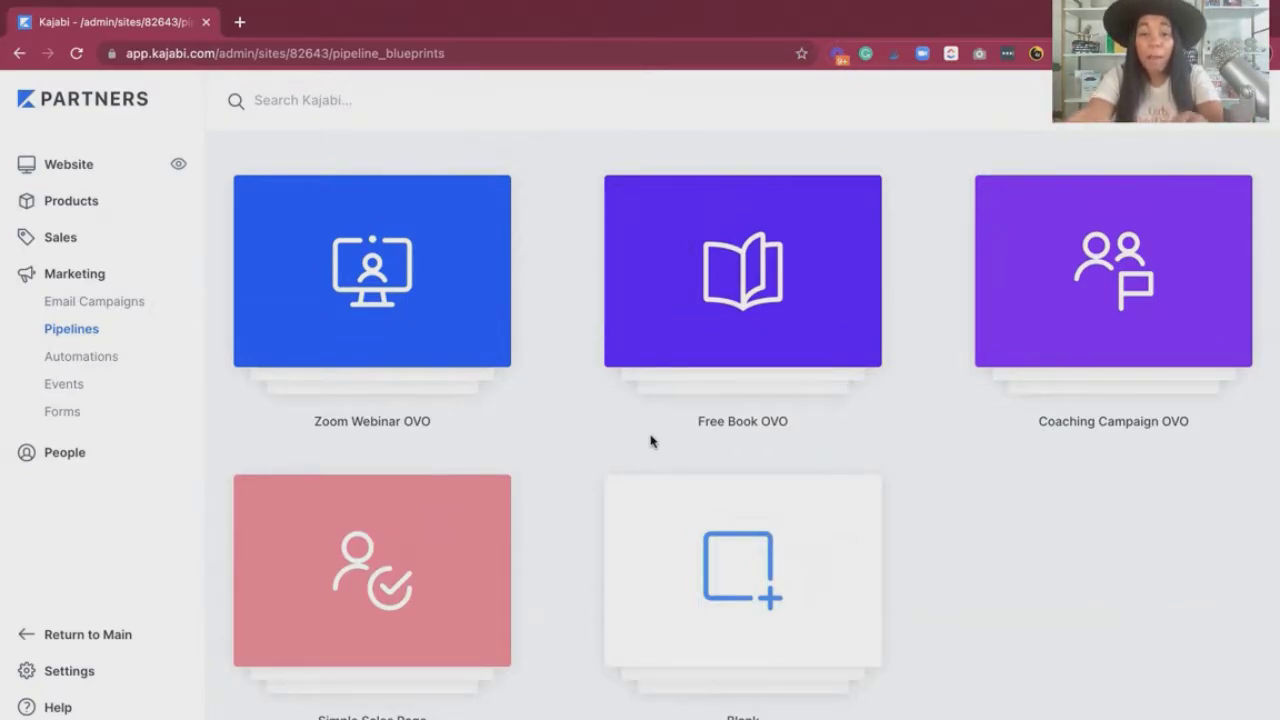
{"action": "mouse_move", "coordinate": [378, 432]}
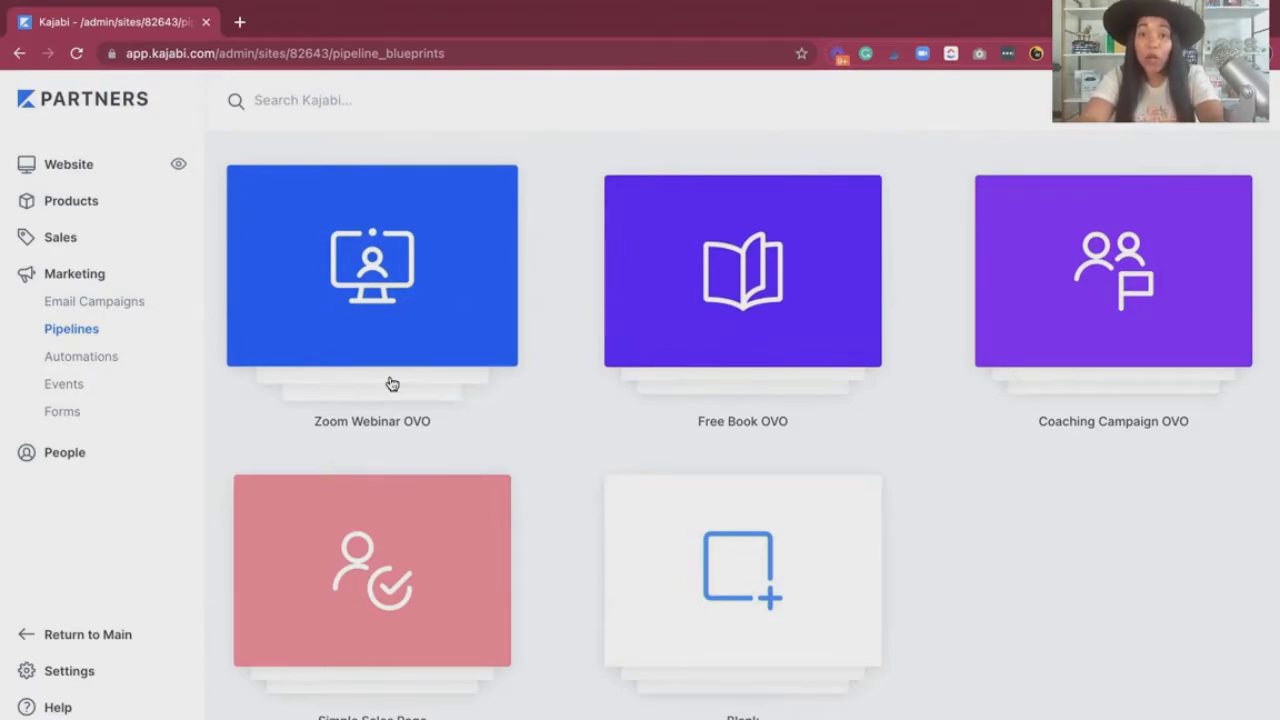
{"action": "mouse_move", "coordinate": [410, 320]}
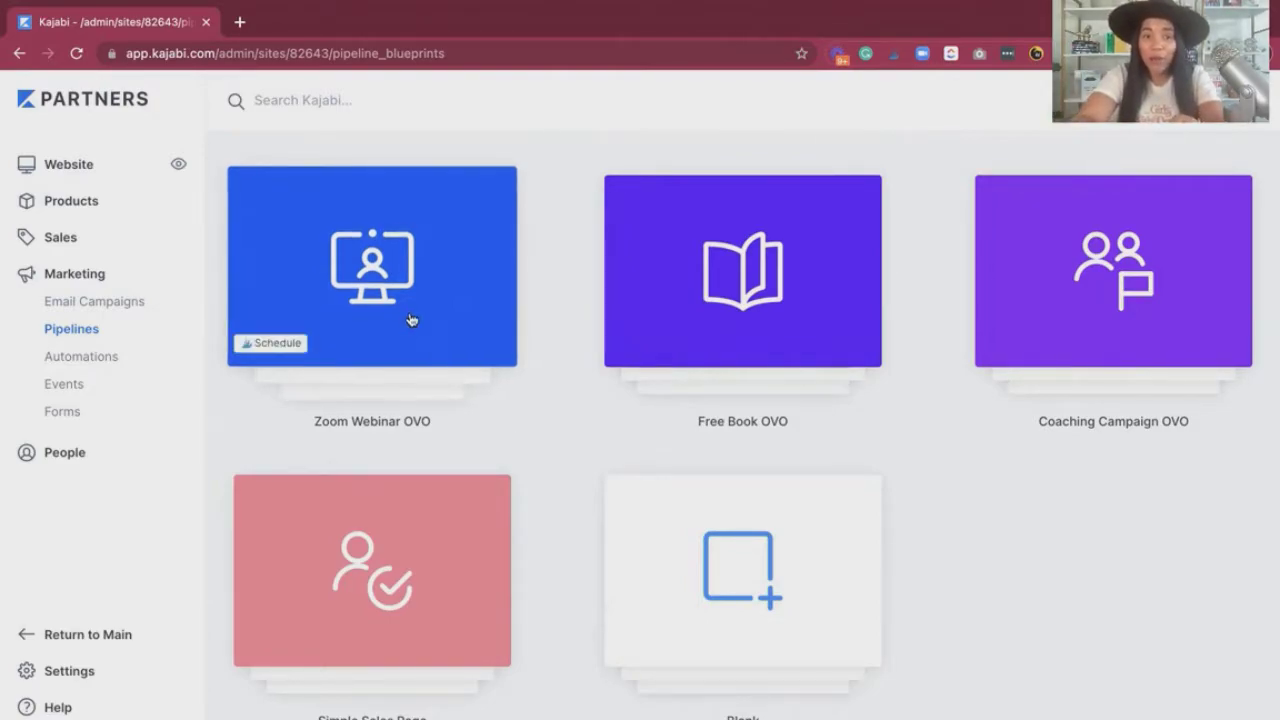
{"action": "mouse_move", "coordinate": [464, 288]}
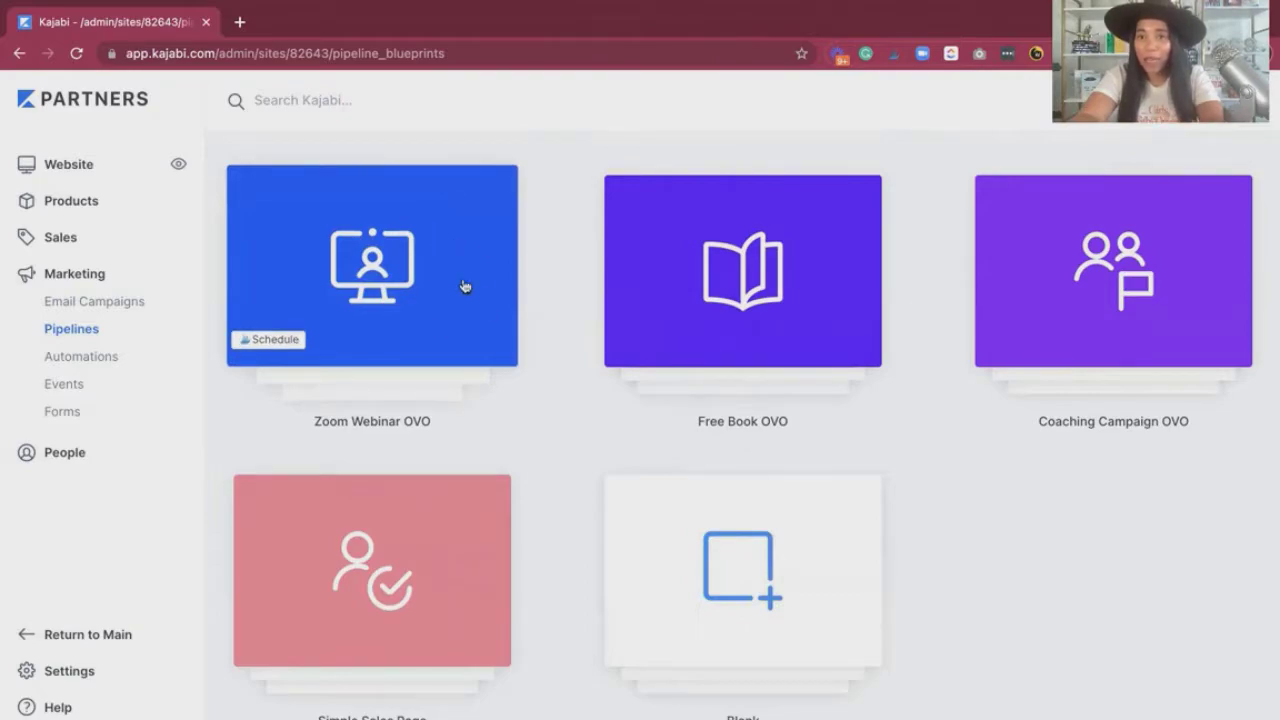
{"action": "mouse_move", "coordinate": [480, 268]}
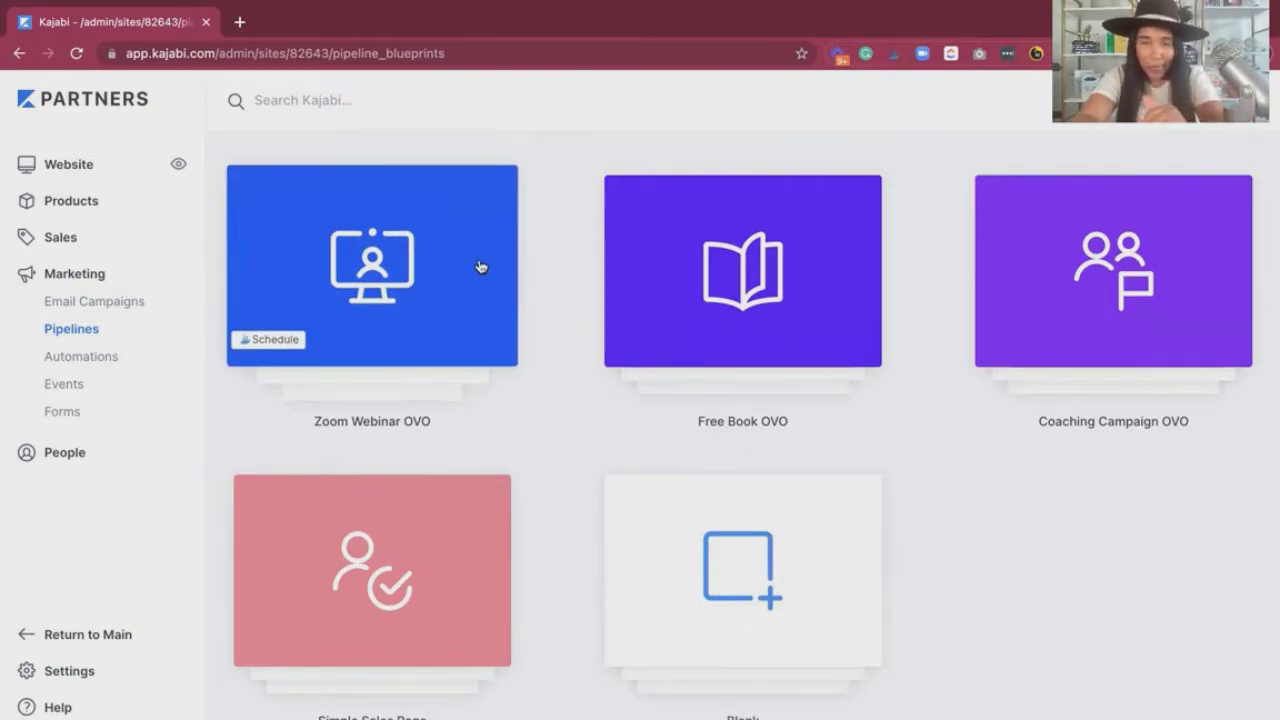
{"action": "scroll", "scroll_direction": "down", "scroll_amount": 3}
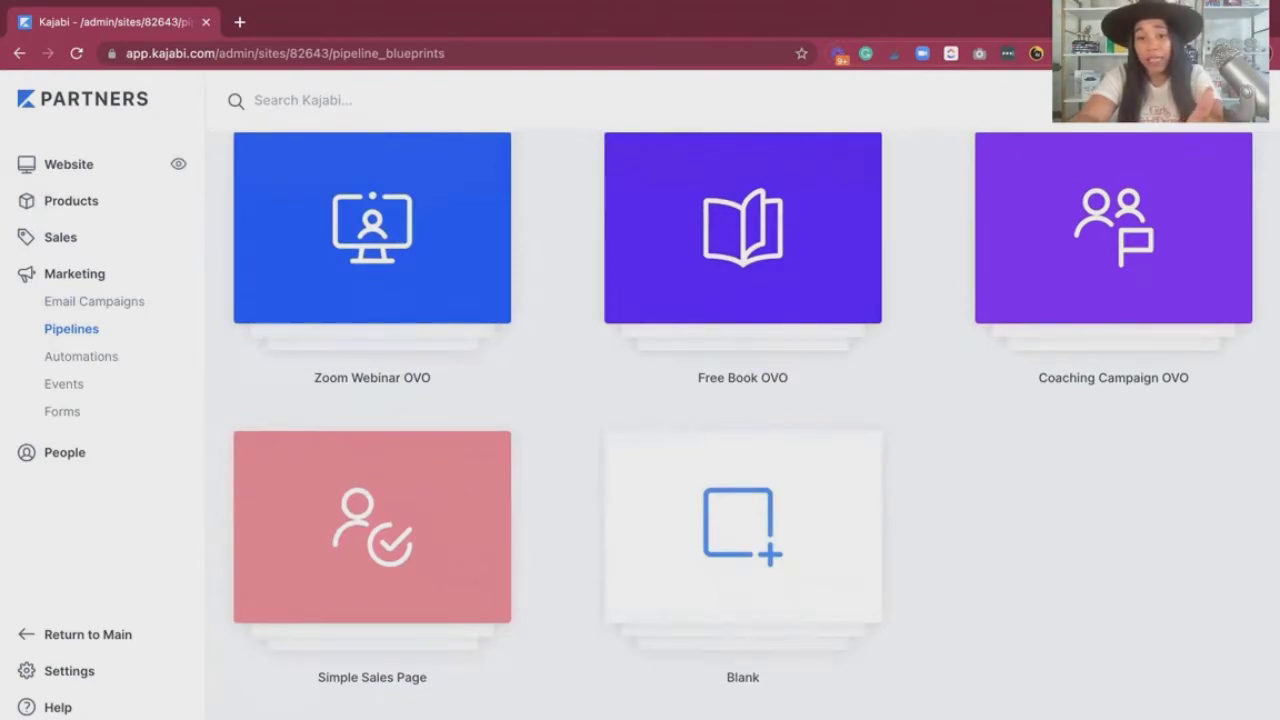
{"action": "scroll", "scroll_direction": "down", "scroll_amount": 3}
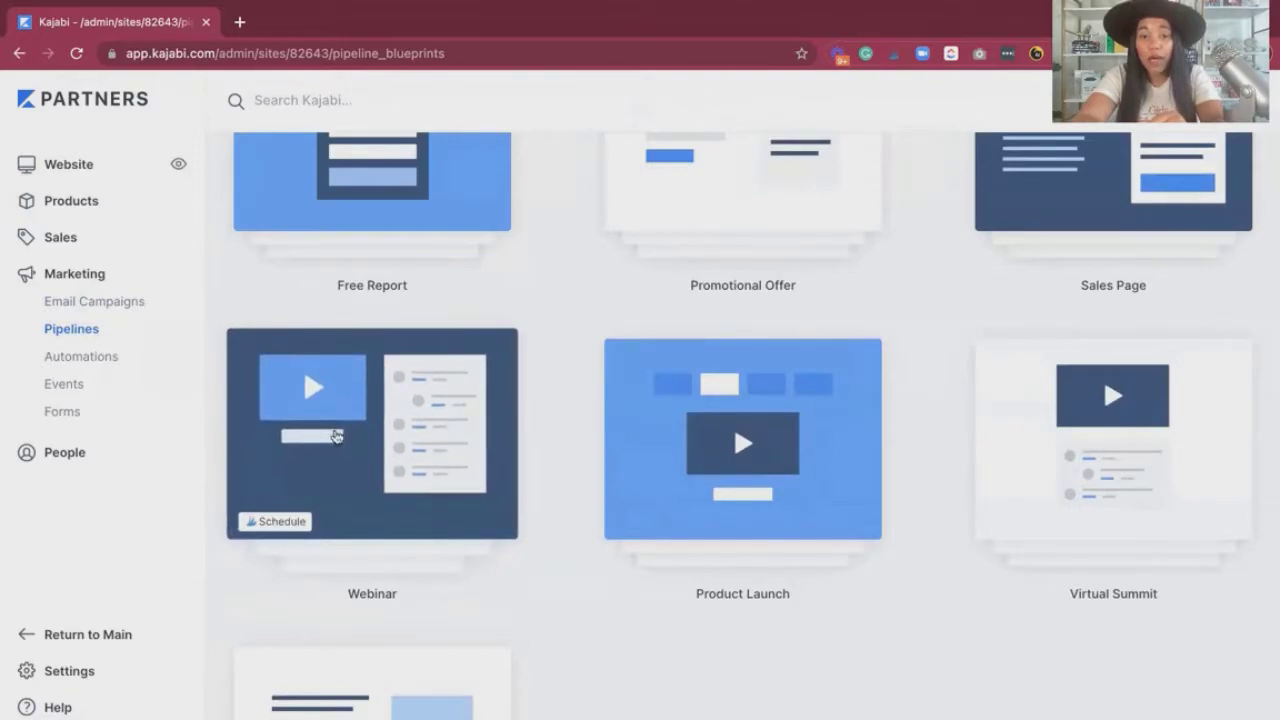
{"action": "mouse_move", "coordinate": [464, 388]}
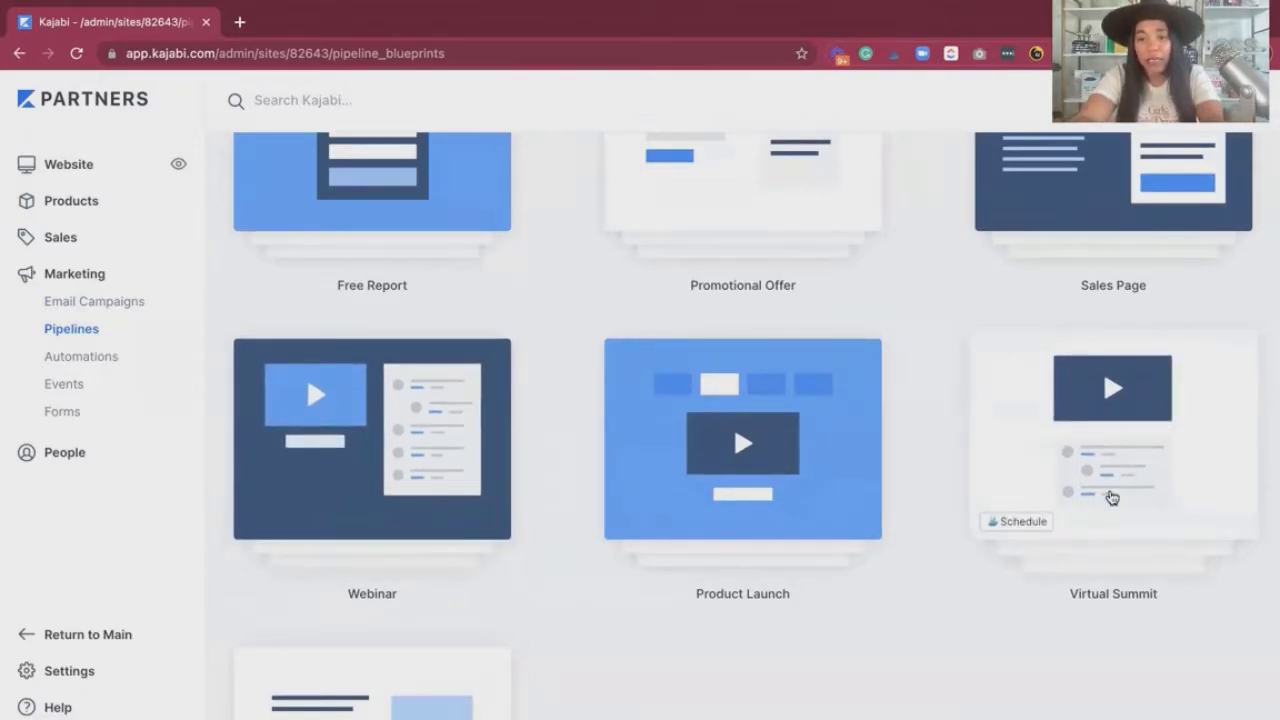
{"action": "scroll", "scroll_direction": "down", "scroll_amount": 3}
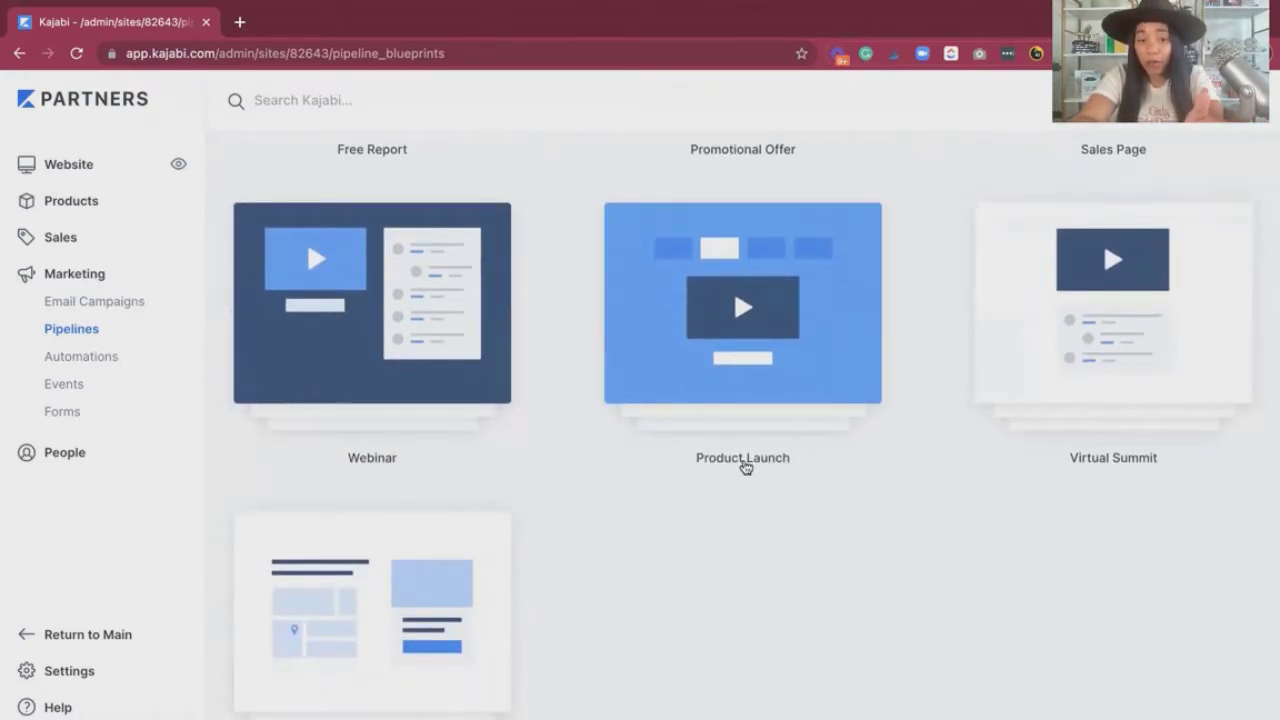
{"action": "scroll", "scroll_direction": "down", "scroll_amount": 3}
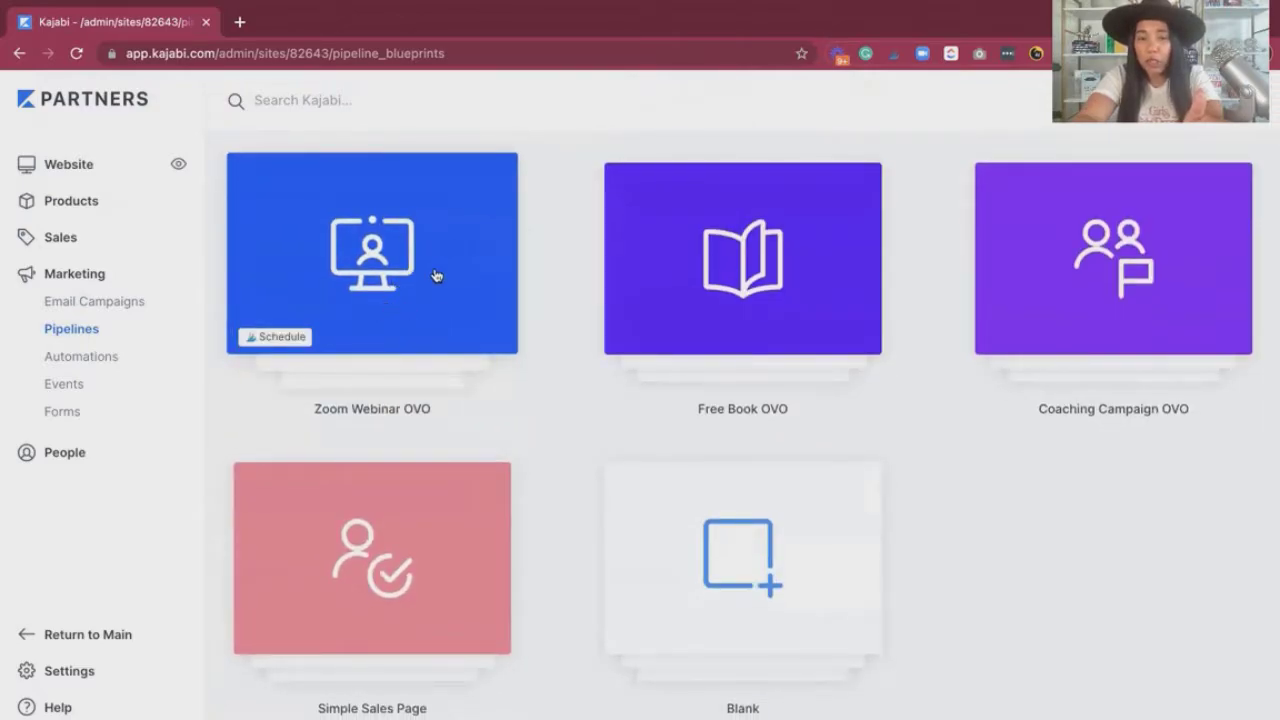
{"action": "mouse_move", "coordinate": [476, 216]}
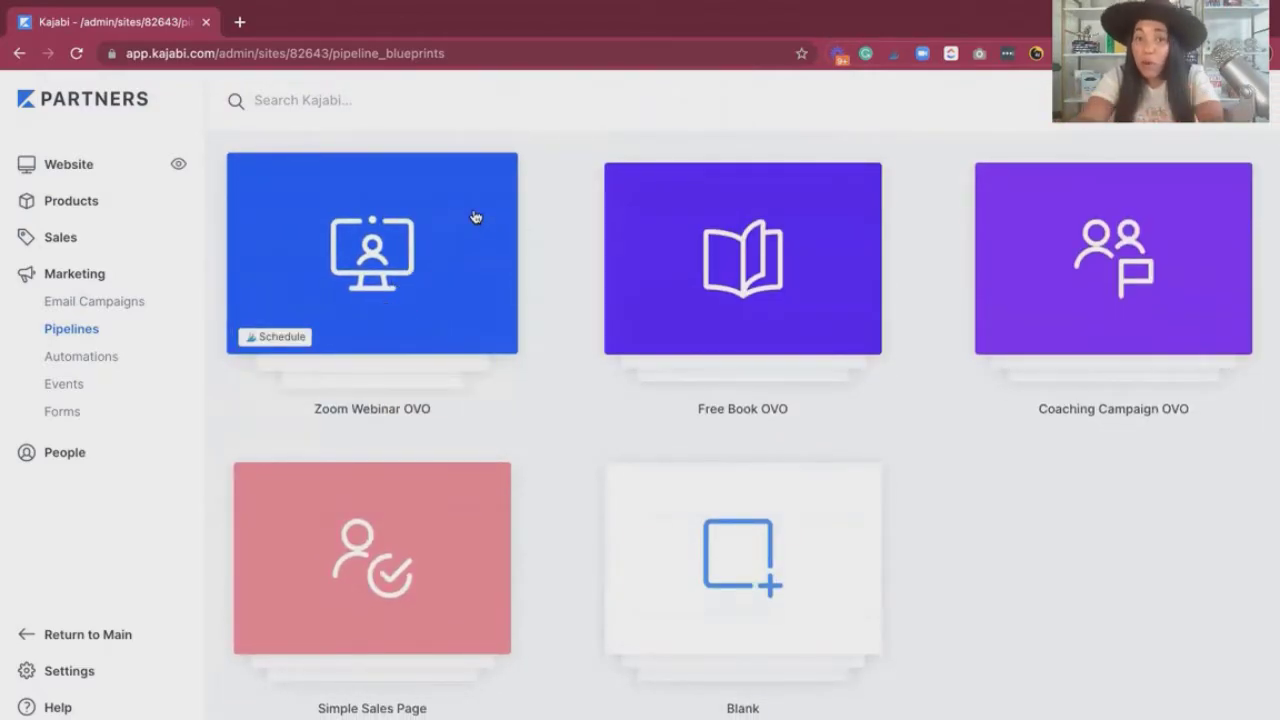
{"action": "scroll", "scroll_direction": "down", "scroll_amount": 3}
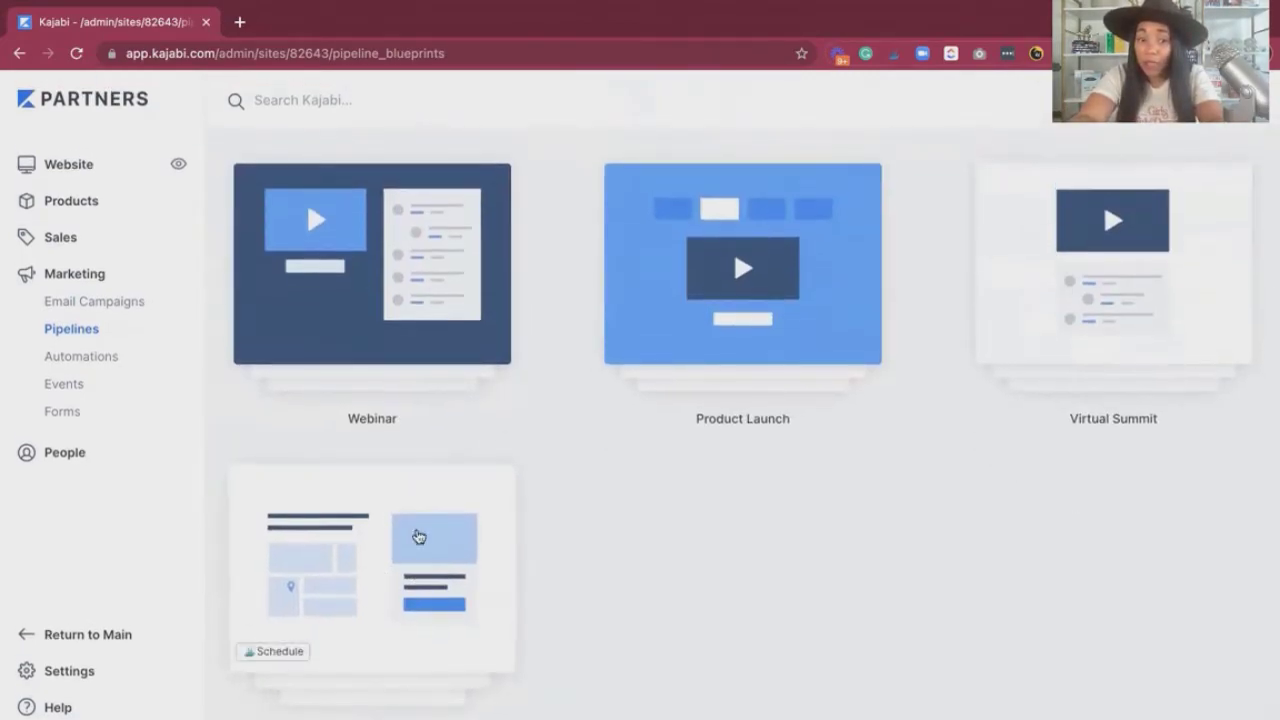
{"action": "scroll", "scroll_direction": "down", "scroll_amount": 3}
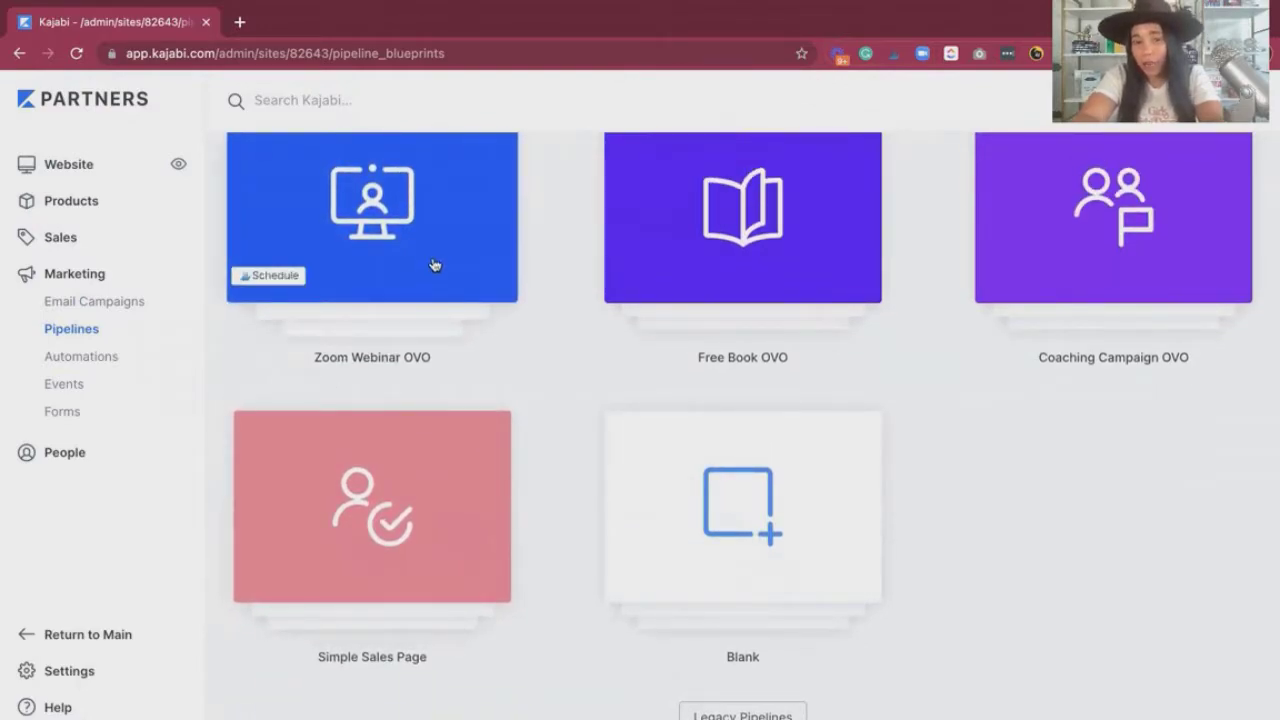
{"action": "scroll", "scroll_direction": "up", "scroll_amount": 3}
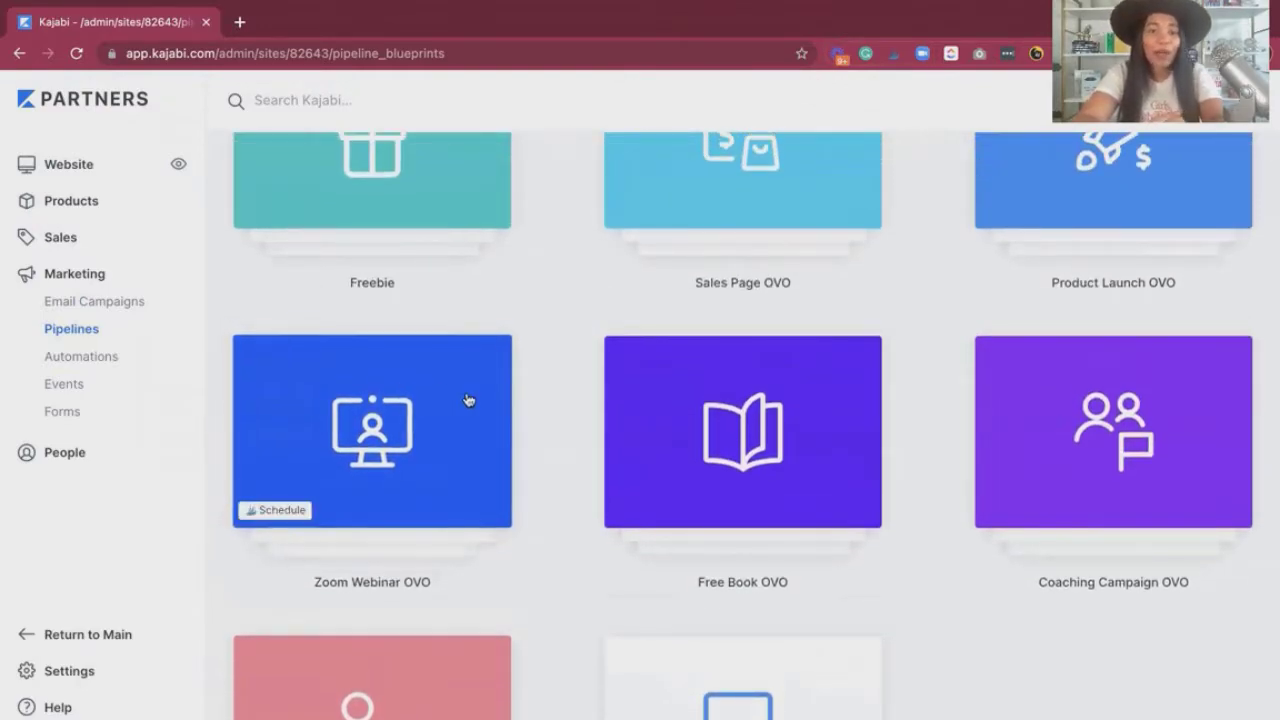
Preview the Zoom Webinar OVO blueprint's flow and start a pipeline from it
{"action": "left_click", "coordinate": [372, 432]}
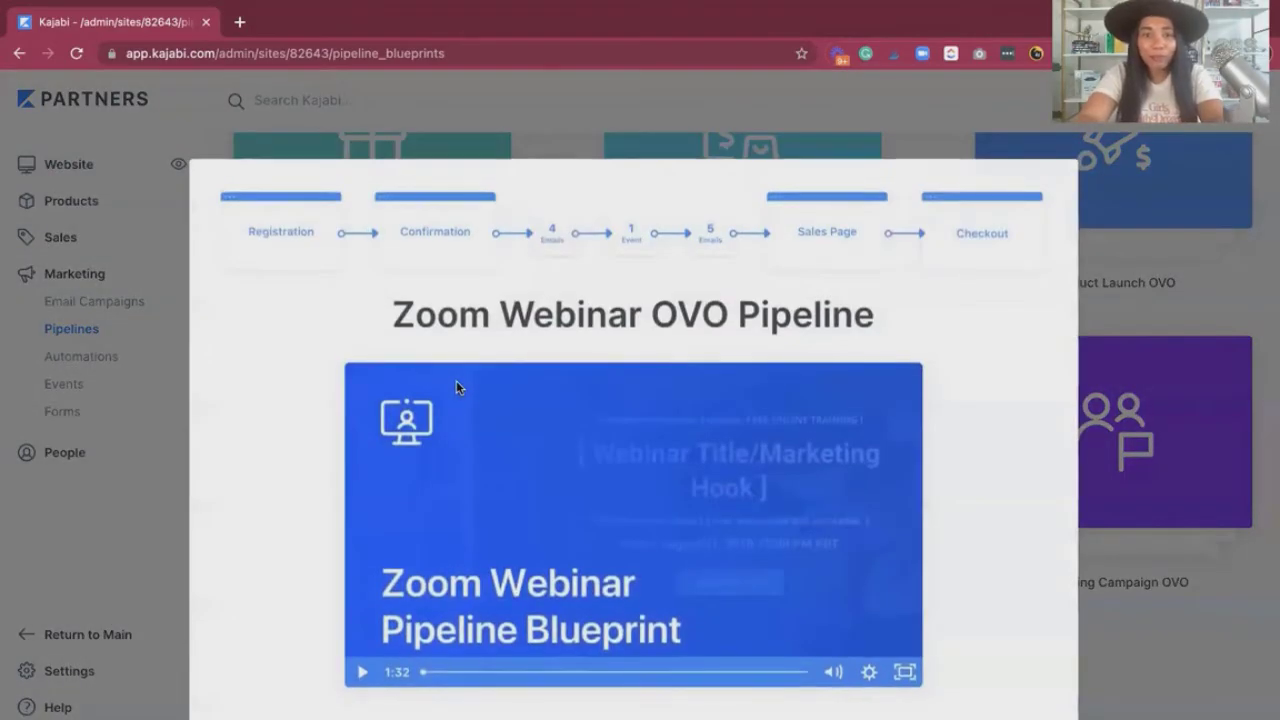
{"action": "scroll", "scroll_direction": "down", "scroll_amount": 3}
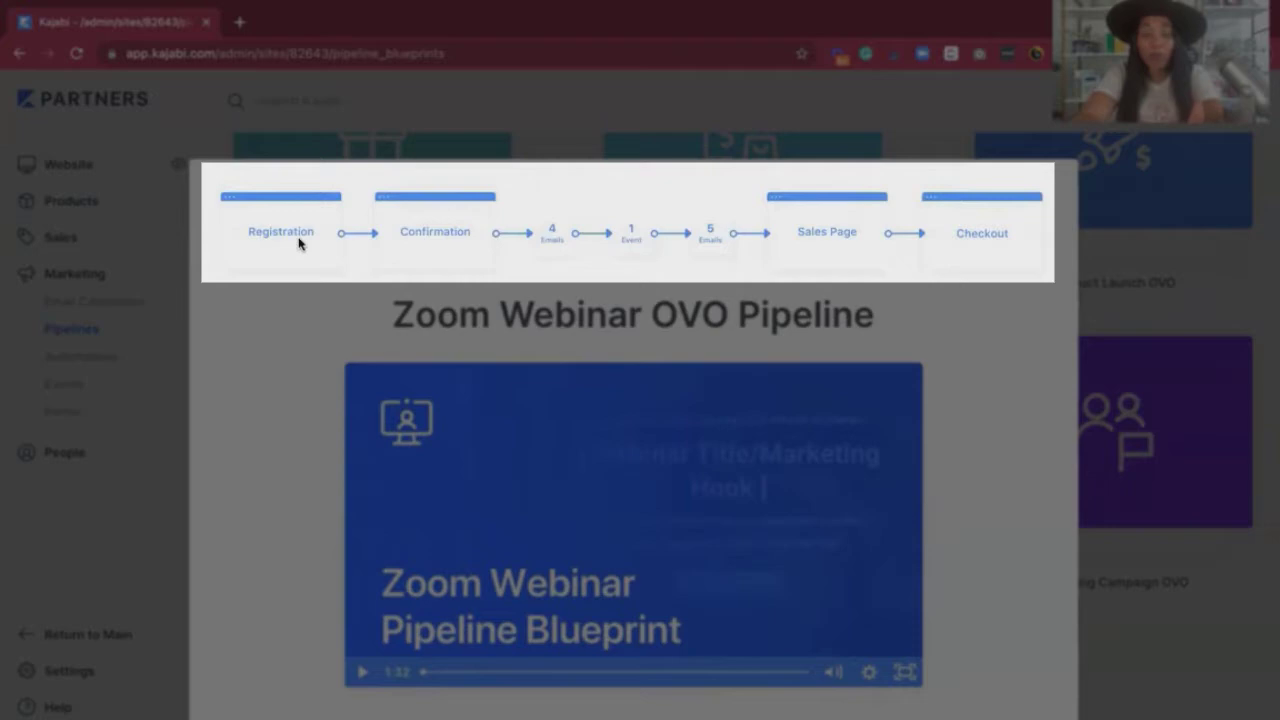
{"action": "mouse_move", "coordinate": [530, 240]}
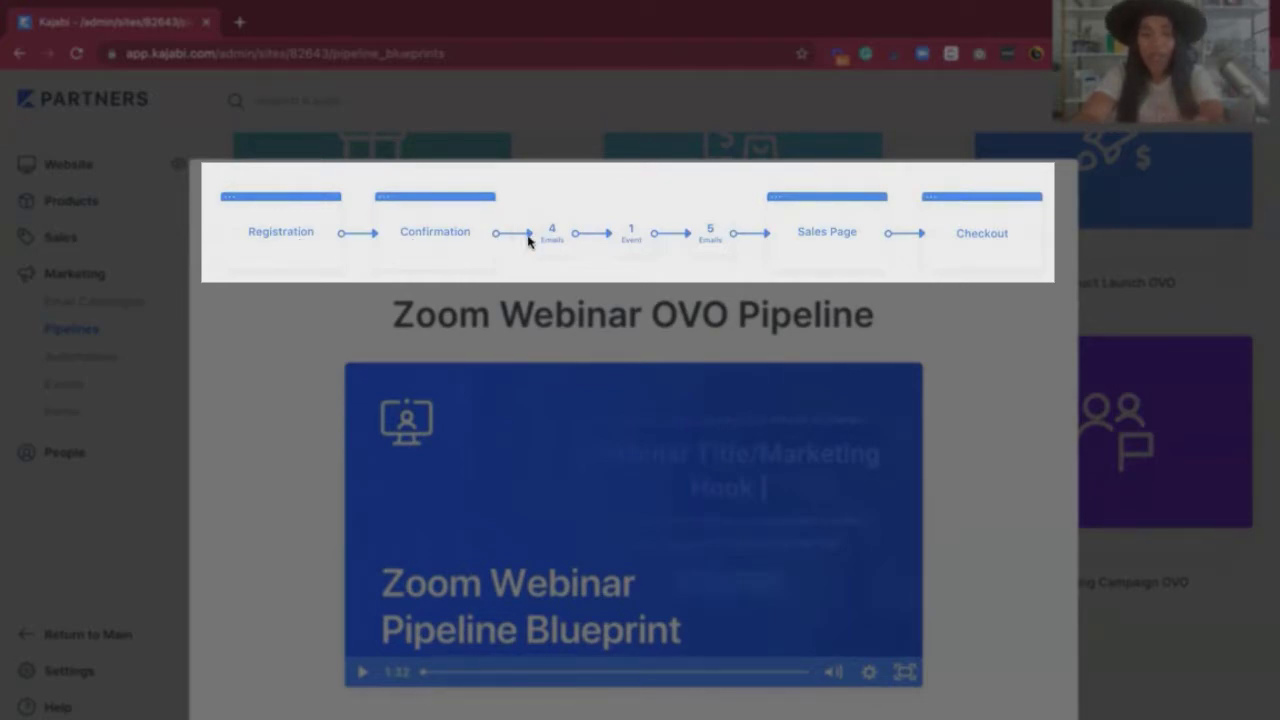
{"action": "mouse_move", "coordinate": [556, 244]}
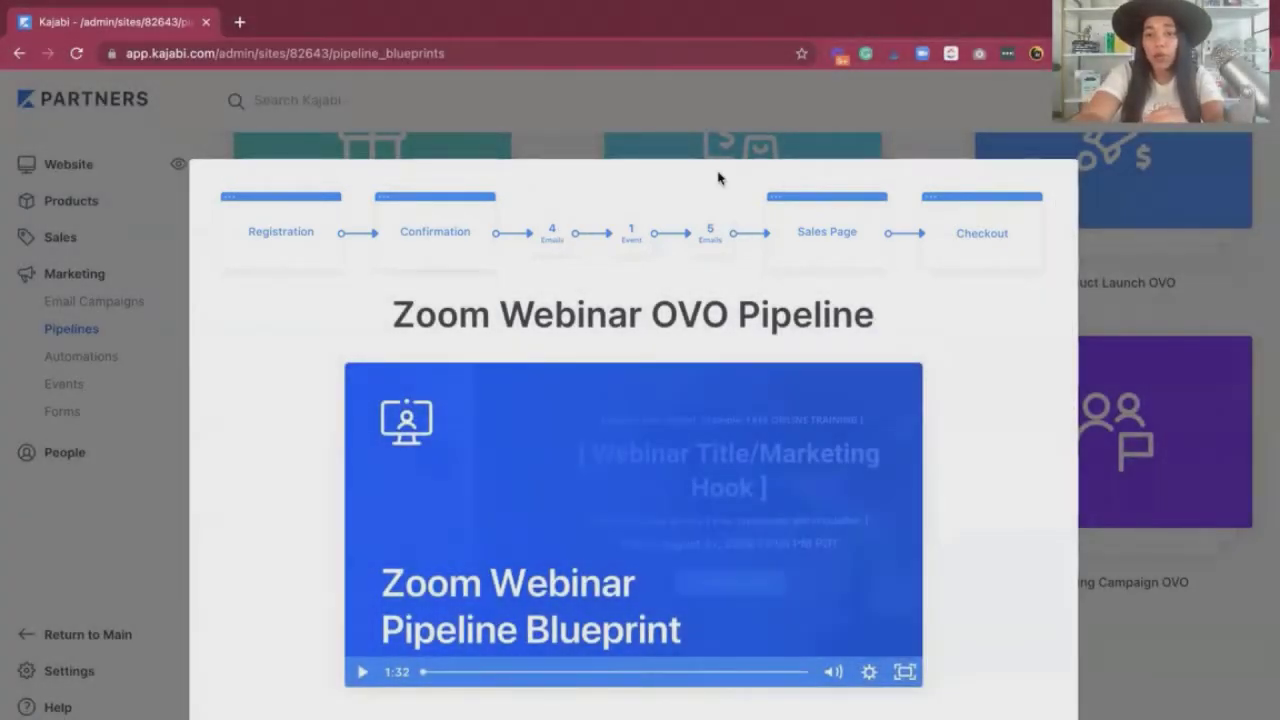
{"action": "mouse_move", "coordinate": [1004, 236]}
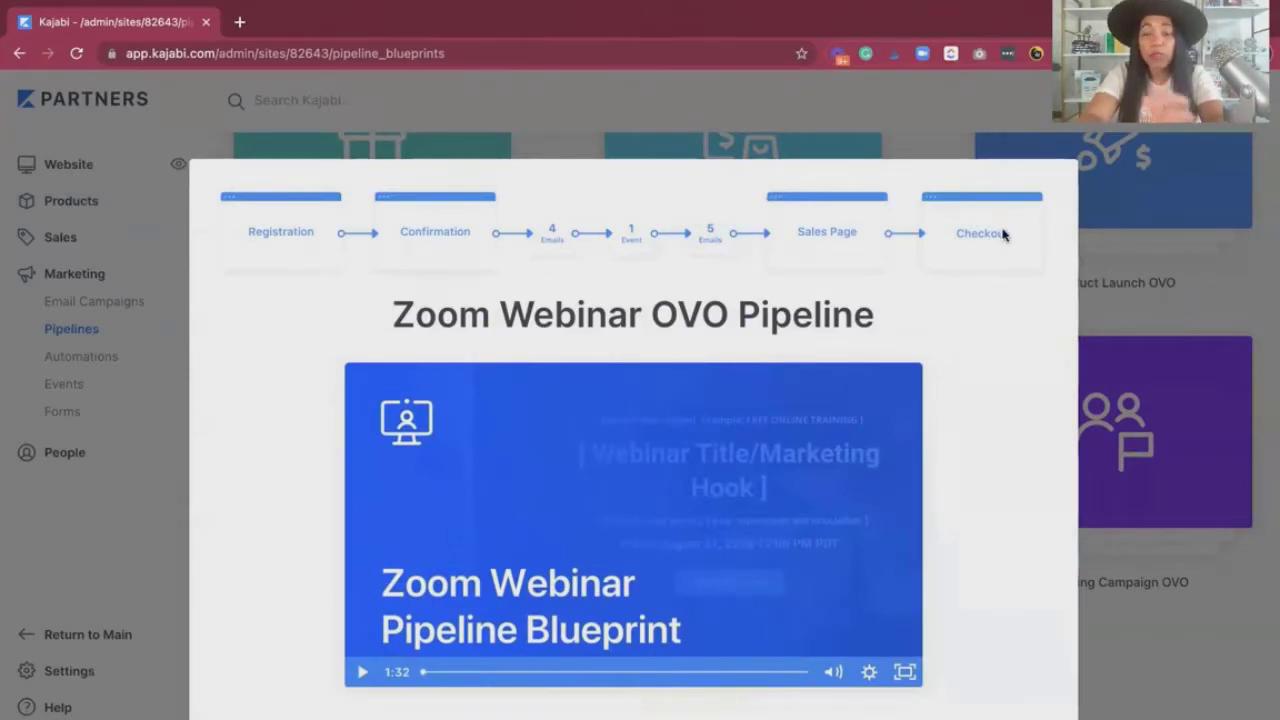
{"action": "scroll", "scroll_direction": "down", "scroll_amount": 3}
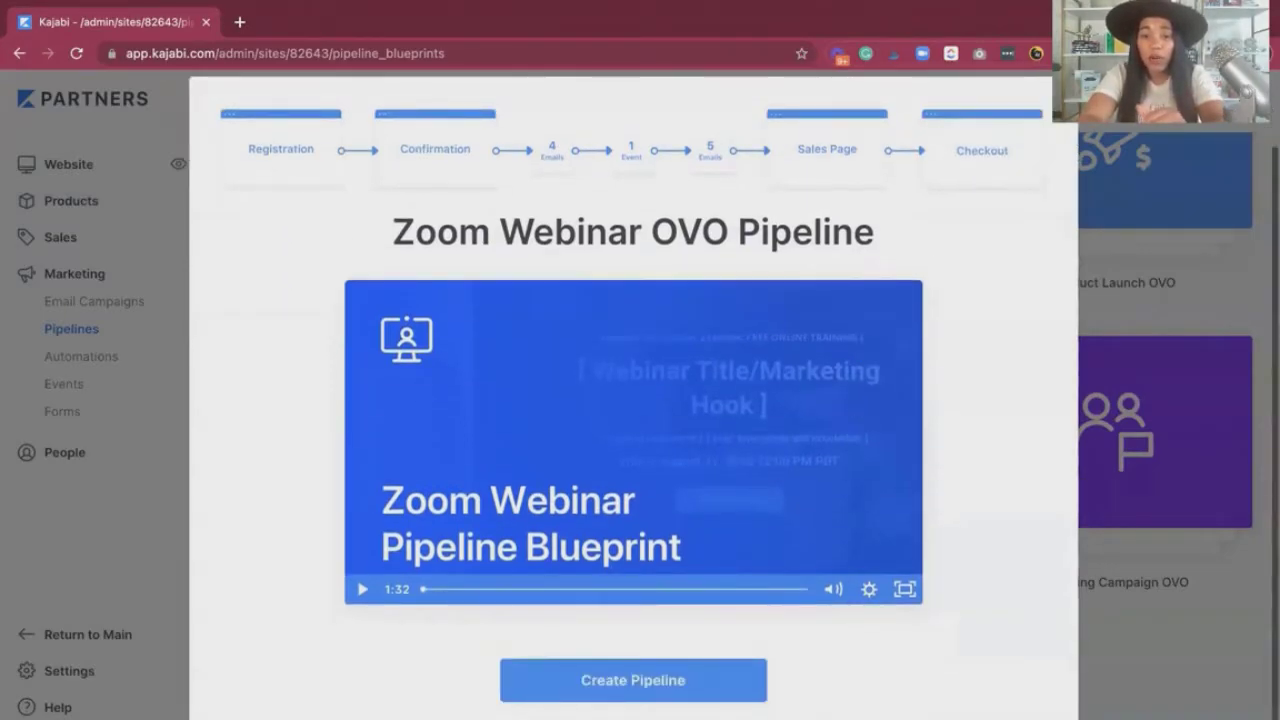
{"action": "left_click", "coordinate": [632, 680]}
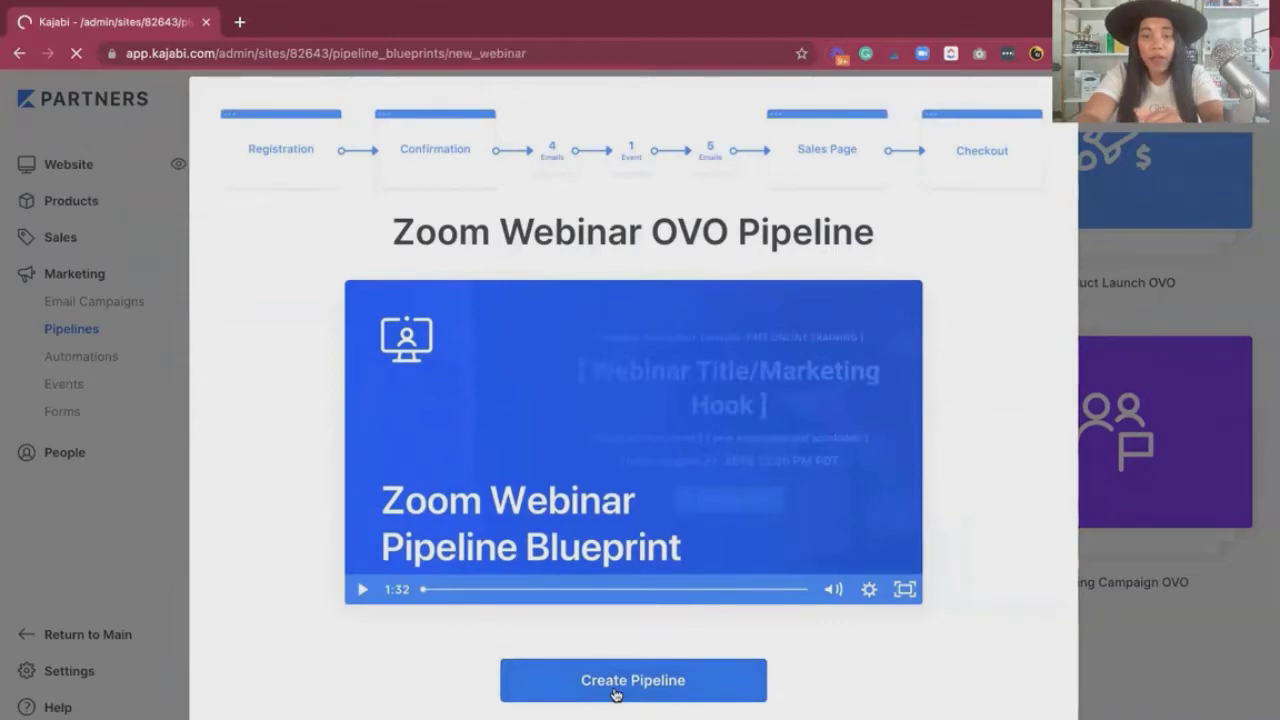
Review the Zoom Webinar OVO setup form and pick the offer the webinar will sell
{"action": "left_click", "coordinate": [632, 680]}
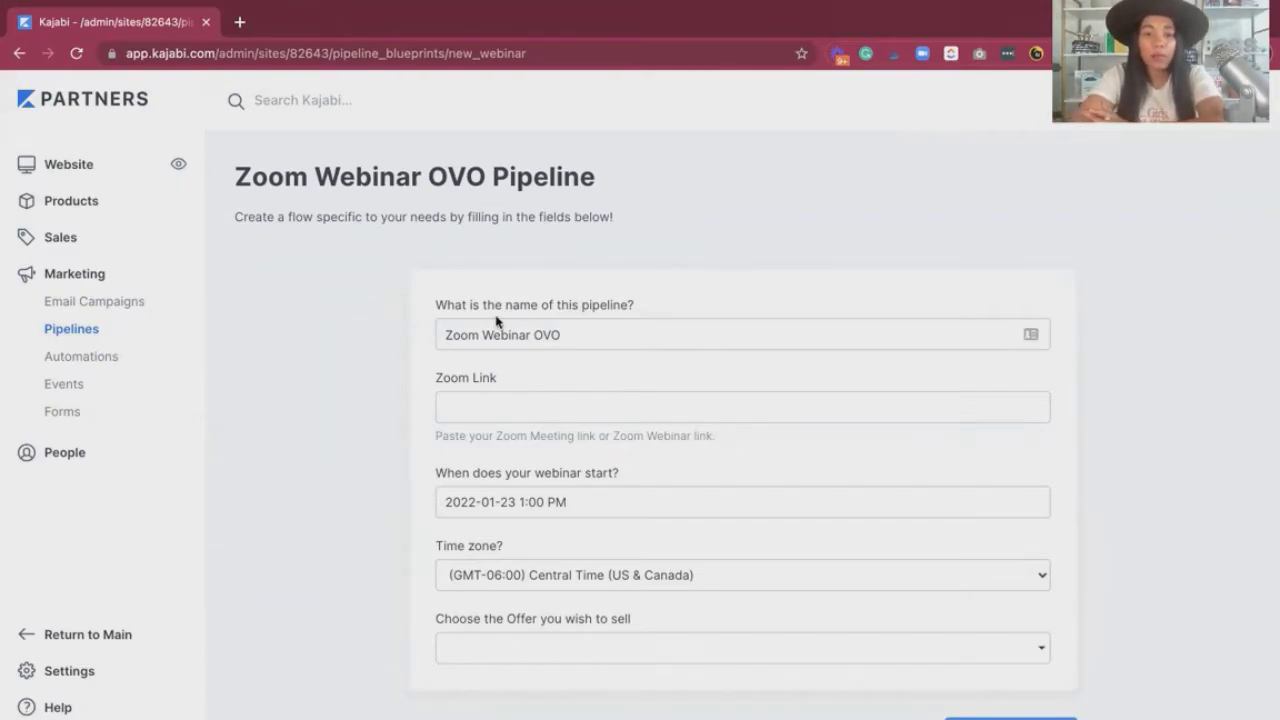
{"action": "mouse_move", "coordinate": [588, 540]}
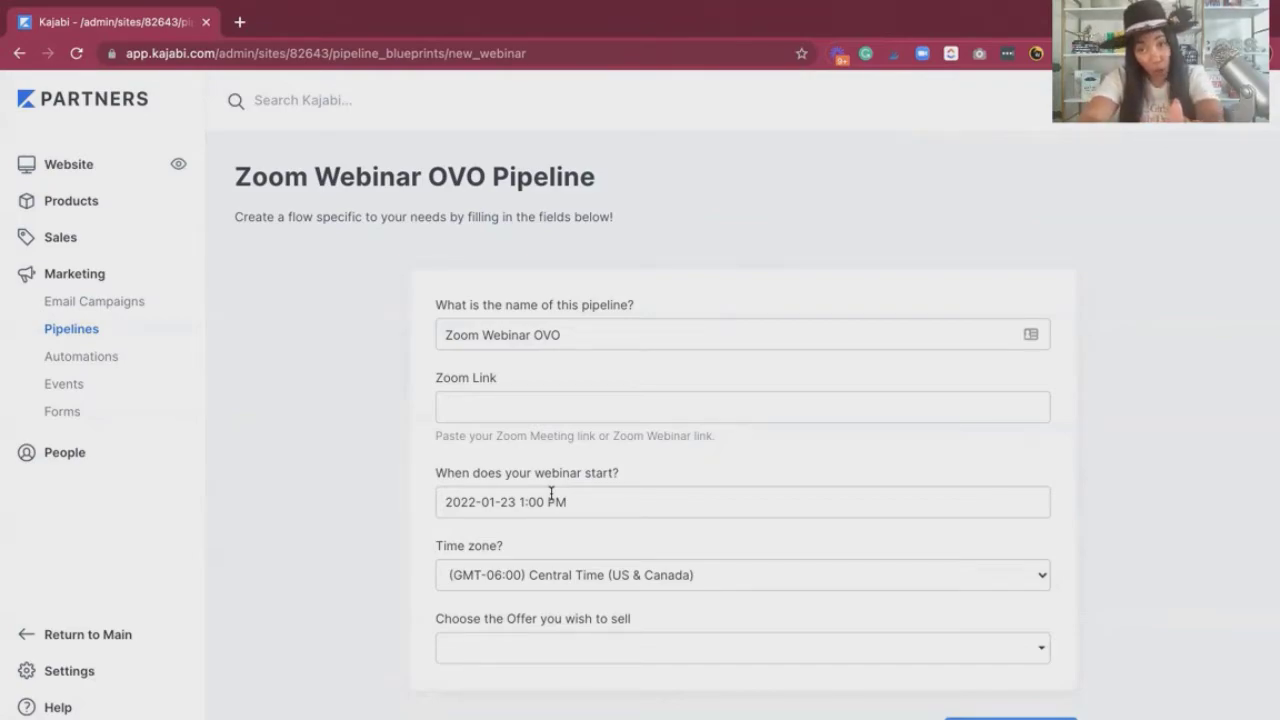
{"action": "mouse_move", "coordinate": [528, 532]}
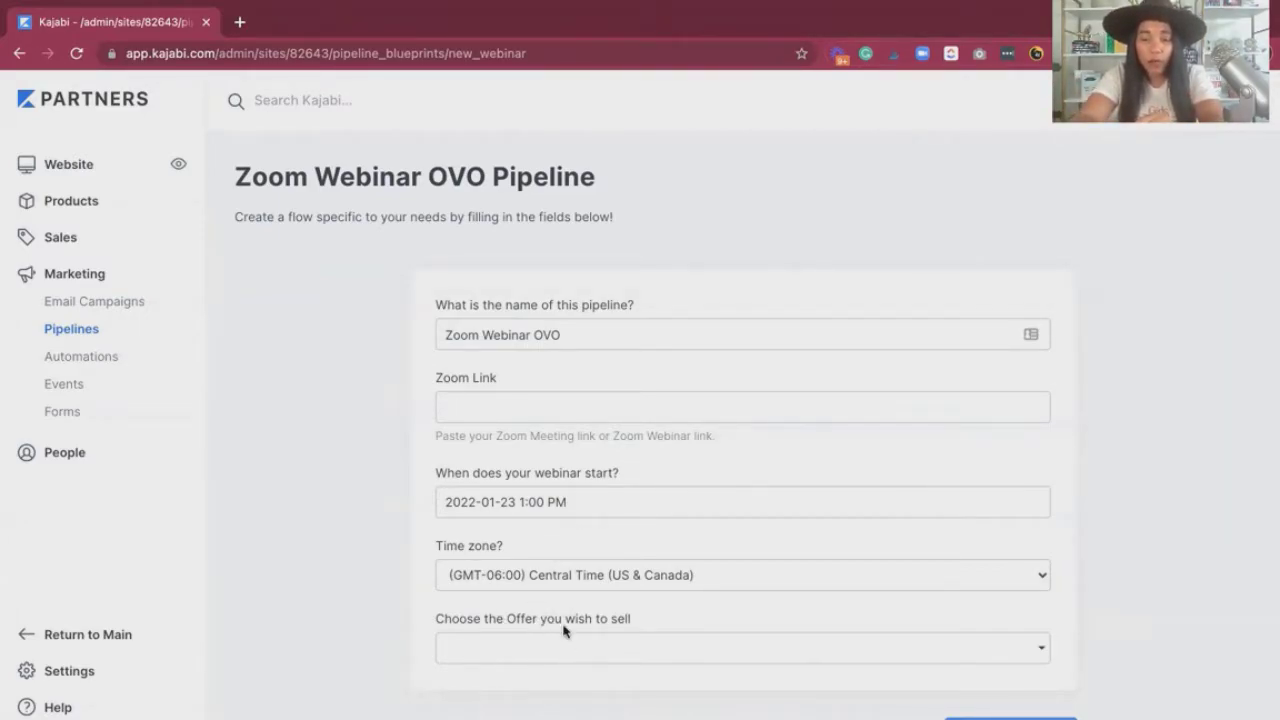
{"action": "left_click", "coordinate": [742, 648]}
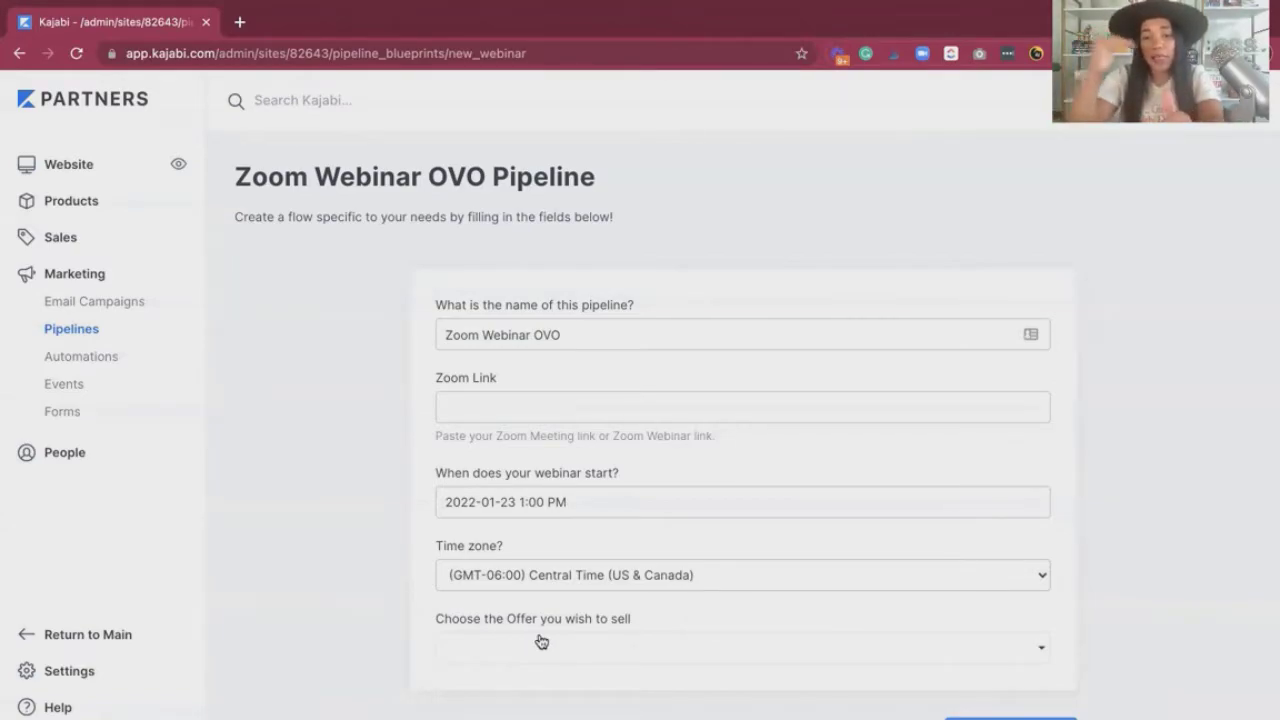
{"action": "left_click", "coordinate": [742, 648]}
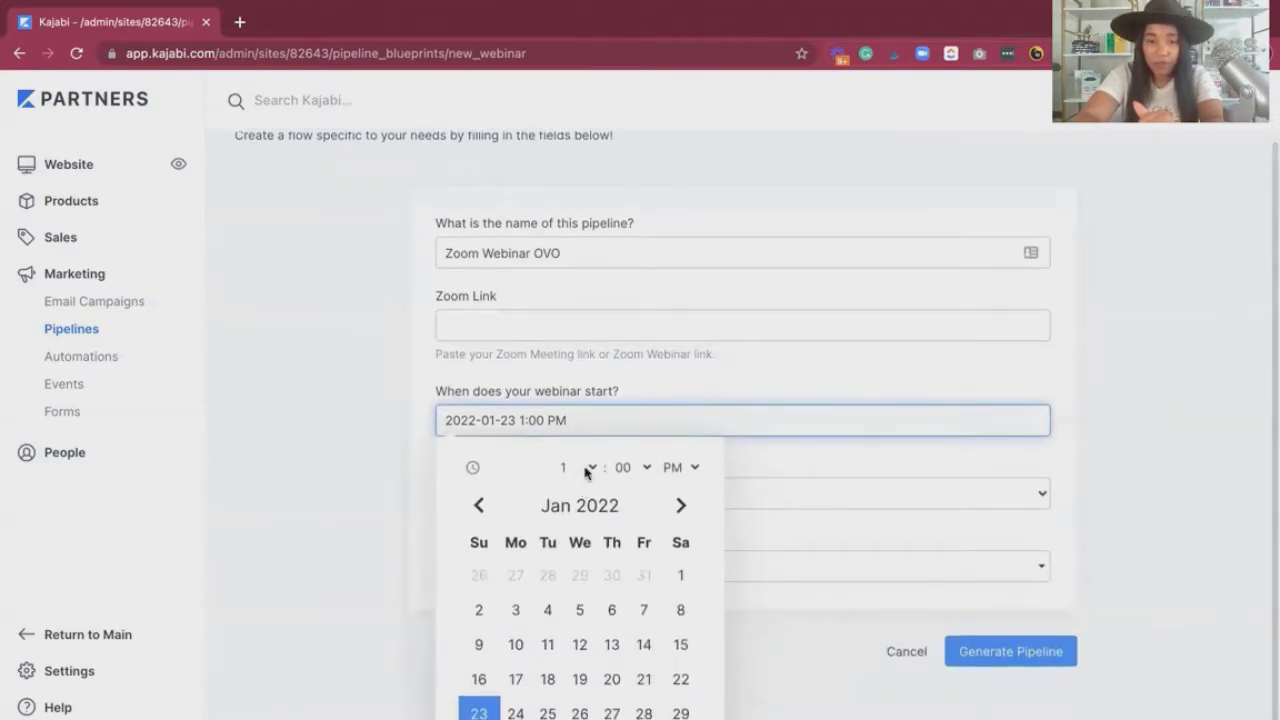
Set the webinar start date to November 1, 2021 at 1:00 PM with offer test - October
{"action": "left_click", "coordinate": [478, 504]}
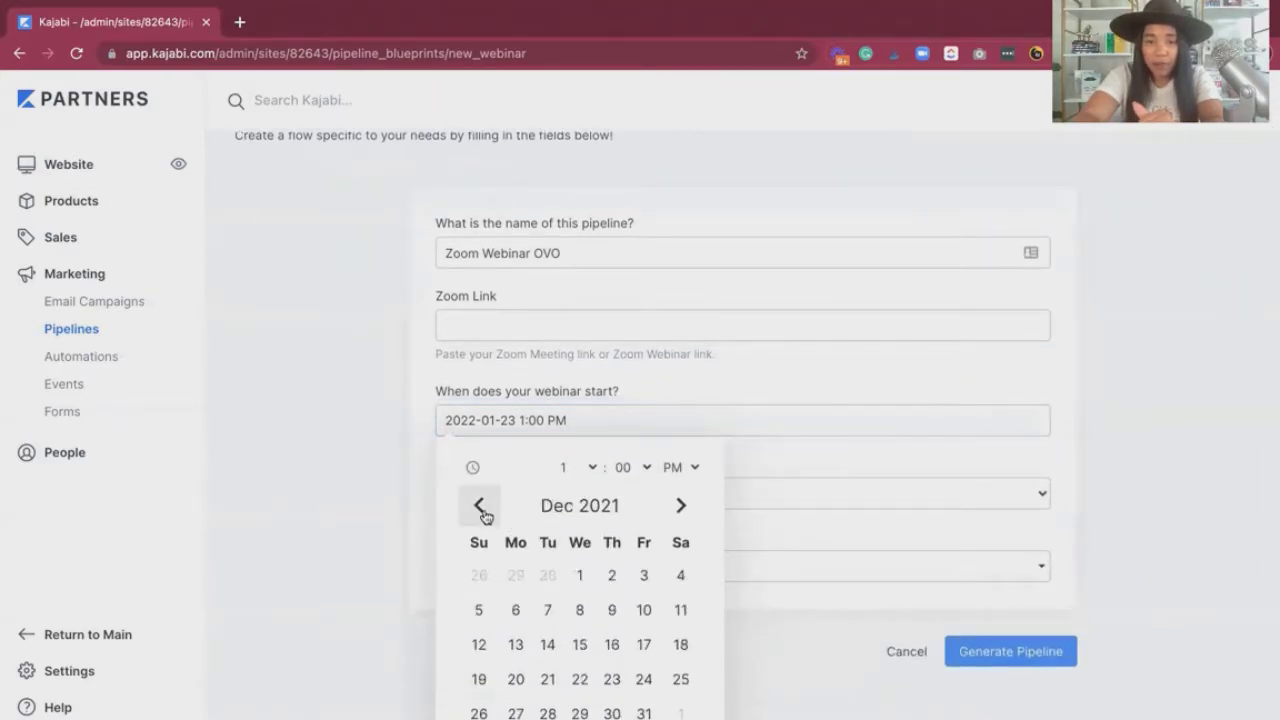
{"action": "left_click", "coordinate": [480, 504]}
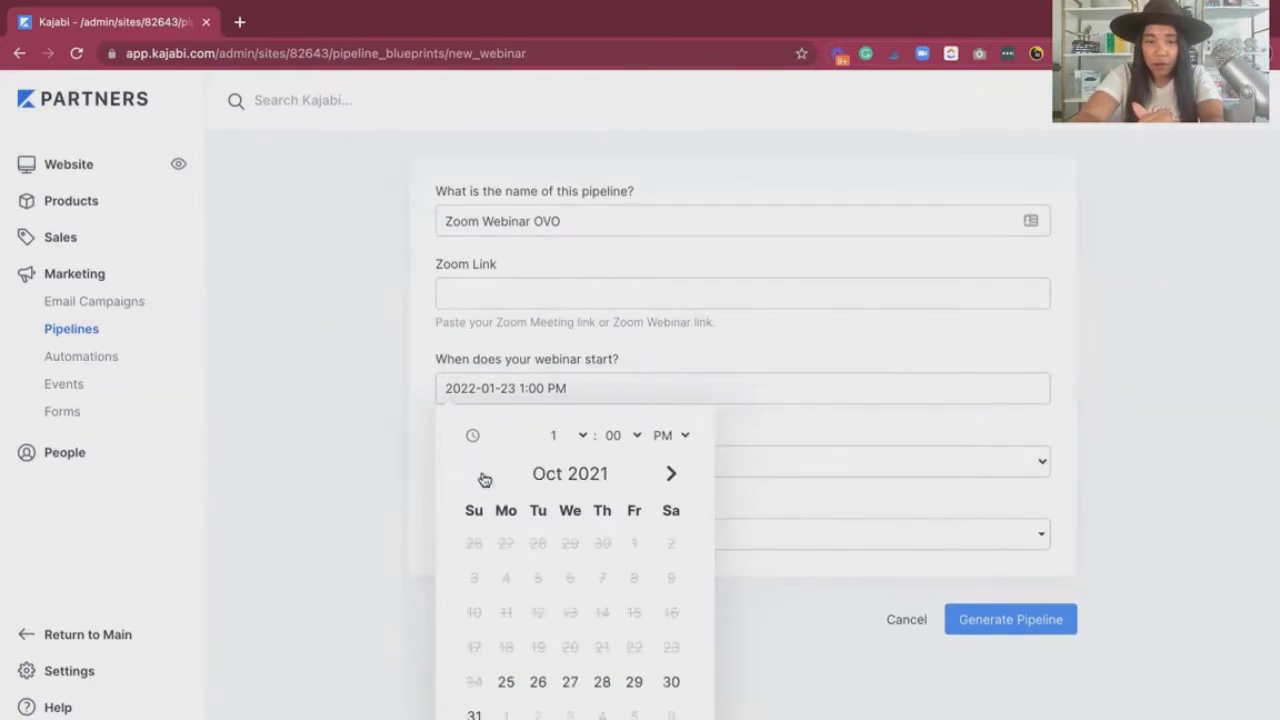
{"action": "left_click", "coordinate": [672, 472]}
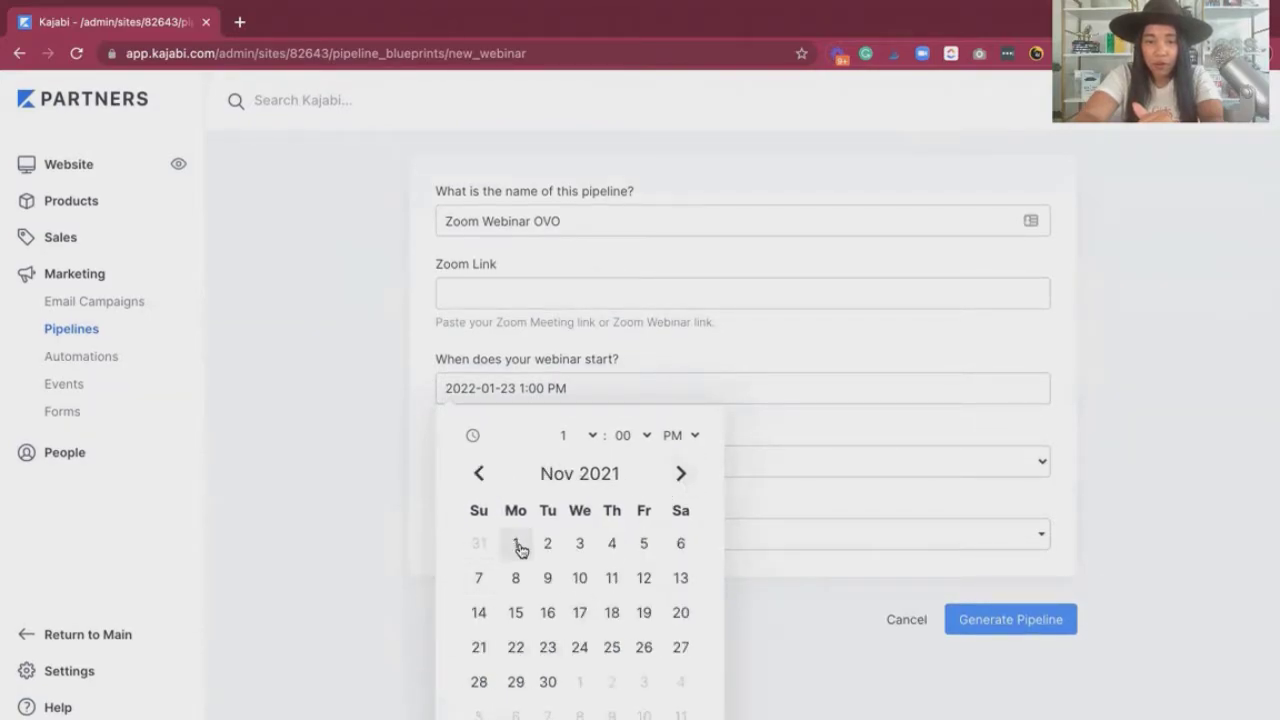
{"action": "left_click", "coordinate": [516, 544]}
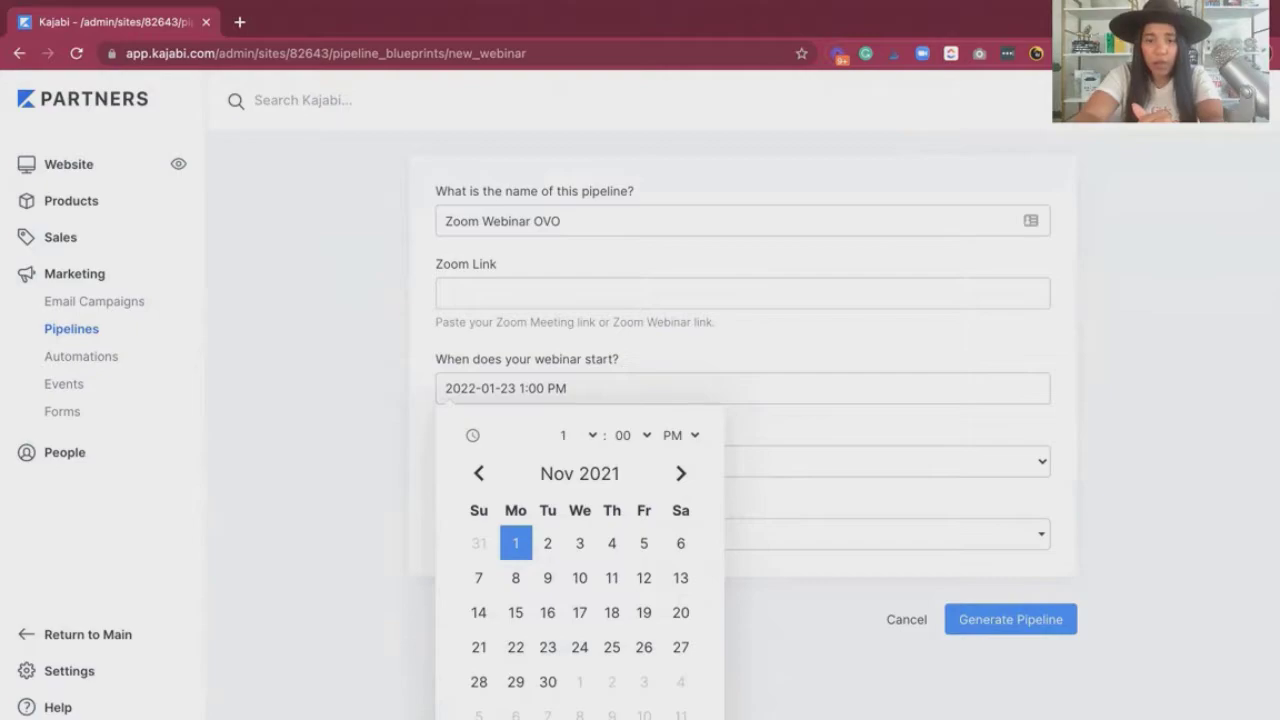
{"action": "left_click", "coordinate": [516, 544]}
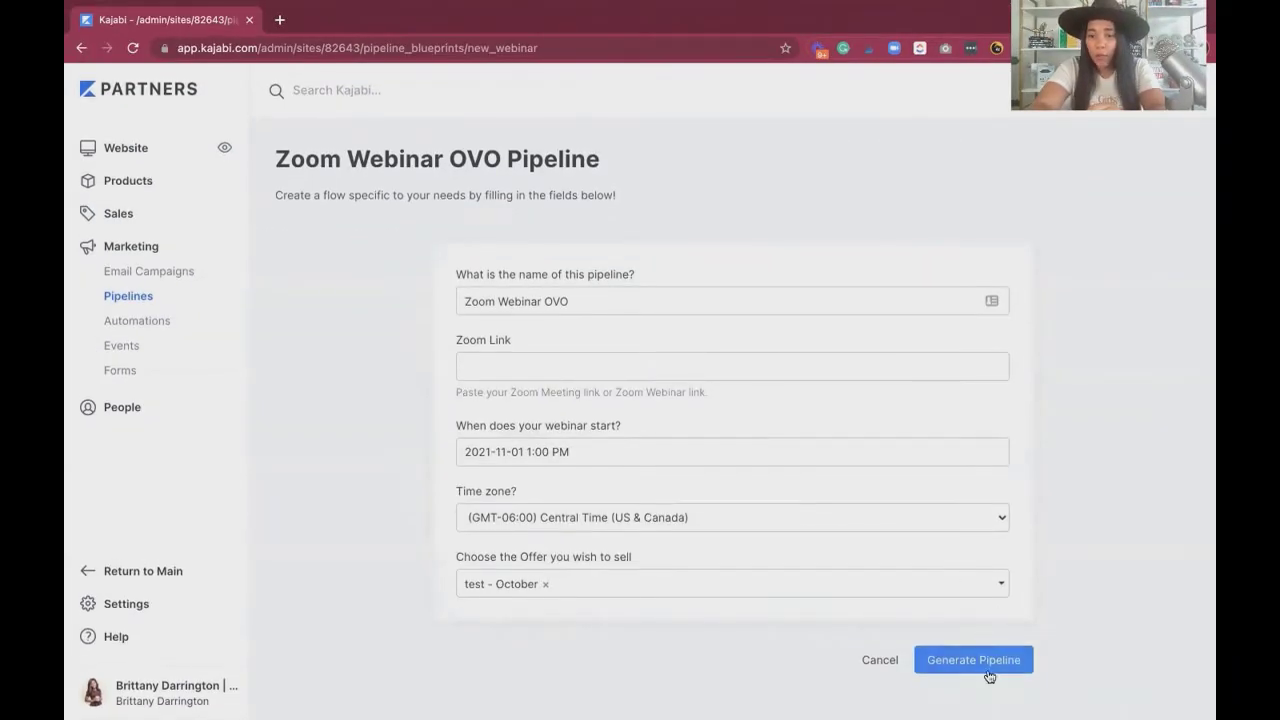
Generate the Zoom Webinar OVO pipeline and let its email sequence build
{"action": "left_click", "coordinate": [972, 660]}
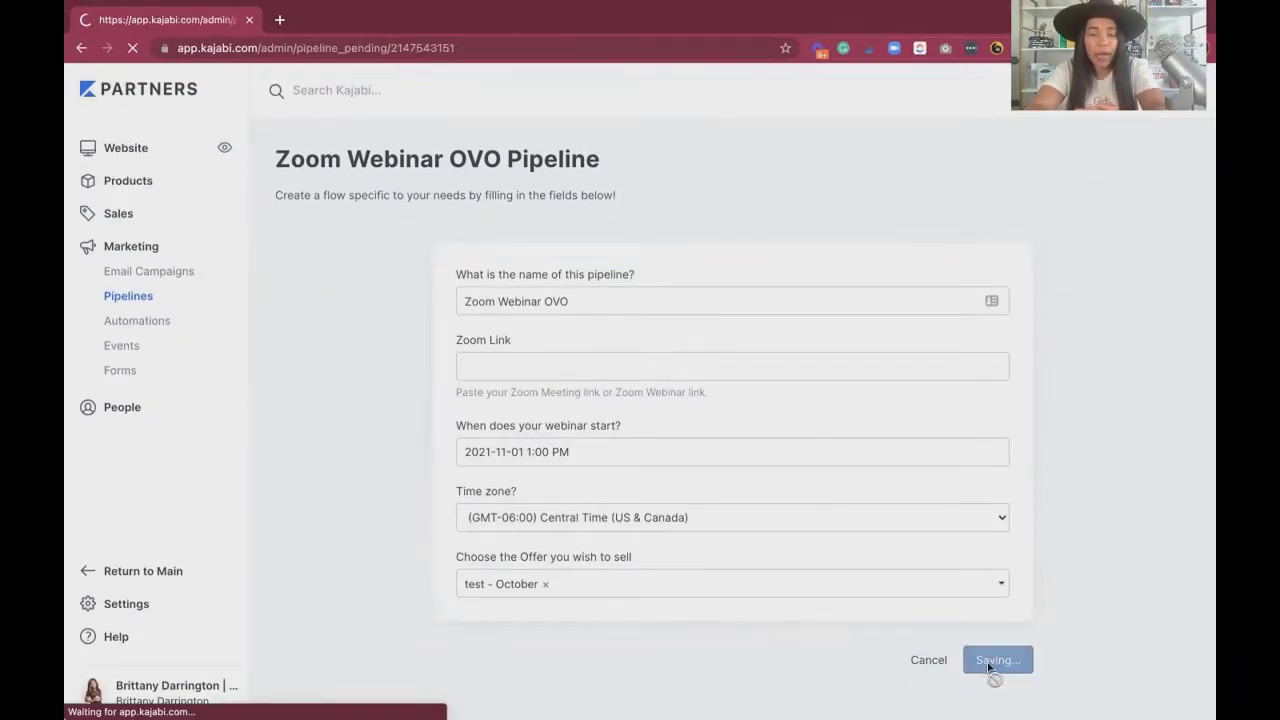
{"action": "left_click", "coordinate": [996, 660]}
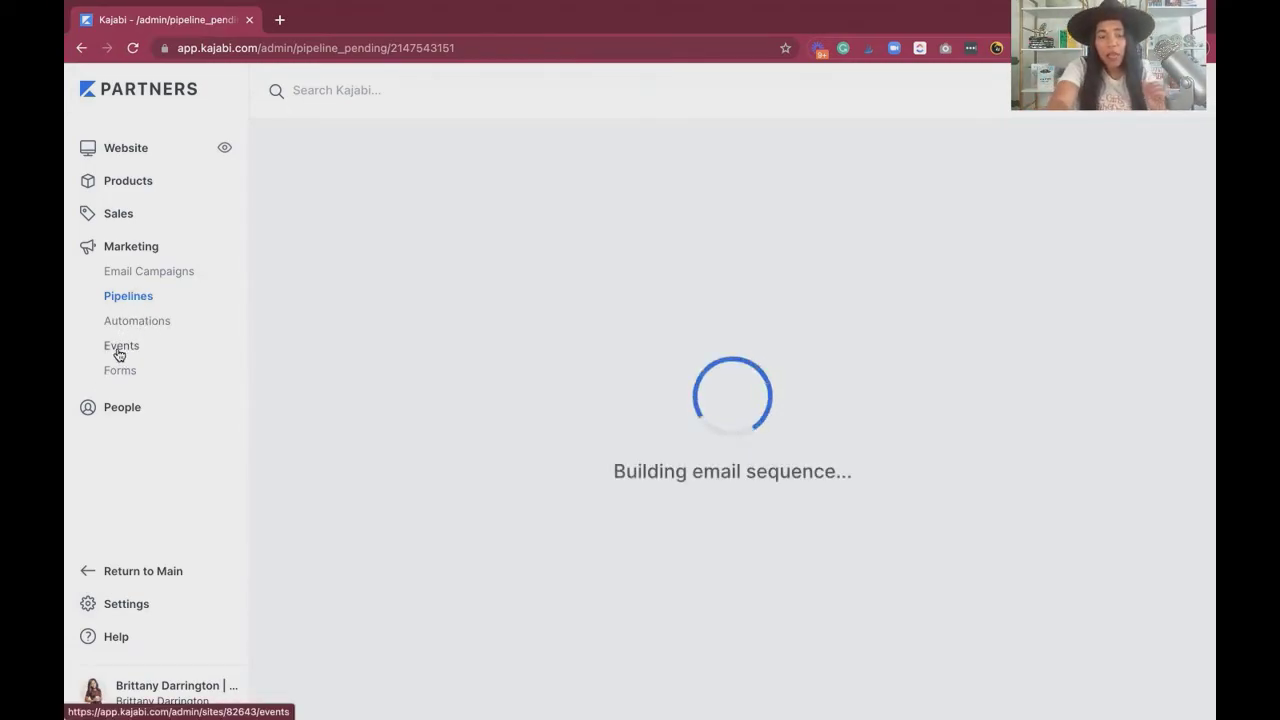
{"action": "mouse_move", "coordinate": [492, 444]}
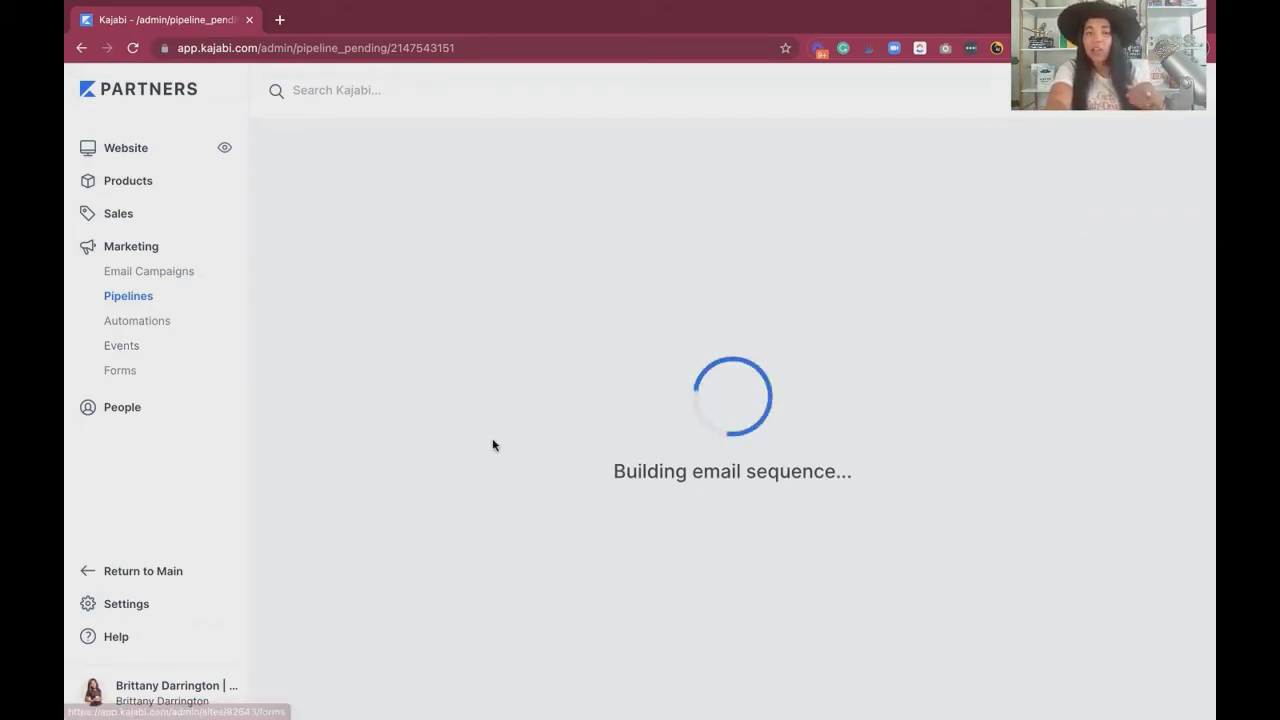
{"action": "mouse_move", "coordinate": [508, 468]}
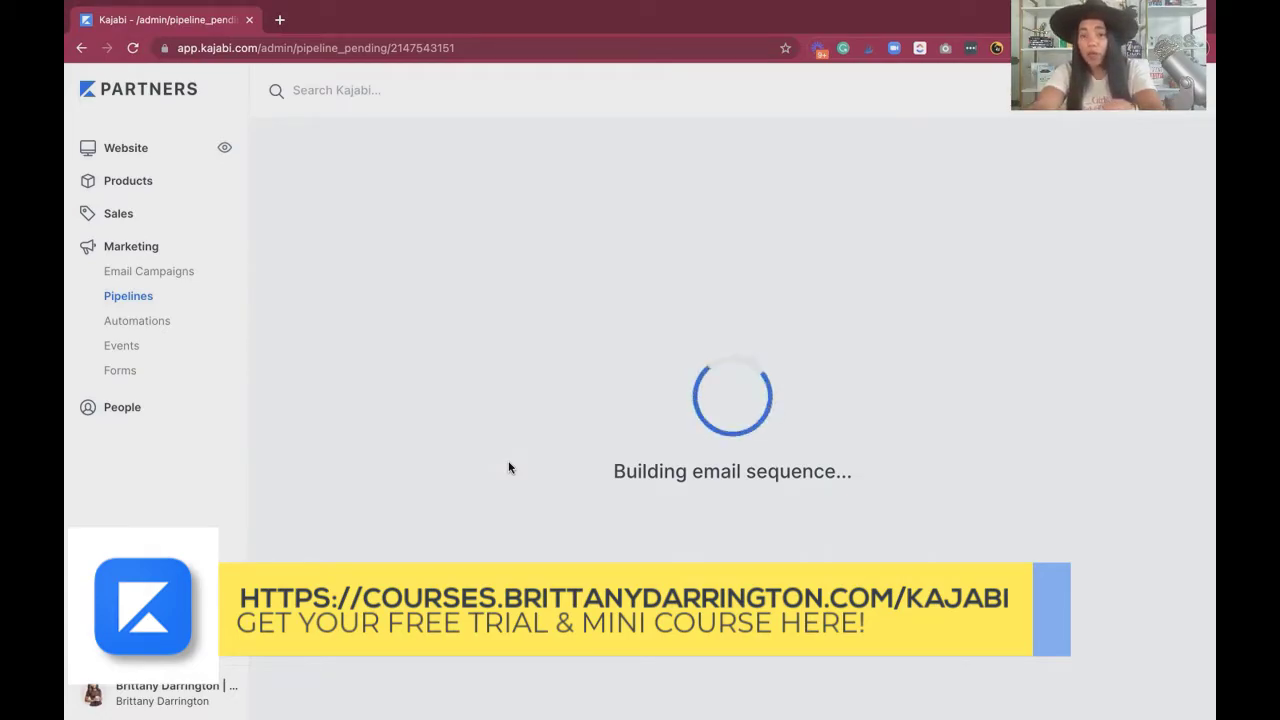
{"action": "mouse_move", "coordinate": [676, 286]}
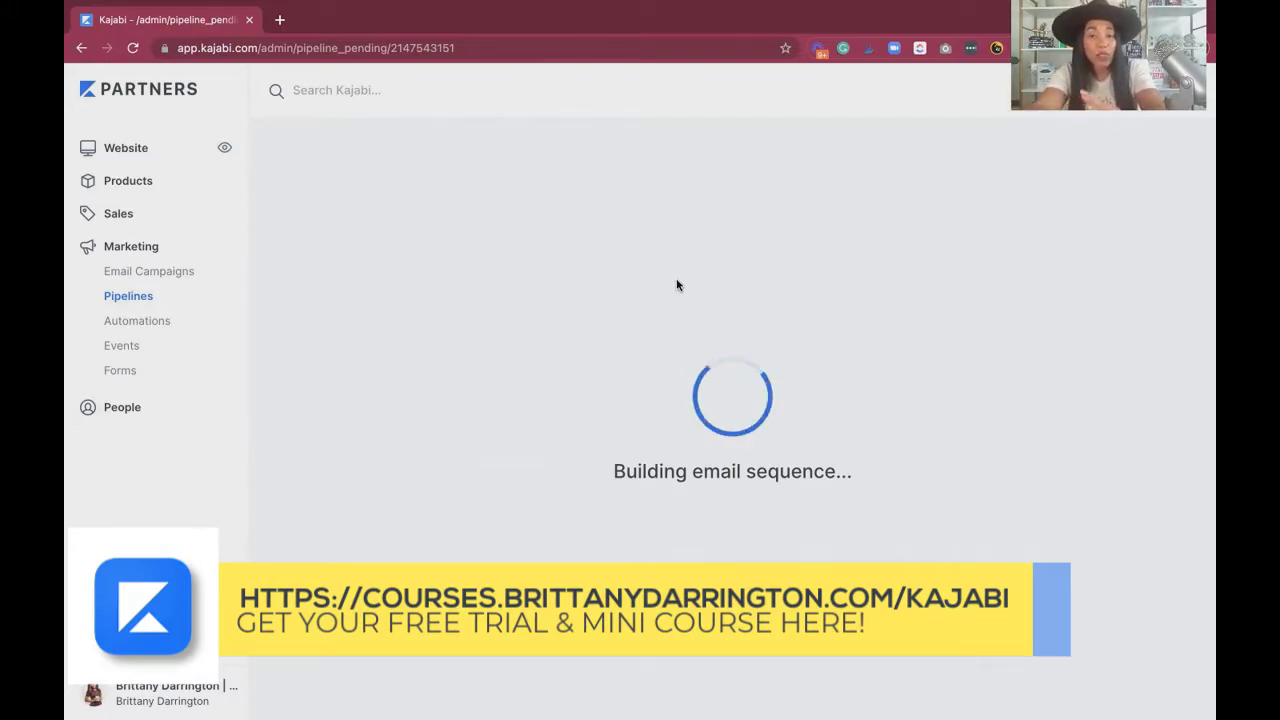
{"action": "mouse_move", "coordinate": [584, 272]}
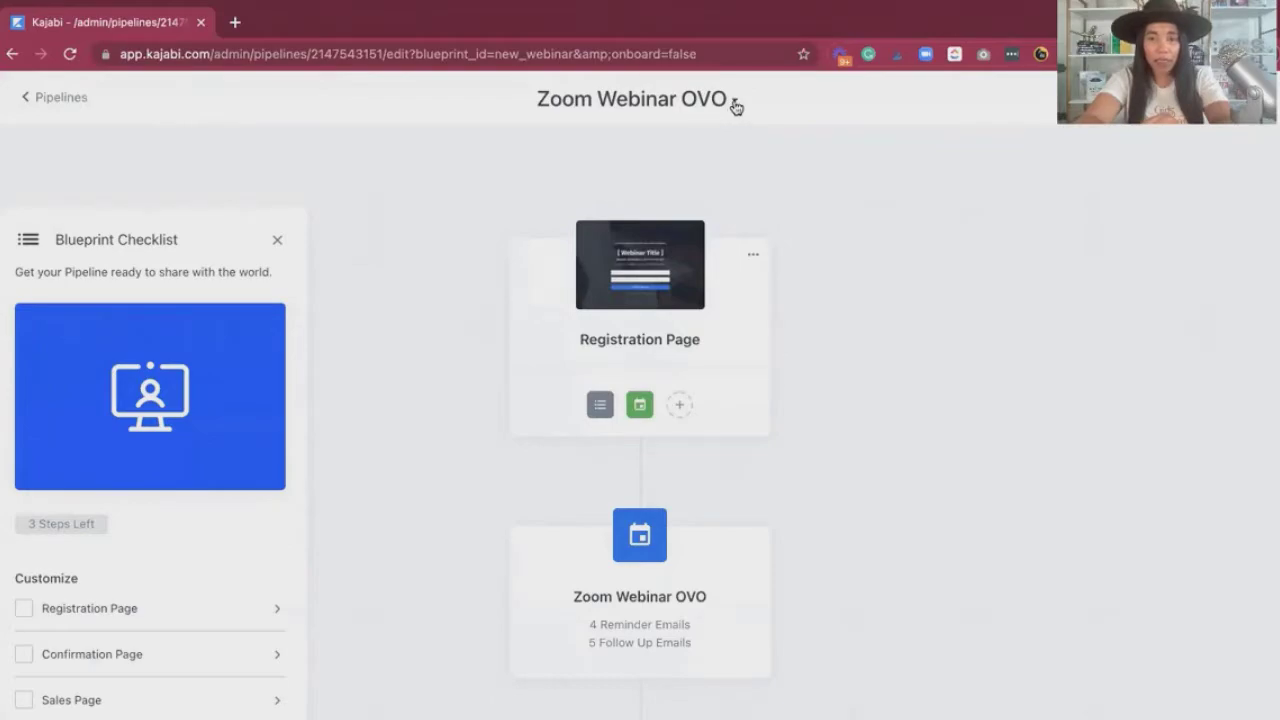
Rename the pipeline to 'testing Zoom Webinar OVO' and save the title
{"action": "left_click", "coordinate": [732, 106]}
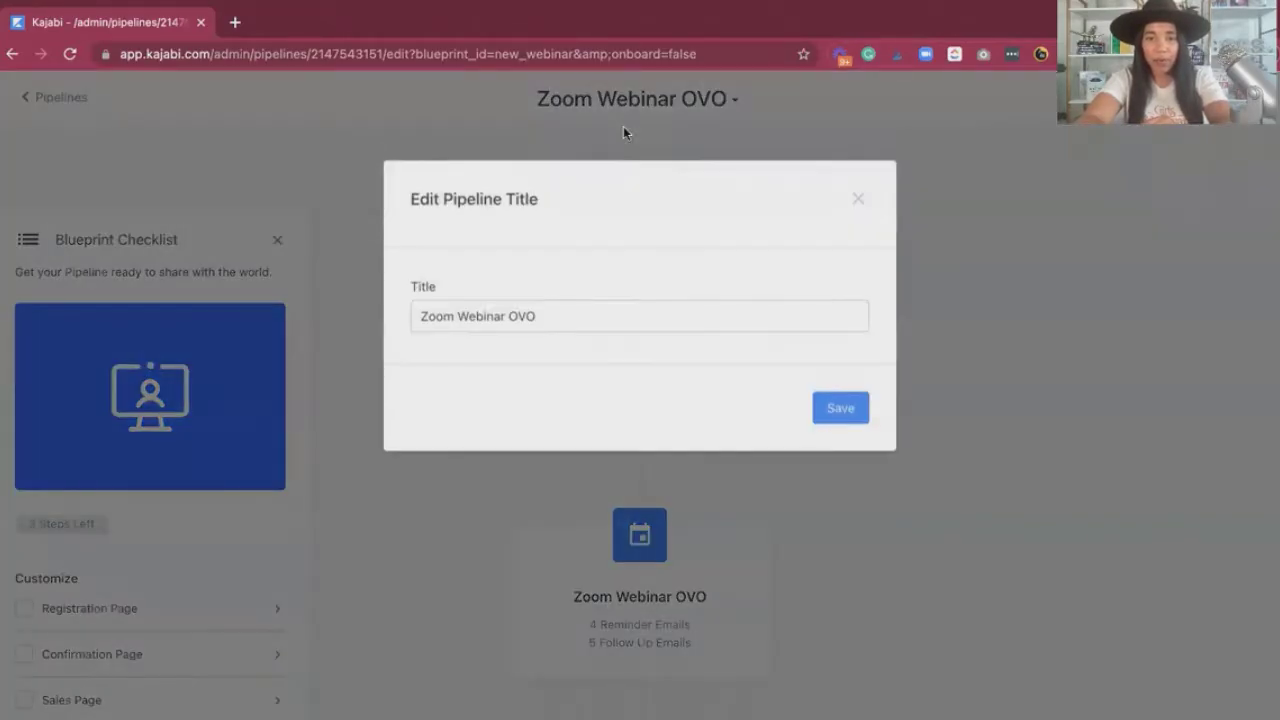
{"action": "type", "text": "tes"}
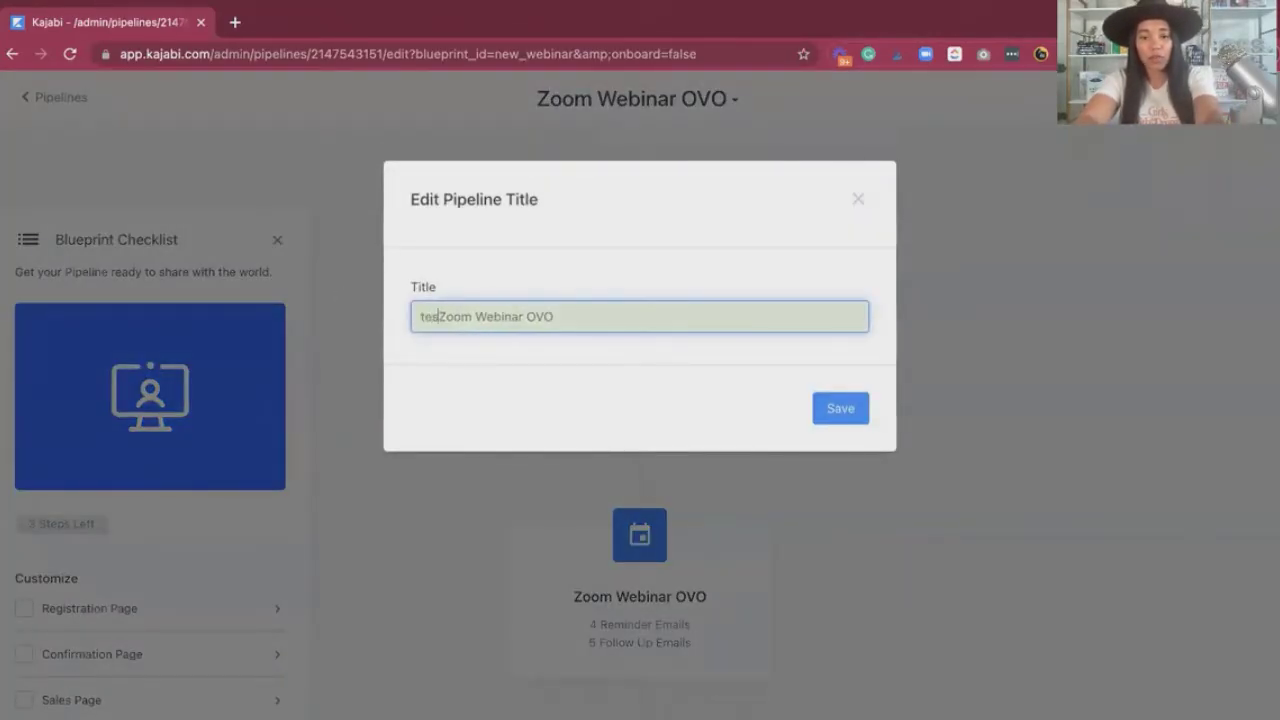
{"action": "type", "text": "ting"}
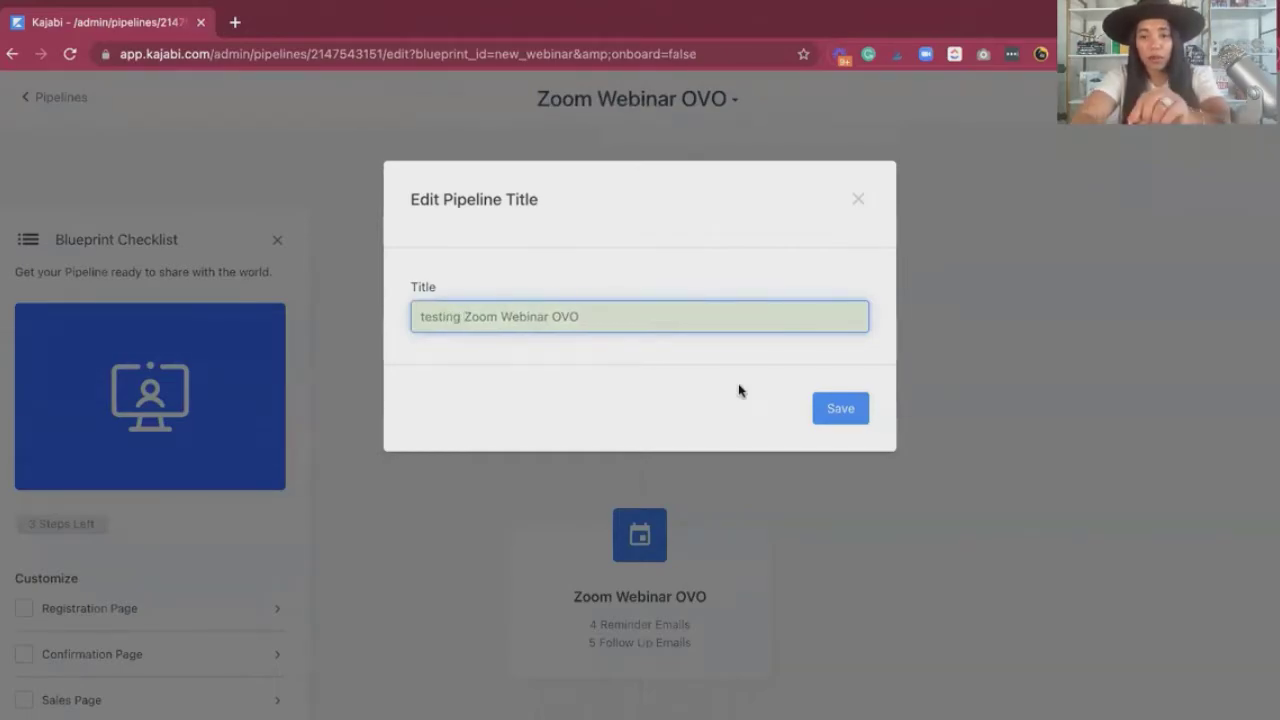
{"action": "left_click", "coordinate": [840, 408]}
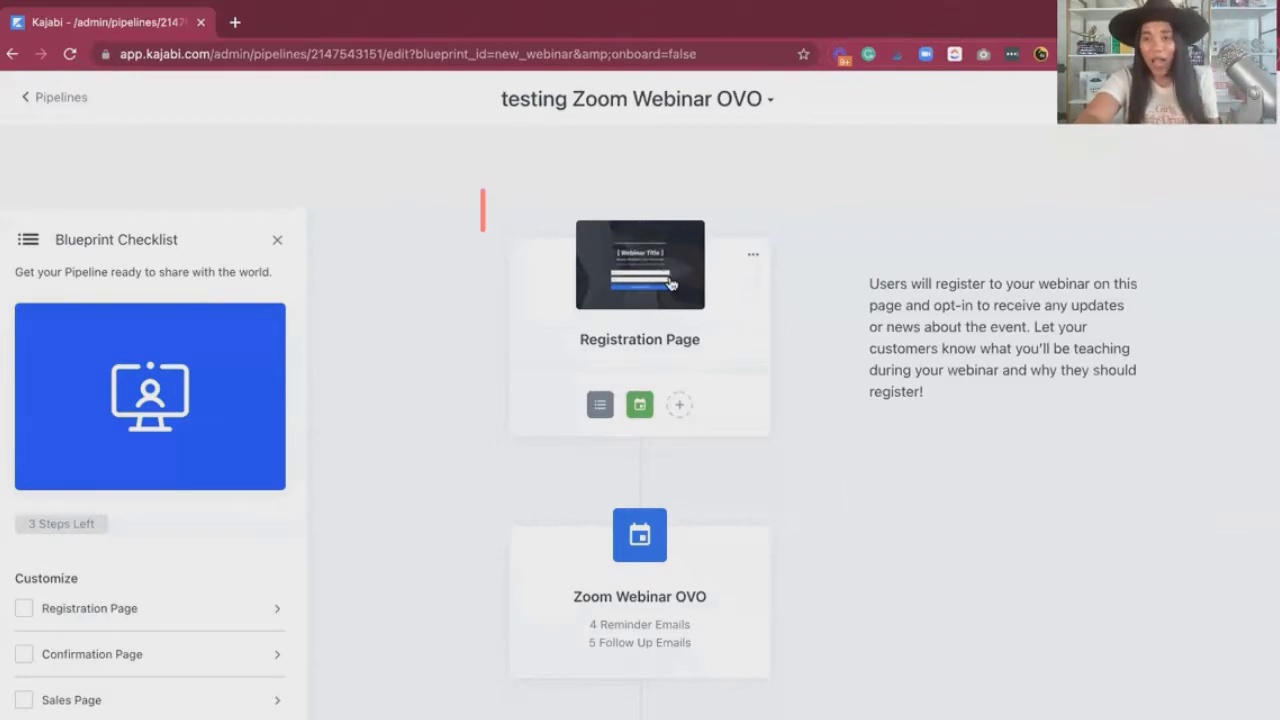
{"action": "left_click", "coordinate": [640, 330]}
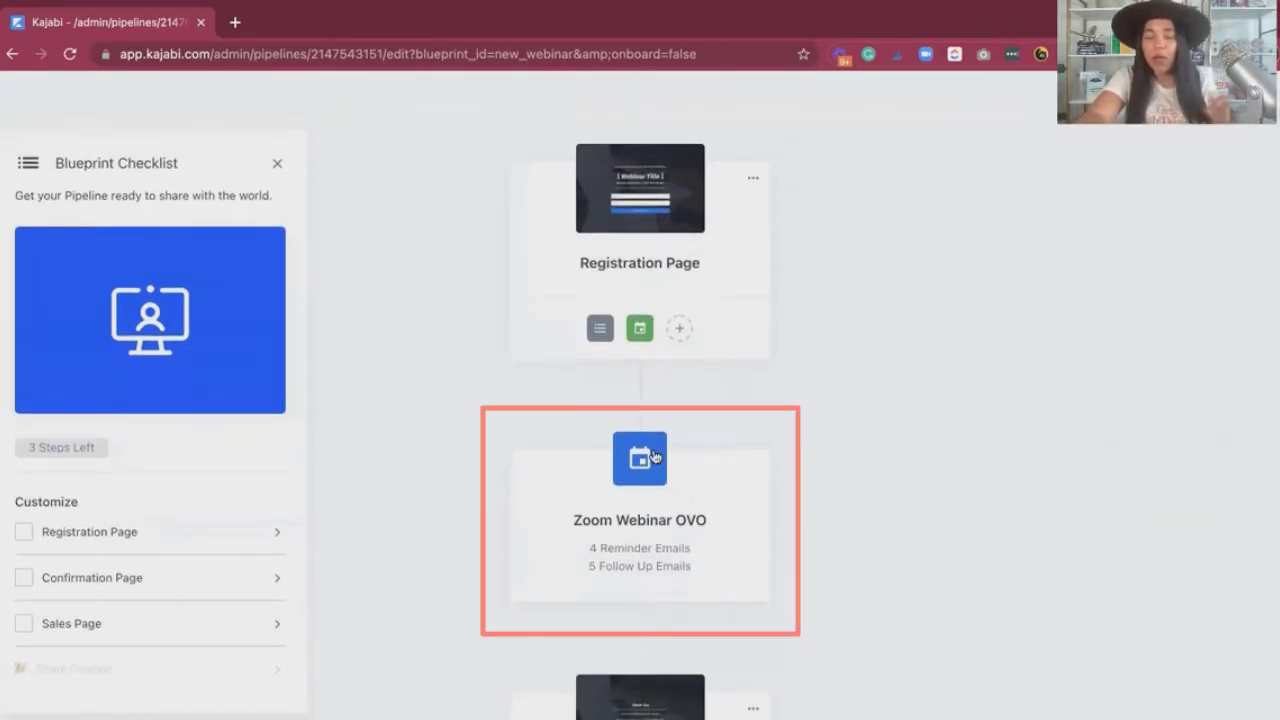
{"action": "mouse_move", "coordinate": [652, 444]}
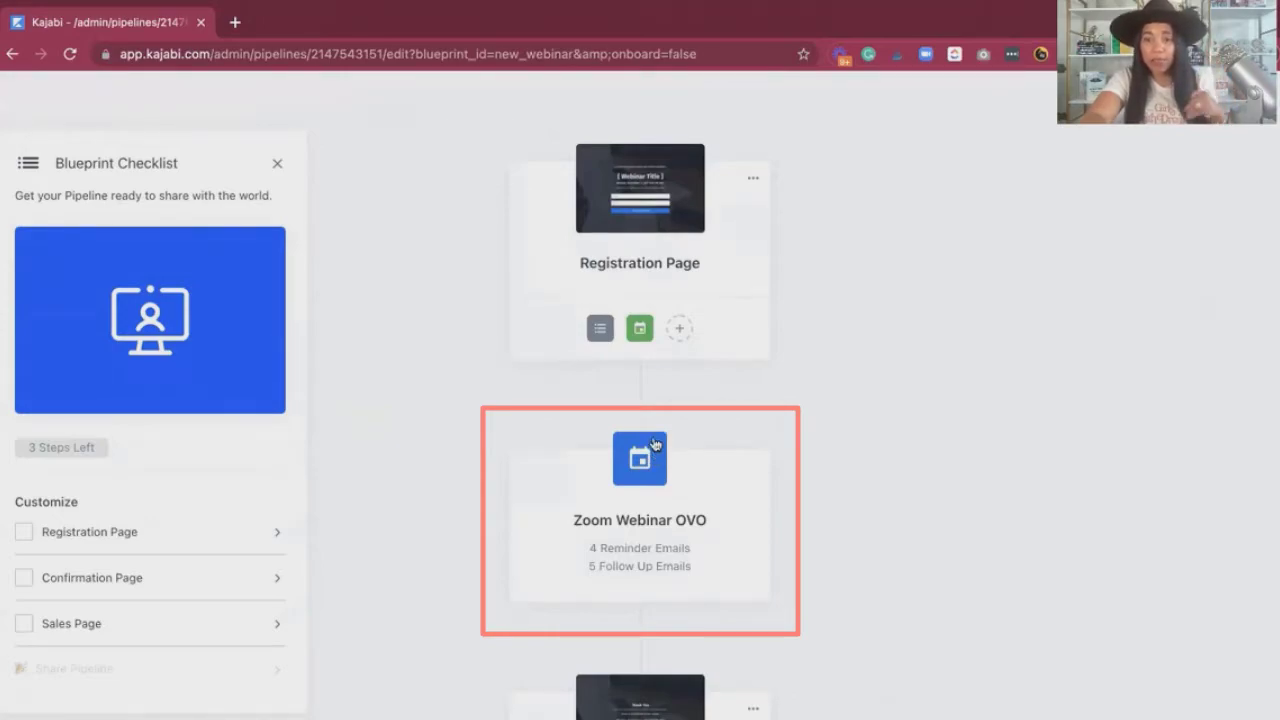
{"action": "mouse_move", "coordinate": [588, 566]}
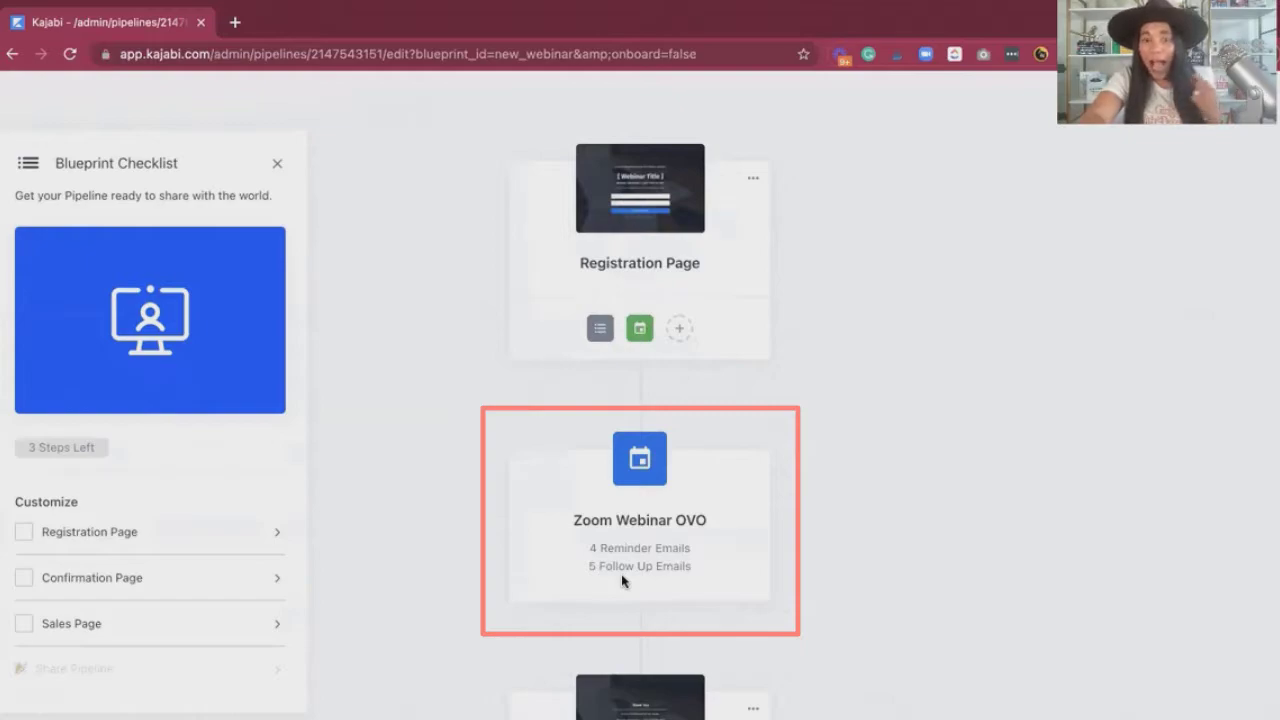
{"action": "scroll", "scroll_direction": "down", "scroll_amount": 3}
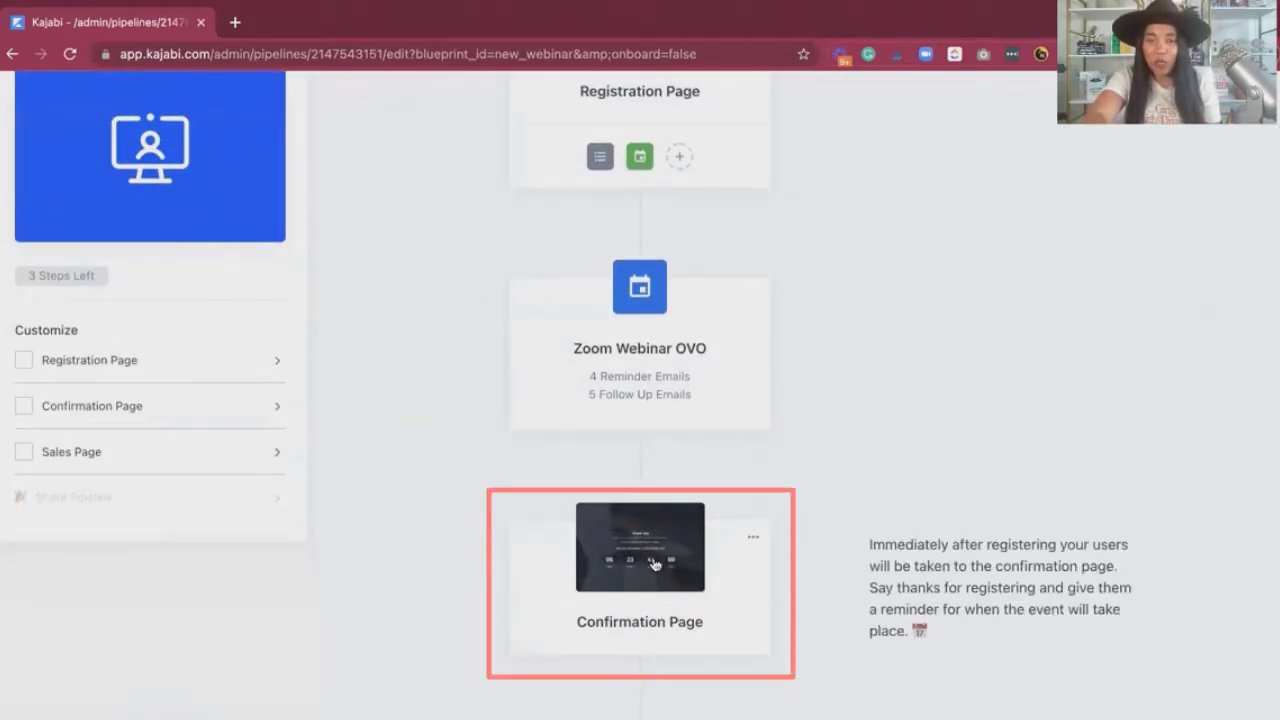
{"action": "scroll", "scroll_direction": "up", "scroll_amount": 3}
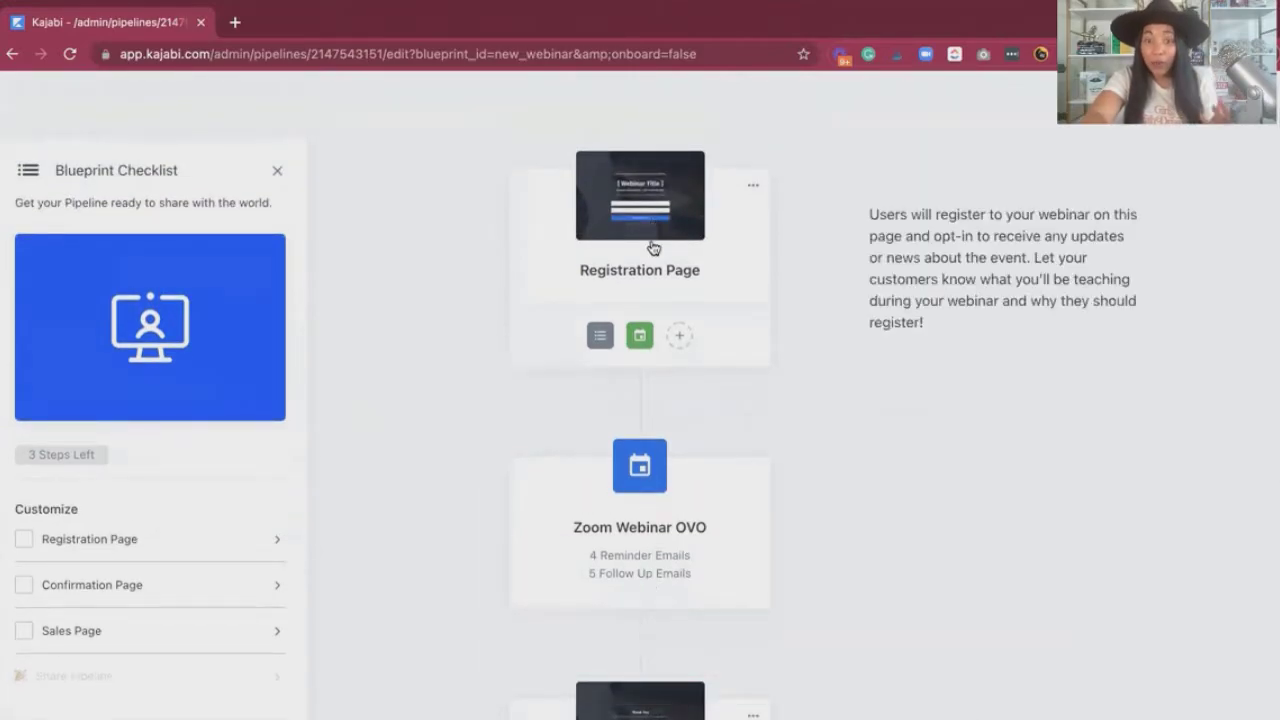
{"action": "scroll", "scroll_direction": "down", "scroll_amount": 3}
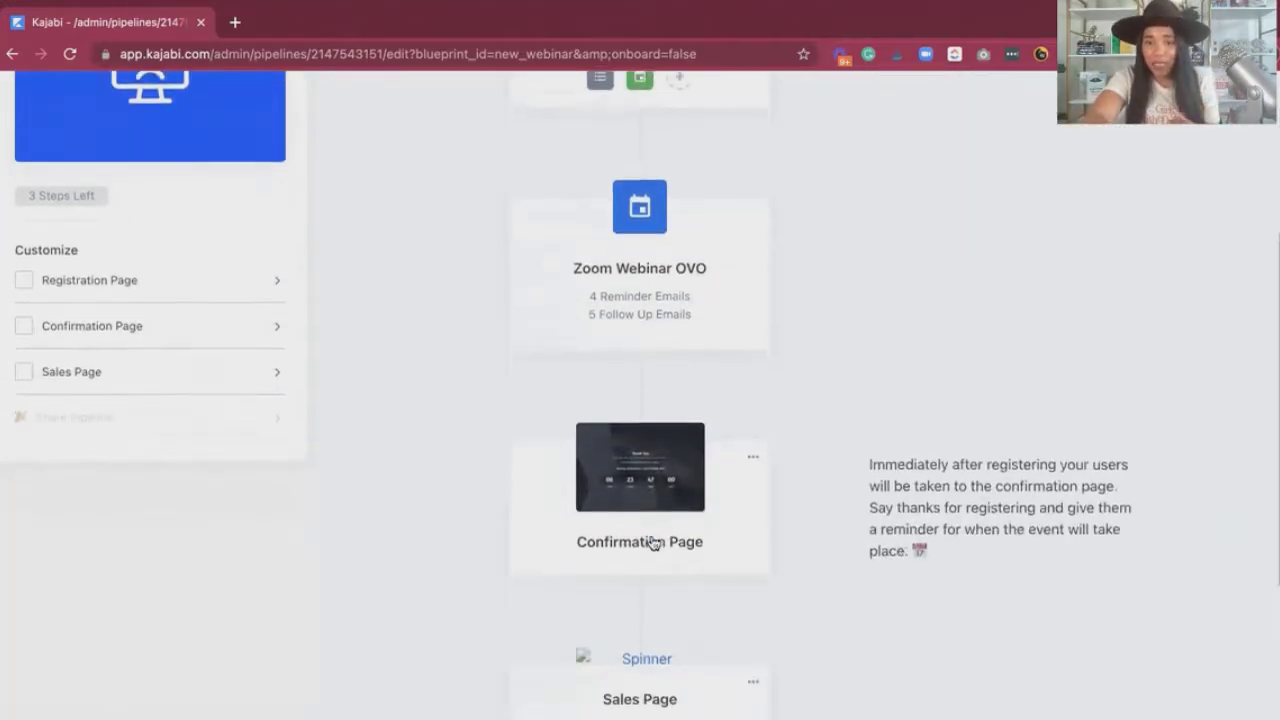
{"action": "scroll", "scroll_direction": "down", "scroll_amount": 3}
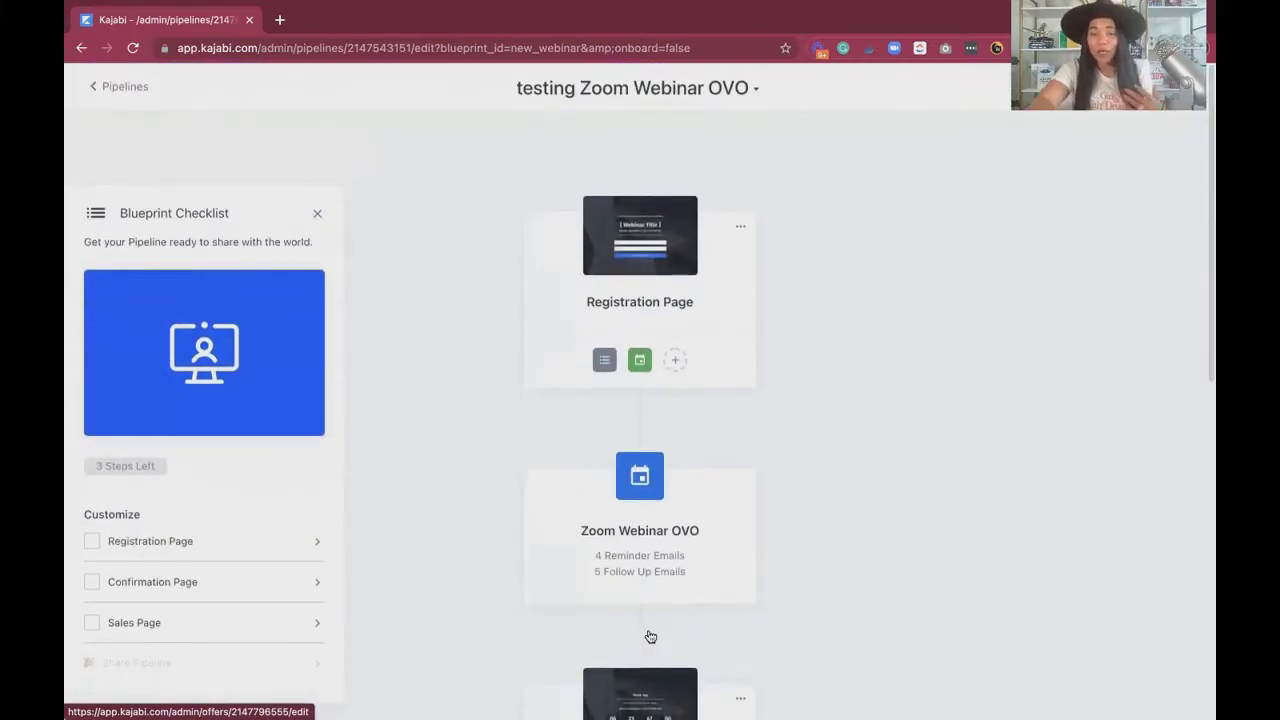
{"action": "scroll", "scroll_direction": "down", "scroll_amount": 3}
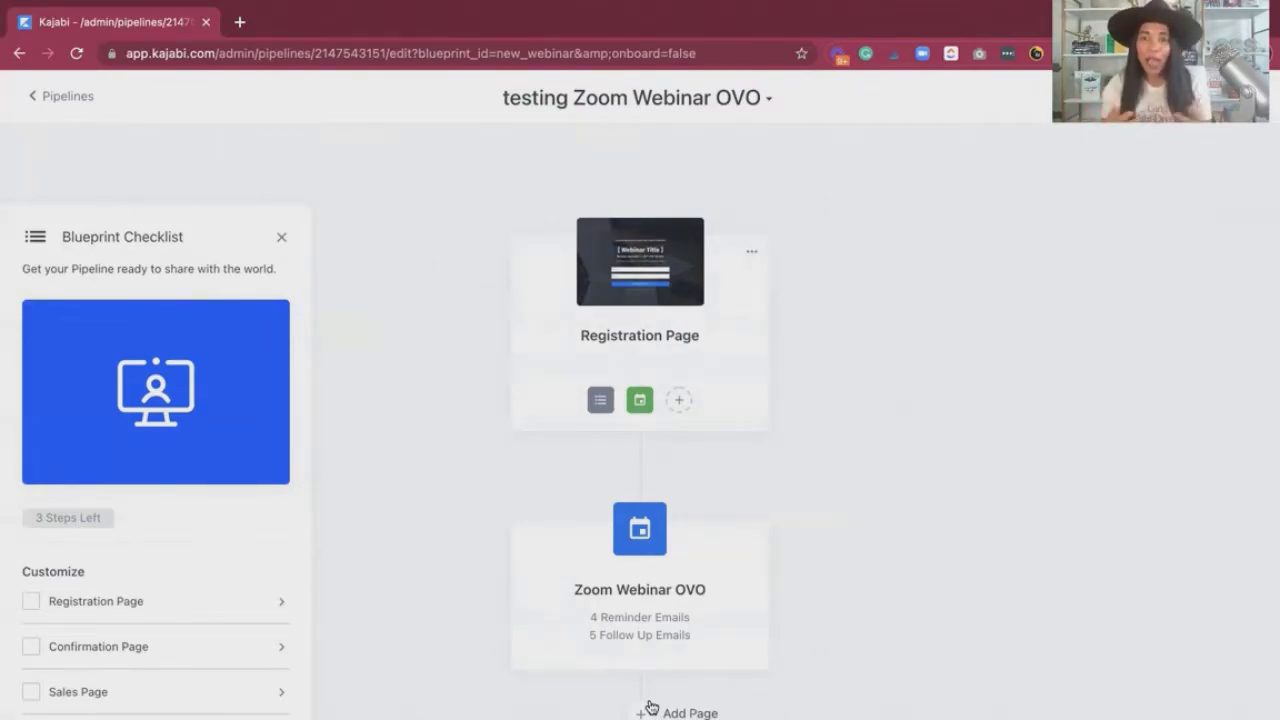
{"action": "mouse_move", "coordinate": [584, 600]}
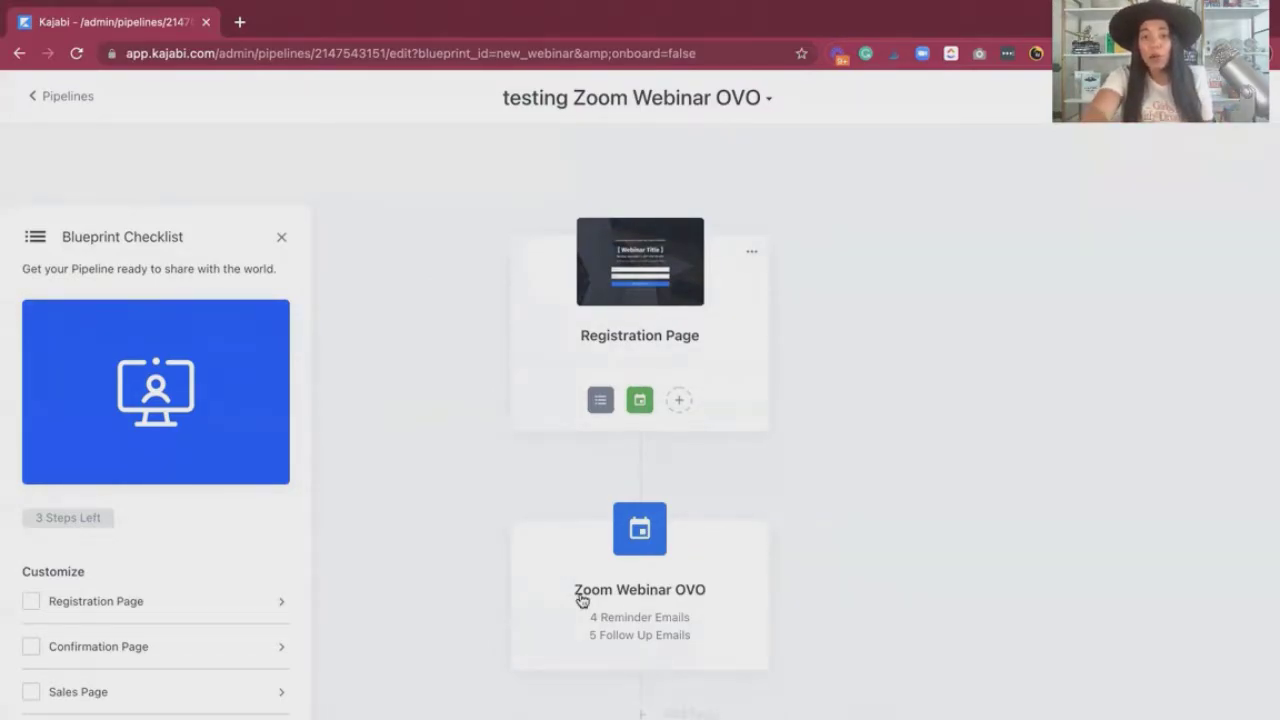
{"action": "mouse_move", "coordinate": [660, 472]}
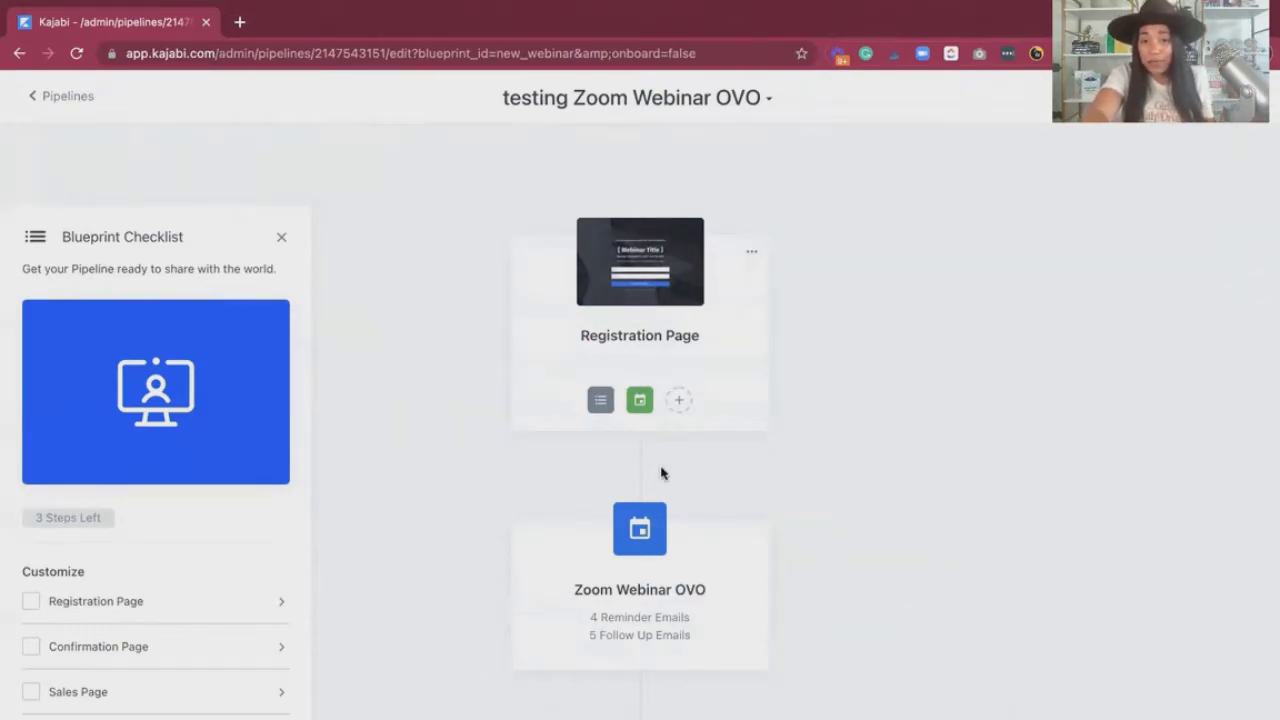
{"action": "mouse_move", "coordinate": [670, 432]}
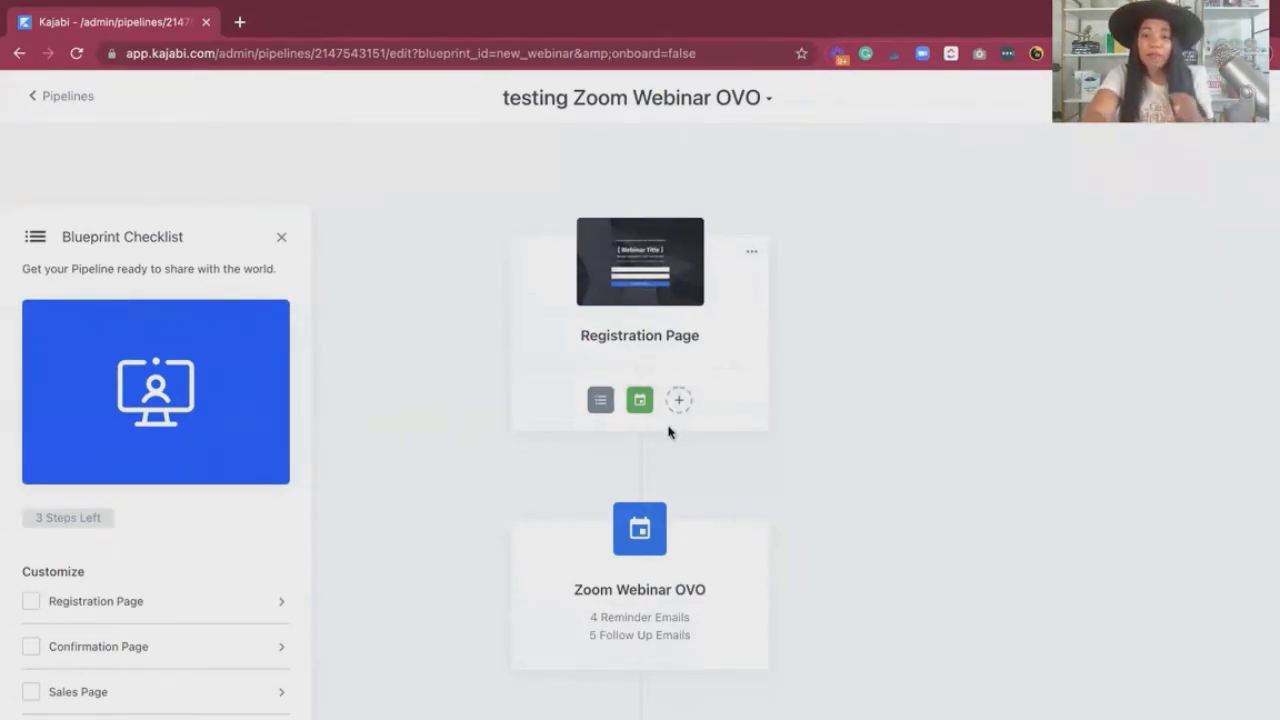
{"action": "mouse_move", "coordinate": [644, 456]}
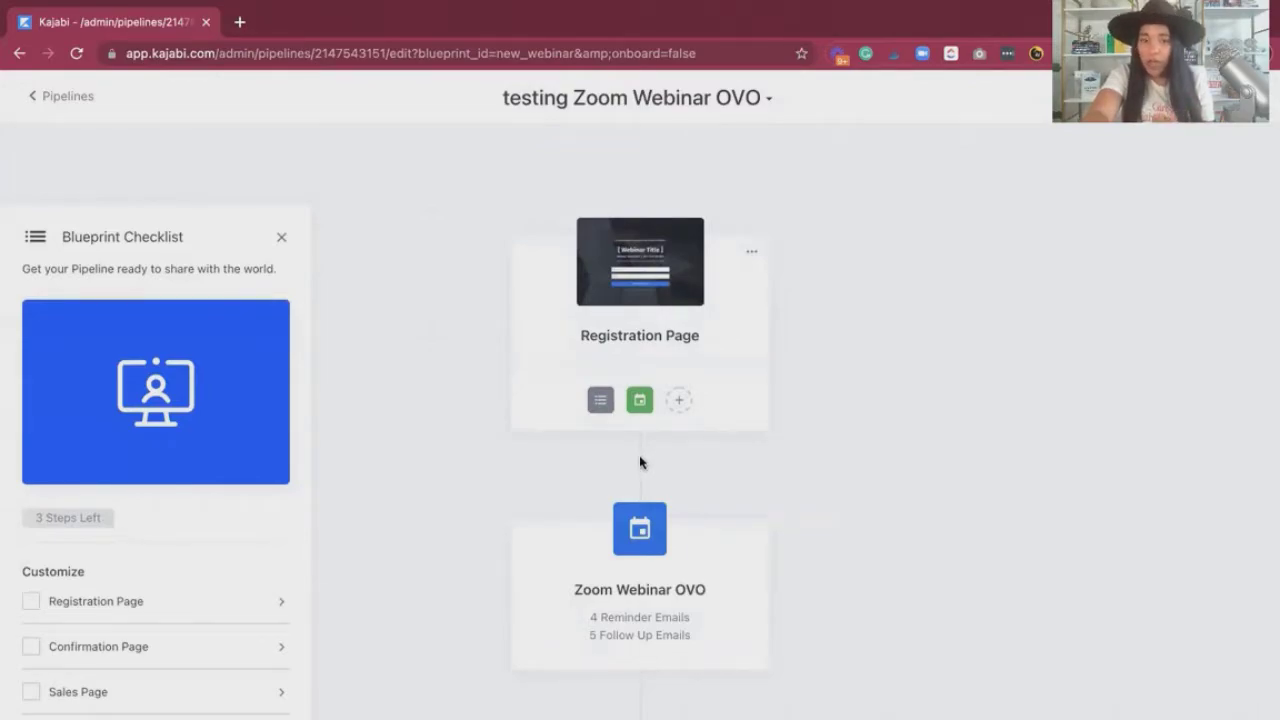
{"action": "scroll", "scroll_direction": "down", "scroll_amount": 3}
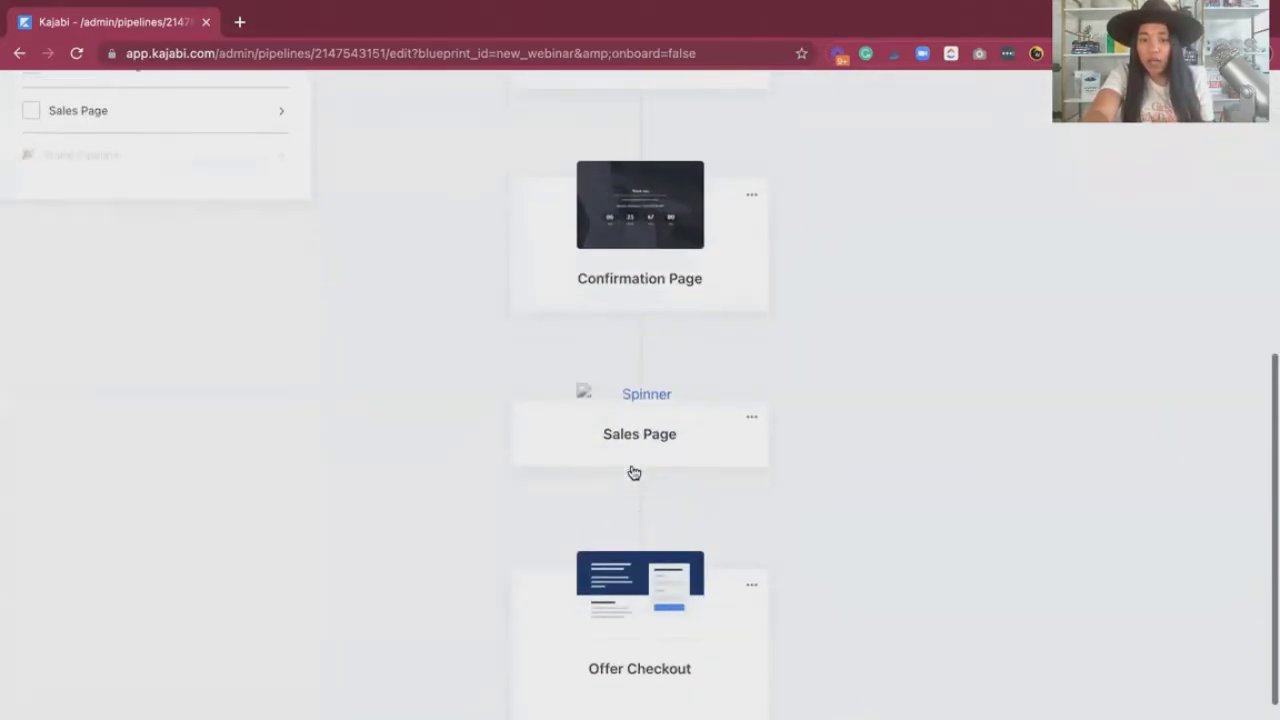
{"action": "mouse_move", "coordinate": [648, 336]}
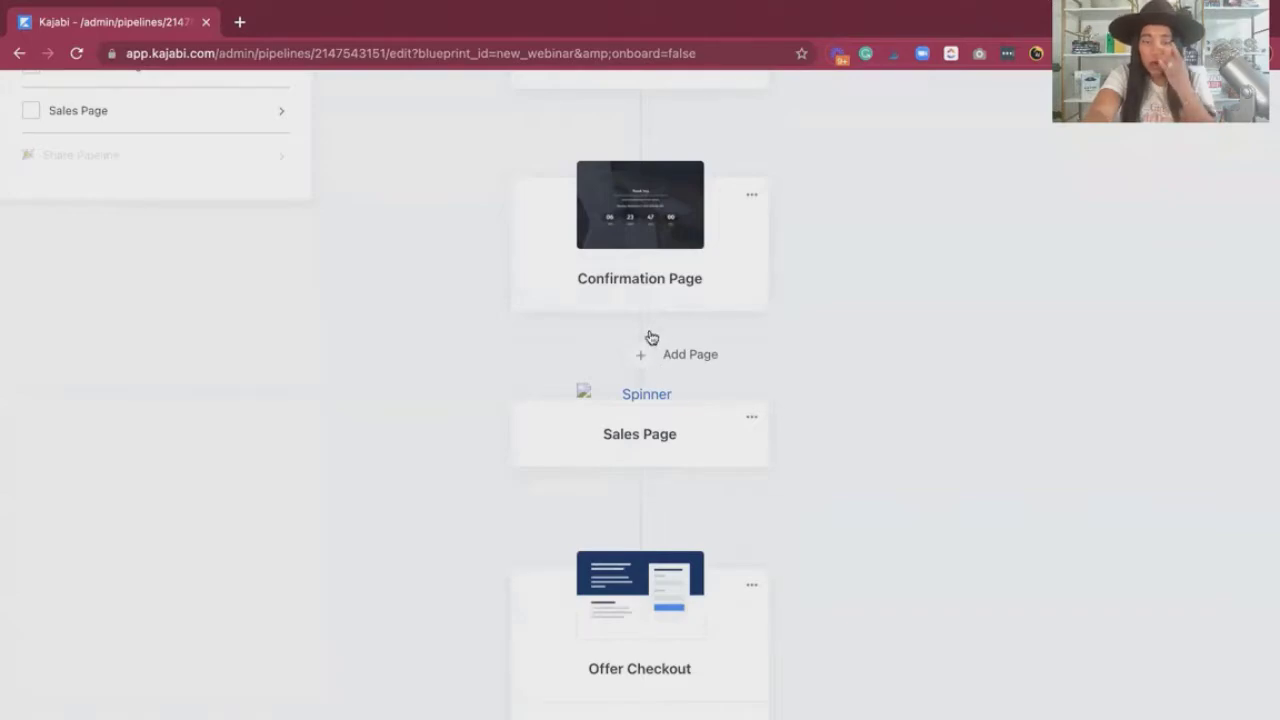
{"action": "mouse_move", "coordinate": [656, 358]}
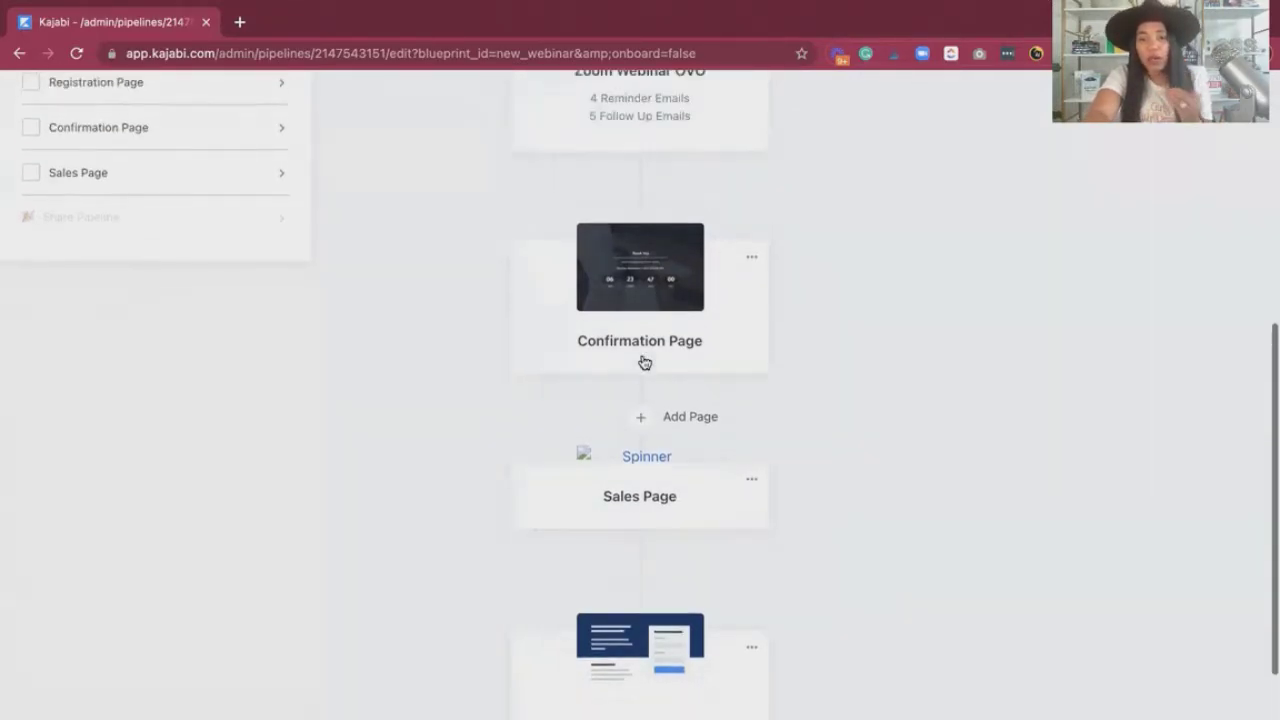
Add a page after the Confirmation Page, settling on a brand-new landing page
{"action": "left_click", "coordinate": [676, 416]}
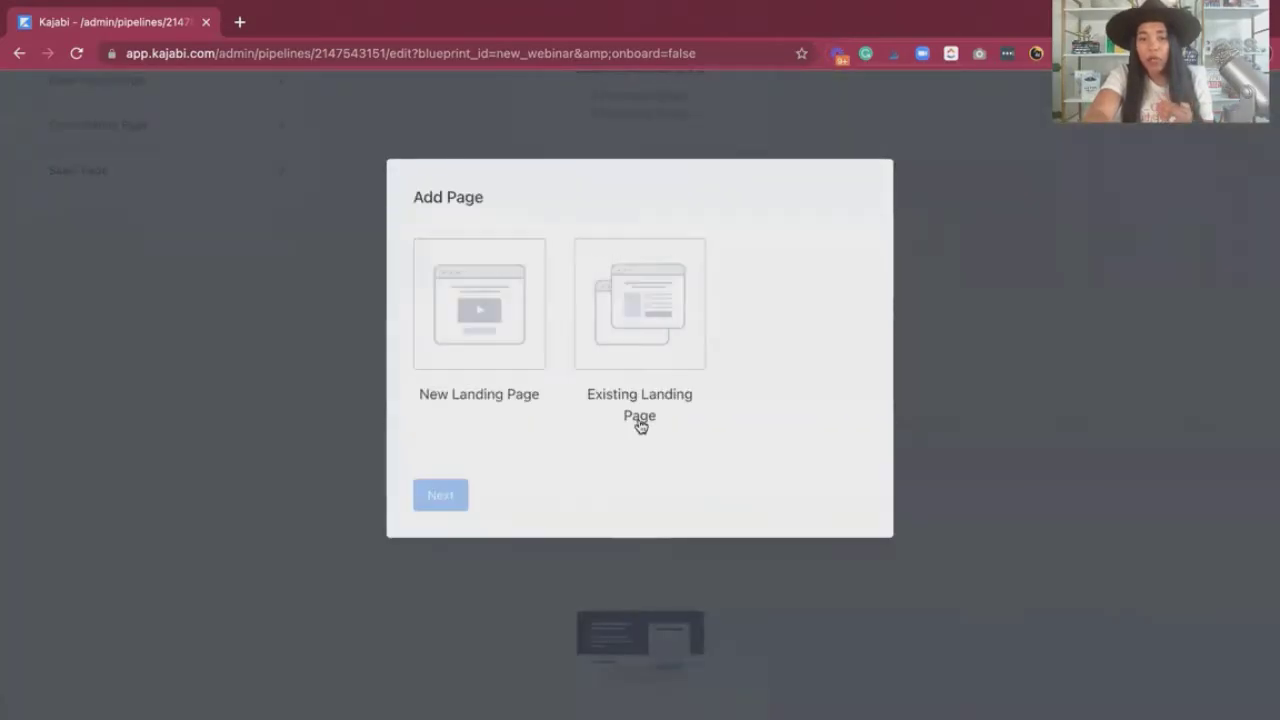
{"action": "left_click", "coordinate": [478, 304]}
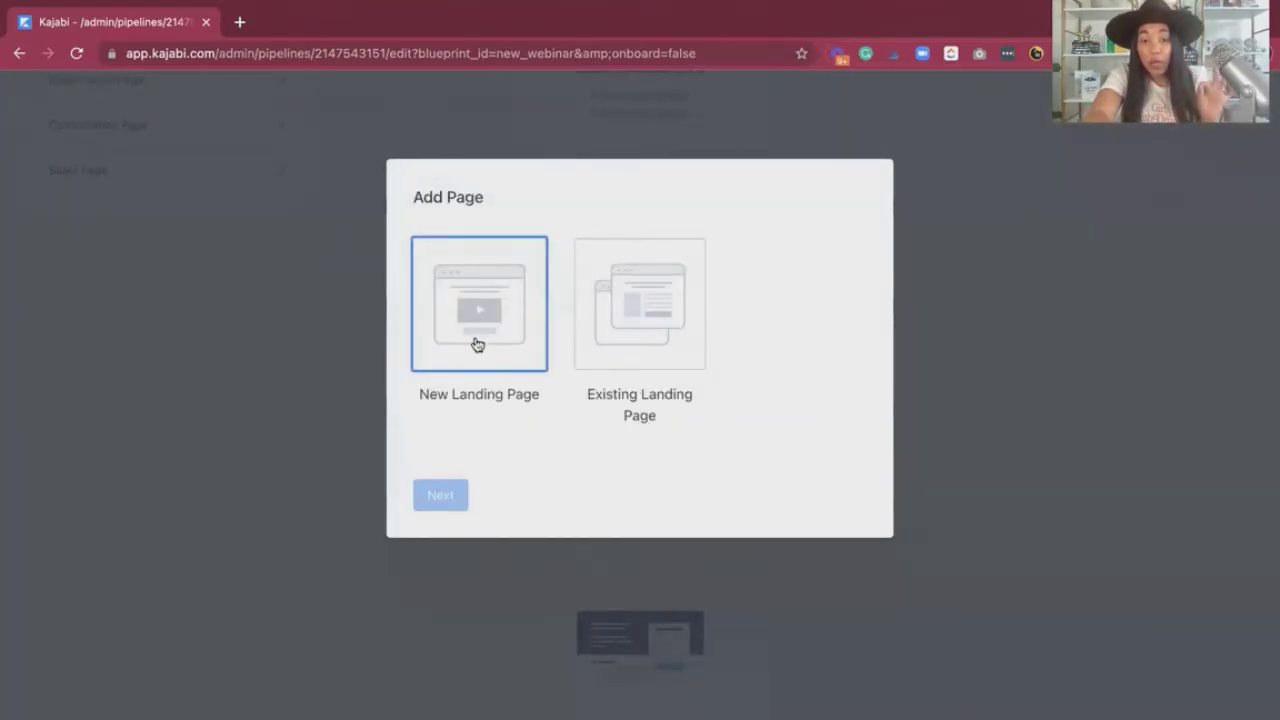
{"action": "left_click", "coordinate": [640, 304]}
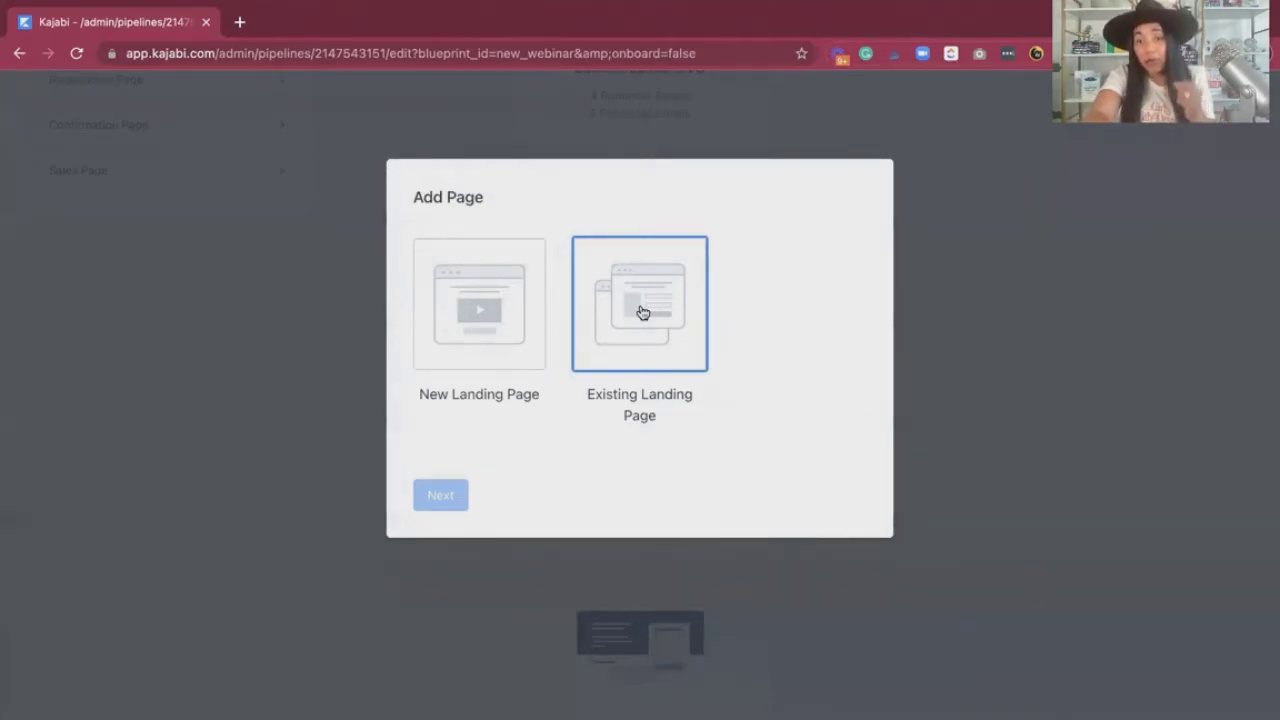
{"action": "mouse_move", "coordinate": [652, 360]}
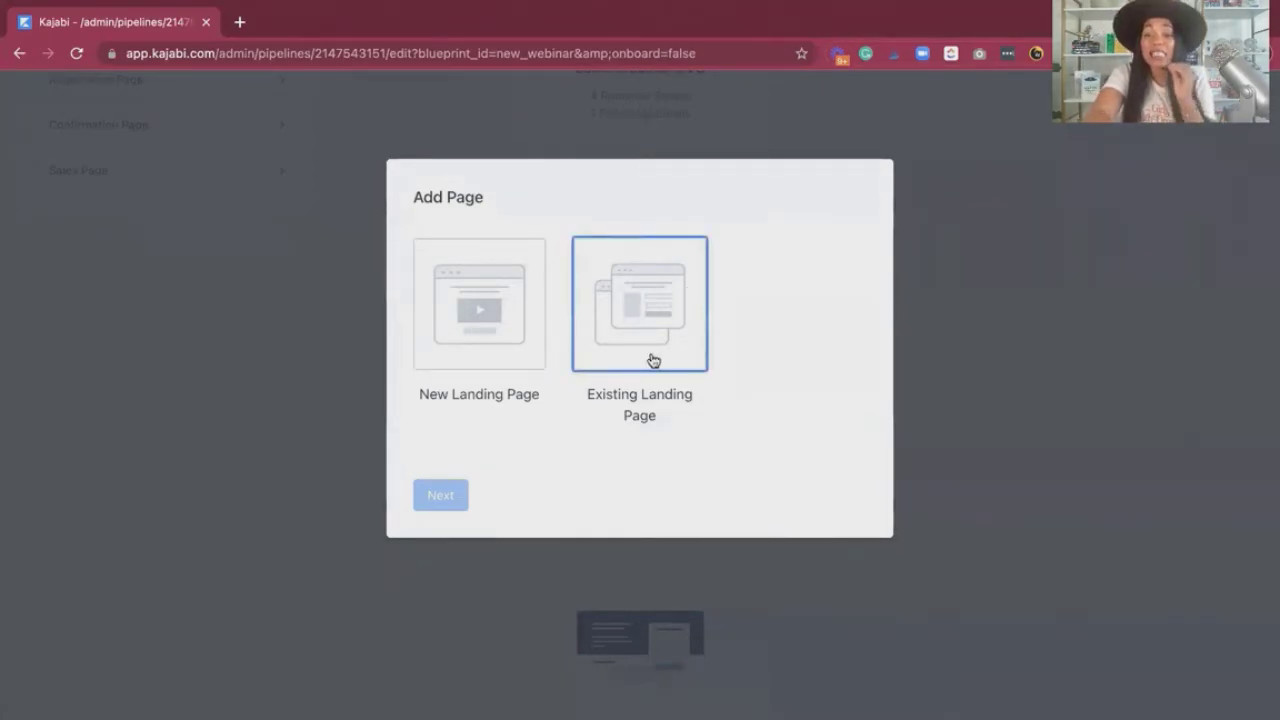
{"action": "mouse_move", "coordinate": [1076, 348]}
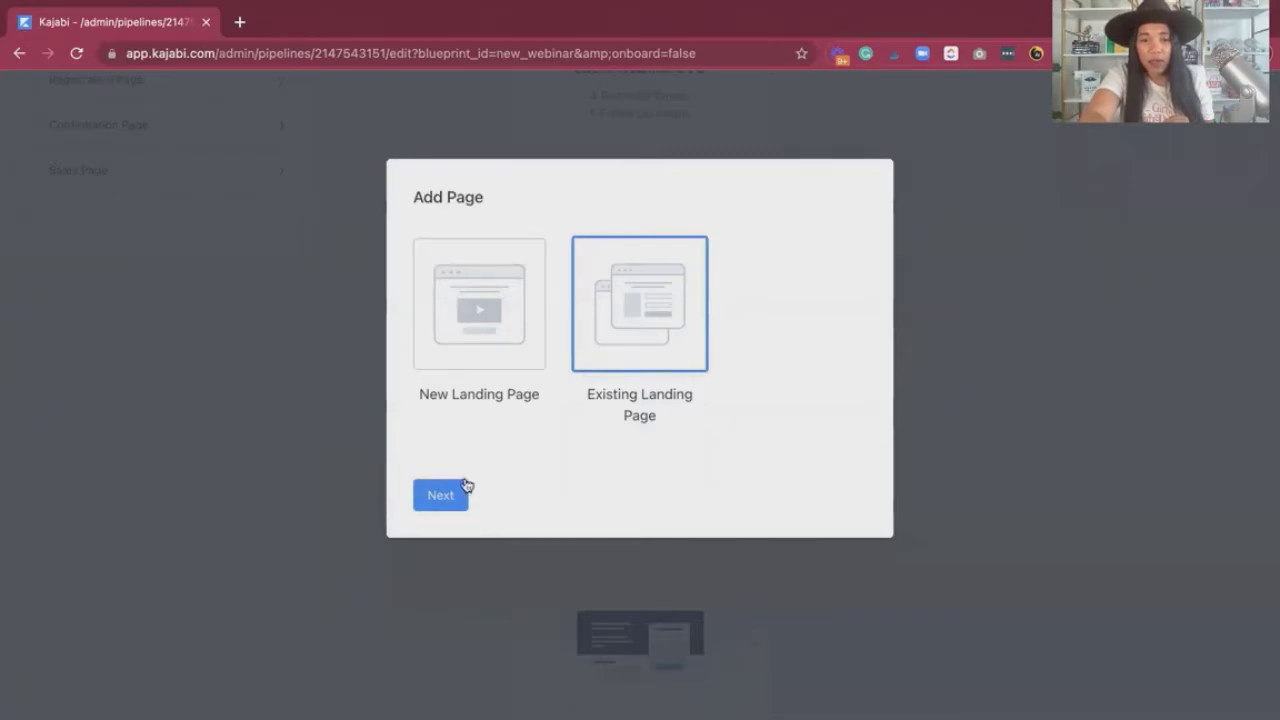
{"action": "left_click", "coordinate": [440, 496]}
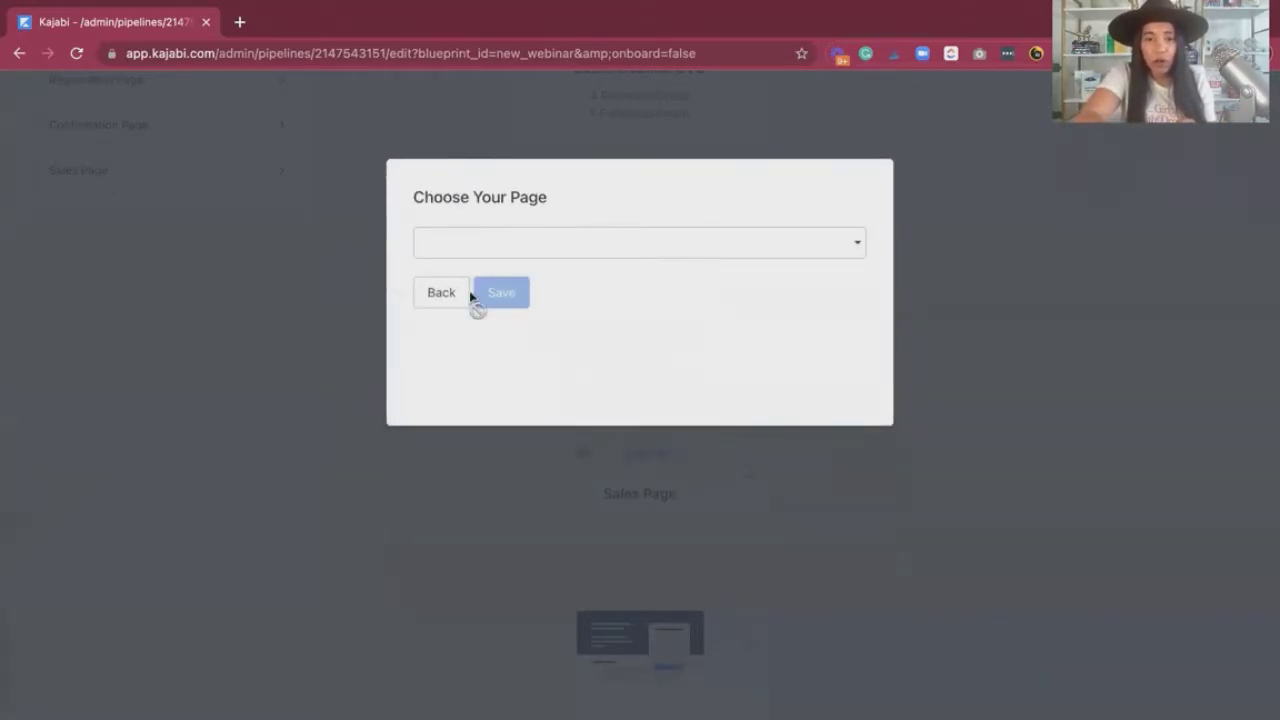
{"action": "left_click", "coordinate": [440, 292]}
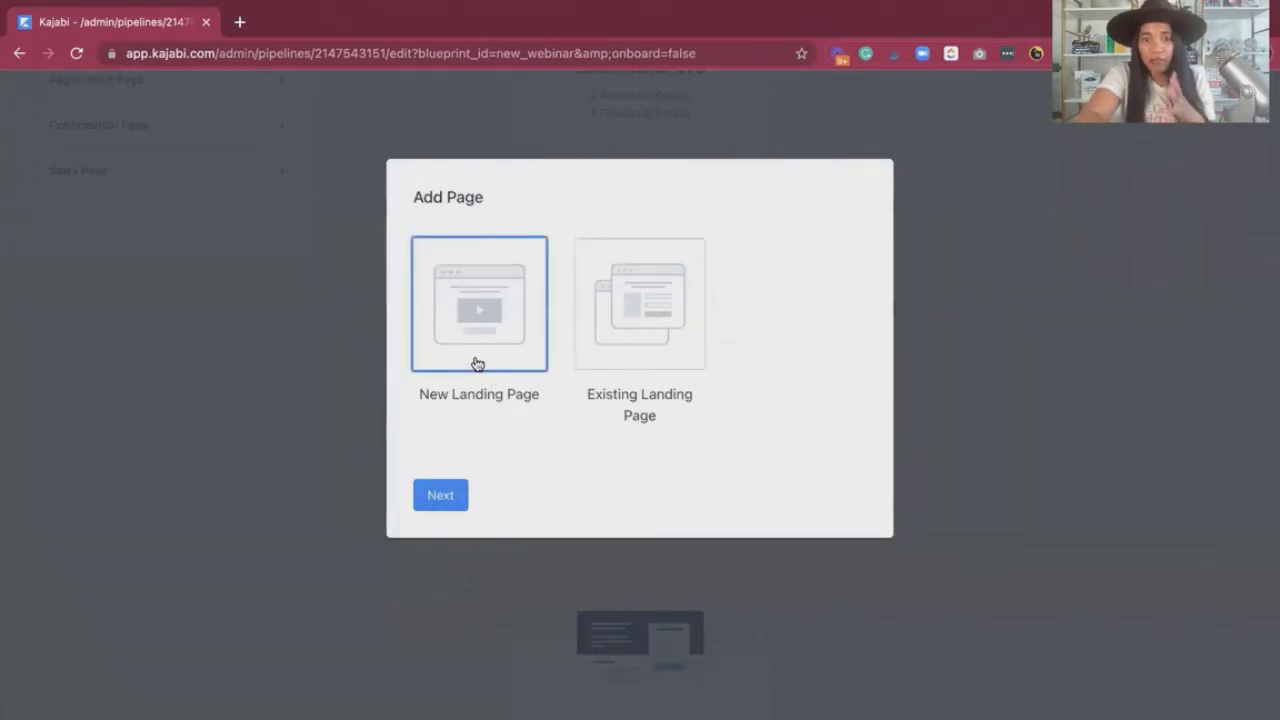
{"action": "left_click", "coordinate": [440, 496]}
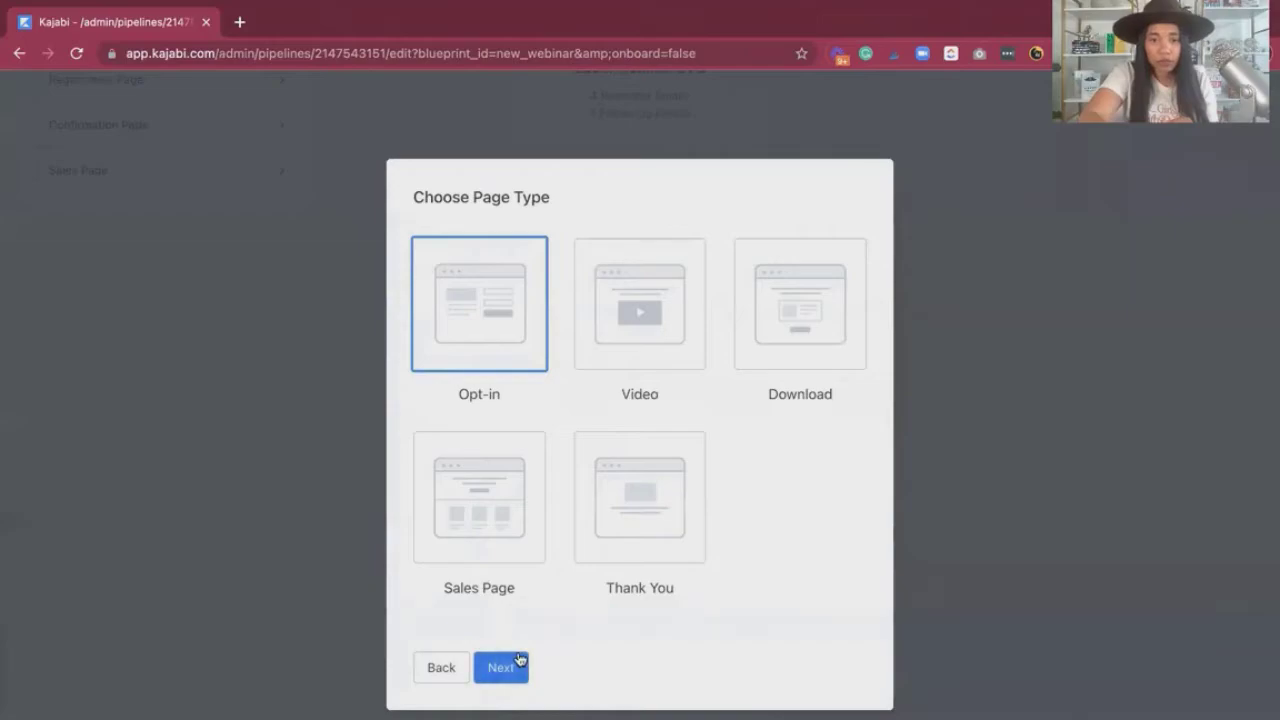
Make it an Opt-in page in Broadway style, name it 'test' and save it
{"action": "left_click", "coordinate": [500, 668]}
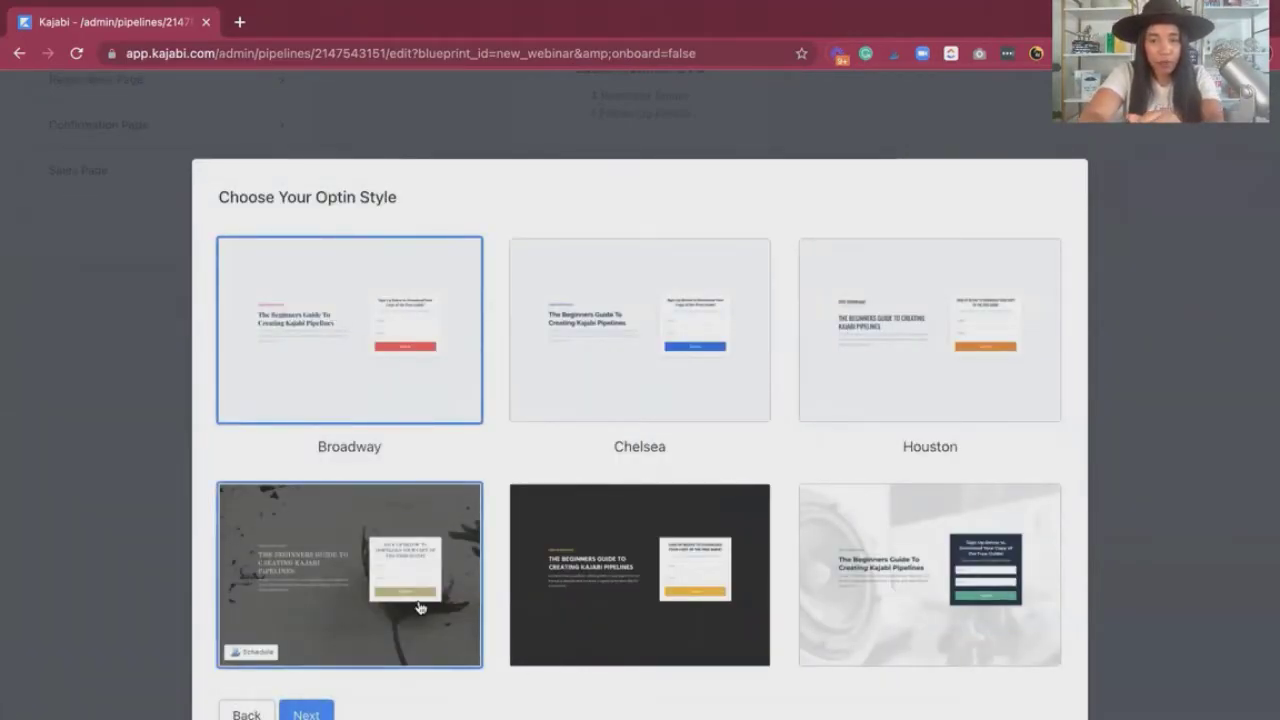
{"action": "left_click", "coordinate": [306, 714]}
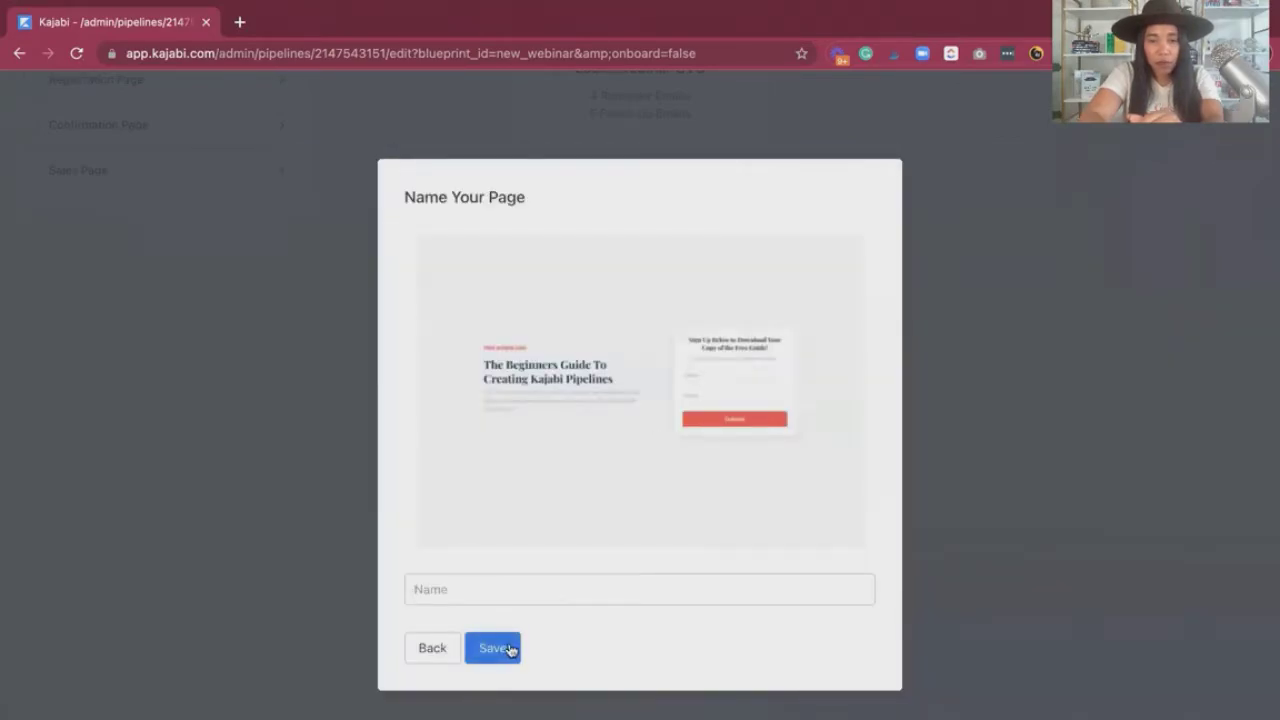
{"action": "type", "text": "testg"}
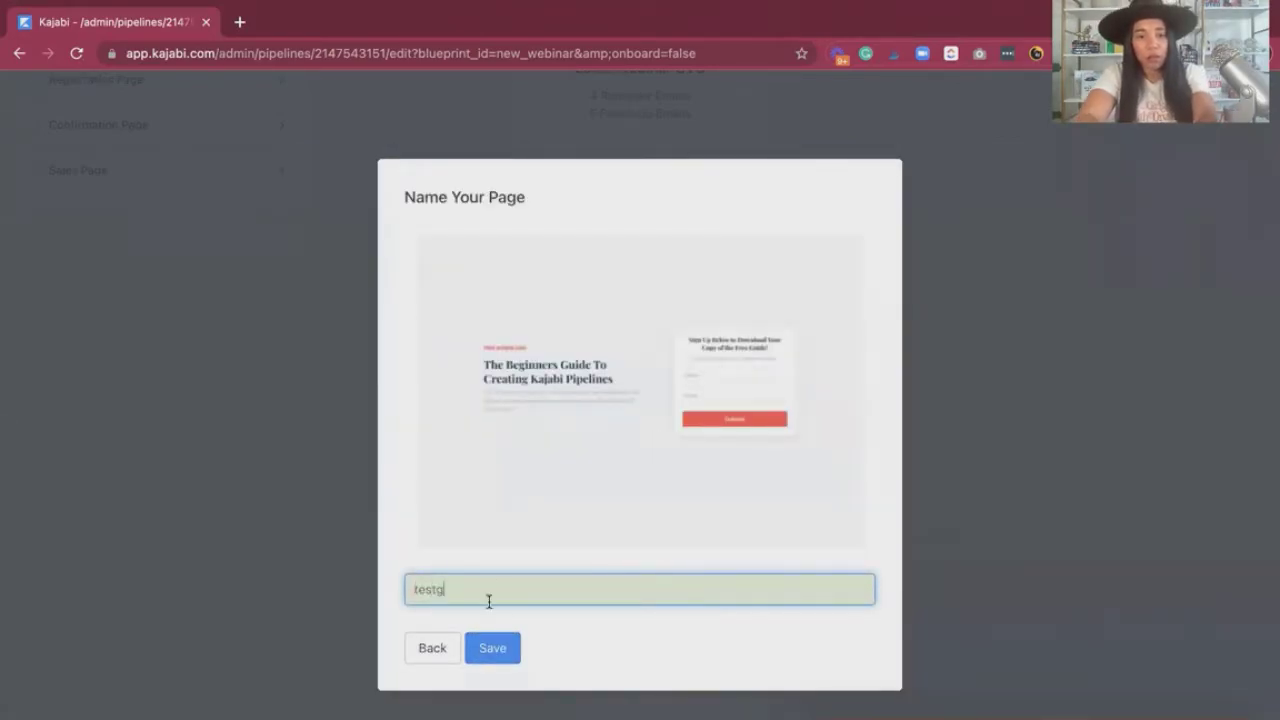
{"action": "left_click", "coordinate": [492, 648]}
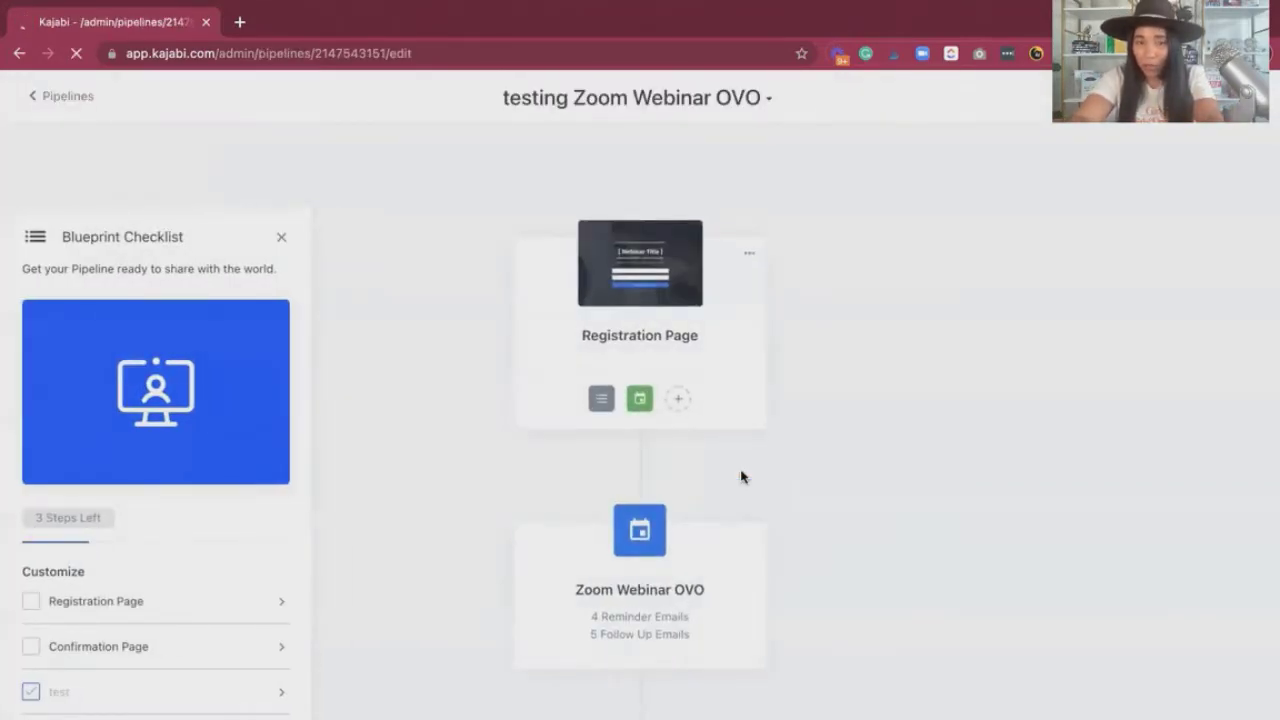
Remove the test page so the Confirmation Page leads straight to the Sales Page
{"action": "scroll", "scroll_direction": "down", "scroll_amount": 3}
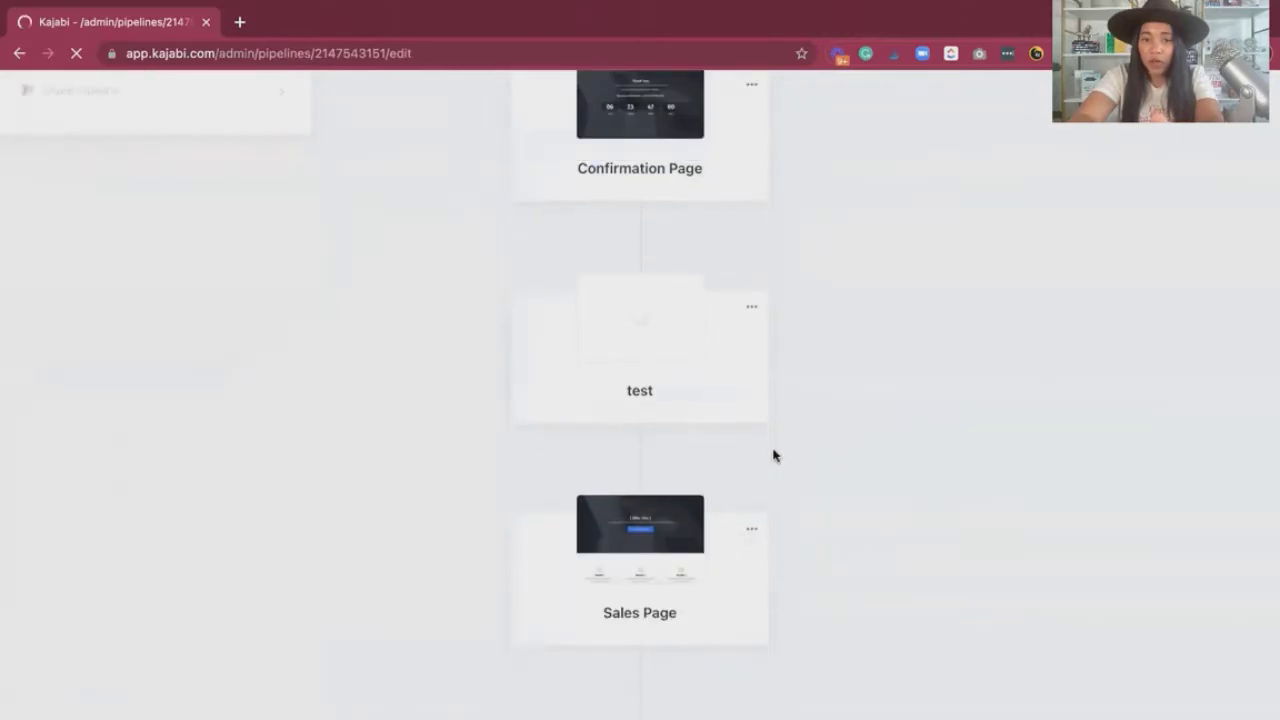
{"action": "left_click", "coordinate": [752, 306]}
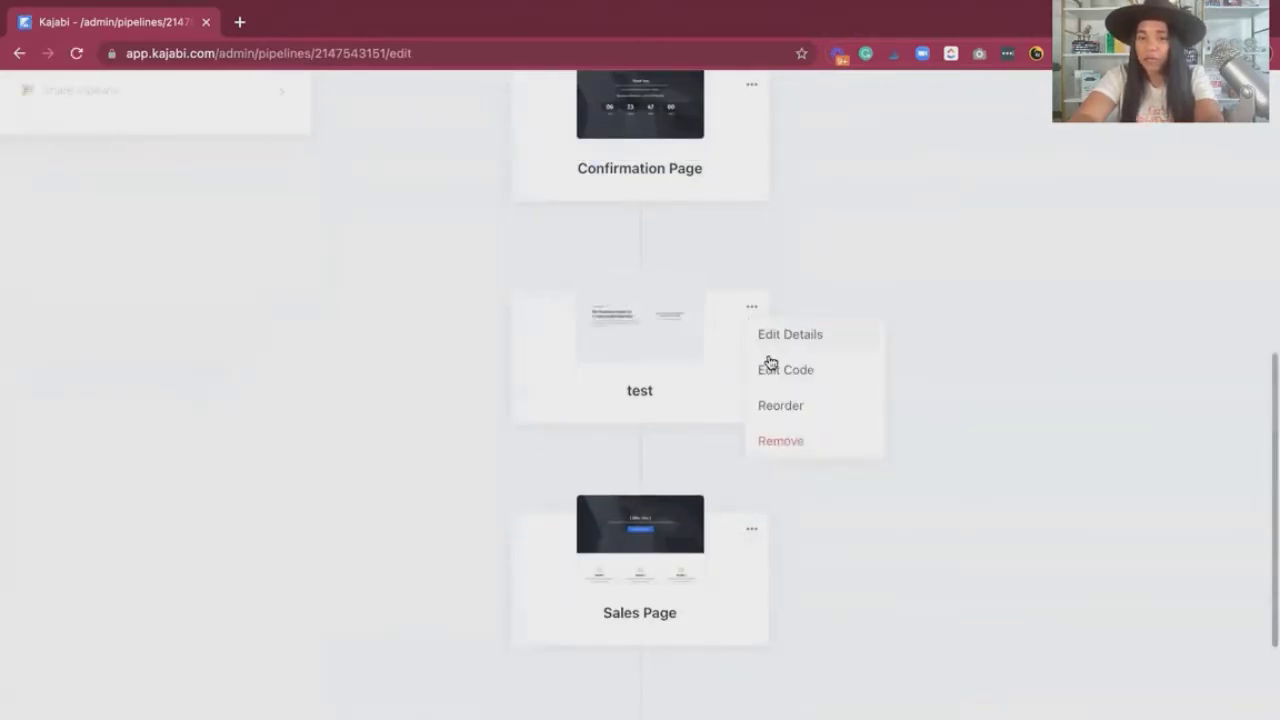
{"action": "mouse_move", "coordinate": [780, 442]}
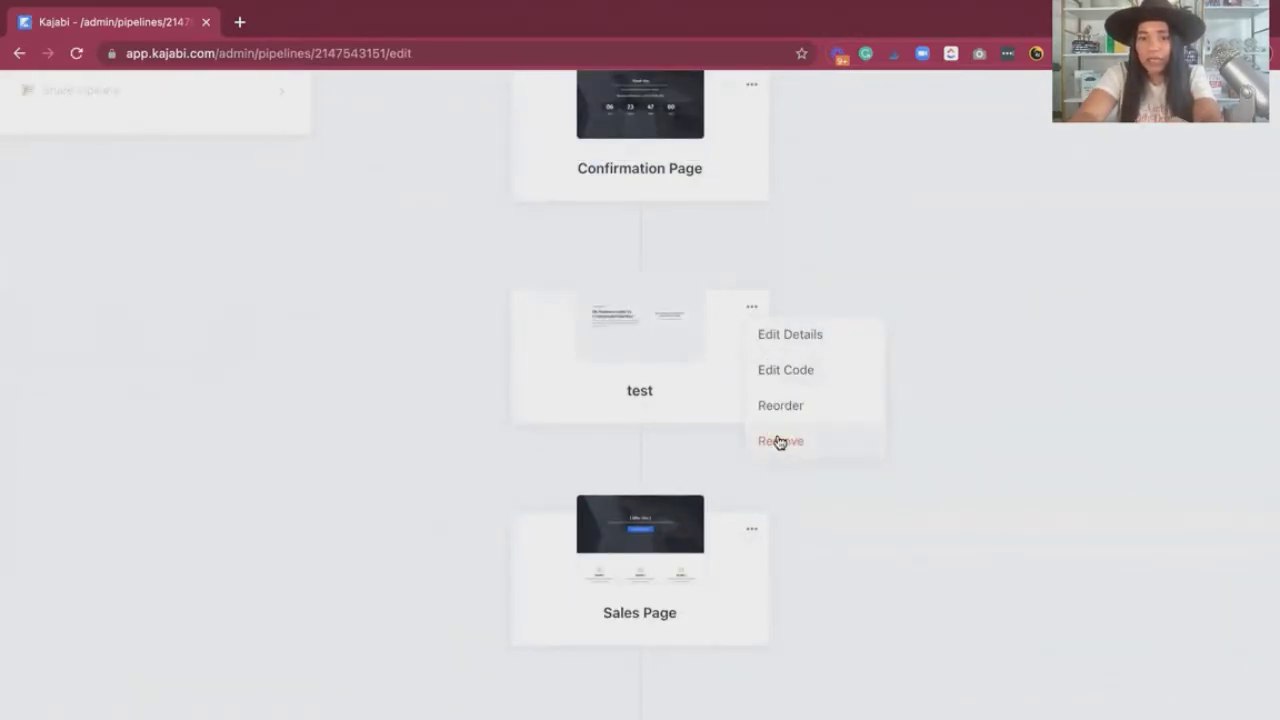
{"action": "left_click", "coordinate": [780, 442]}
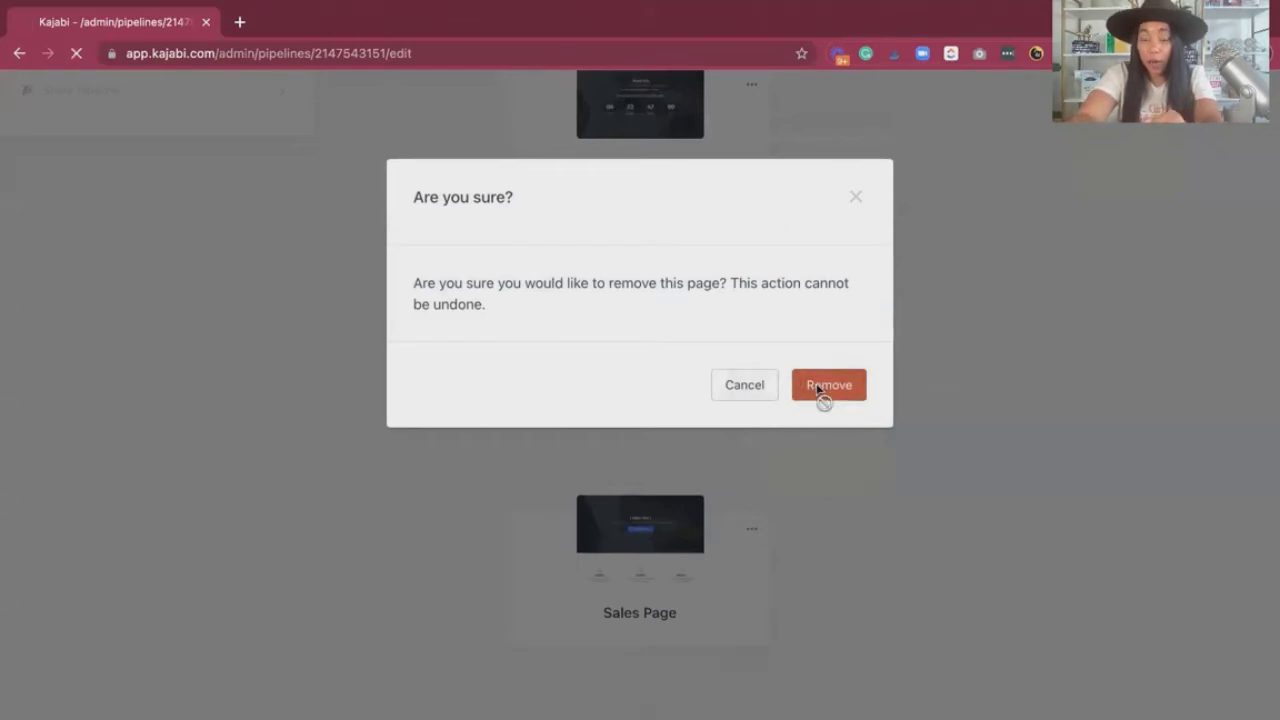
{"action": "left_click", "coordinate": [828, 384]}
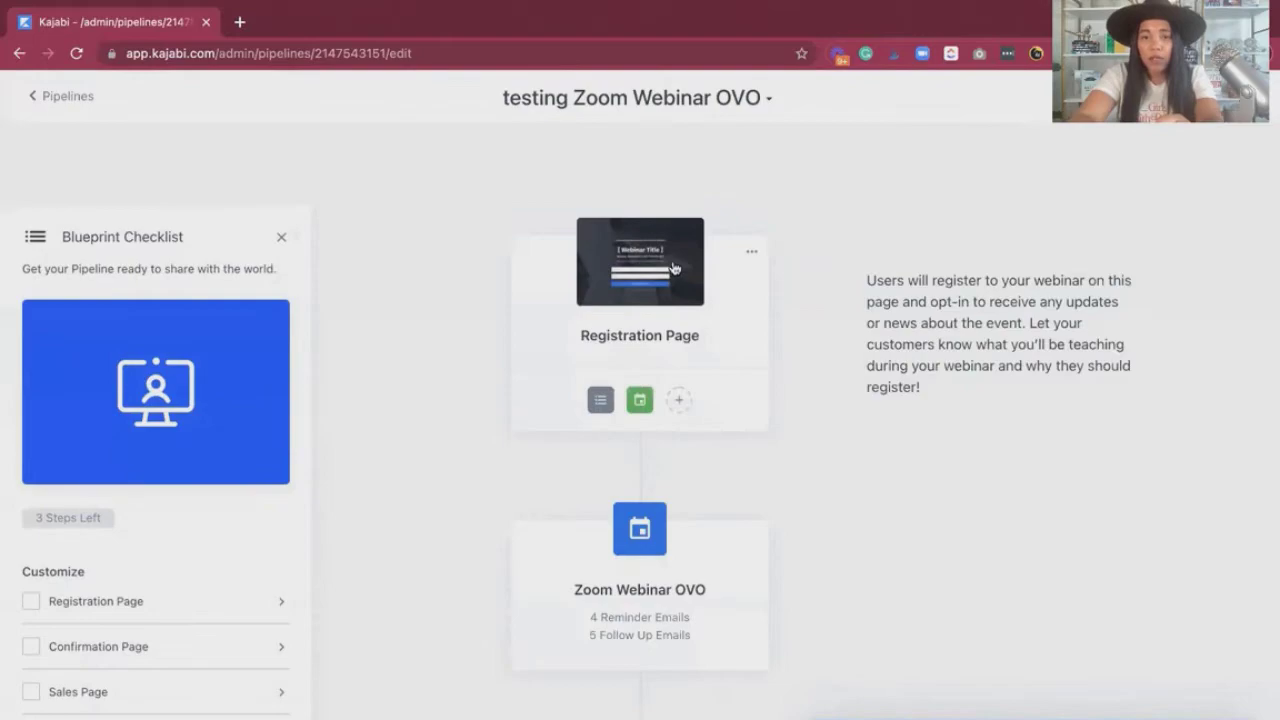
Inspect the Registration Page's title text and event block settings tied to Zoom Webinar OVO
{"action": "left_click", "coordinate": [640, 262]}
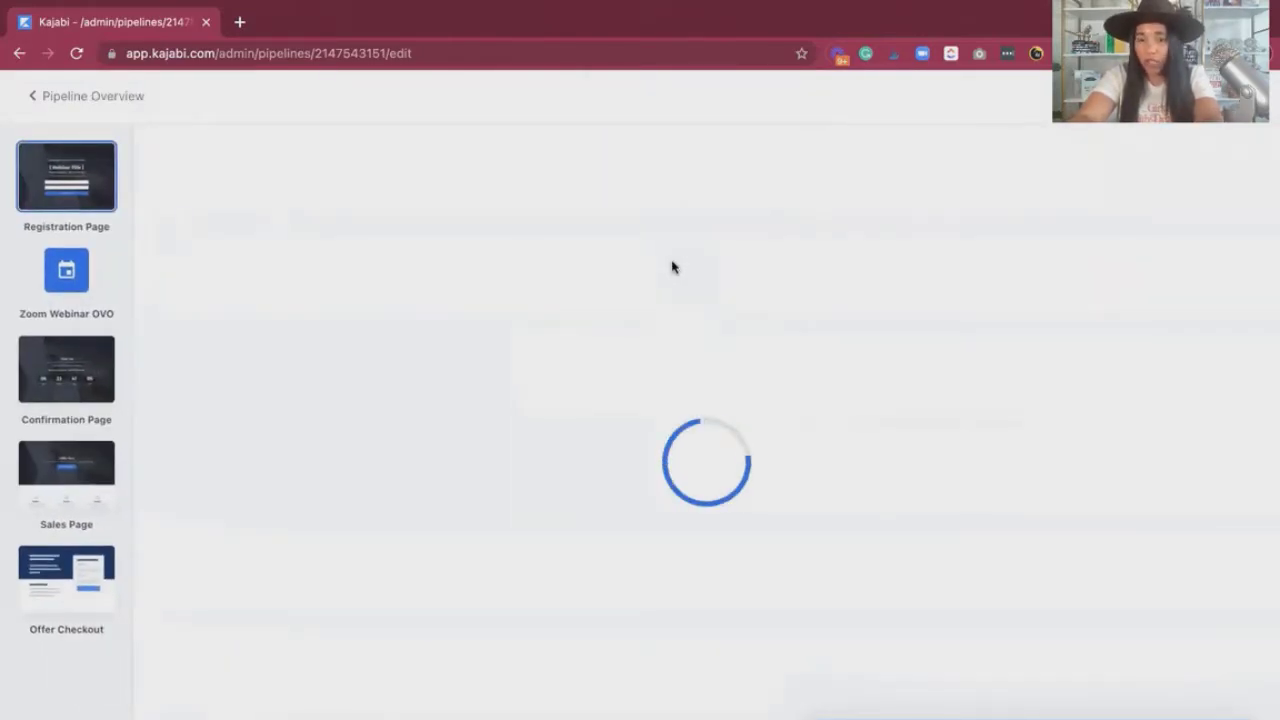
{"action": "left_click", "coordinate": [66, 176]}
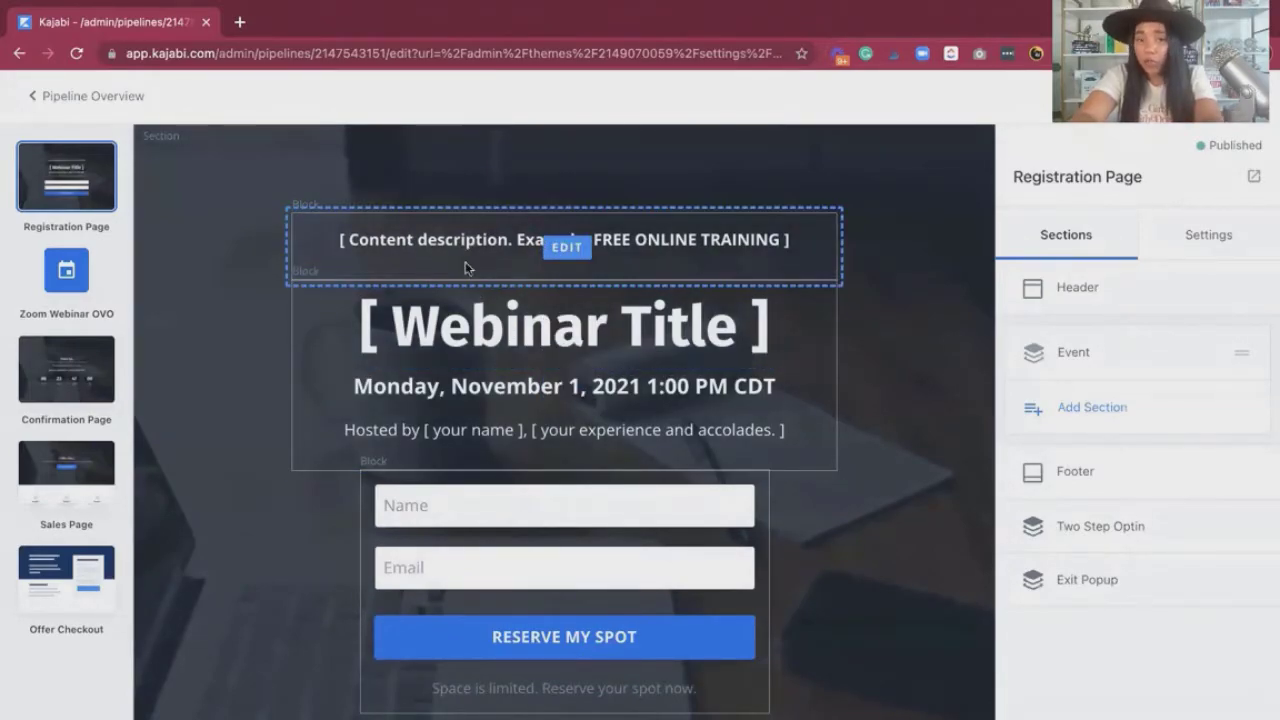
{"action": "left_click", "coordinate": [566, 248]}
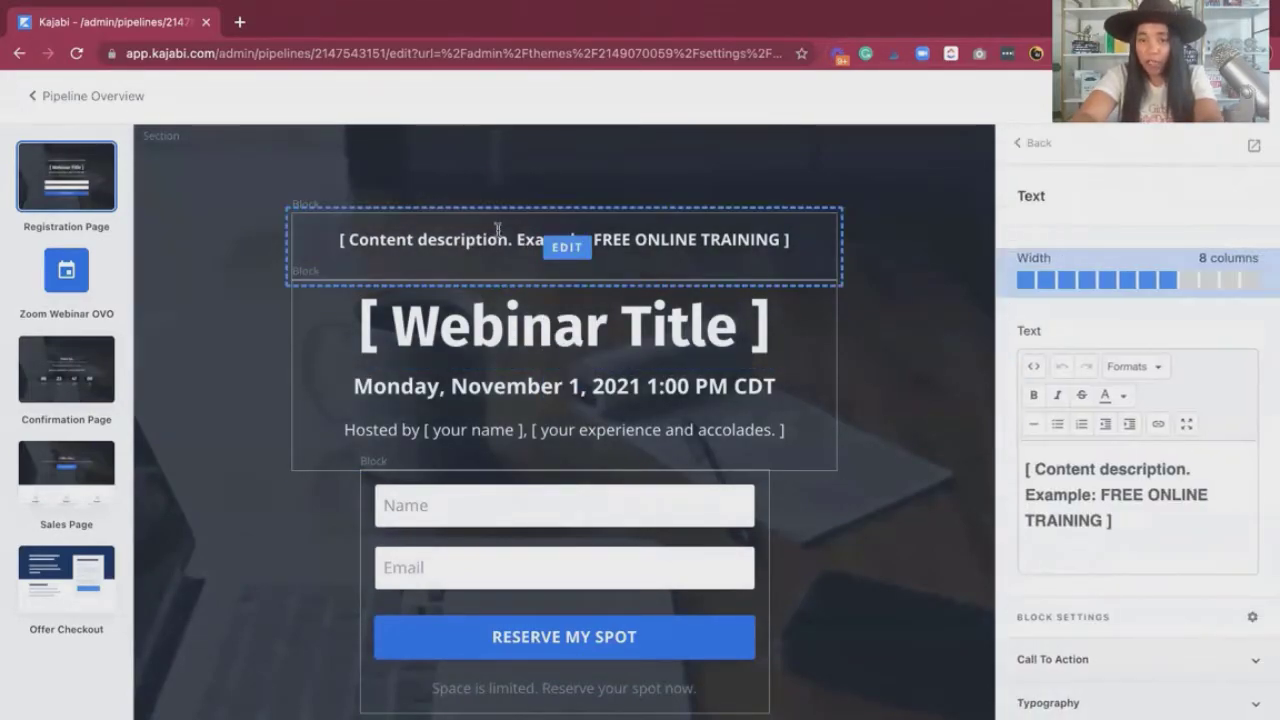
{"action": "left_click", "coordinate": [564, 324]}
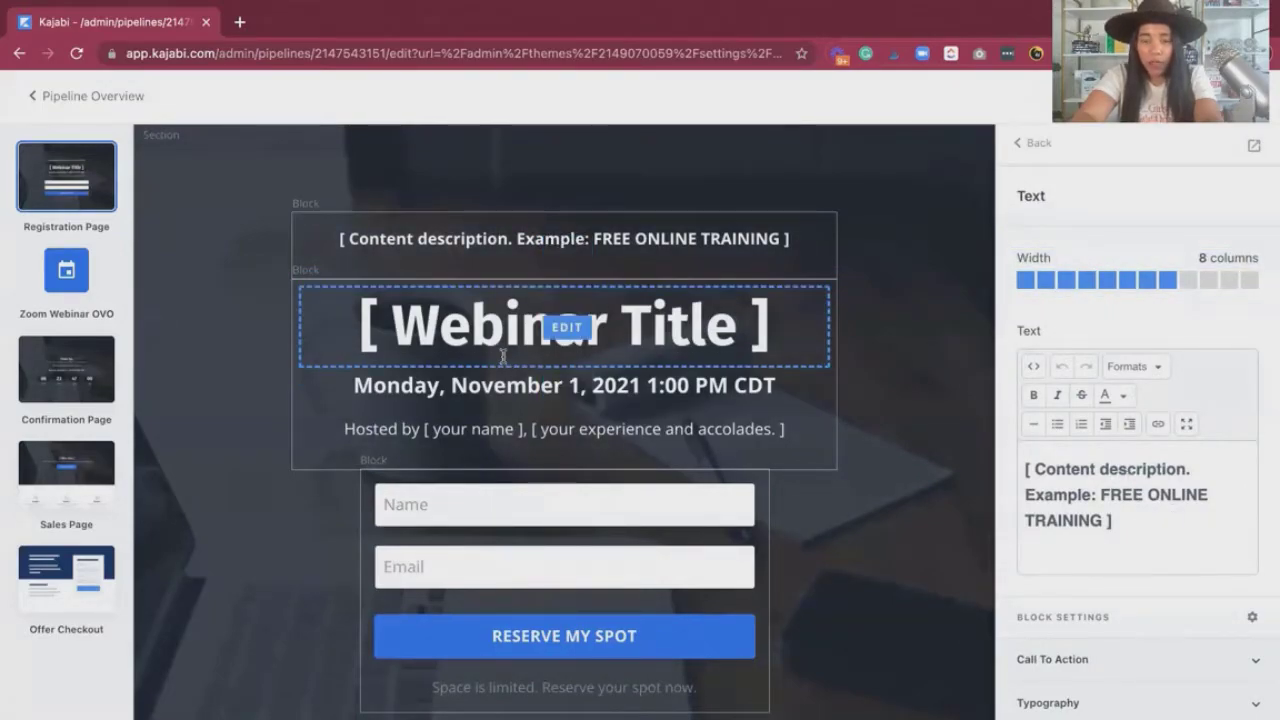
{"action": "left_click", "coordinate": [564, 324]}
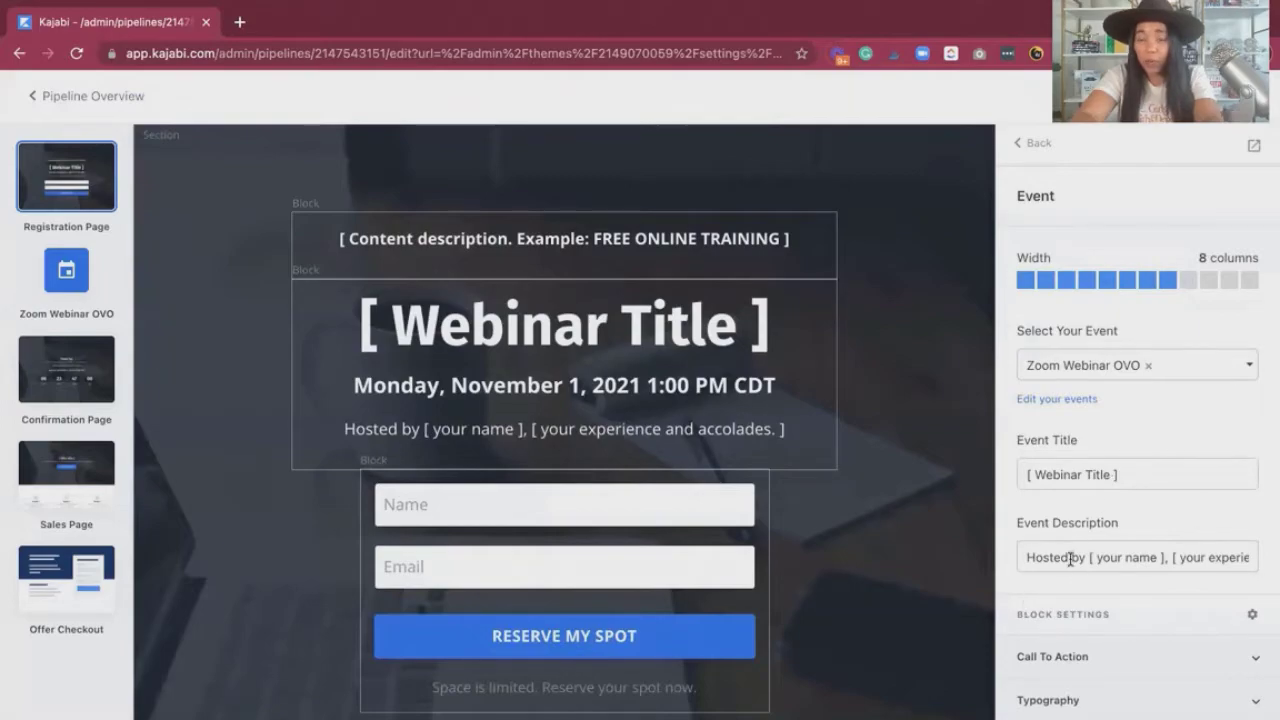
{"action": "scroll", "scroll_direction": "down", "scroll_amount": 3}
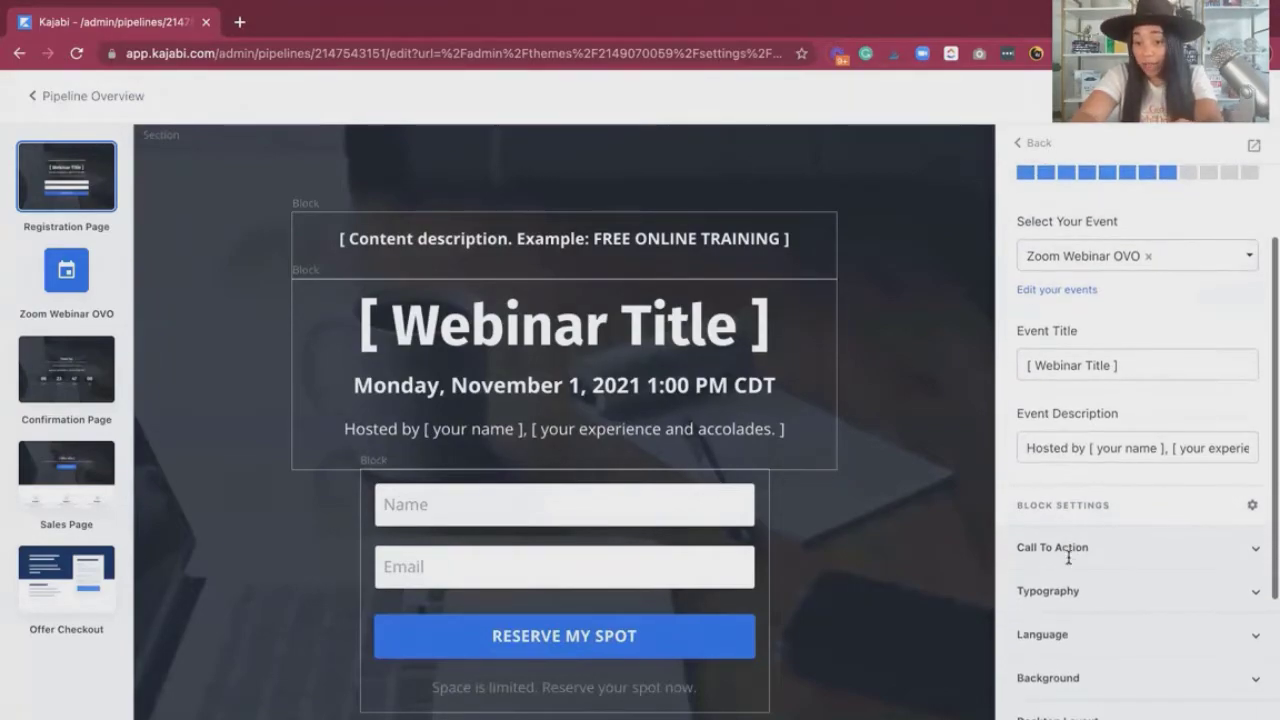
{"action": "mouse_move", "coordinate": [856, 476]}
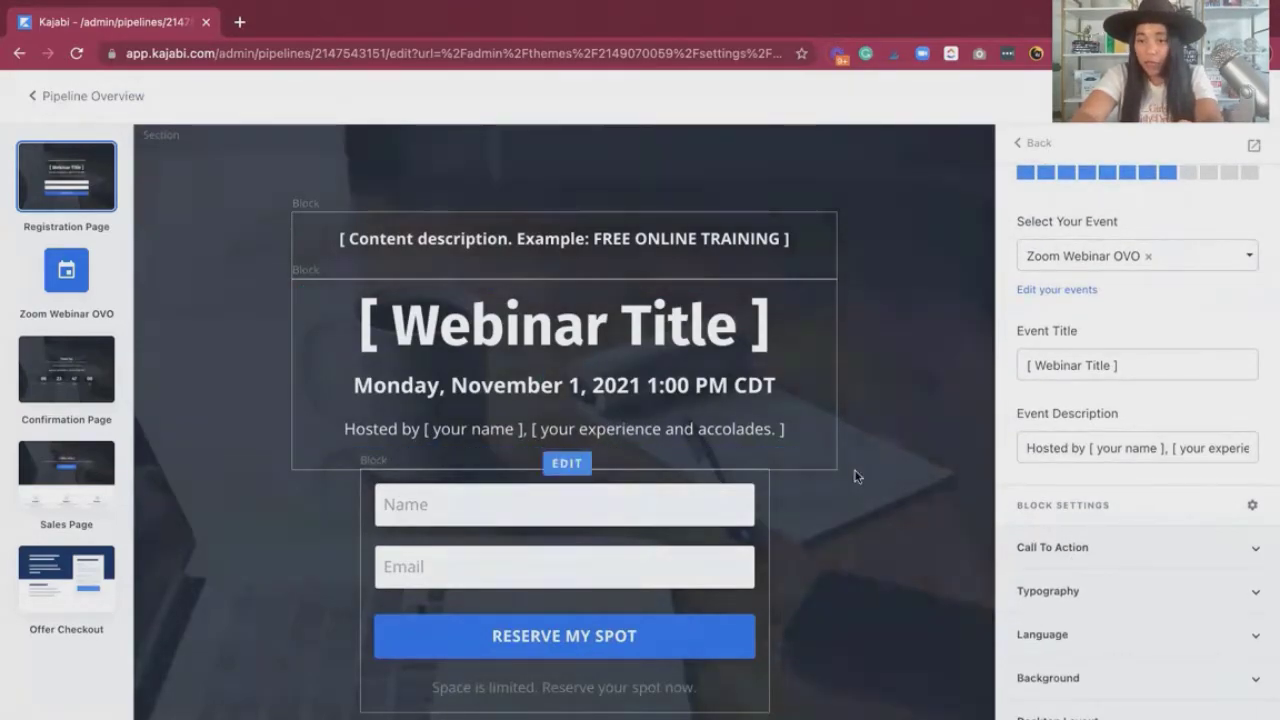
{"action": "left_click", "coordinate": [564, 384]}
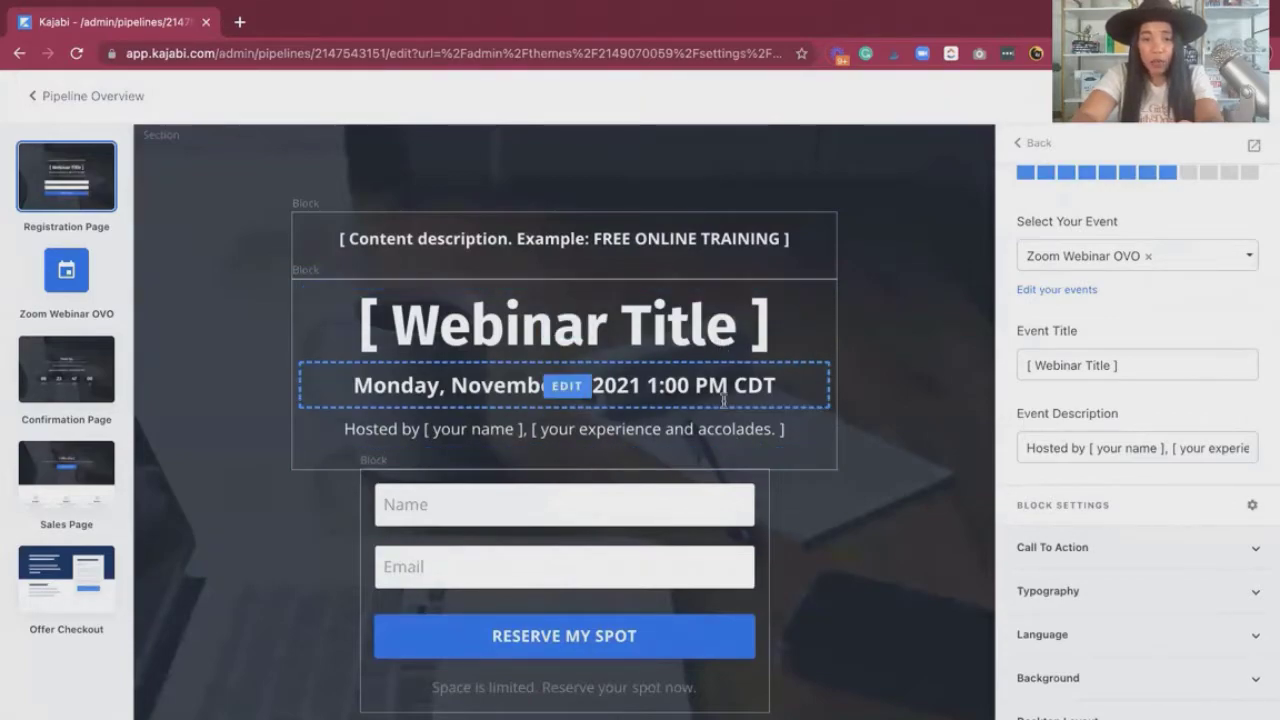
{"action": "mouse_move", "coordinate": [704, 392]}
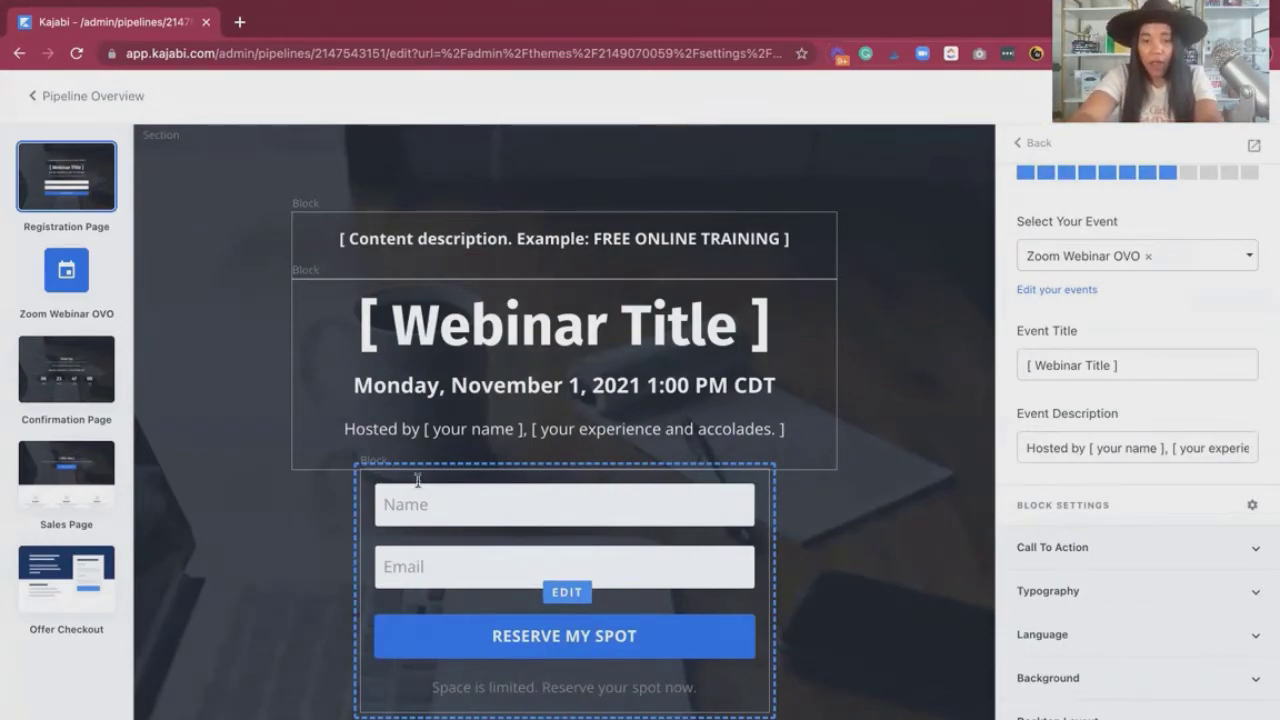
Show the opt-in block's settings: Zoom Webinar OVO Form sending sign-ups to #next-pipeline-step
{"action": "left_click", "coordinate": [564, 566]}
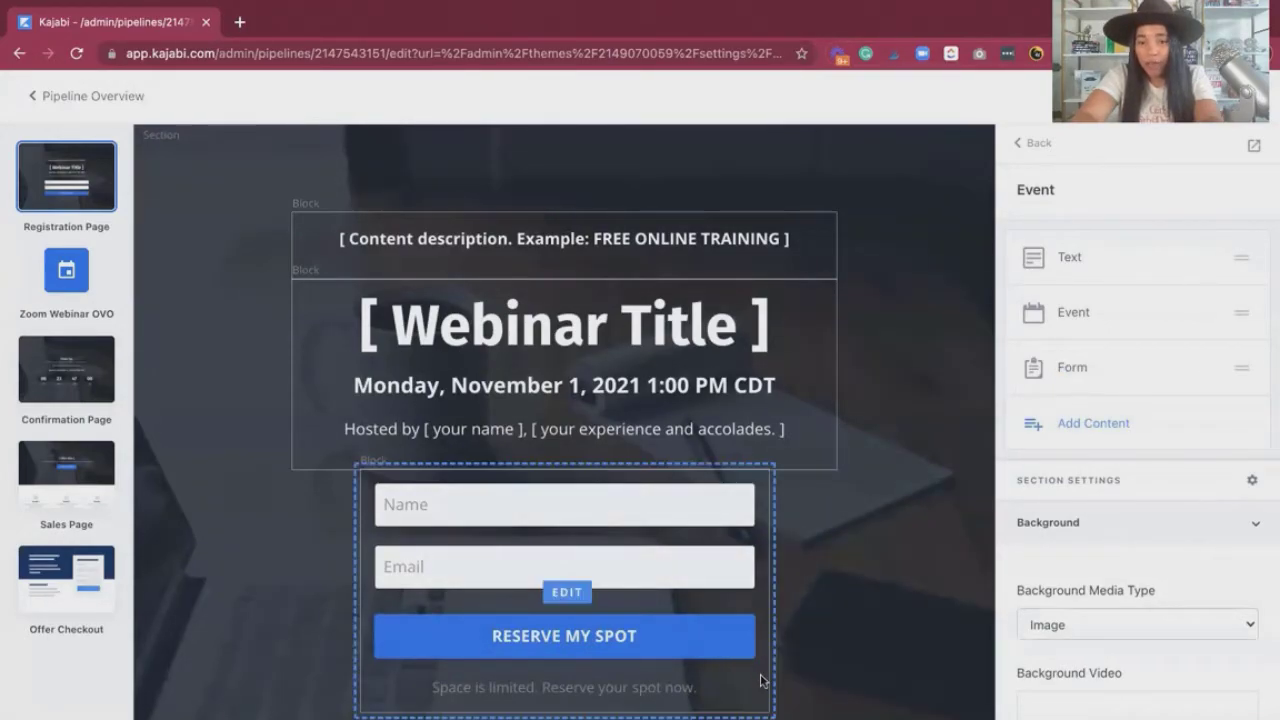
{"action": "left_click", "coordinate": [566, 592]}
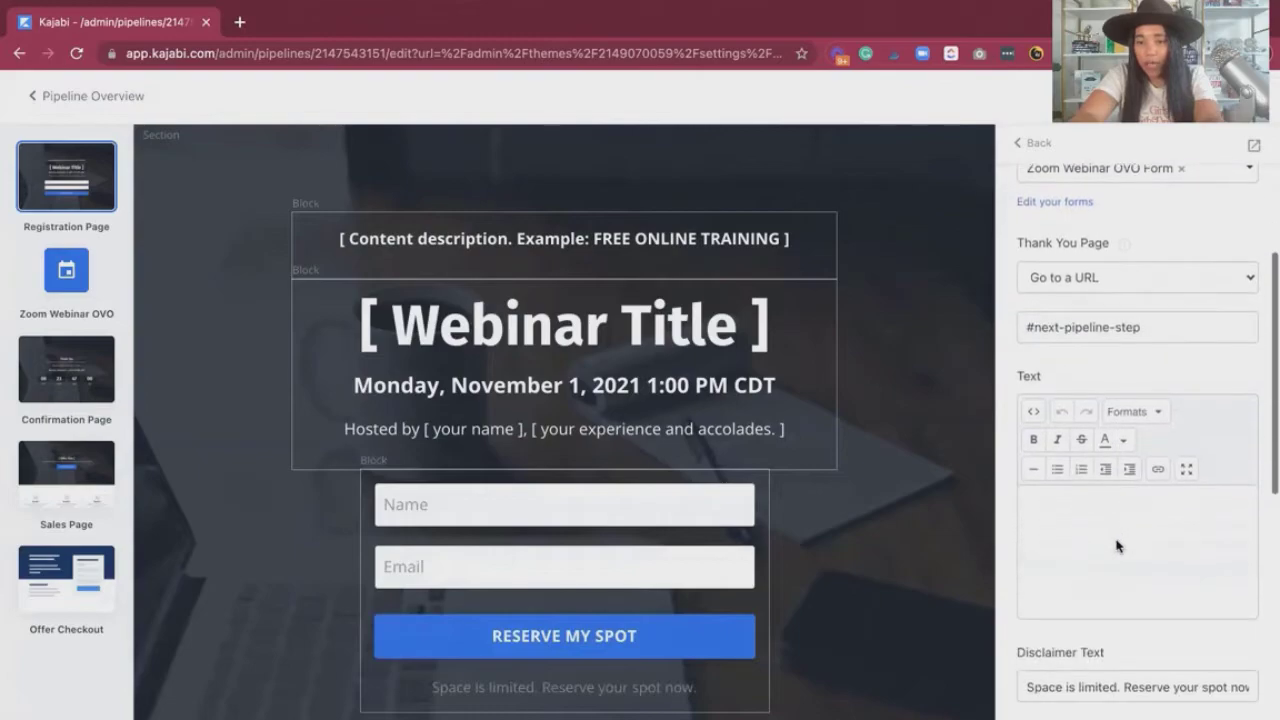
{"action": "scroll", "scroll_direction": "down", "scroll_amount": 3}
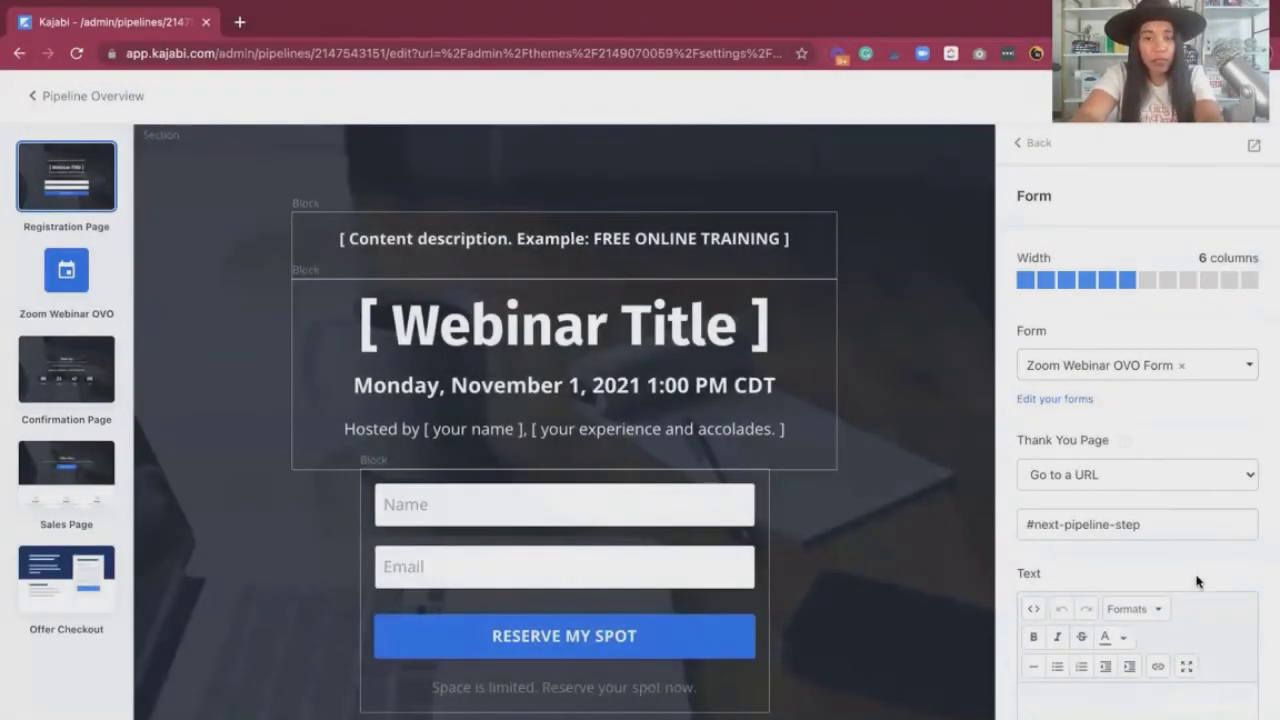
{"action": "mouse_move", "coordinate": [4, 370]}
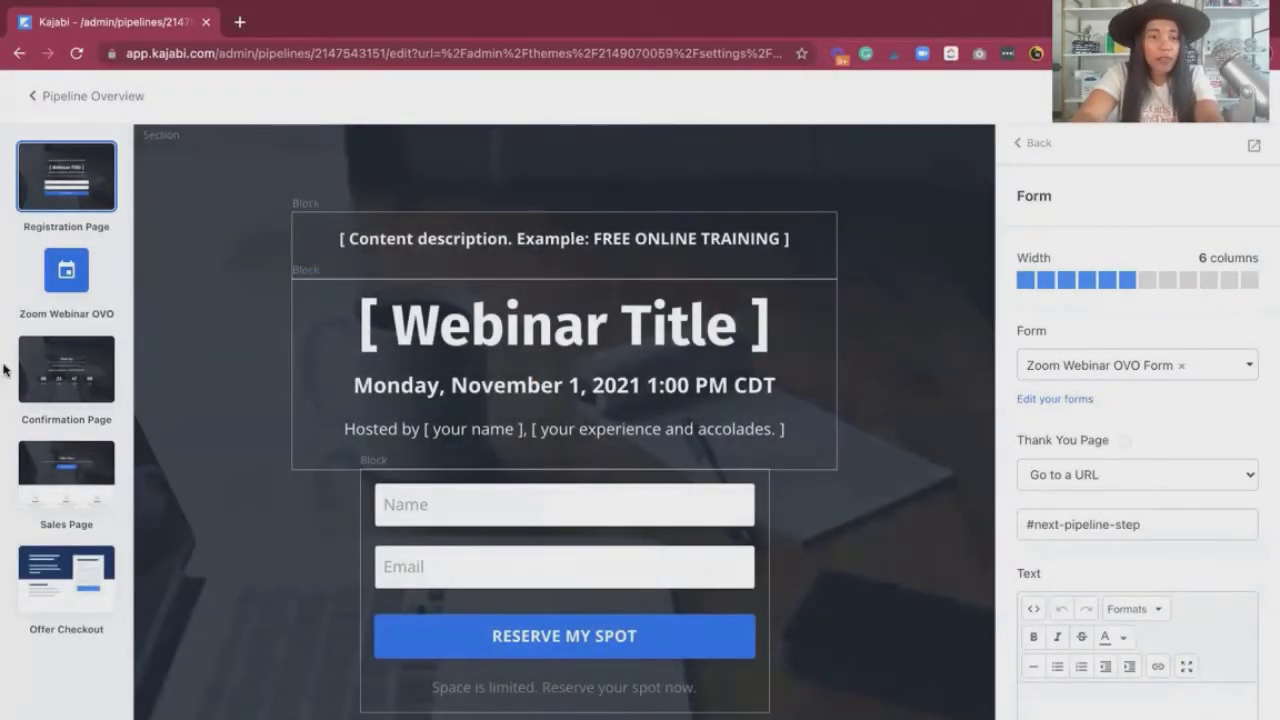
Show the Confirmation Page's Event section listing its Text, Event and Countdown blocks
{"action": "left_click", "coordinate": [66, 368]}
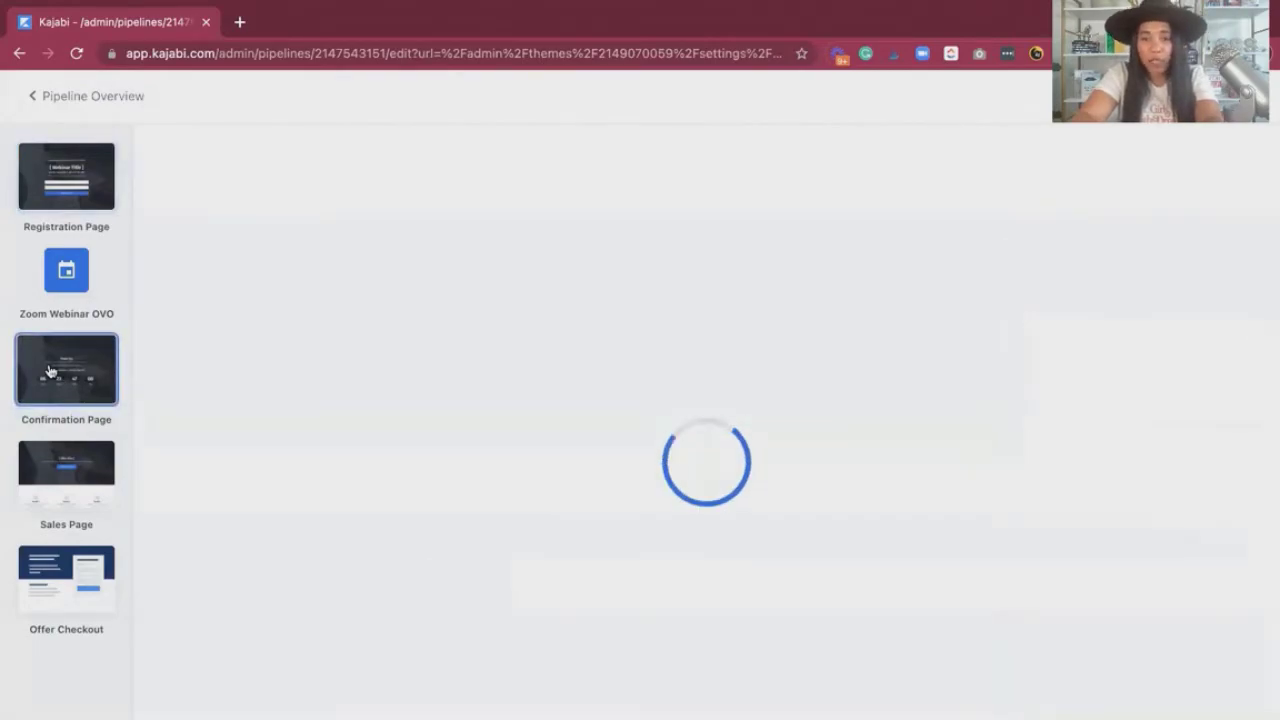
{"action": "left_click", "coordinate": [66, 368]}
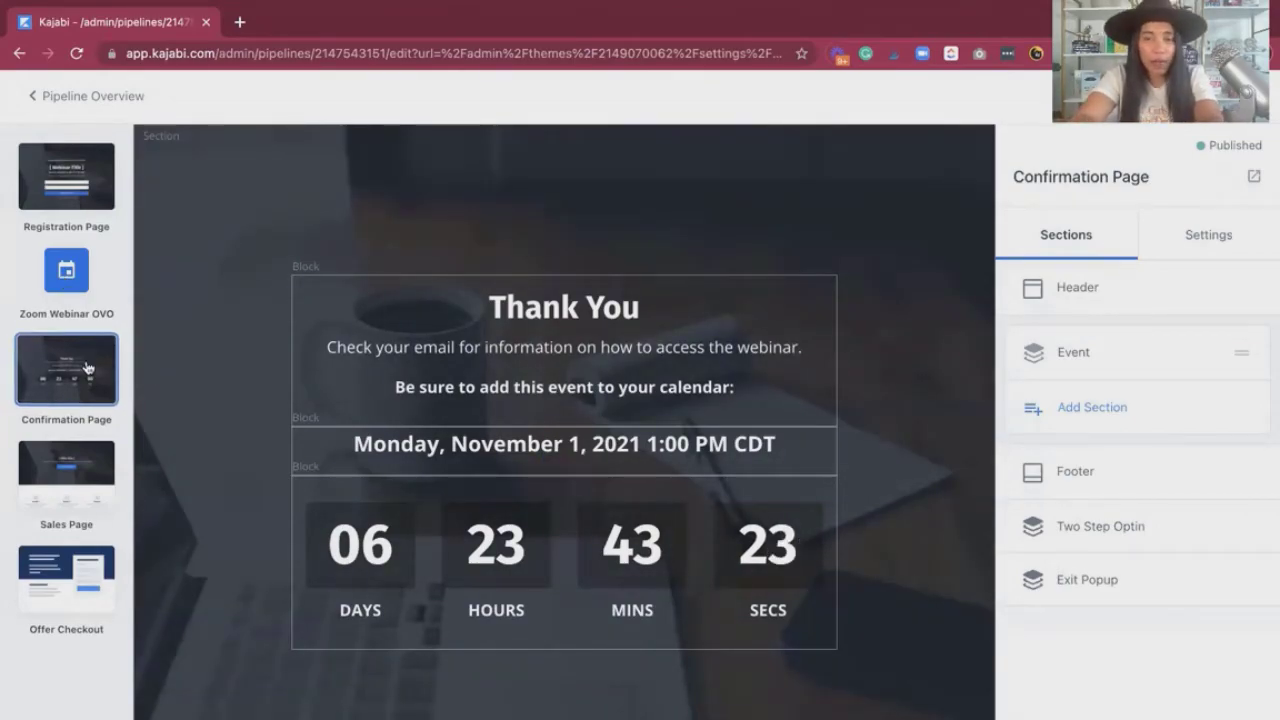
{"action": "left_click", "coordinate": [436, 292]}
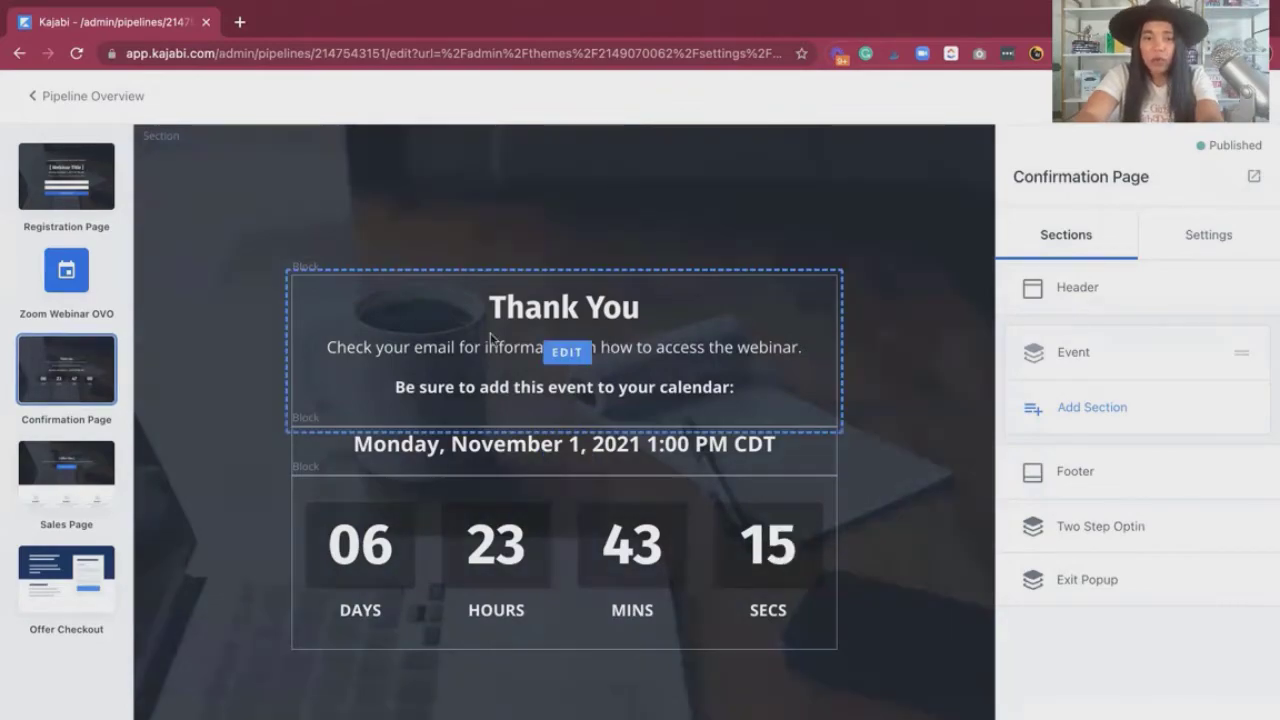
{"action": "left_click", "coordinate": [568, 352]}
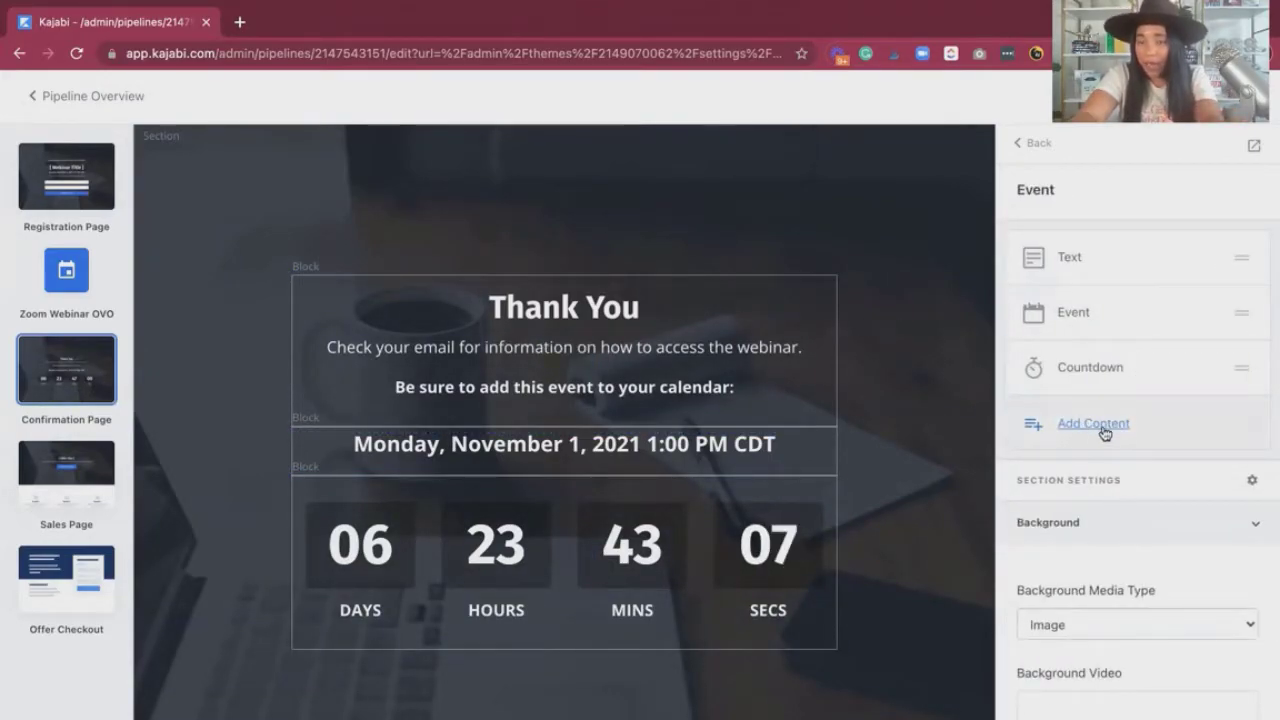
View the catalogue of block types addable to the Event section (Countdown, Event, Form, Offer)
{"action": "left_click", "coordinate": [1092, 424]}
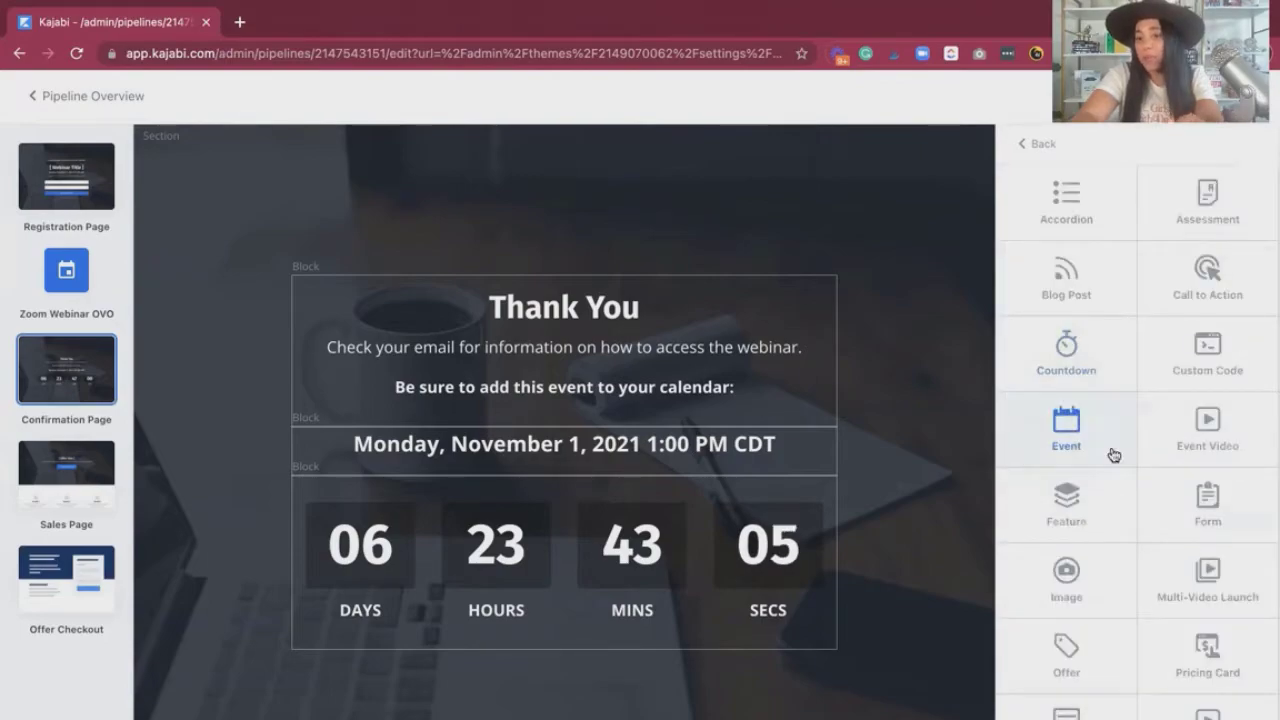
{"action": "scroll", "scroll_direction": "down", "scroll_amount": 3}
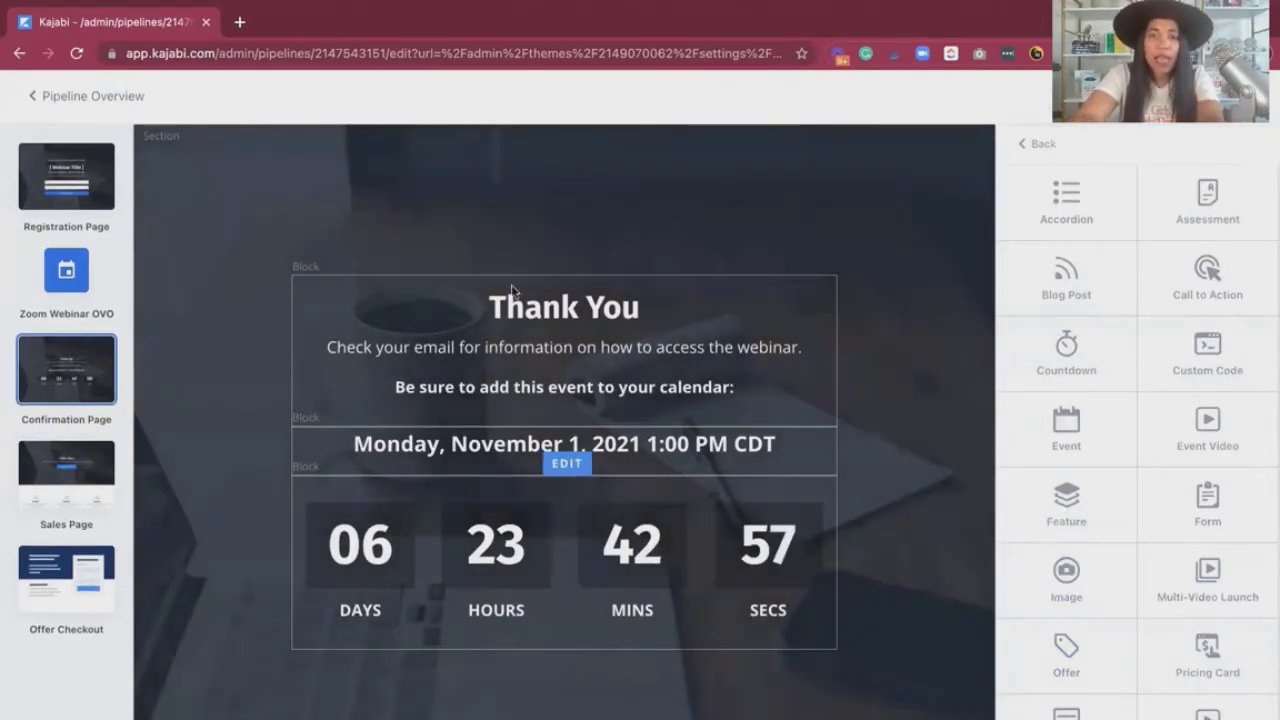
{"action": "mouse_move", "coordinate": [636, 248]}
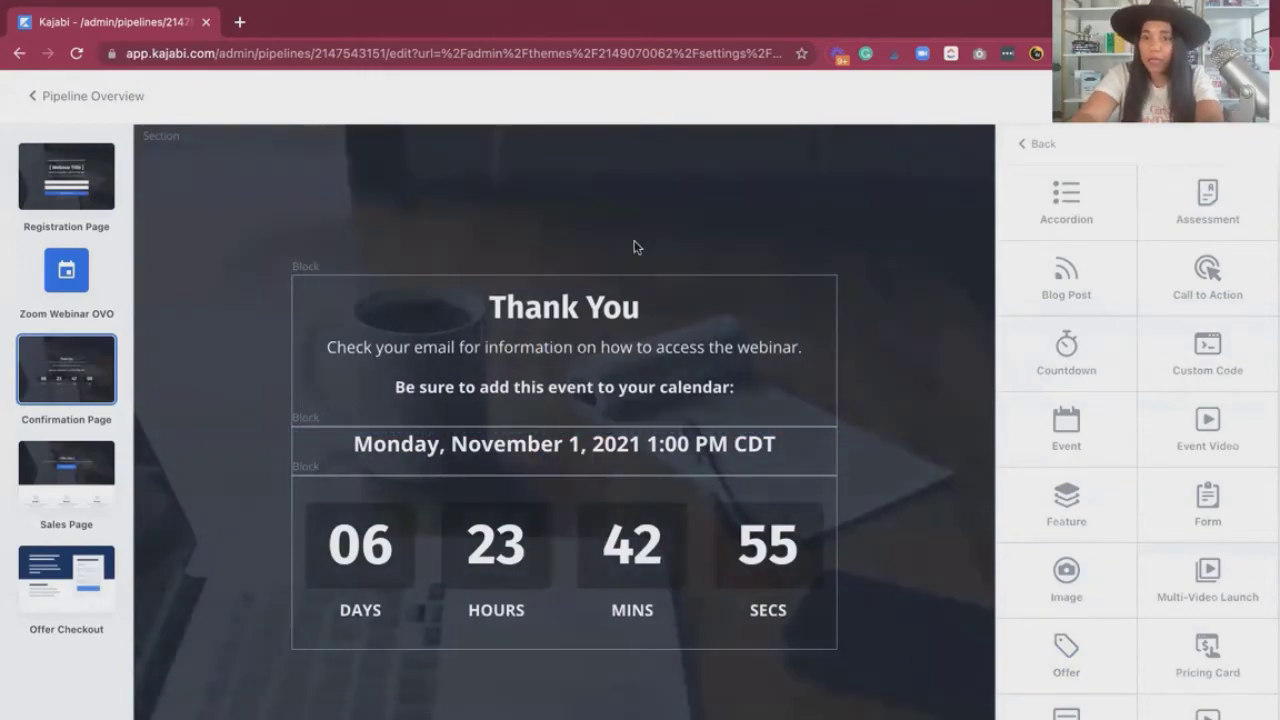
{"action": "mouse_move", "coordinate": [510, 206]}
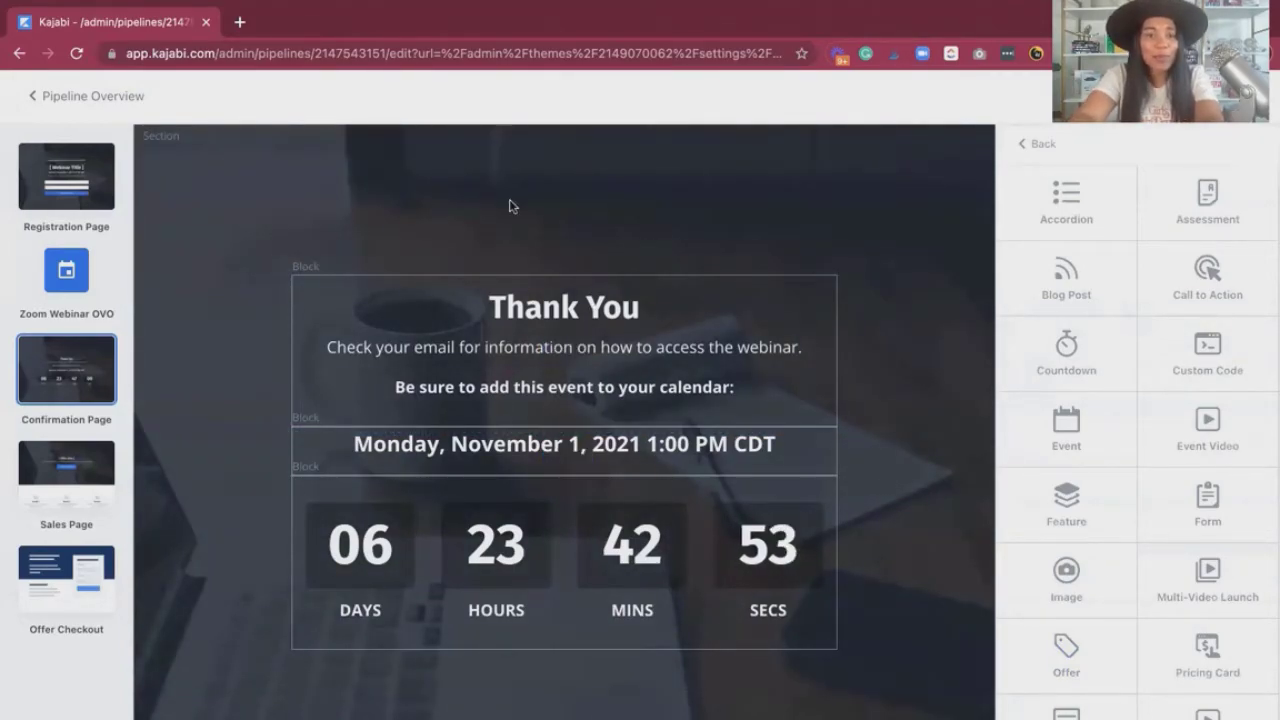
{"action": "mouse_move", "coordinate": [378, 228]}
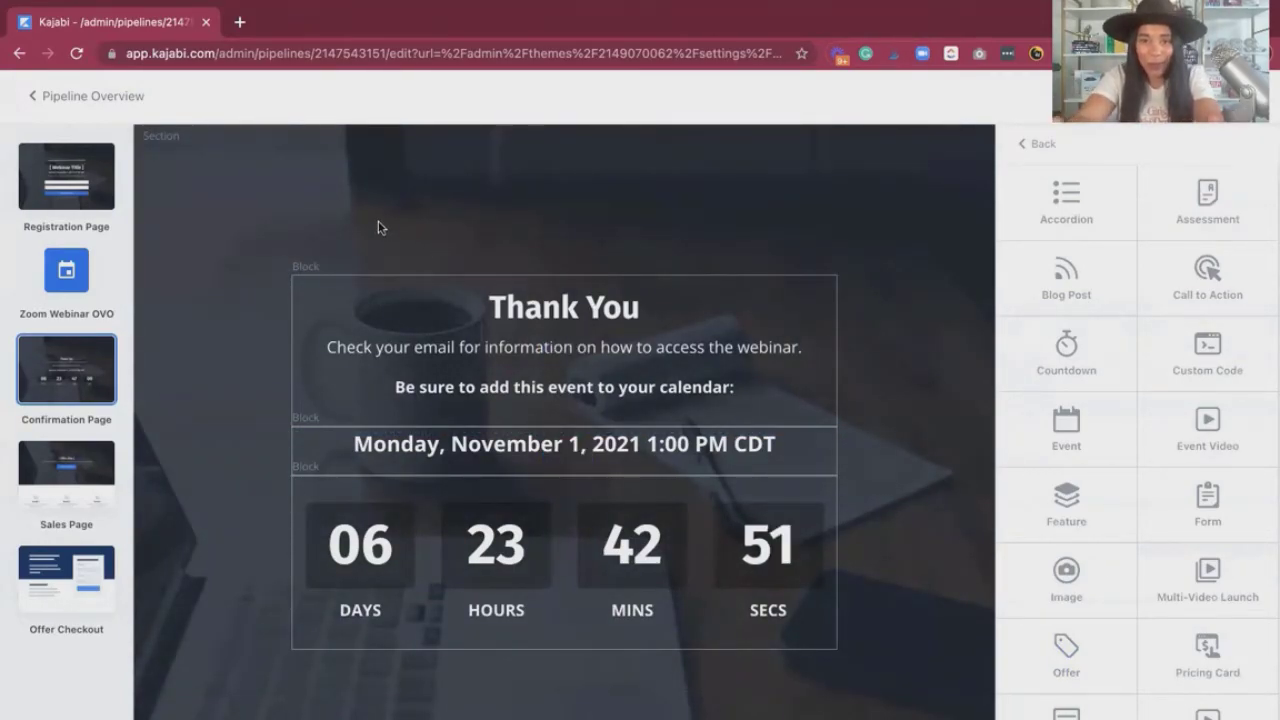
{"action": "mouse_move", "coordinate": [84, 352]}
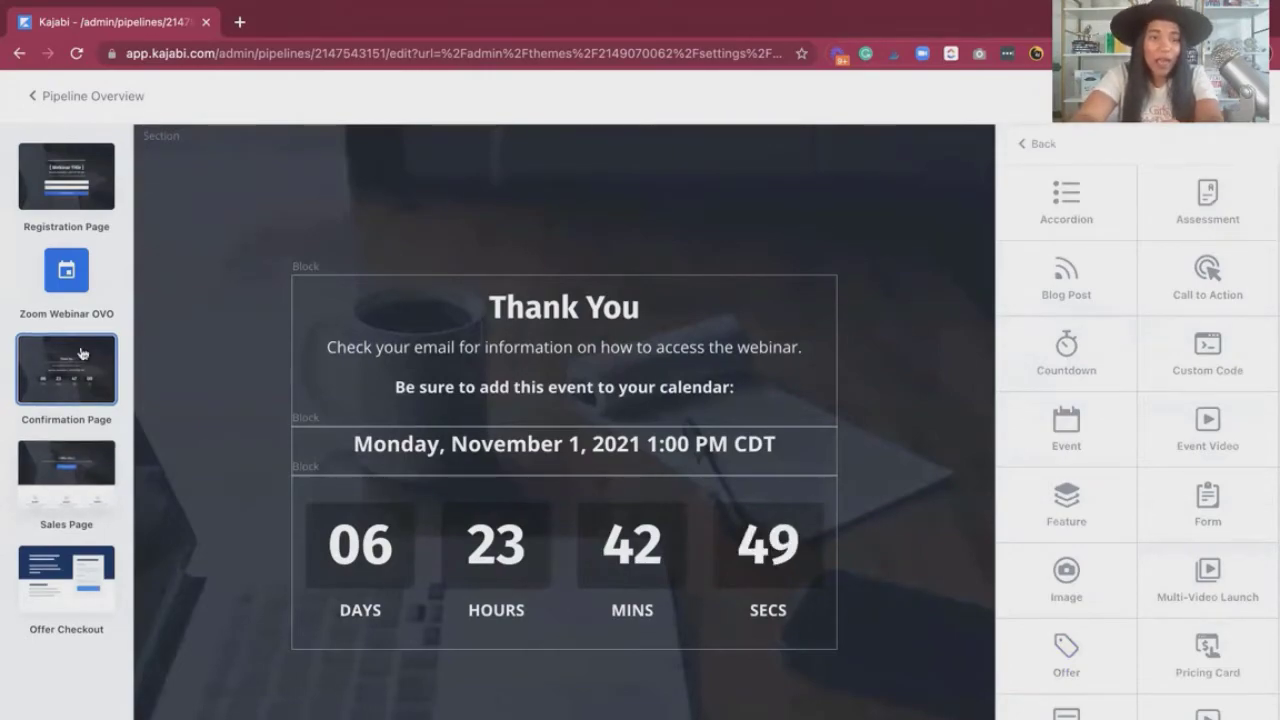
Review the Sales Page's Header, Offer CTA, Benefits, Testimonial and Footer sections
{"action": "left_click", "coordinate": [66, 472]}
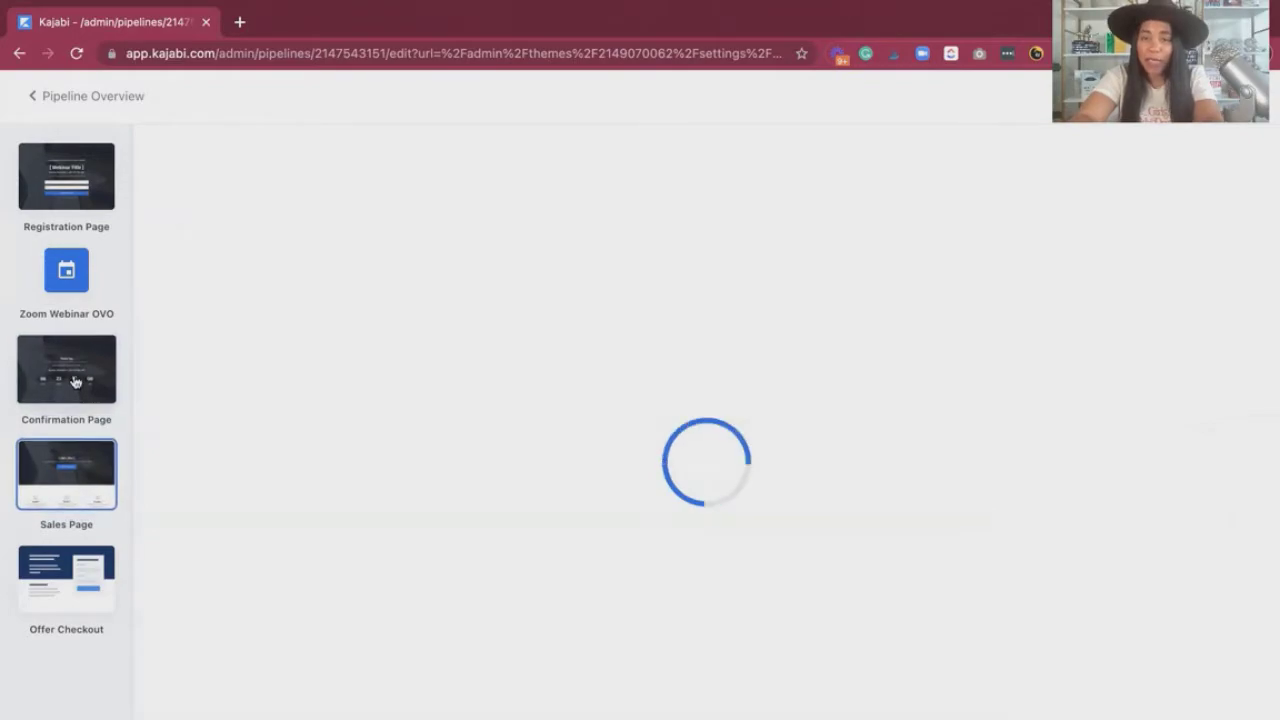
{"action": "left_click", "coordinate": [64, 472]}
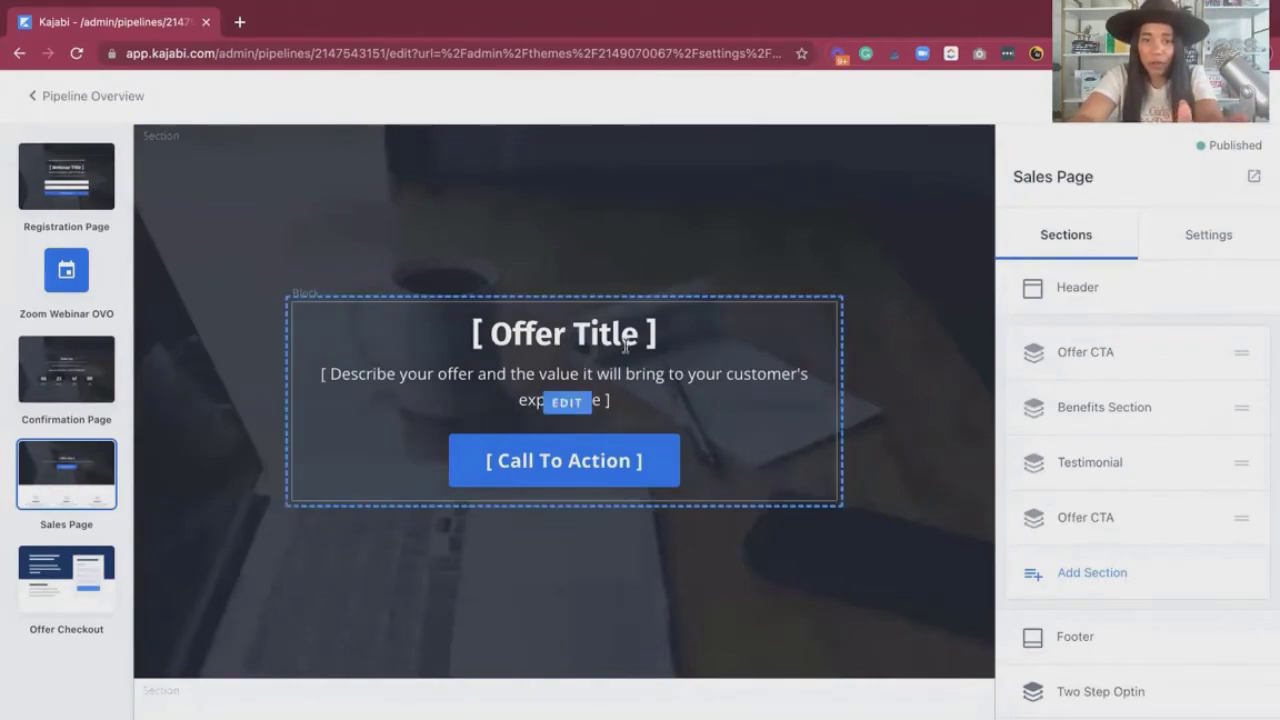
{"action": "scroll", "scroll_direction": "down", "scroll_amount": 3}
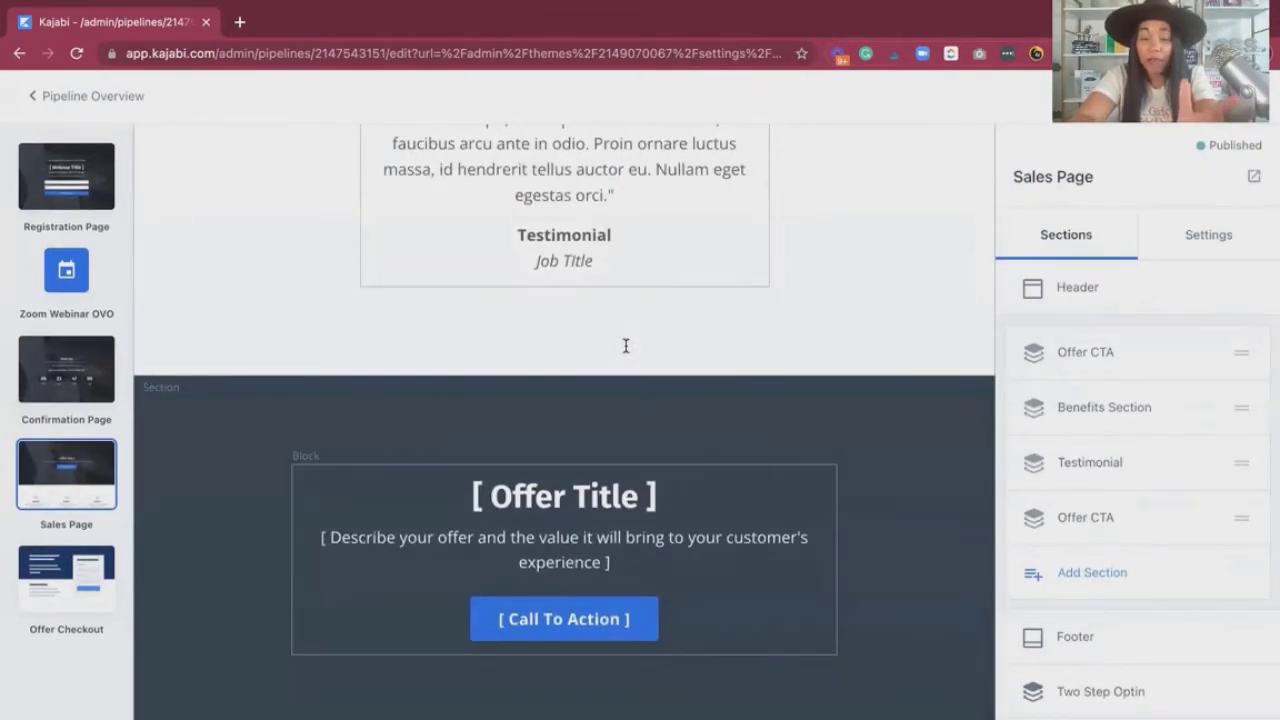
{"action": "scroll", "scroll_direction": "up", "scroll_amount": 3}
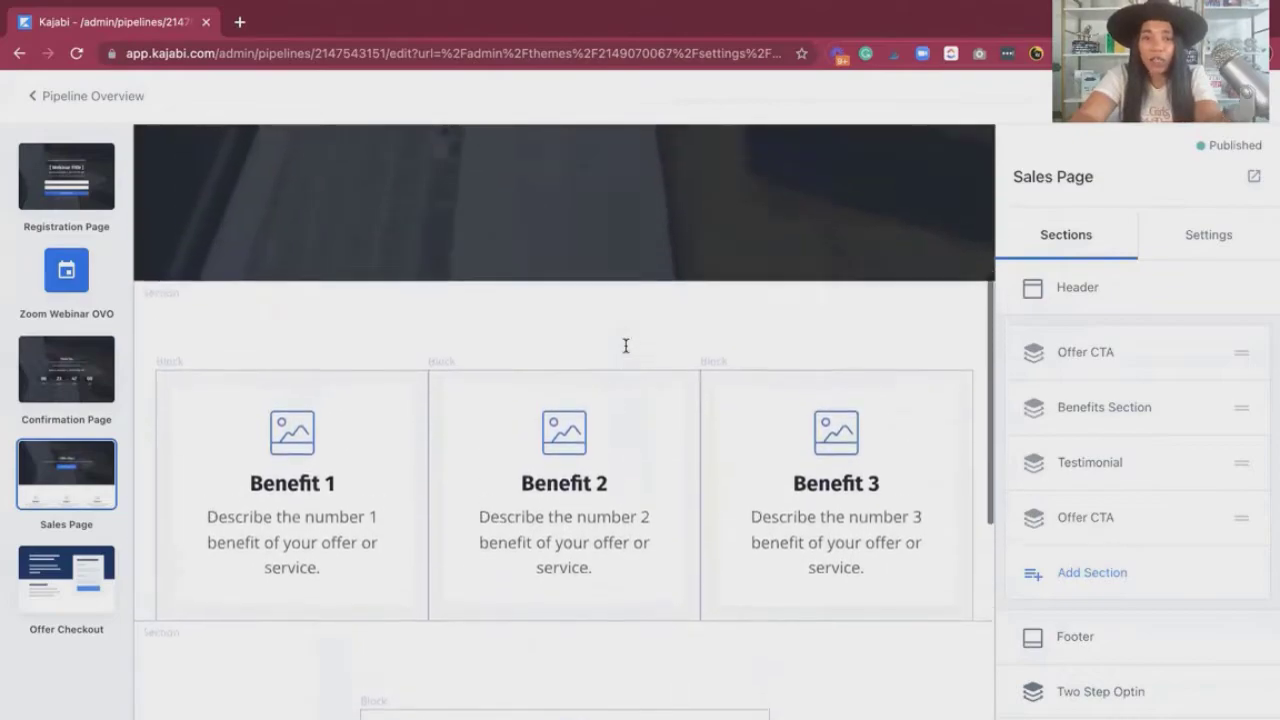
{"action": "scroll", "scroll_direction": "down", "scroll_amount": 3}
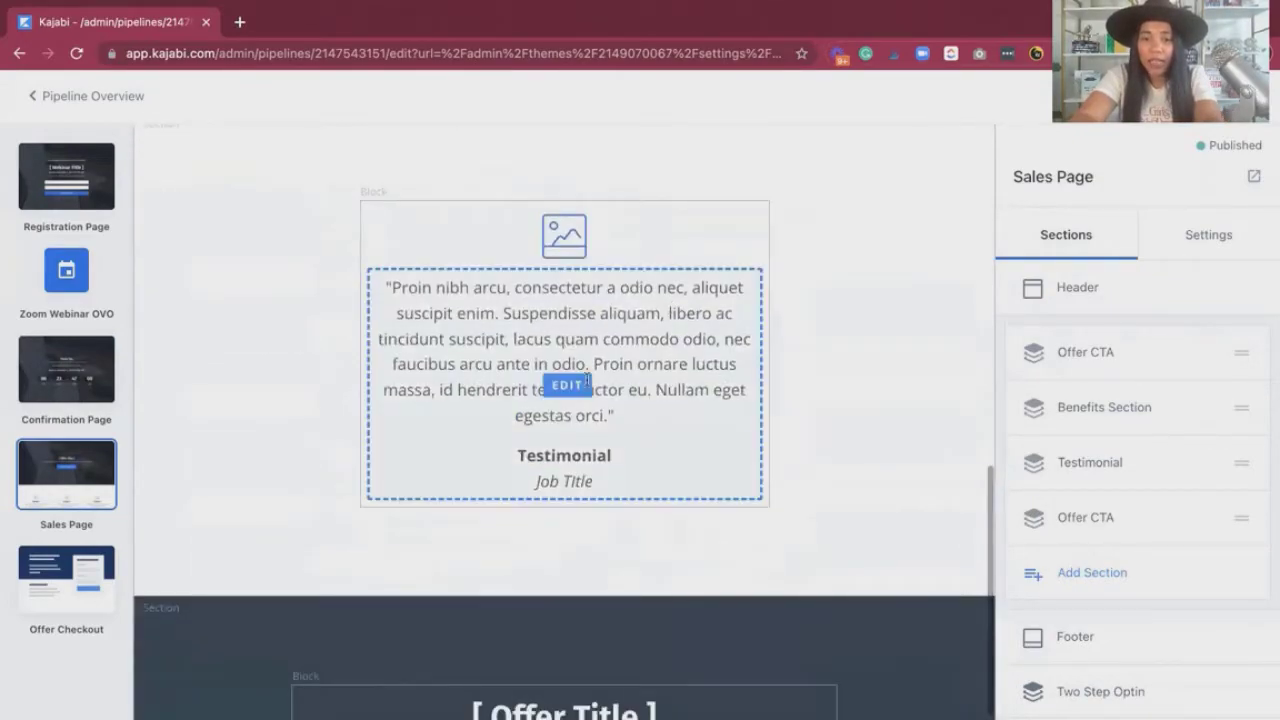
{"action": "scroll", "scroll_direction": "down", "scroll_amount": 3}
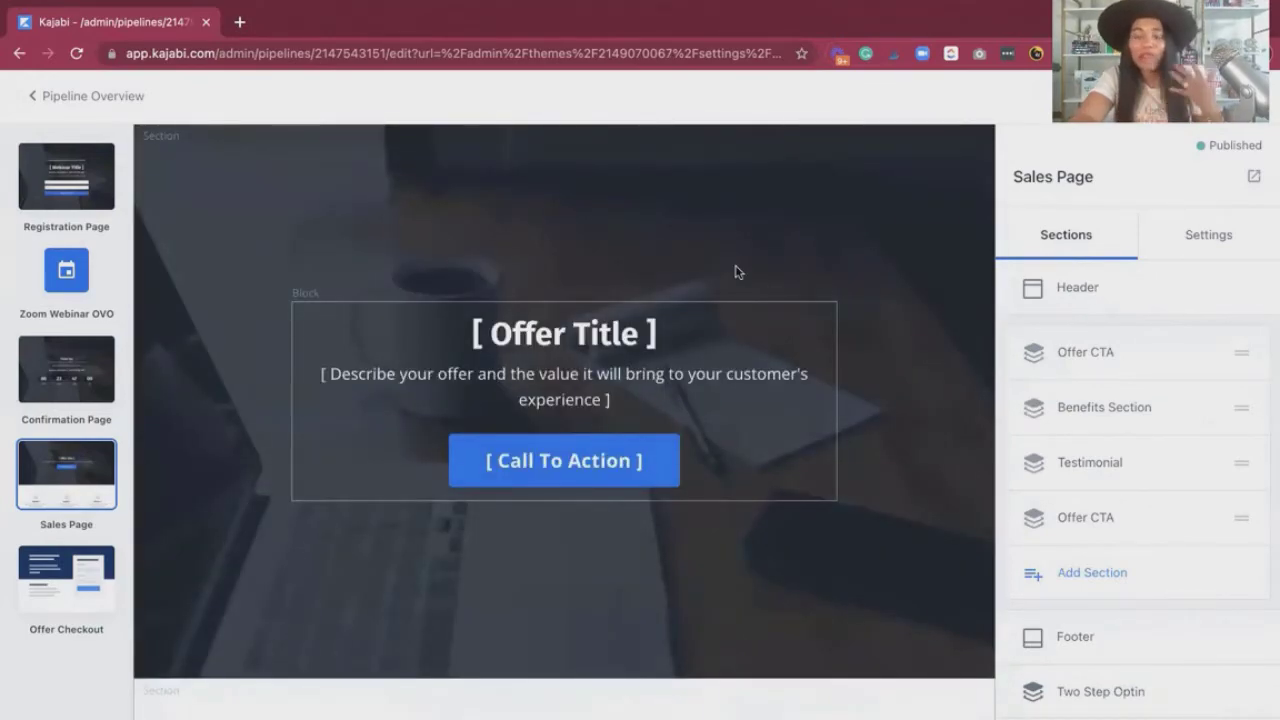
{"action": "mouse_move", "coordinate": [670, 296]}
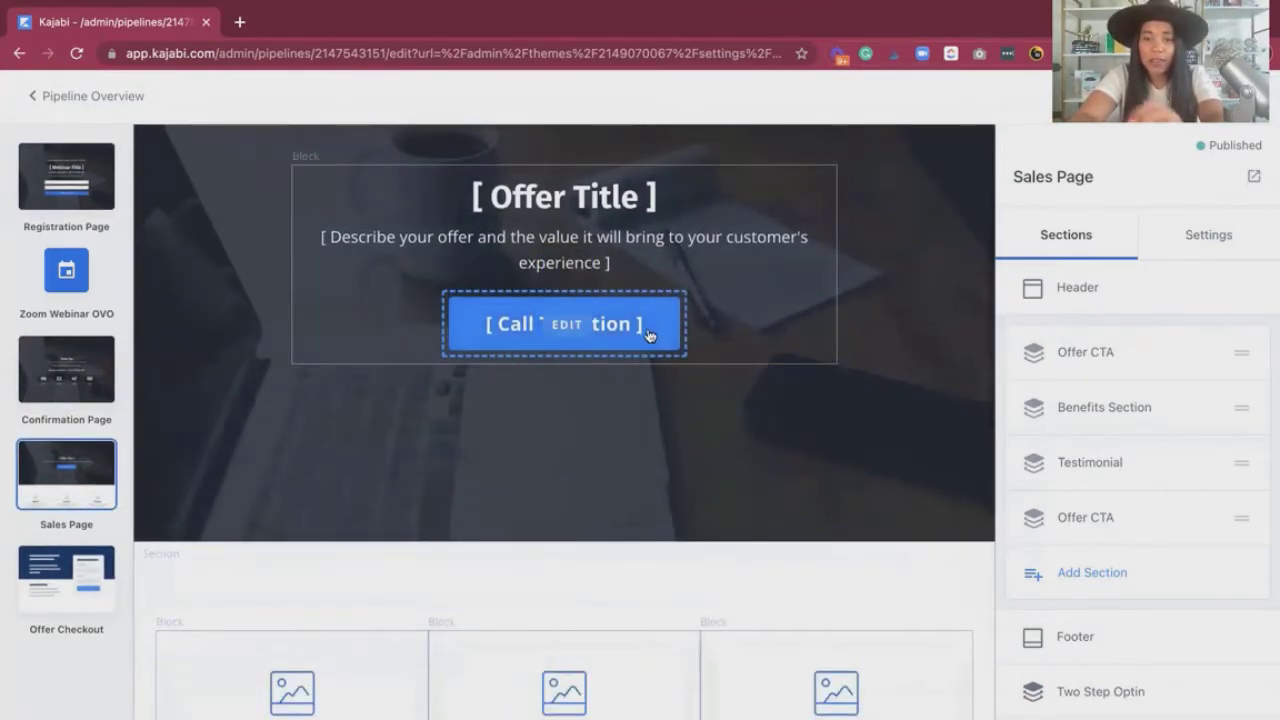
Show the Sales Page CTA settings: "[ Call To Action ]" going to #next-pipeline-step
{"action": "left_click", "coordinate": [564, 322]}
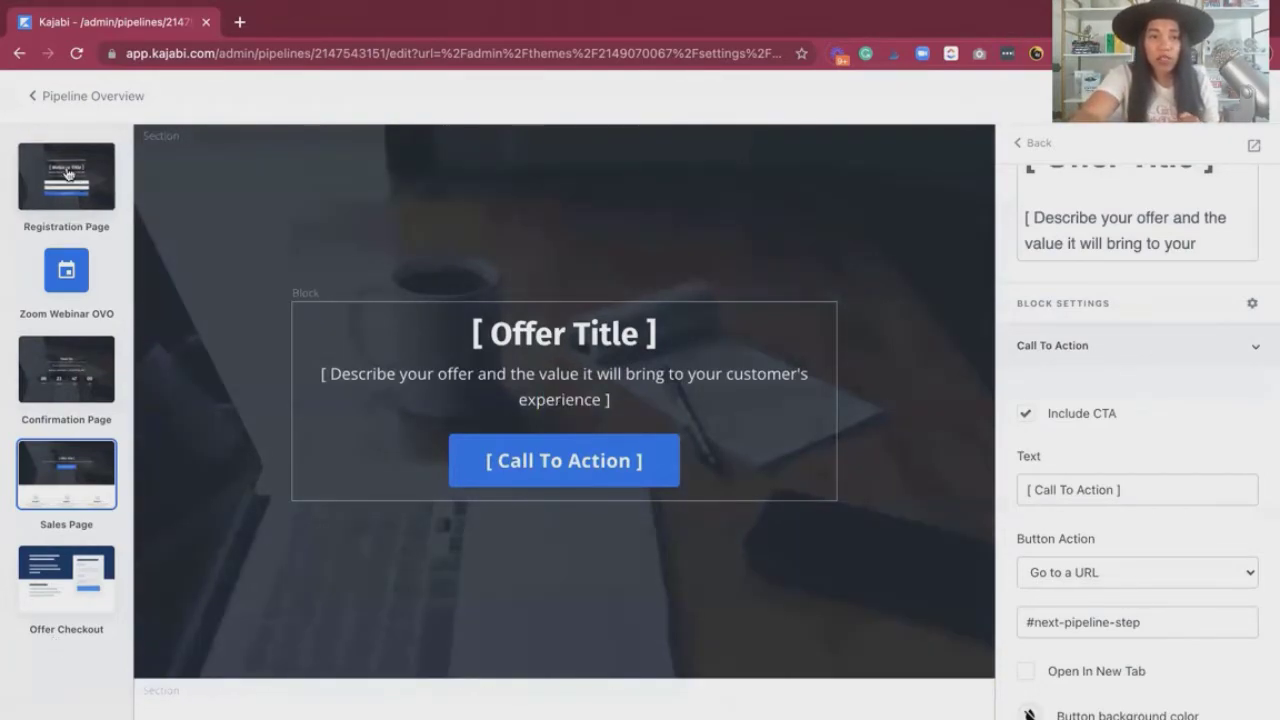
{"action": "mouse_move", "coordinate": [44, 390]}
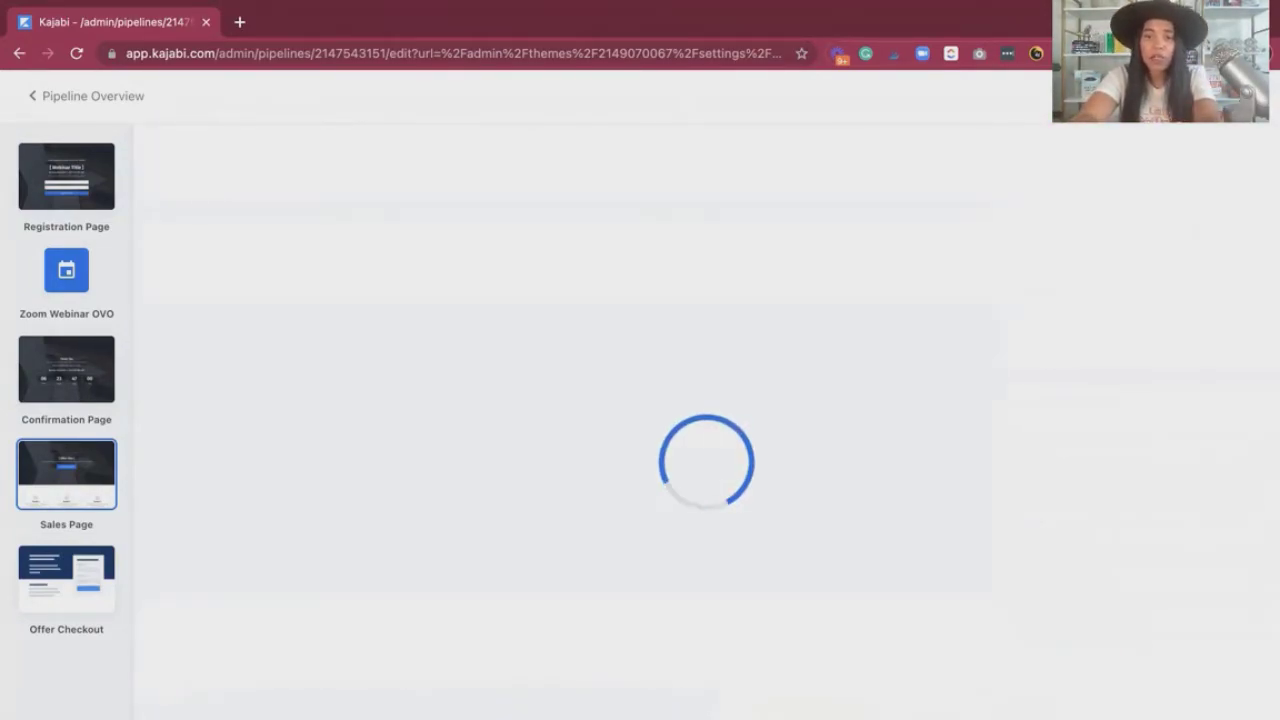
Review the Sales Page's Published status and URL, then move to the Zoom Webinar OVO step
{"action": "left_click", "coordinate": [66, 472]}
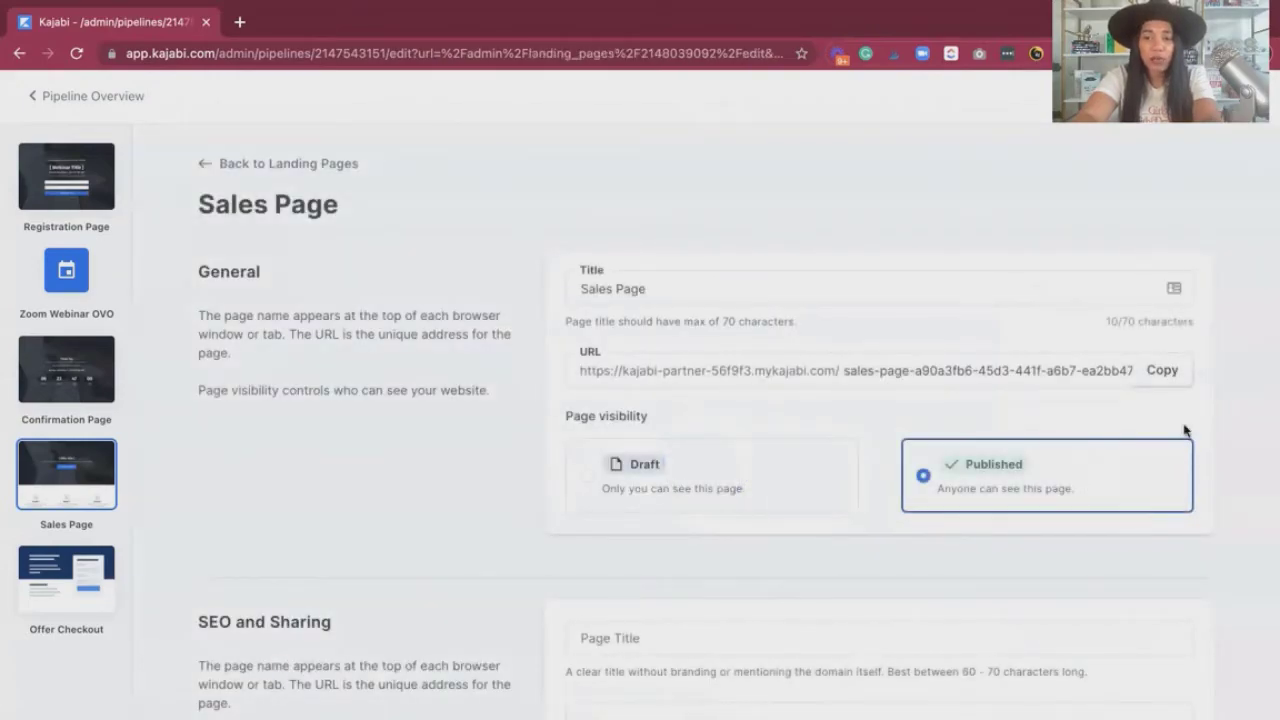
{"action": "mouse_move", "coordinate": [1056, 396]}
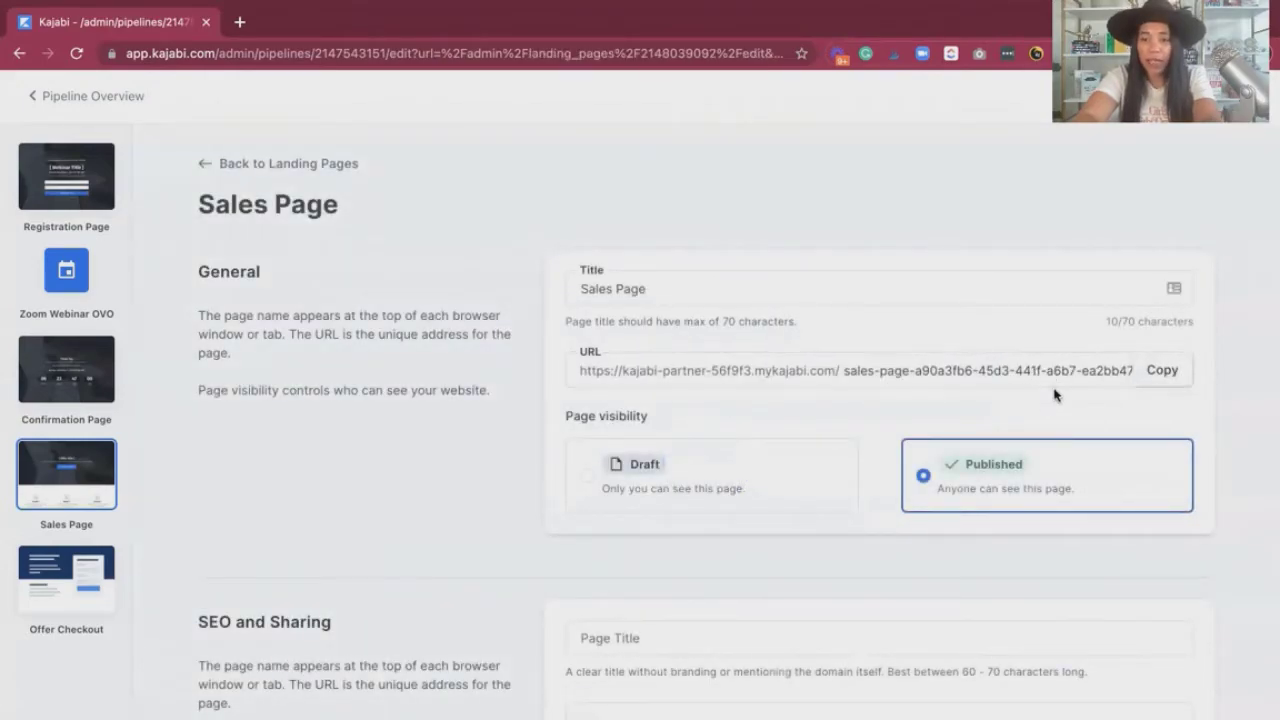
{"action": "left_click", "coordinate": [1088, 370]}
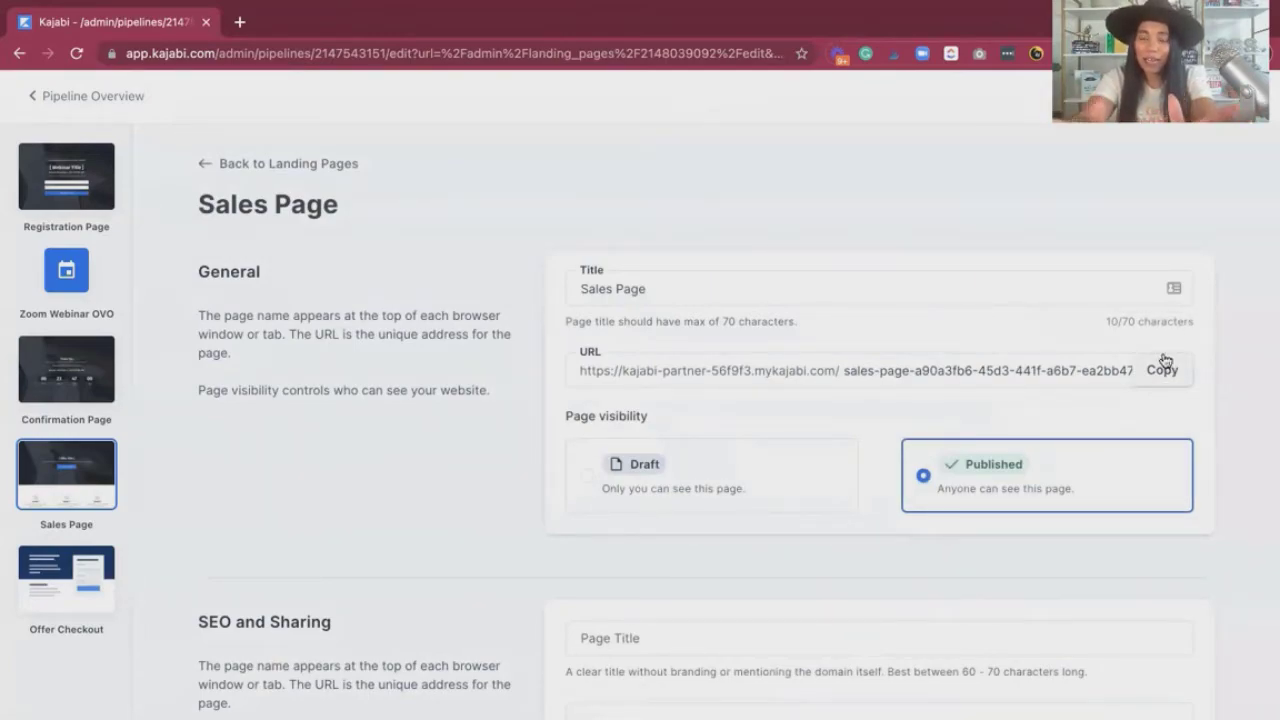
{"action": "mouse_move", "coordinate": [104, 252]}
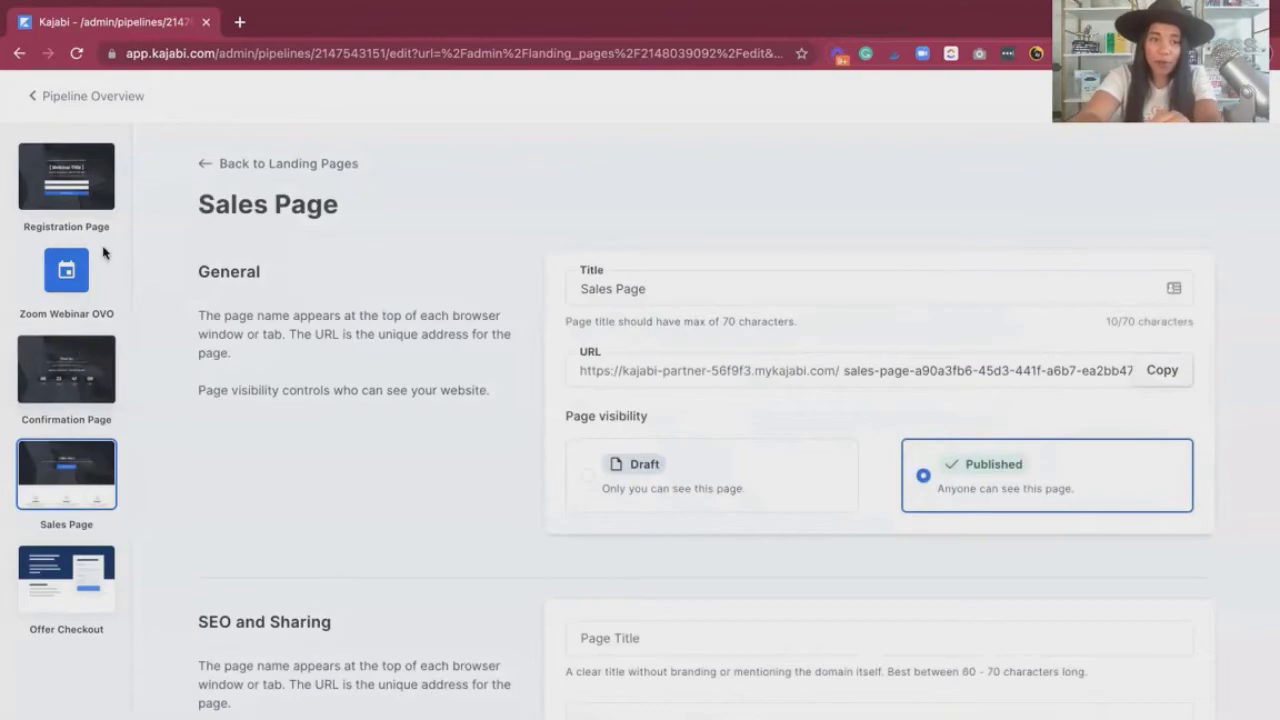
{"action": "left_click", "coordinate": [66, 270]}
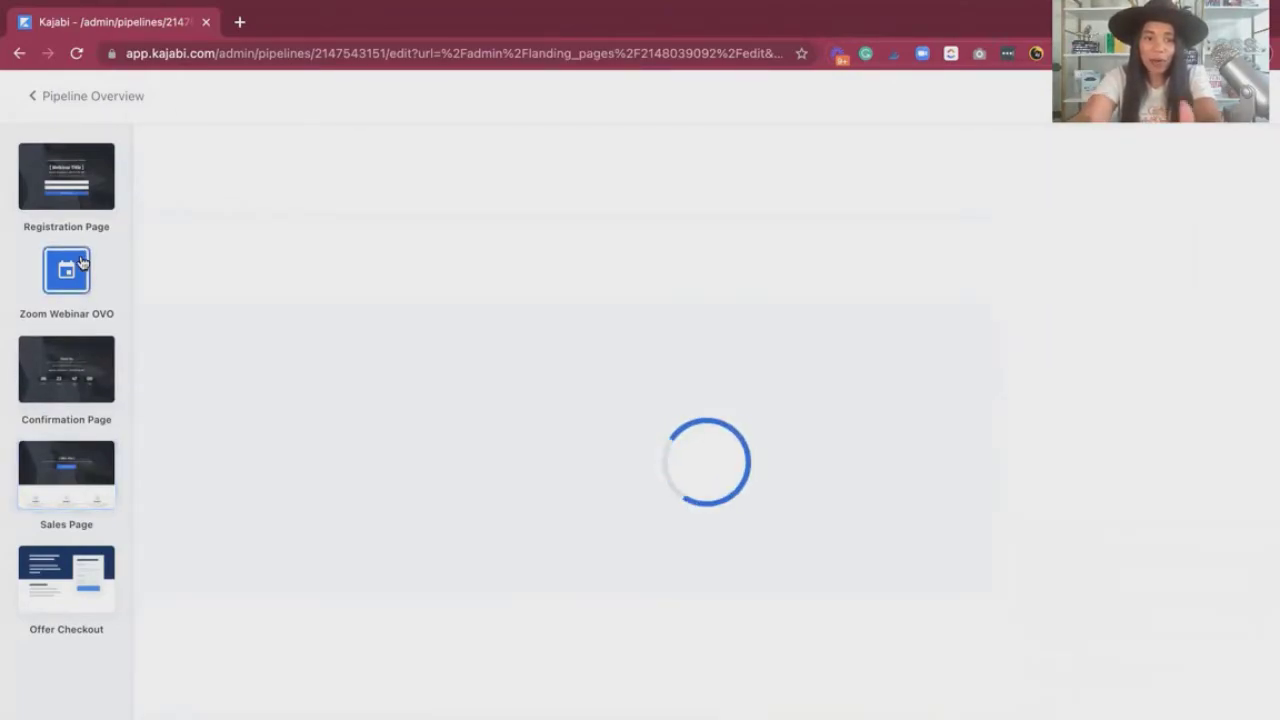
Review the event's title, date and time zone and reach Email #1 "Thanks, your spot is saved!"
{"action": "left_click", "coordinate": [66, 272]}
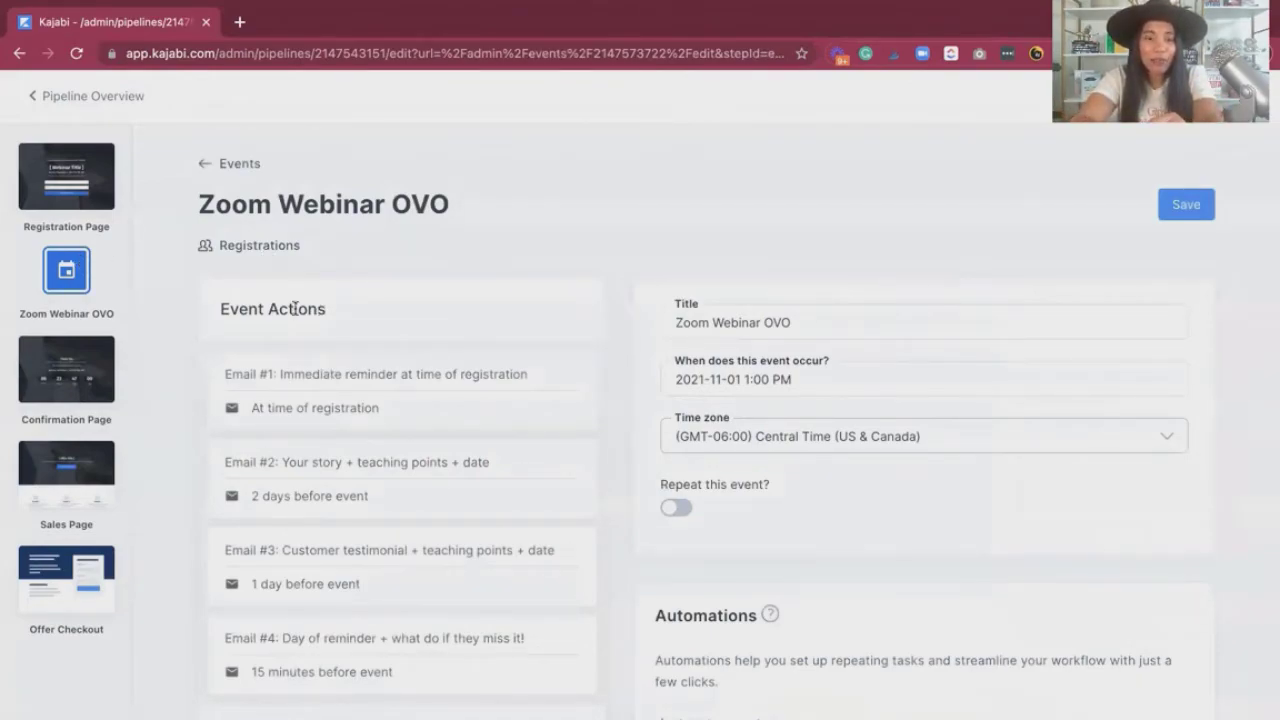
{"action": "scroll", "scroll_direction": "down", "scroll_amount": 3}
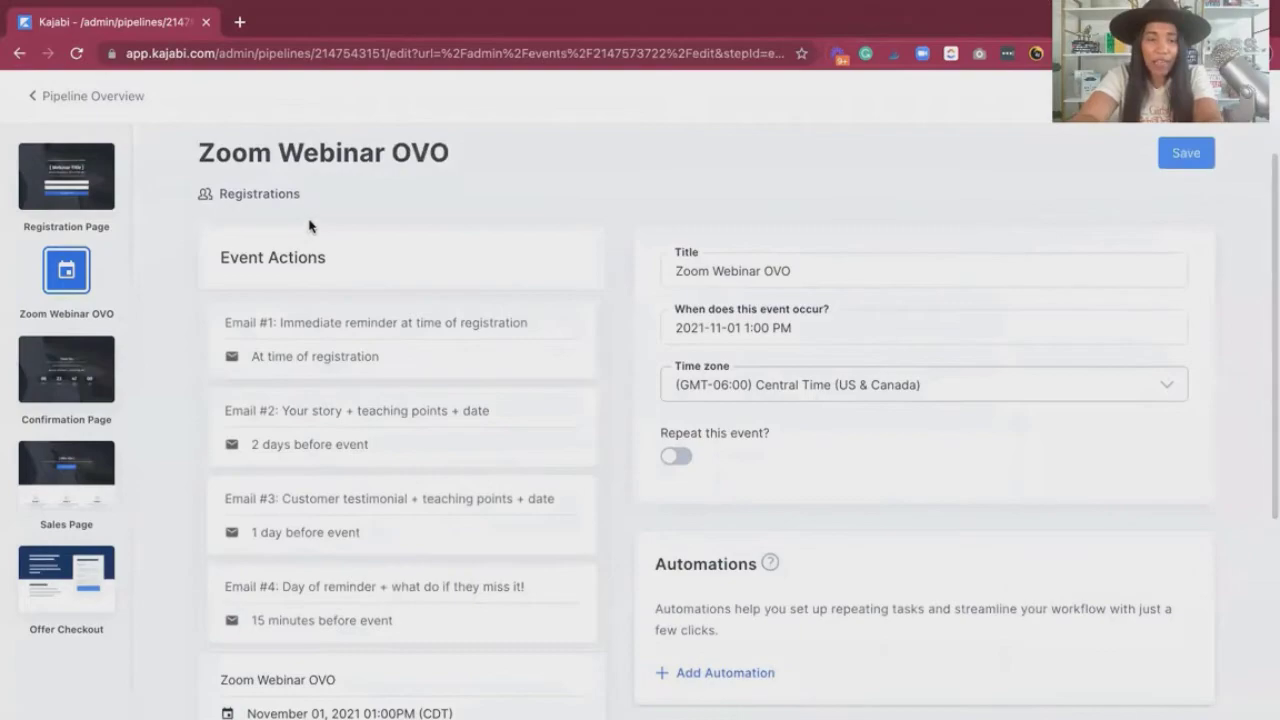
{"action": "mouse_move", "coordinate": [420, 390]}
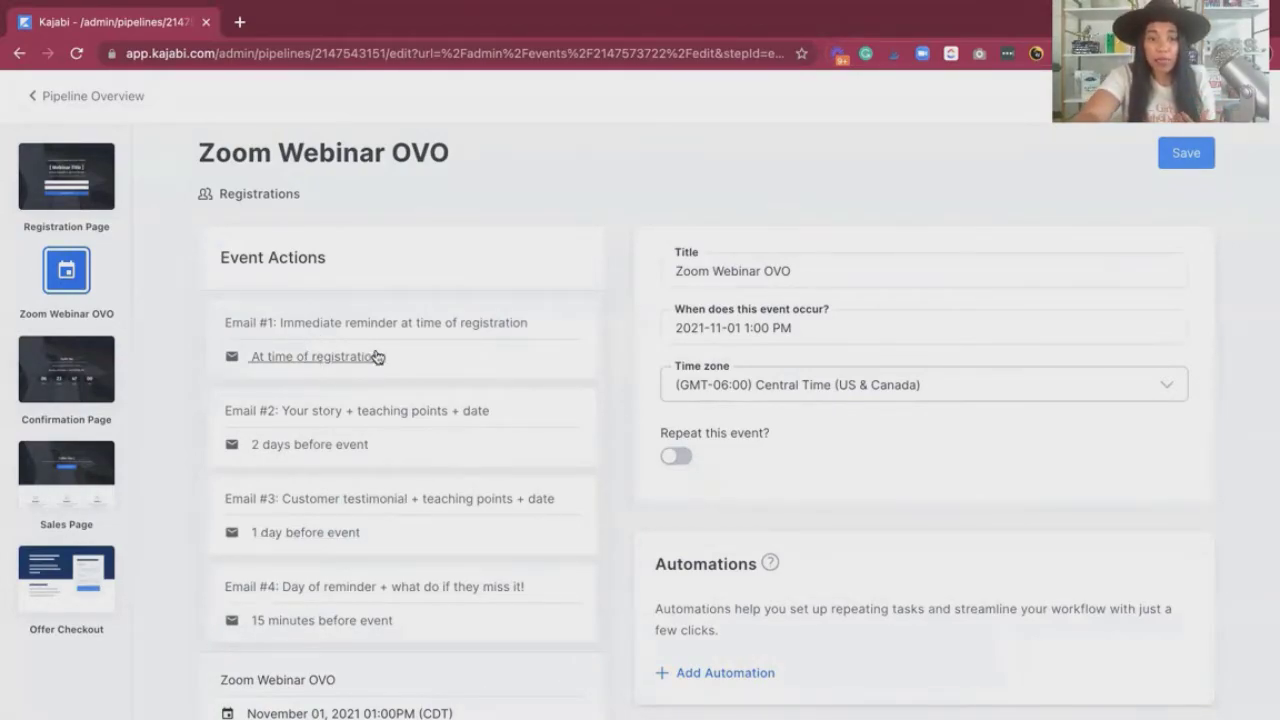
{"action": "left_click", "coordinate": [308, 356]}
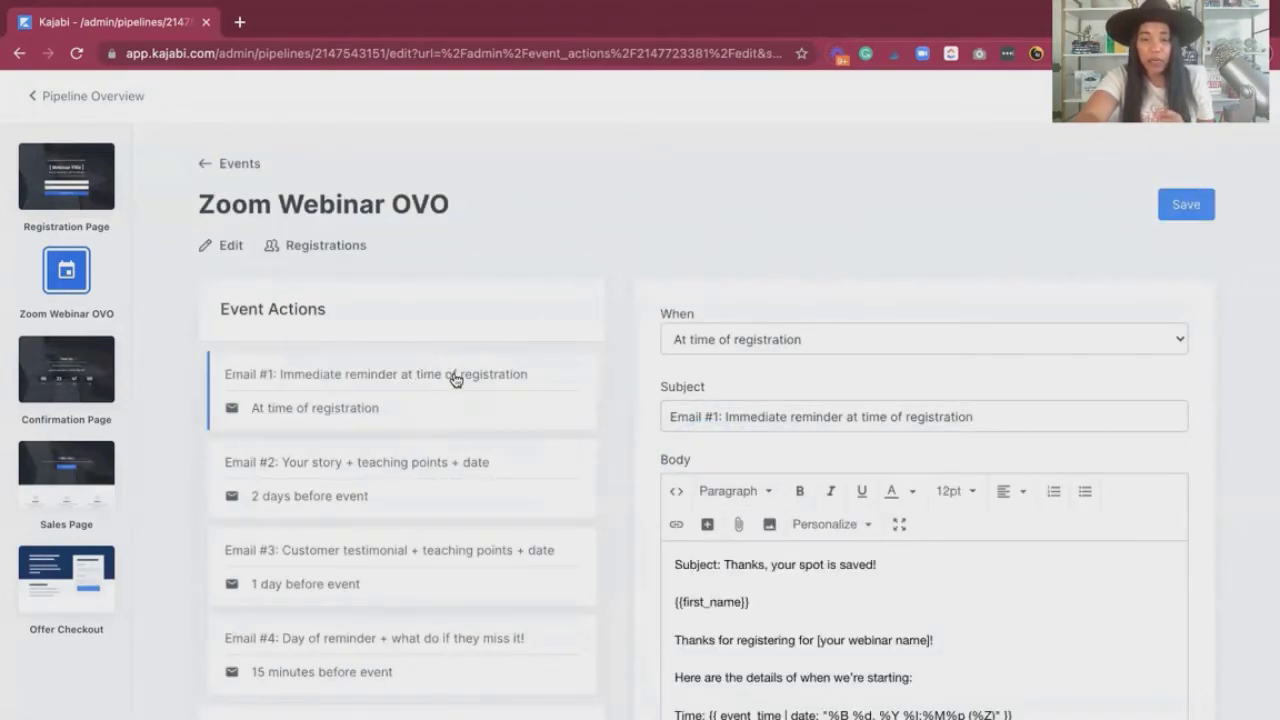
Review Email #1's registration-time message and reach Email #2 "How I got here (my story)"
{"action": "scroll", "scroll_direction": "down", "scroll_amount": 3}
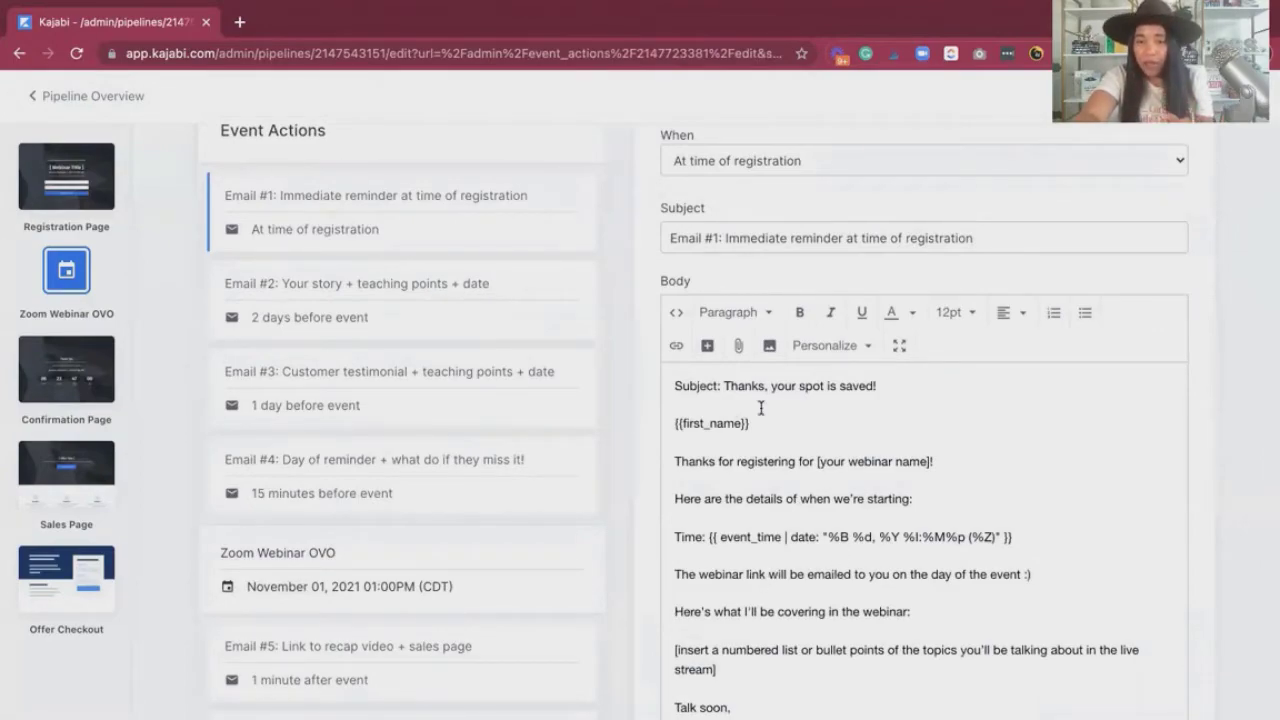
{"action": "mouse_move", "coordinate": [740, 468]}
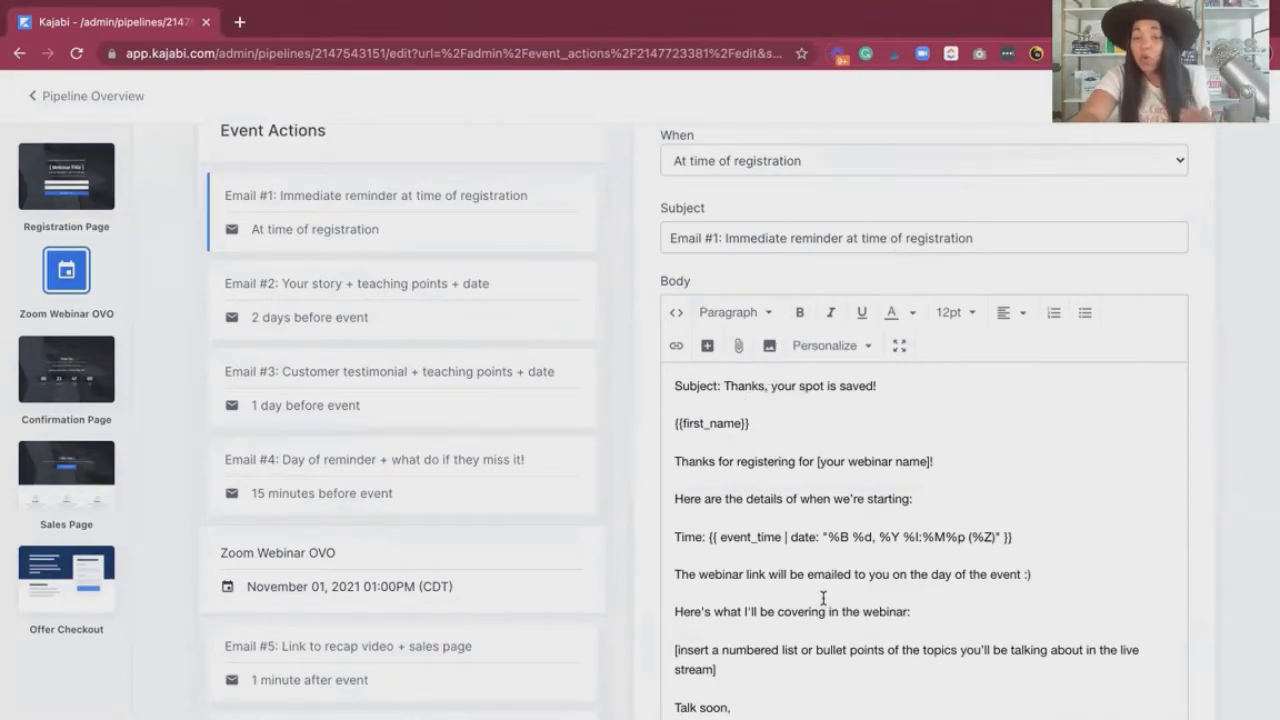
{"action": "mouse_move", "coordinate": [748, 512]}
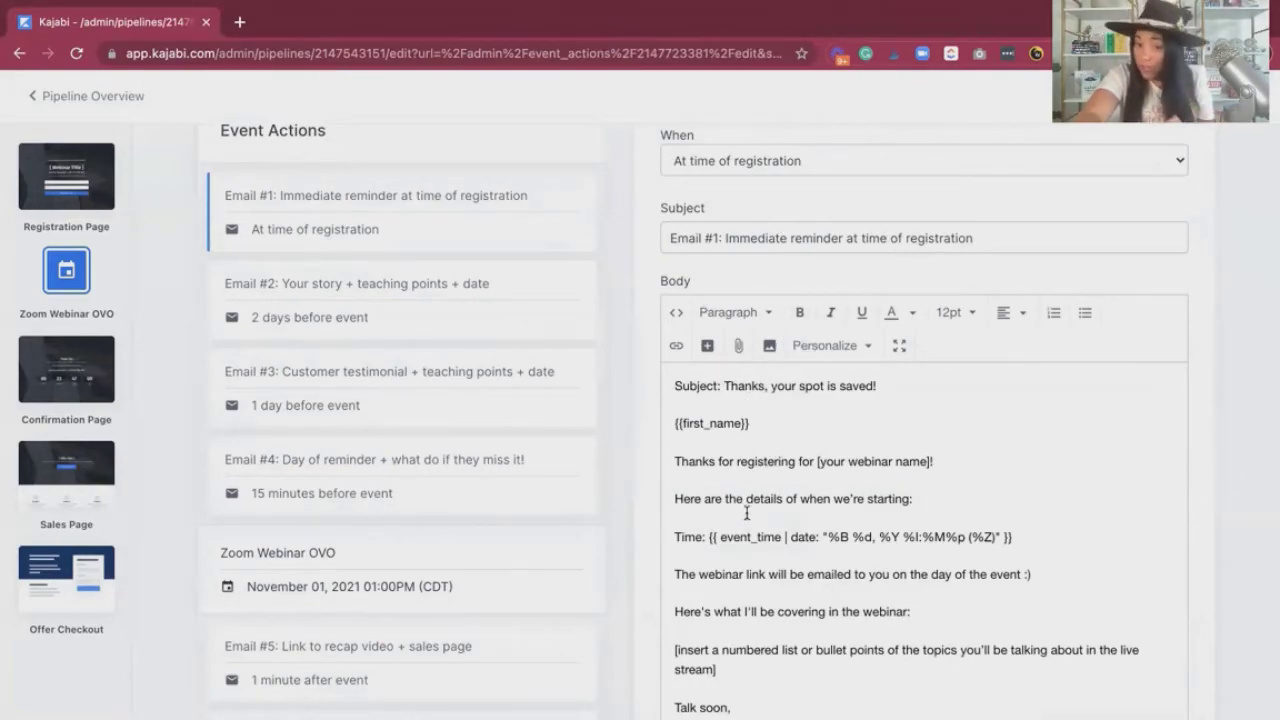
{"action": "mouse_move", "coordinate": [360, 292]}
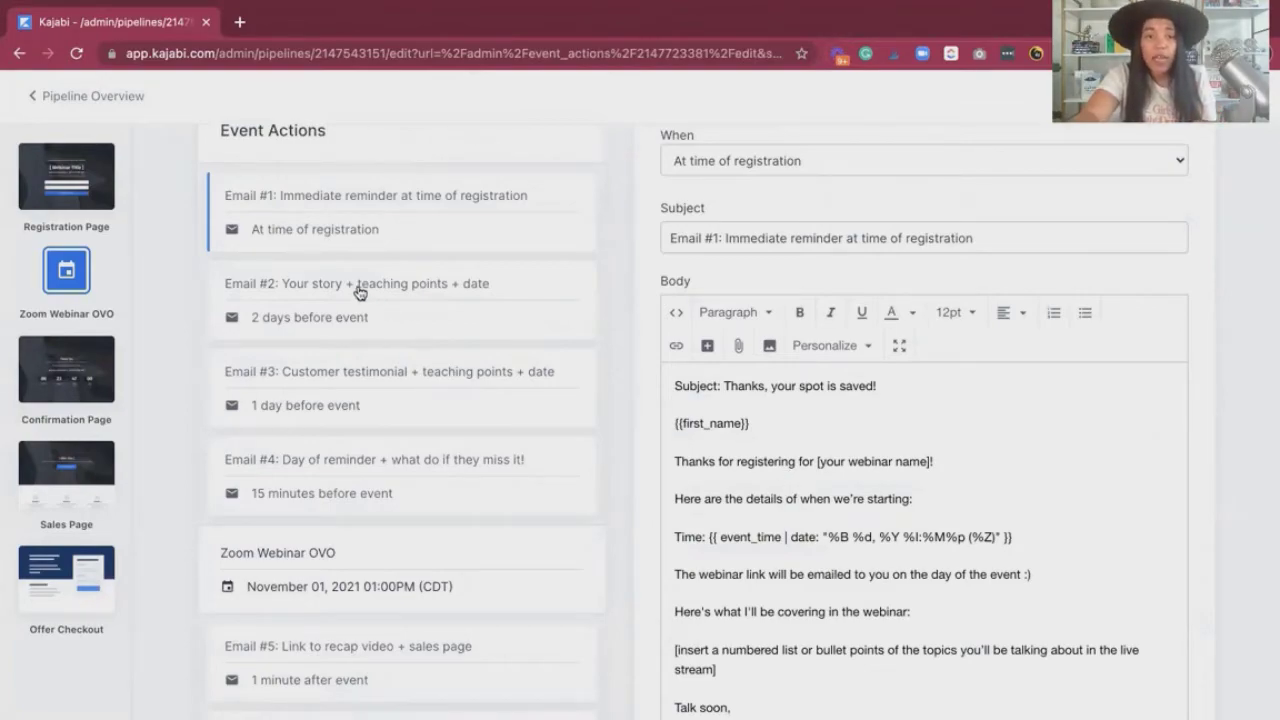
{"action": "left_click", "coordinate": [356, 284]}
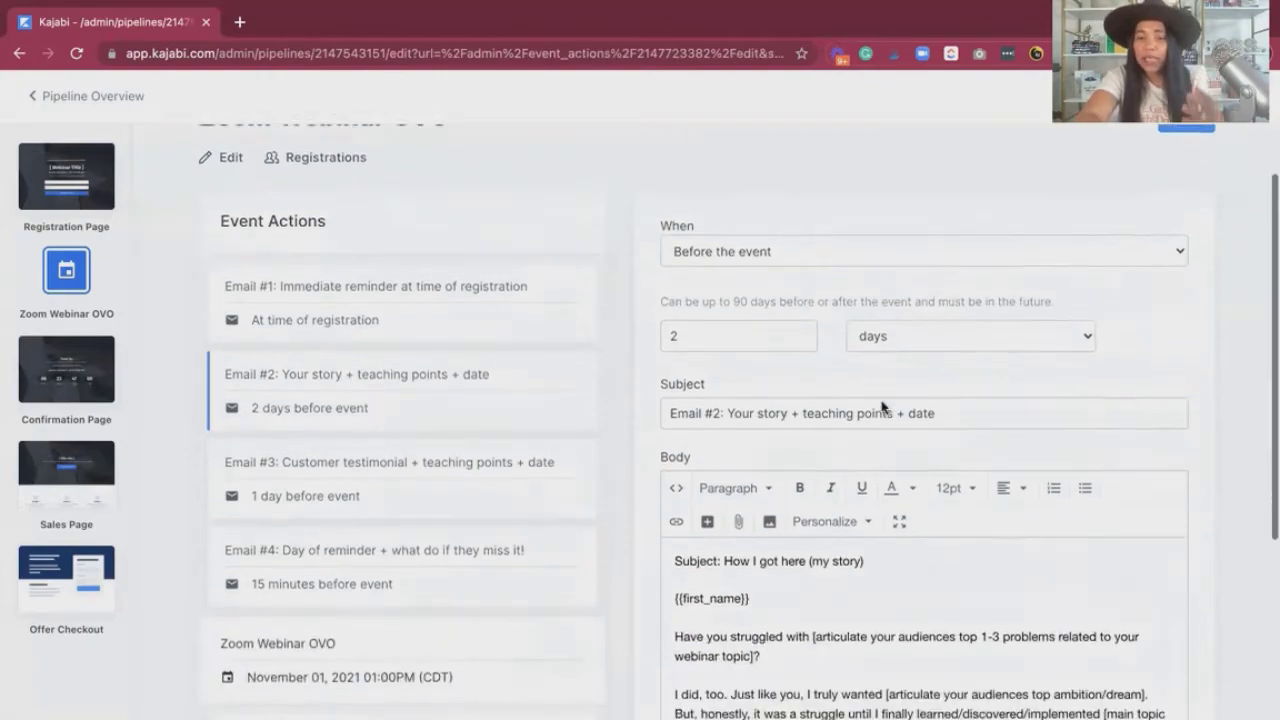
{"action": "scroll", "scroll_direction": "down", "scroll_amount": 3}
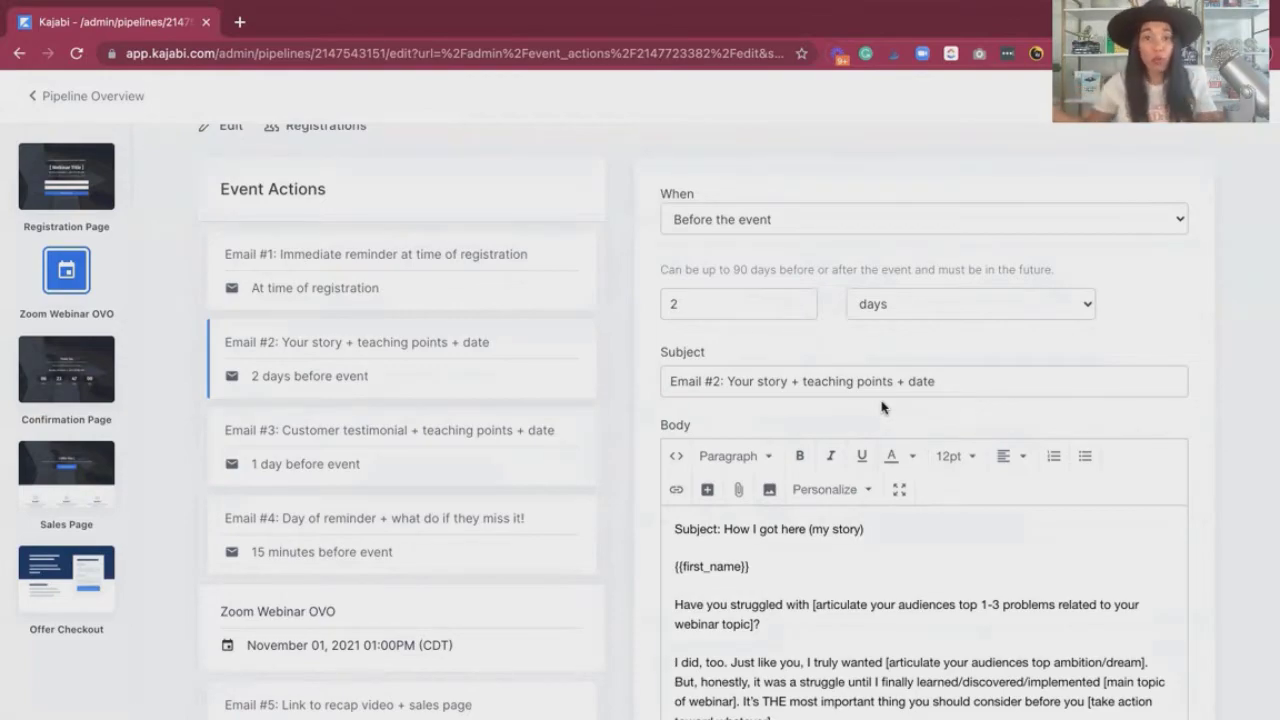
{"action": "left_click", "coordinate": [738, 304]}
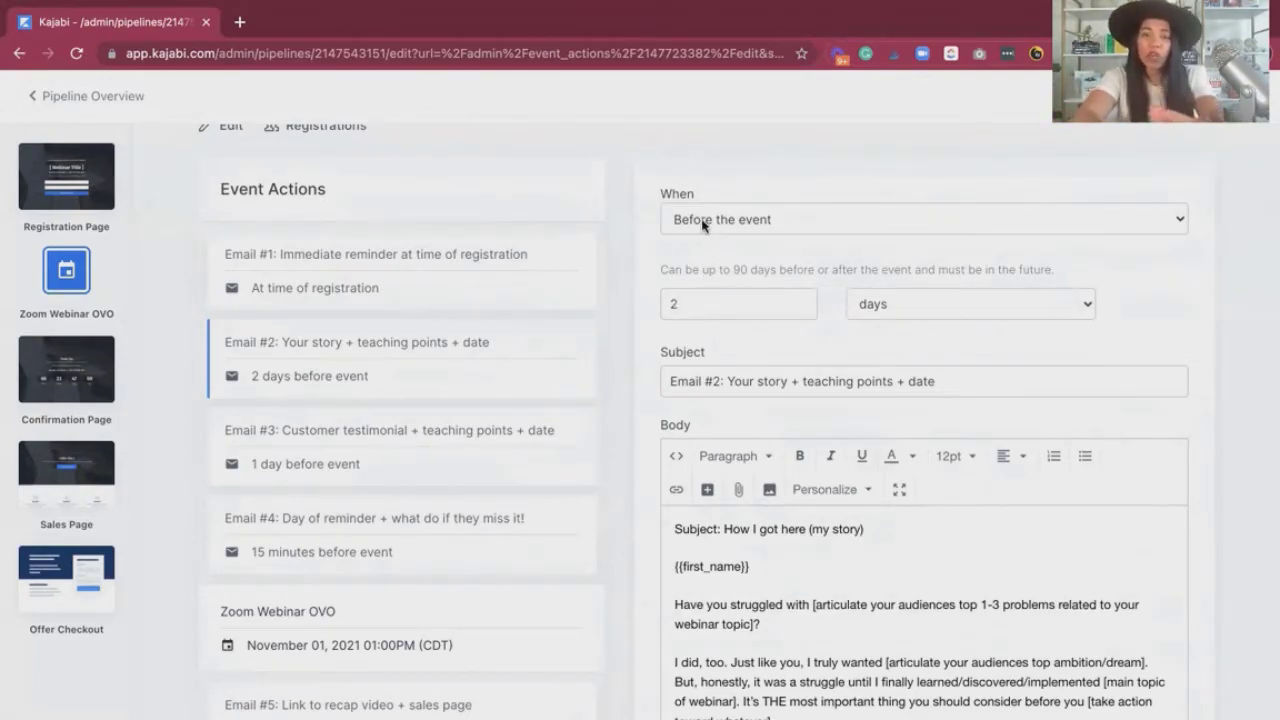
{"action": "left_click", "coordinate": [920, 218]}
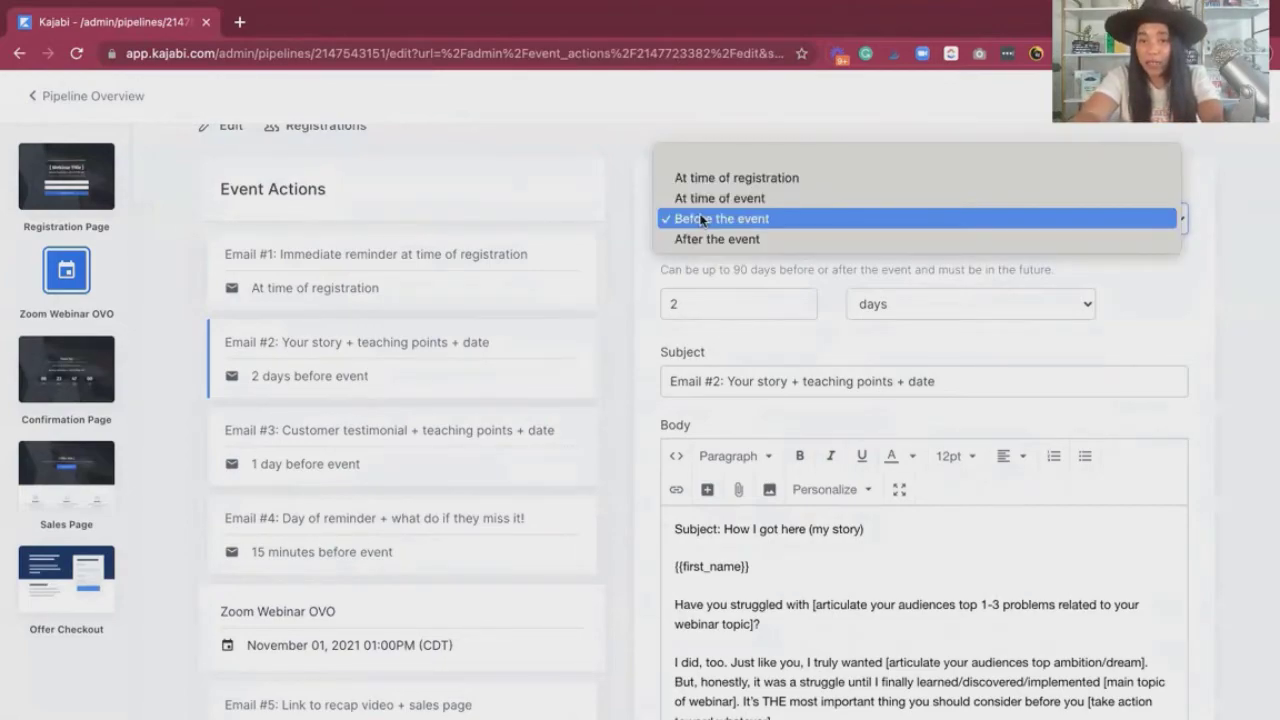
{"action": "mouse_move", "coordinate": [736, 220]}
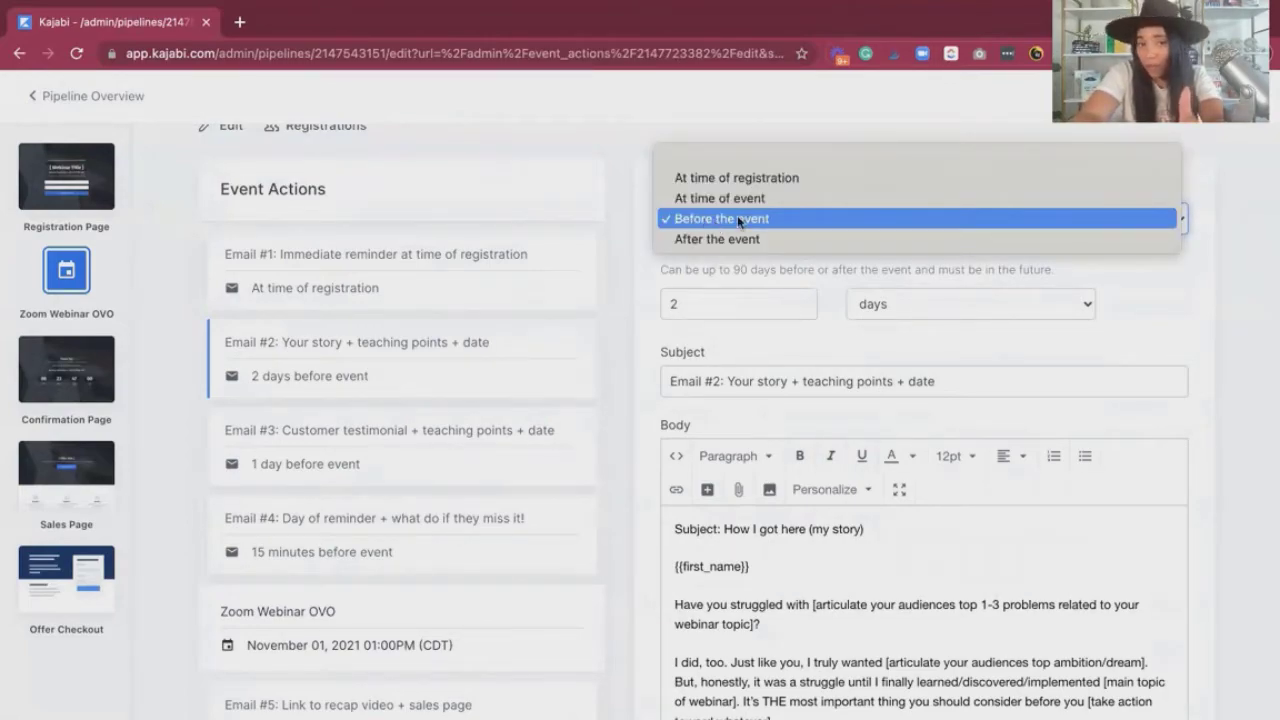
{"action": "left_click", "coordinate": [724, 218]}
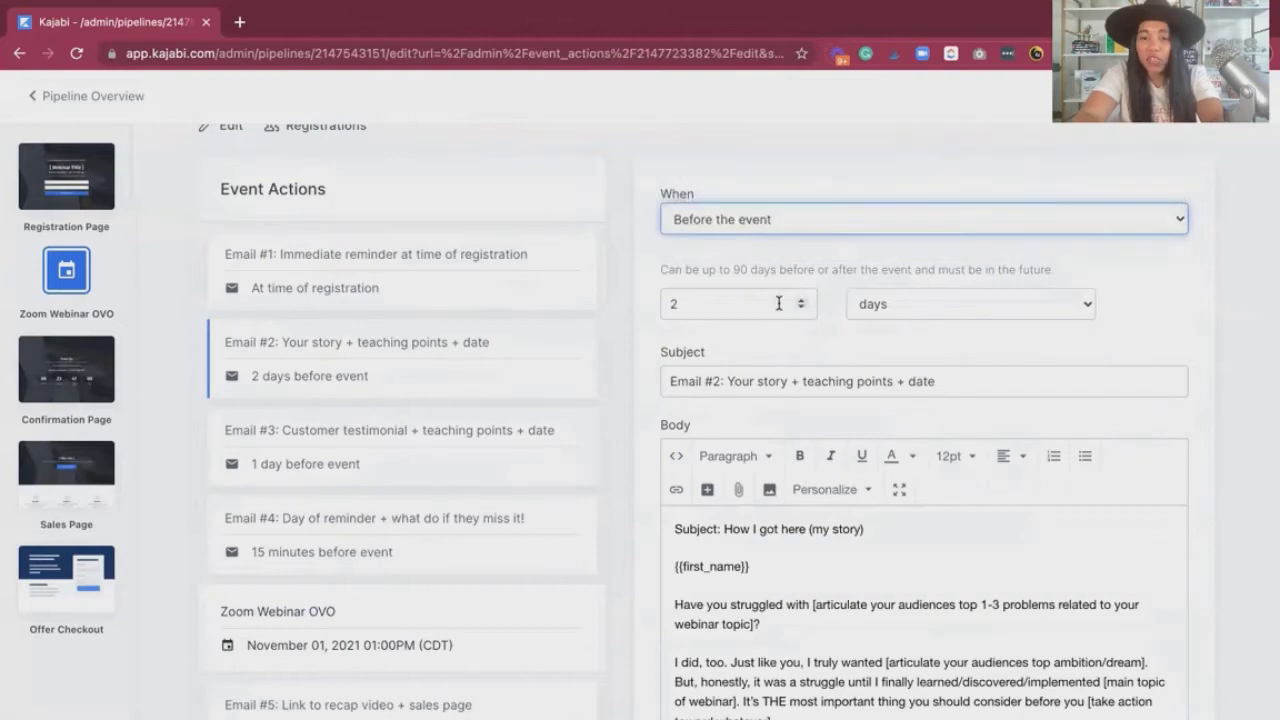
{"action": "left_click", "coordinate": [968, 304]}
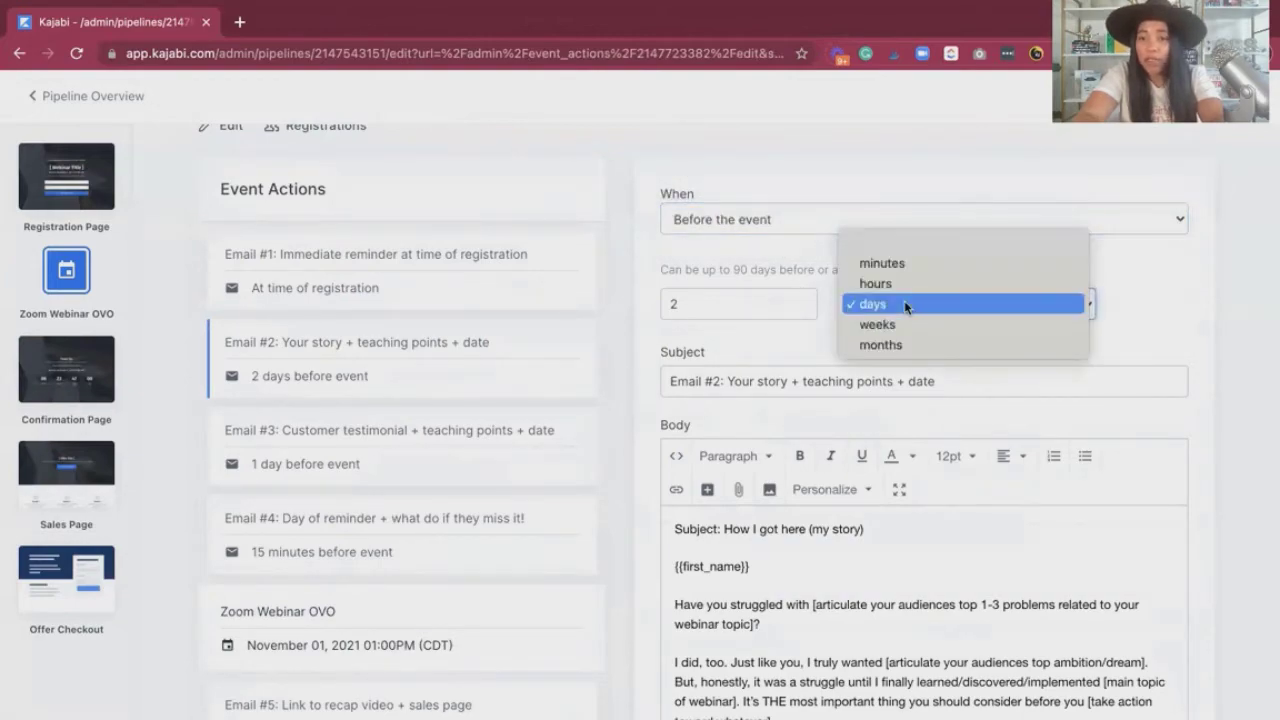
{"action": "mouse_move", "coordinate": [784, 344]}
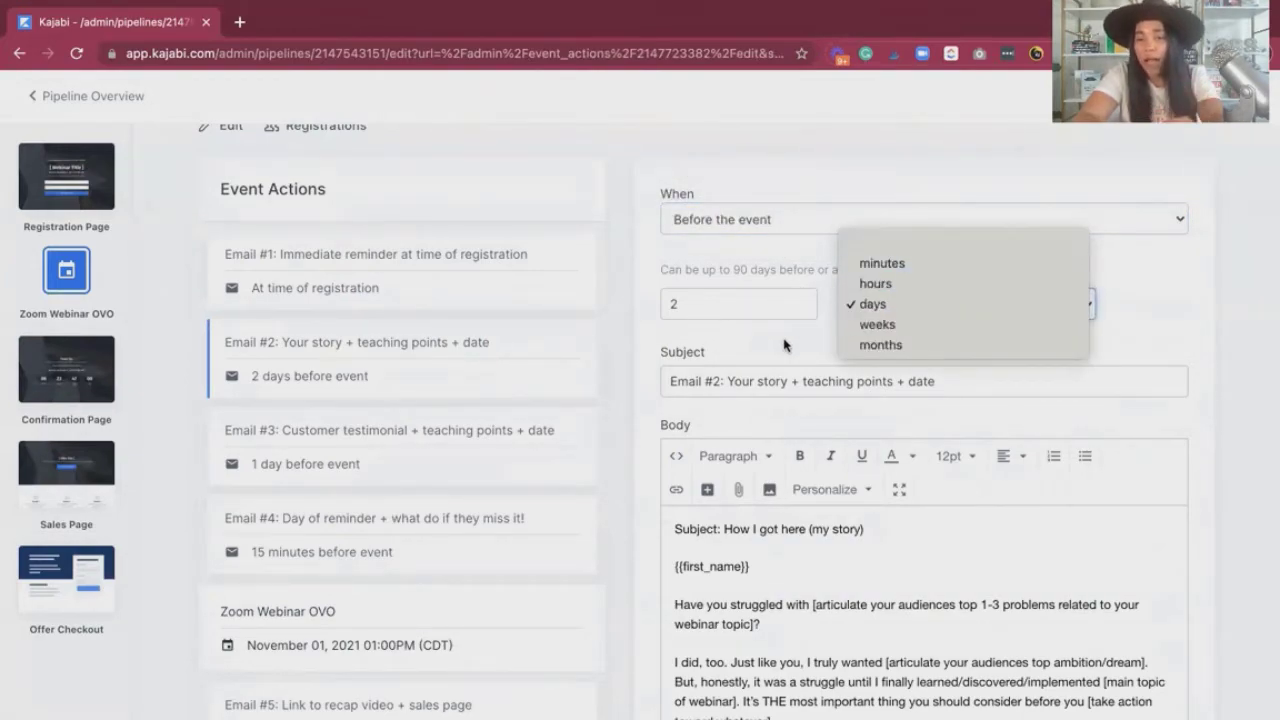
{"action": "left_click", "coordinate": [870, 304]}
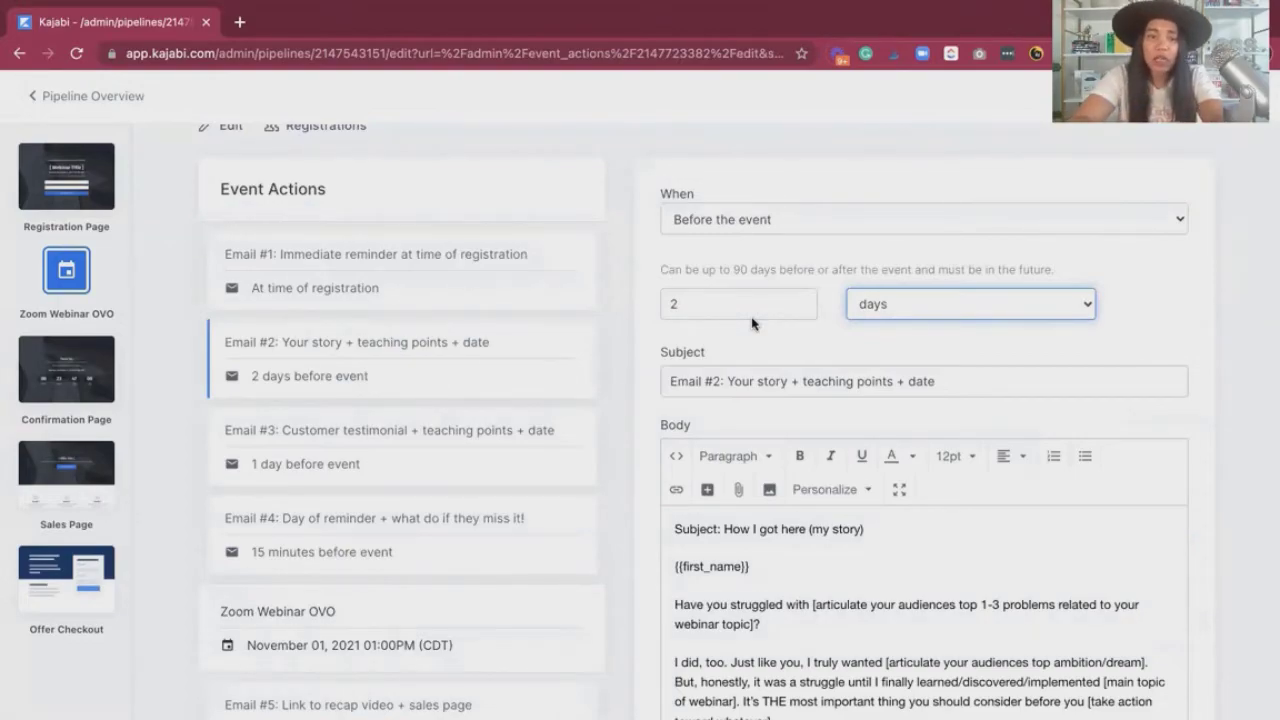
{"action": "scroll", "scroll_direction": "down", "scroll_amount": 3}
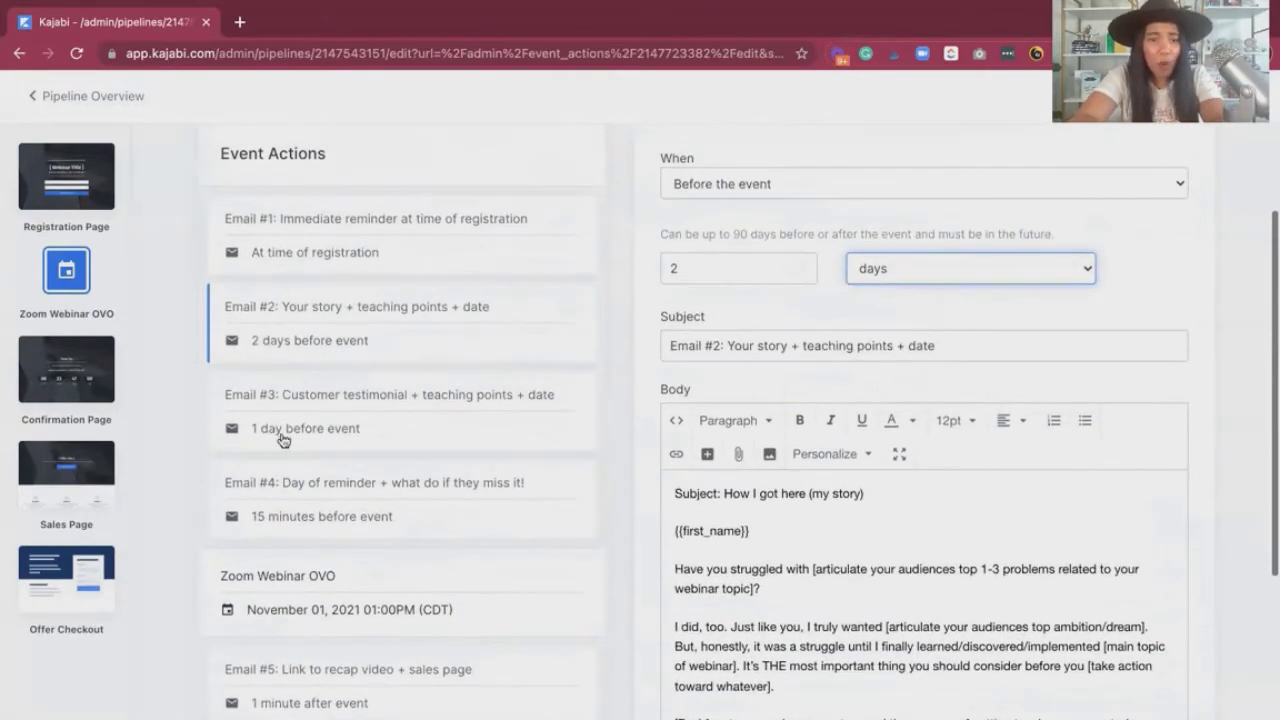
{"action": "mouse_move", "coordinate": [286, 566]}
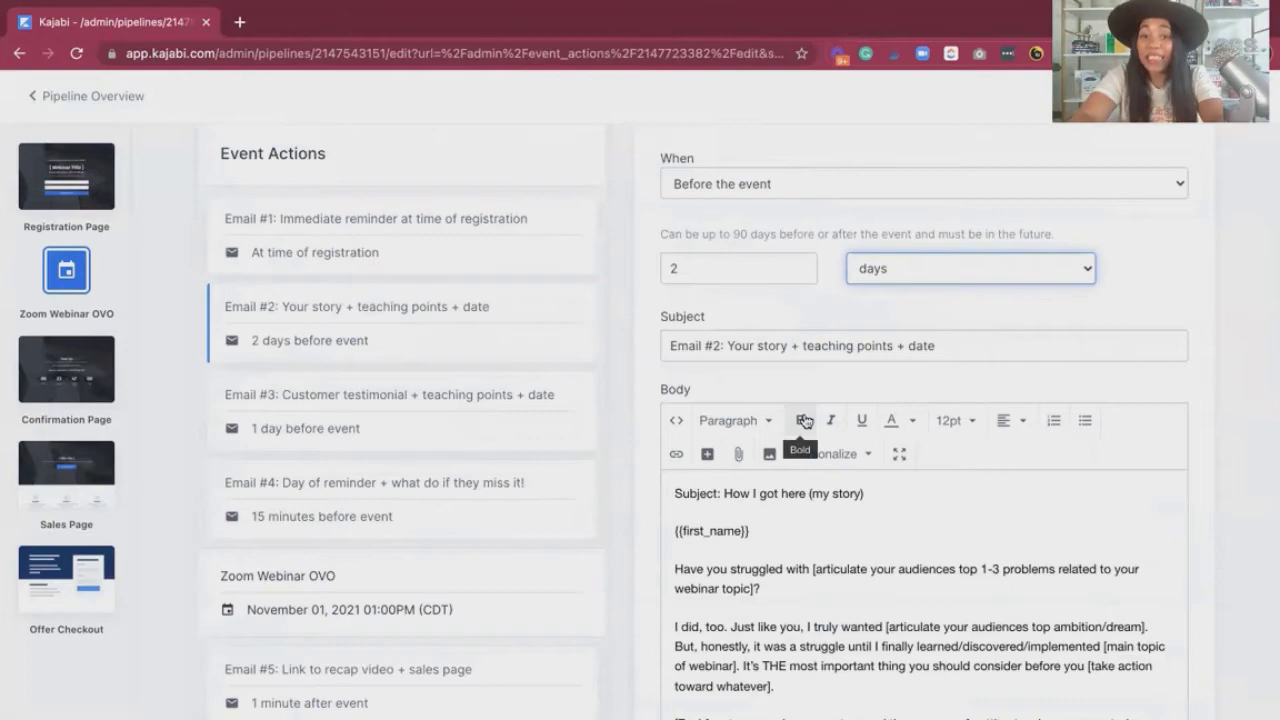
{"action": "mouse_move", "coordinate": [824, 388]}
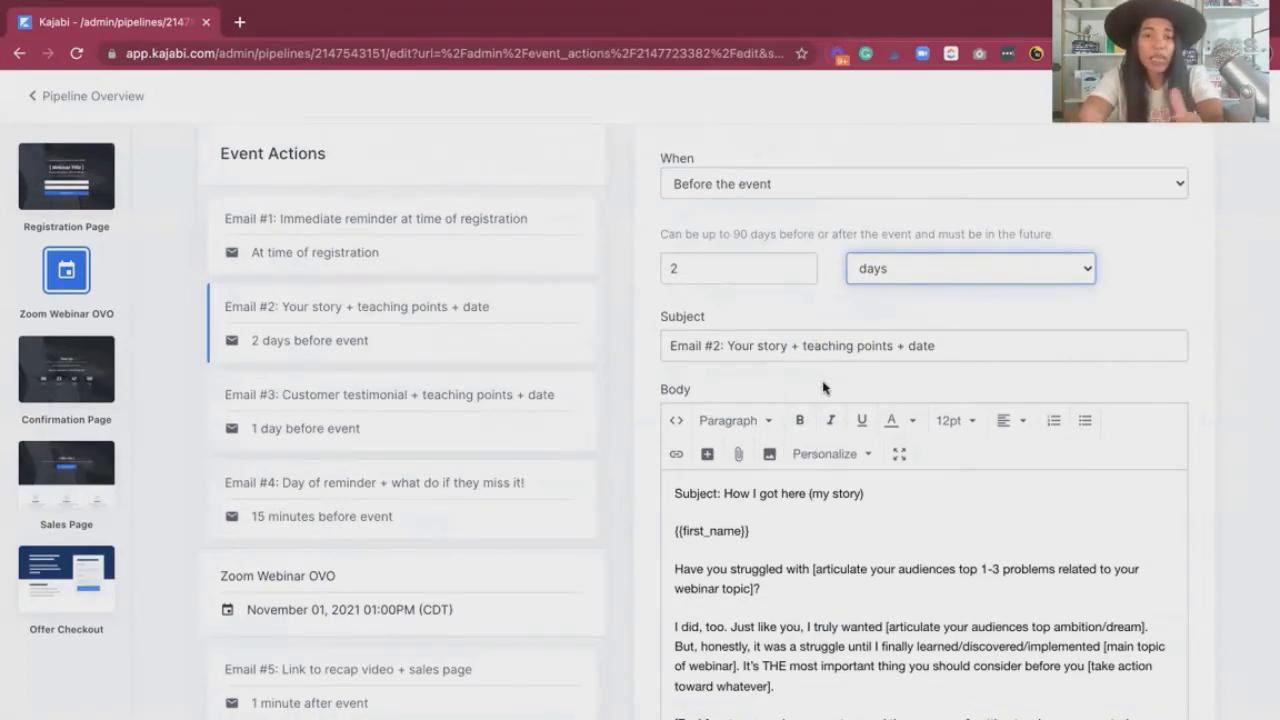
{"action": "scroll", "scroll_direction": "down", "scroll_amount": 3}
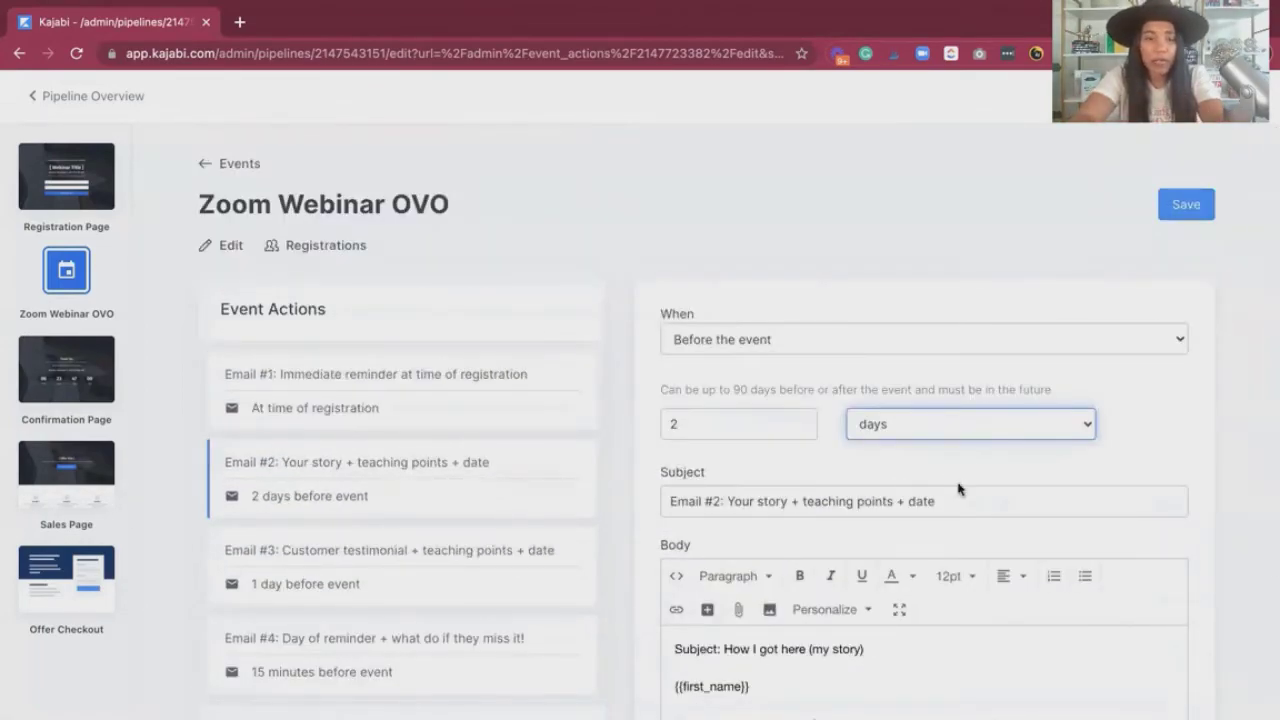
{"action": "scroll", "scroll_direction": "down", "scroll_amount": 3}
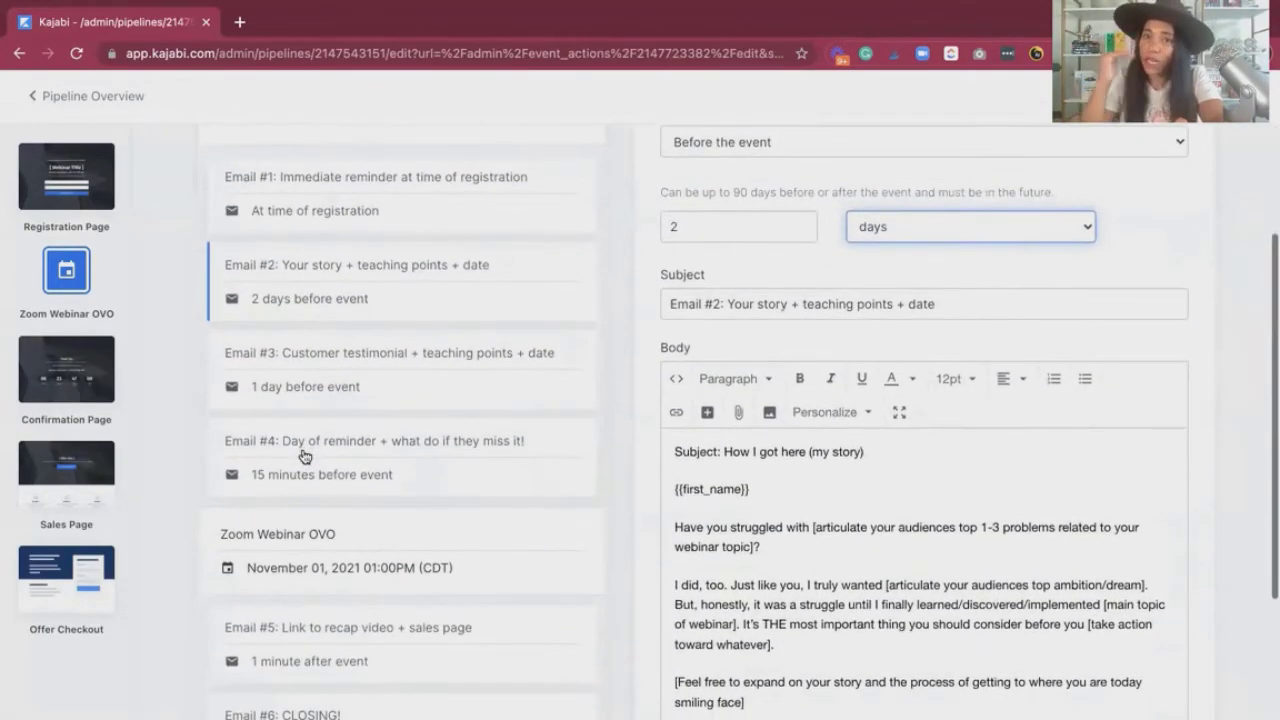
{"action": "scroll", "scroll_direction": "down", "scroll_amount": 3}
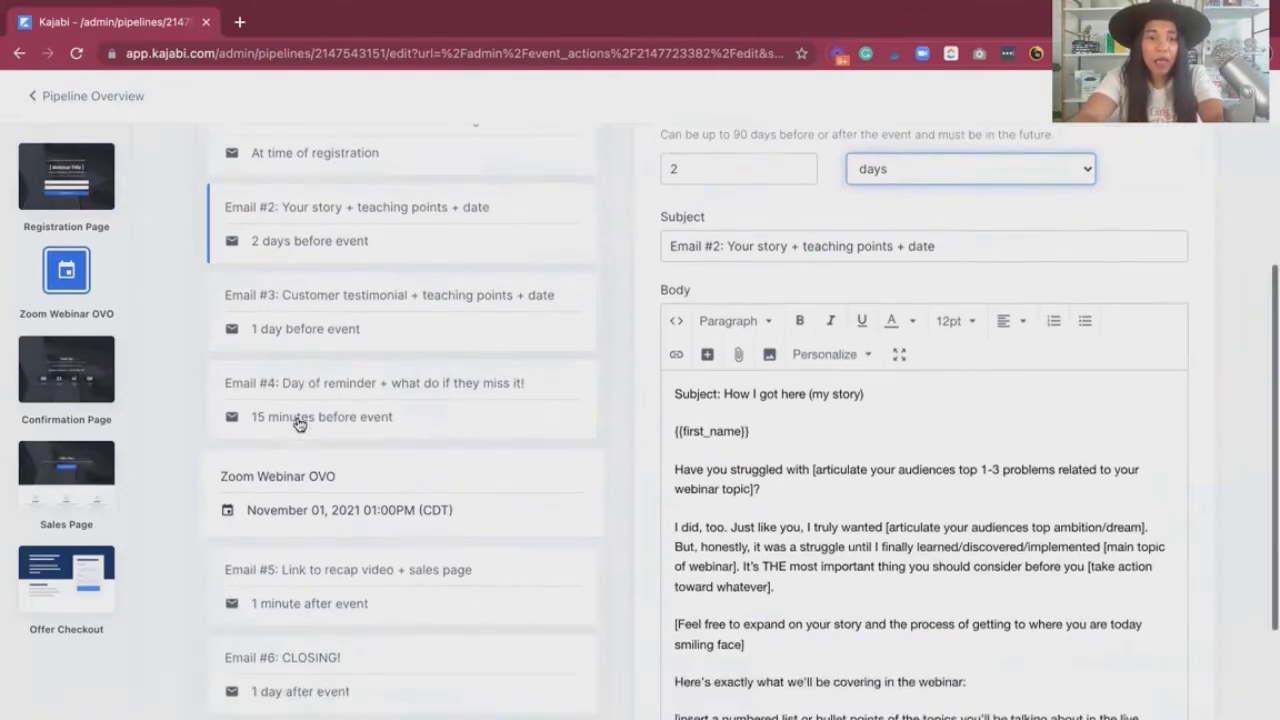
{"action": "scroll", "scroll_direction": "down", "scroll_amount": 3}
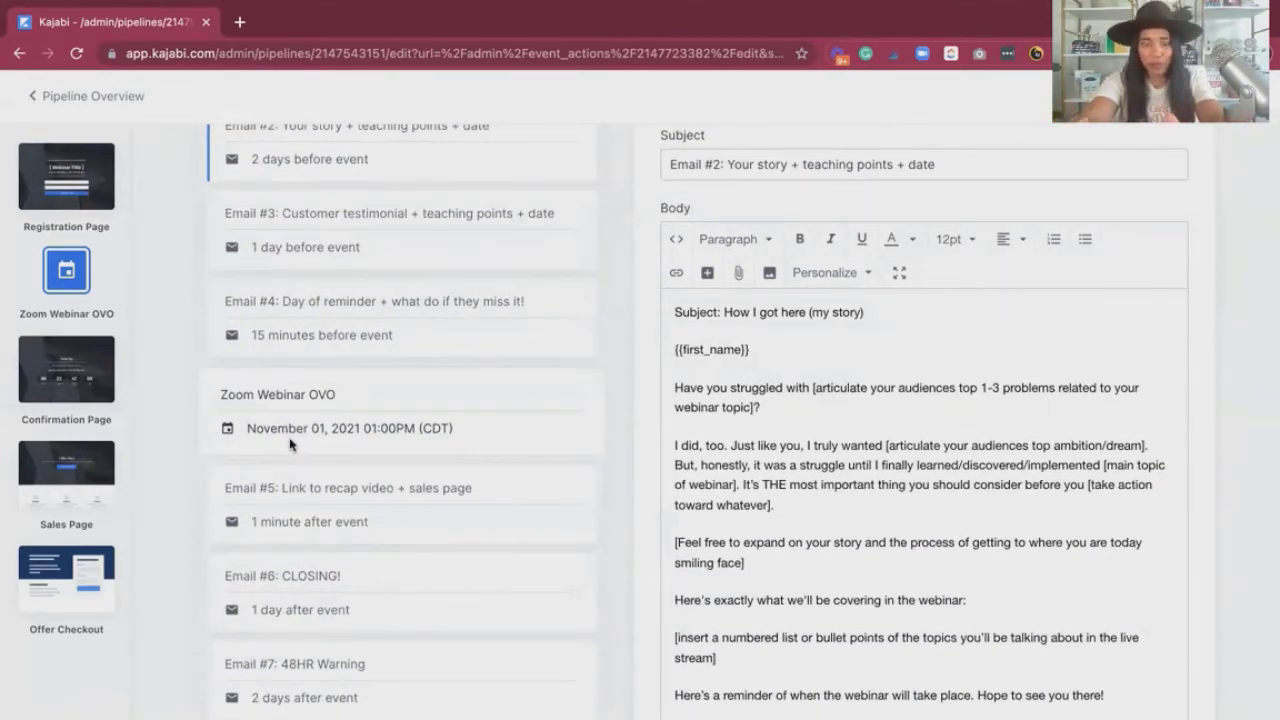
{"action": "mouse_move", "coordinate": [320, 502]}
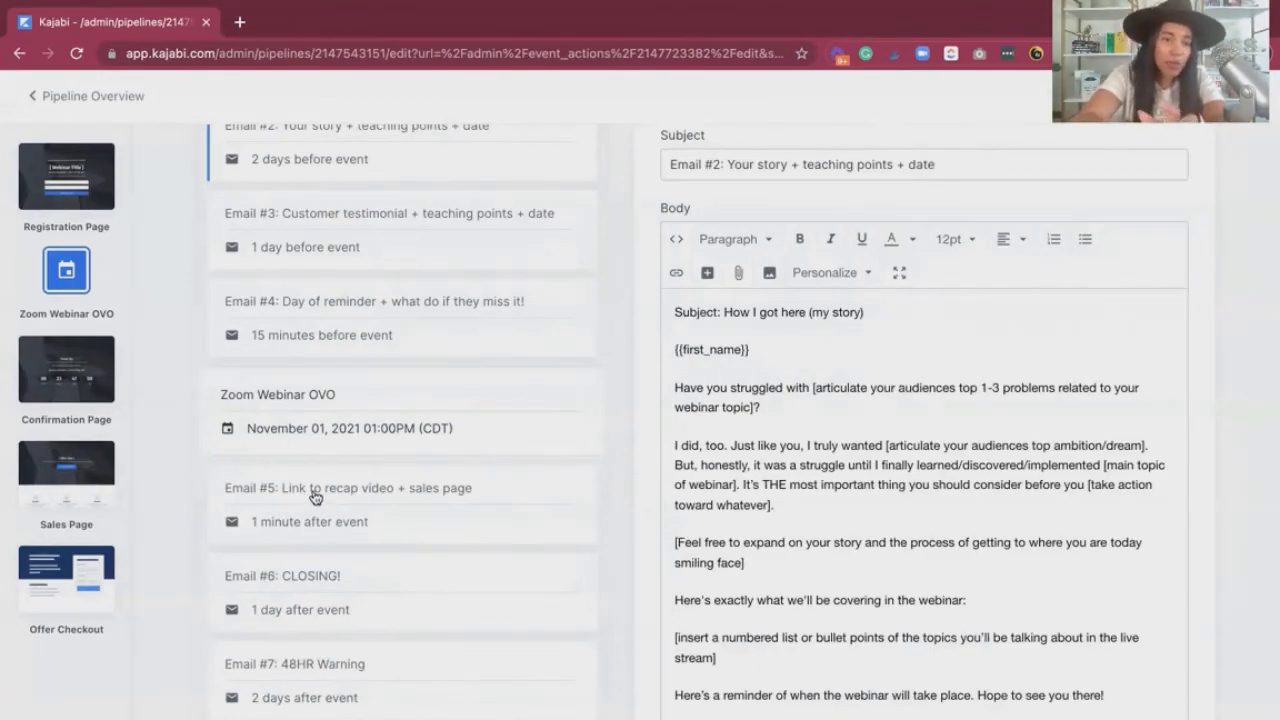
{"action": "scroll", "scroll_direction": "down", "scroll_amount": 3}
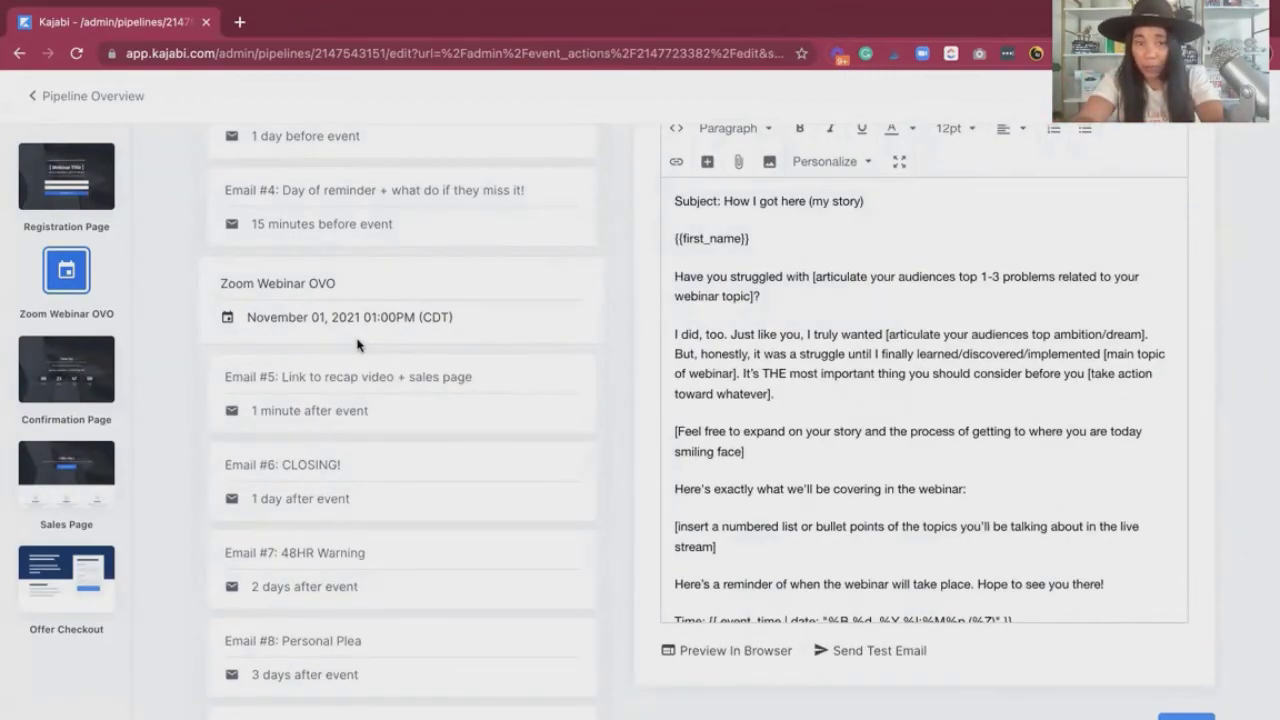
{"action": "mouse_move", "coordinate": [364, 388]}
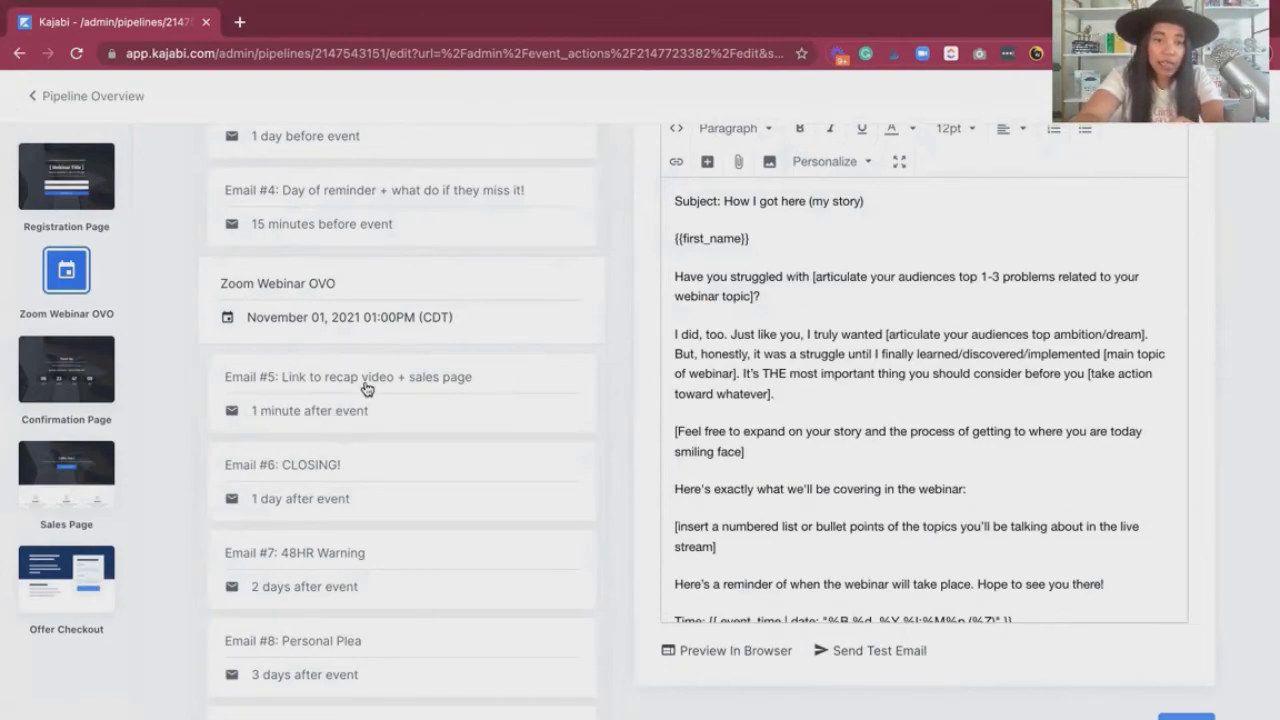
{"action": "mouse_move", "coordinate": [308, 412]}
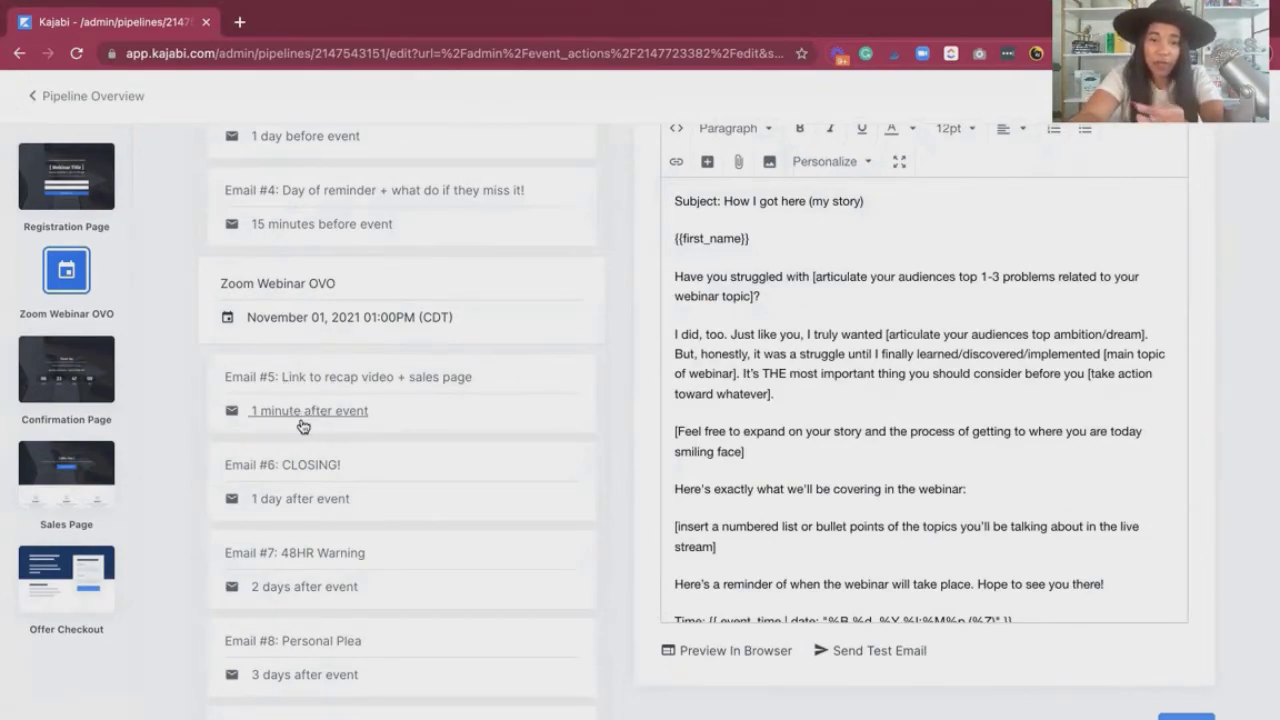
{"action": "mouse_move", "coordinate": [340, 384]}
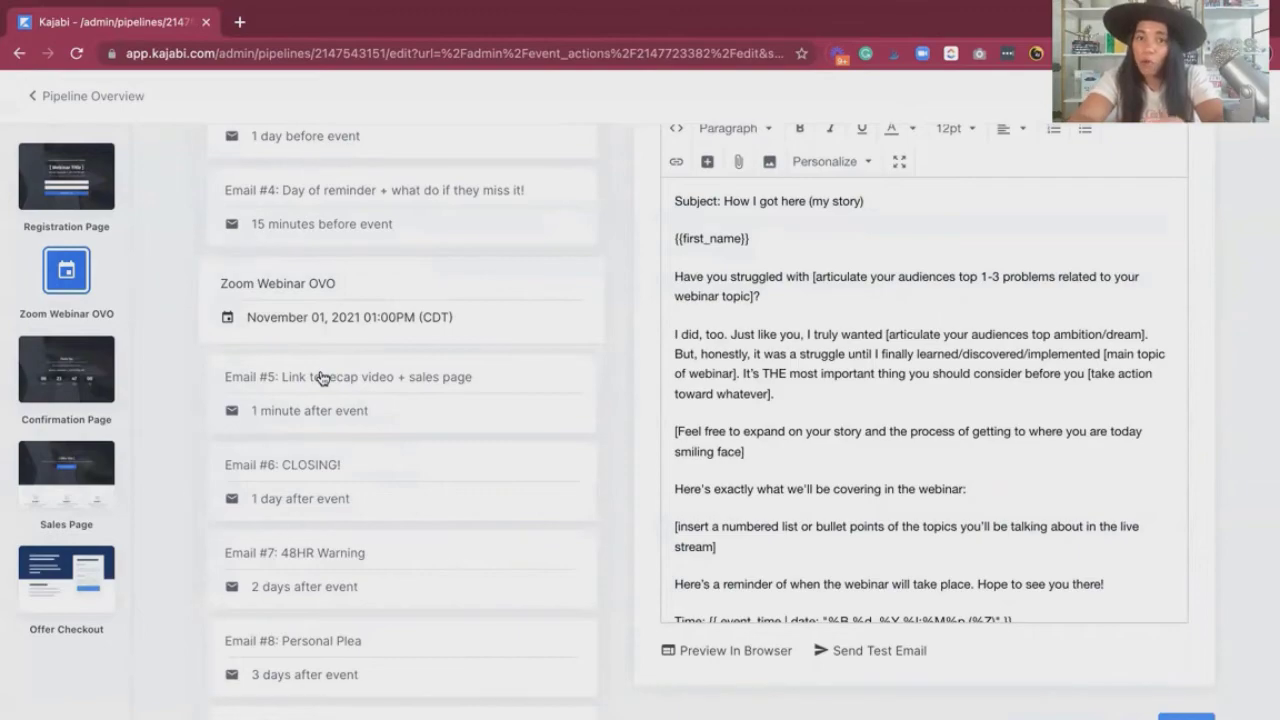
{"action": "mouse_move", "coordinate": [336, 448]}
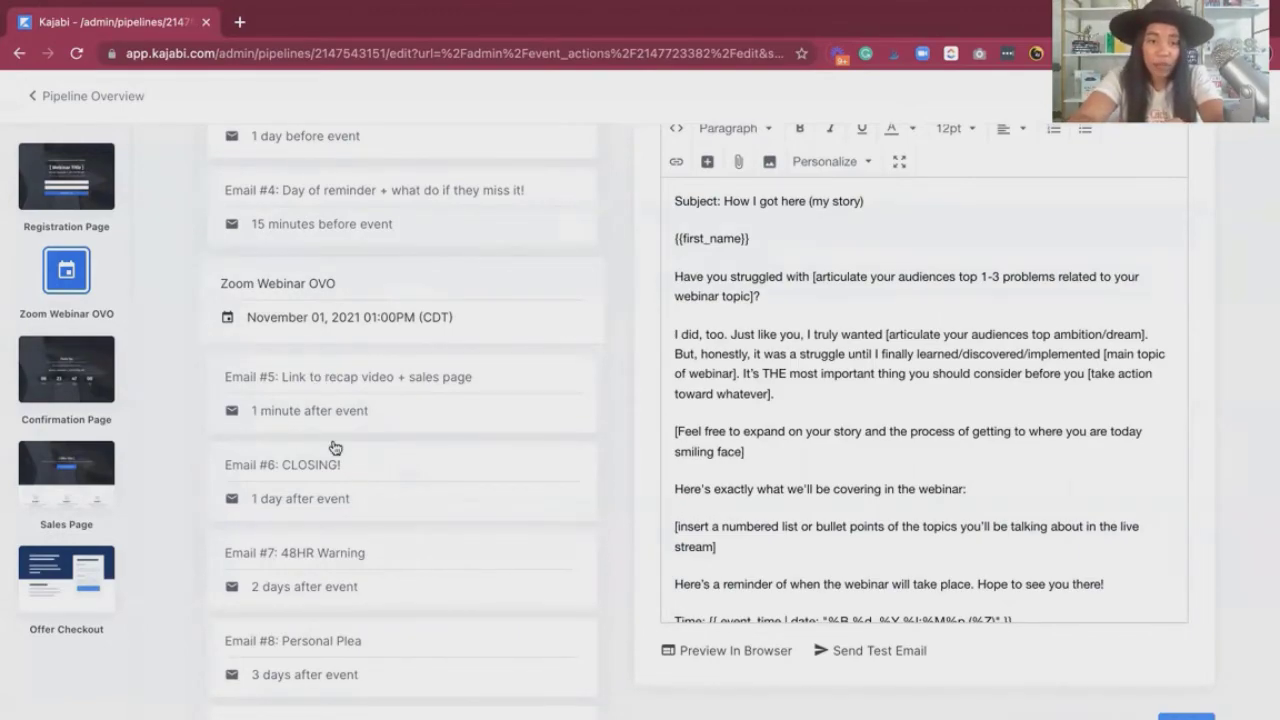
{"action": "scroll", "scroll_direction": "down", "scroll_amount": 3}
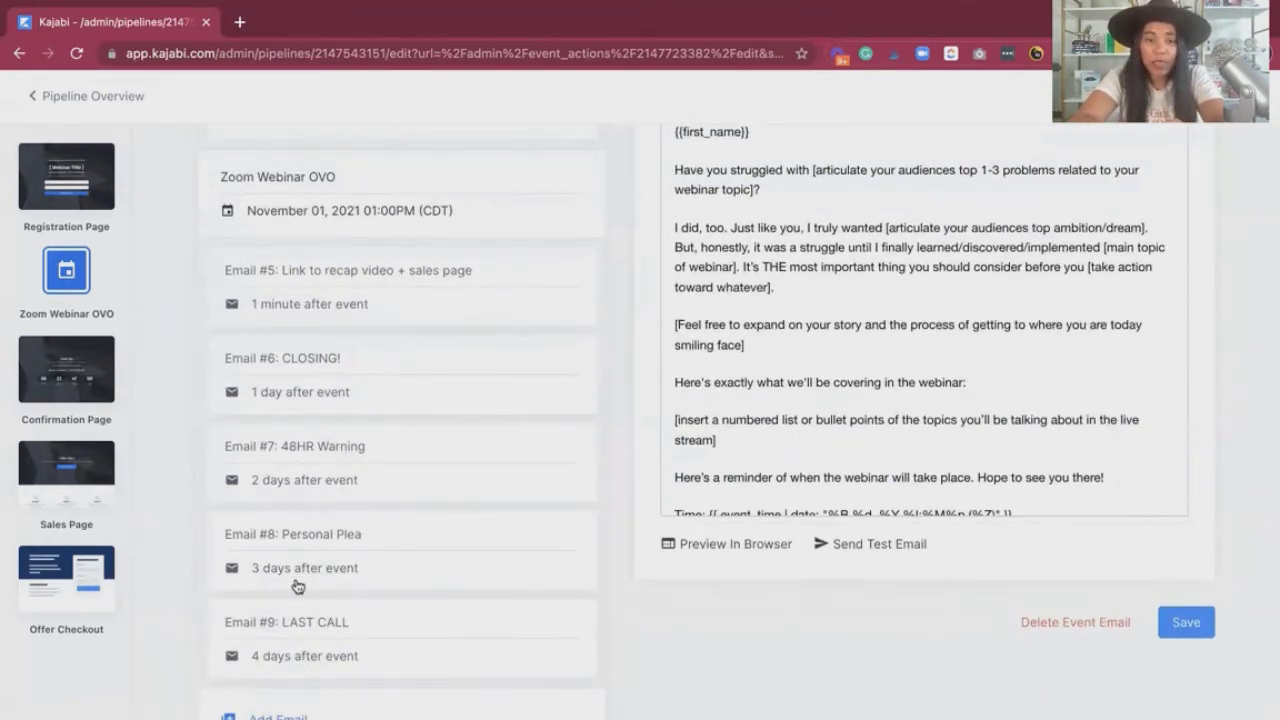
{"action": "mouse_move", "coordinate": [336, 632]}
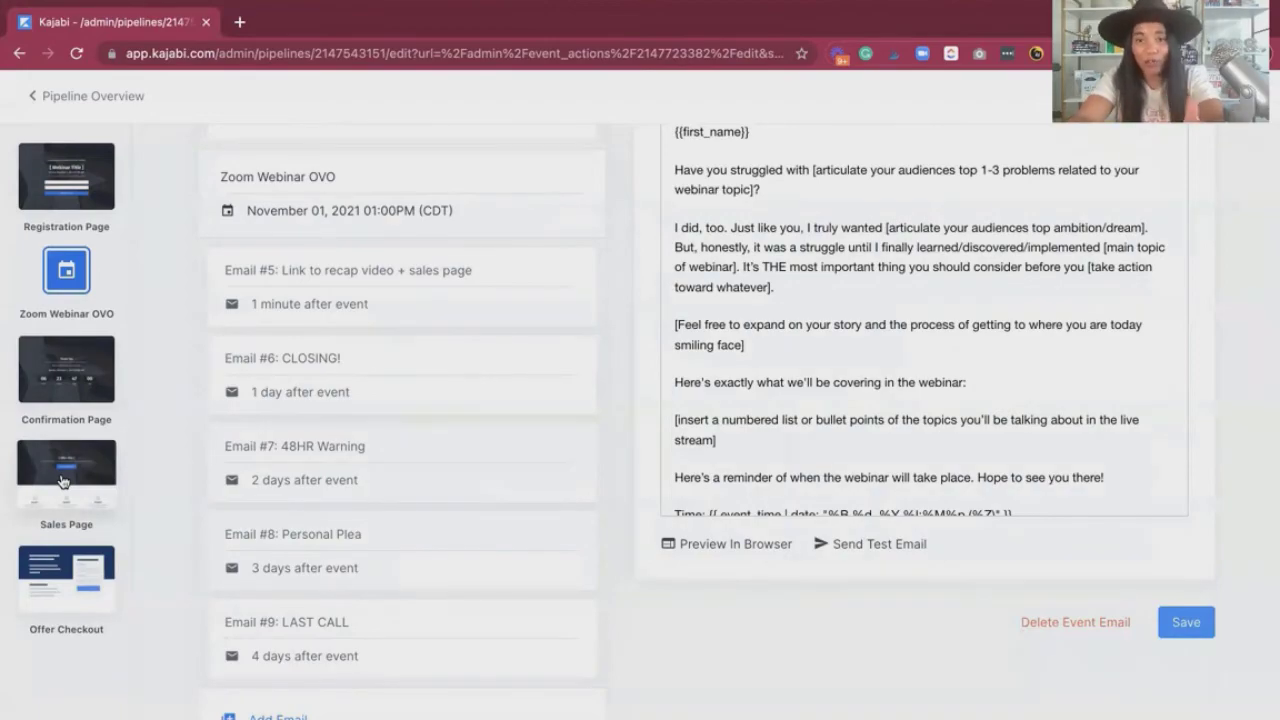
{"action": "scroll", "scroll_direction": "up", "scroll_amount": 3}
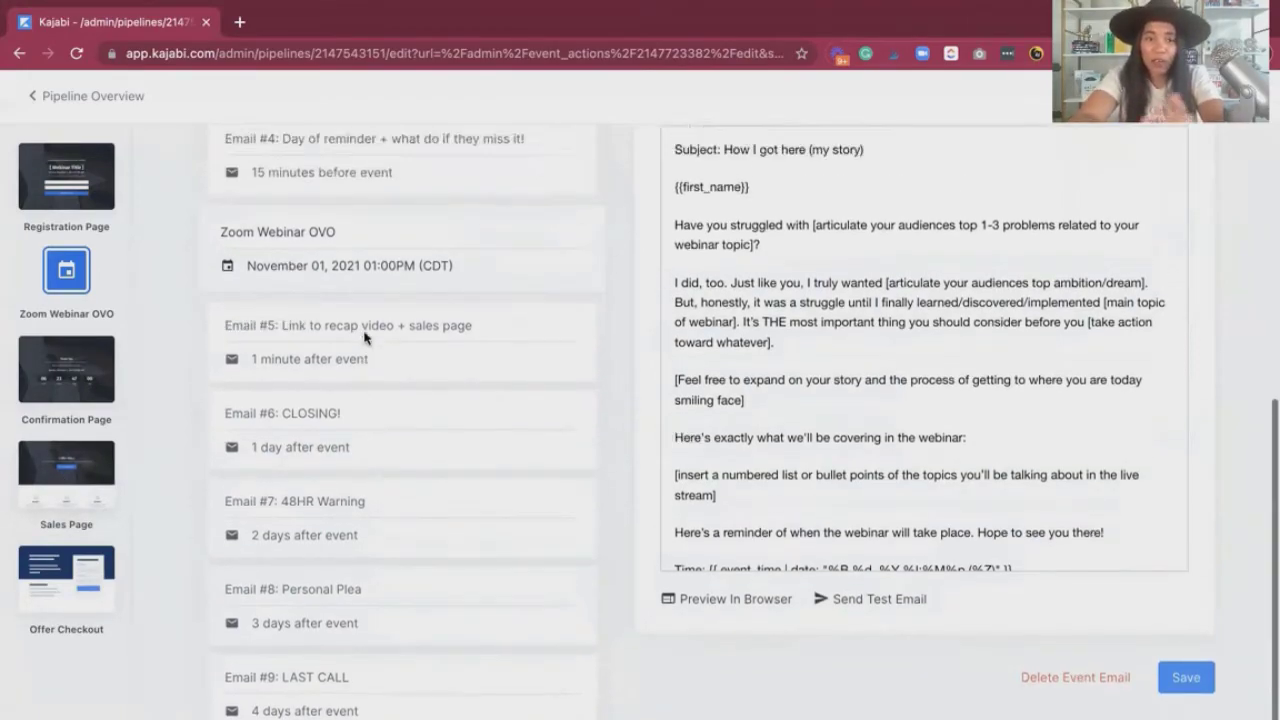
{"action": "scroll", "scroll_direction": "down", "scroll_amount": 3}
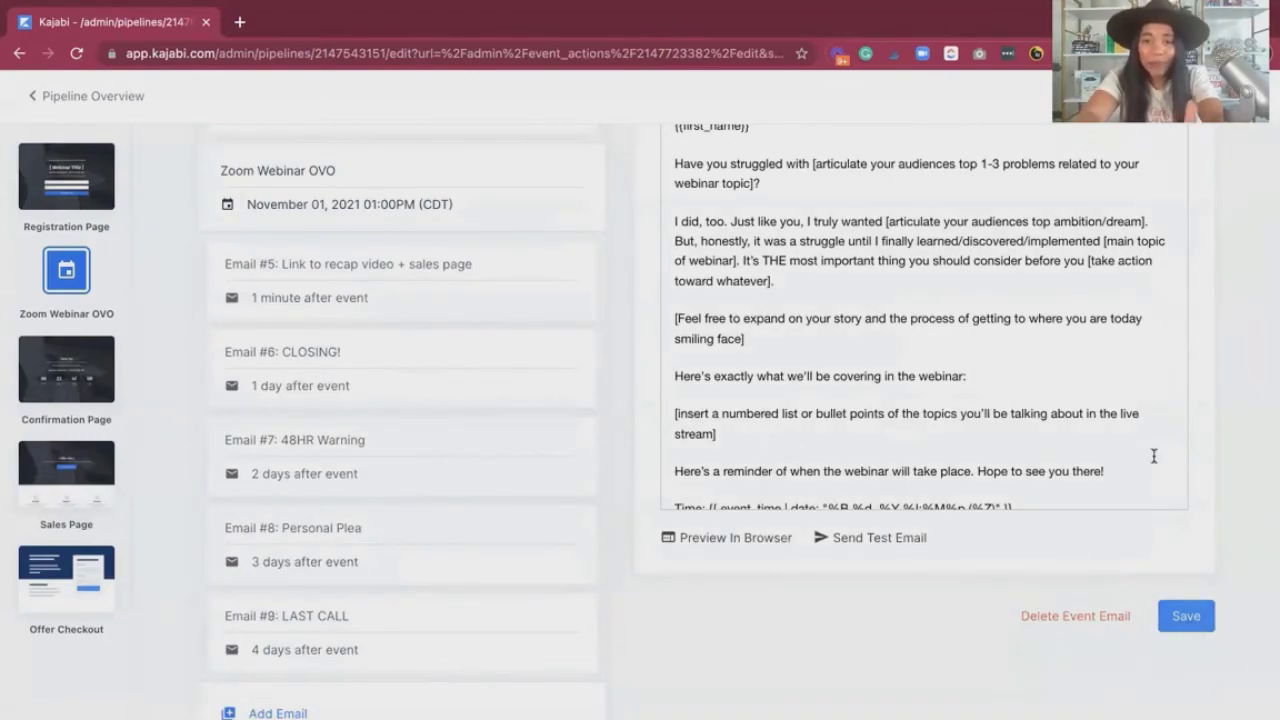
{"action": "left_click", "coordinate": [1184, 616]}
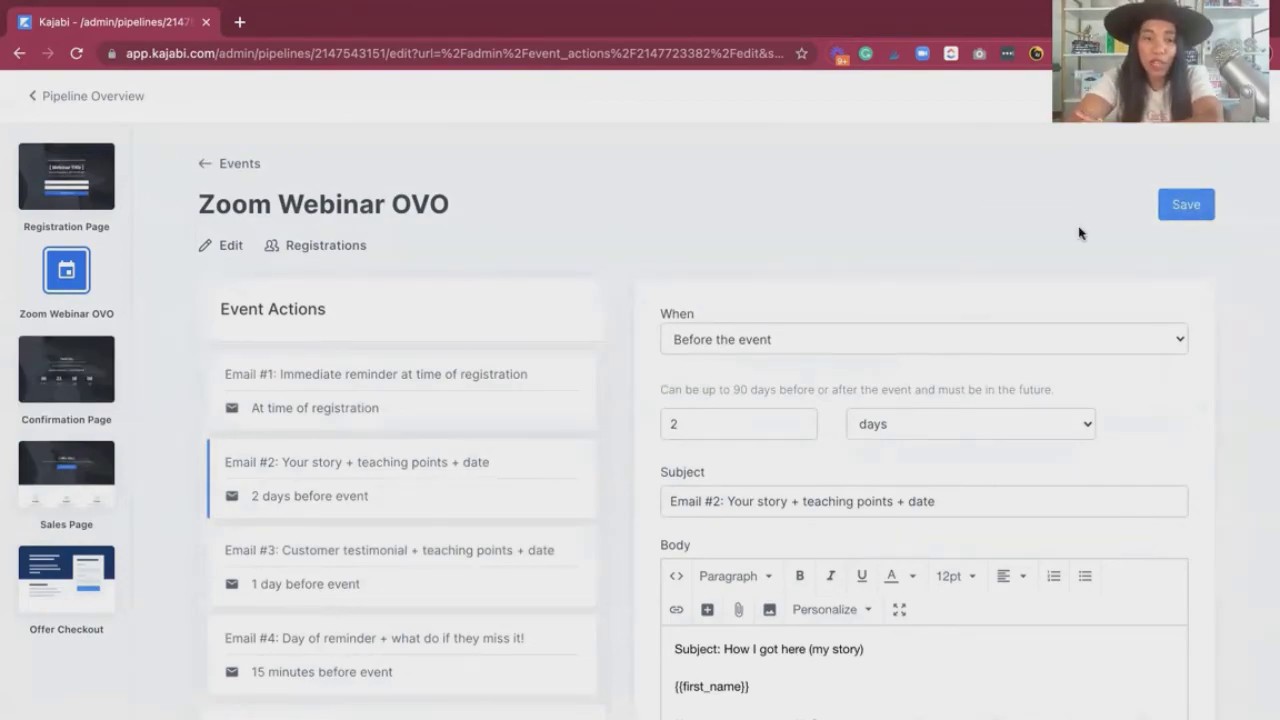
Review Email #4 "Day of reminder", sent 15 minutes before with subject "Going LIVE today!"
{"action": "scroll", "scroll_direction": "down", "scroll_amount": 3}
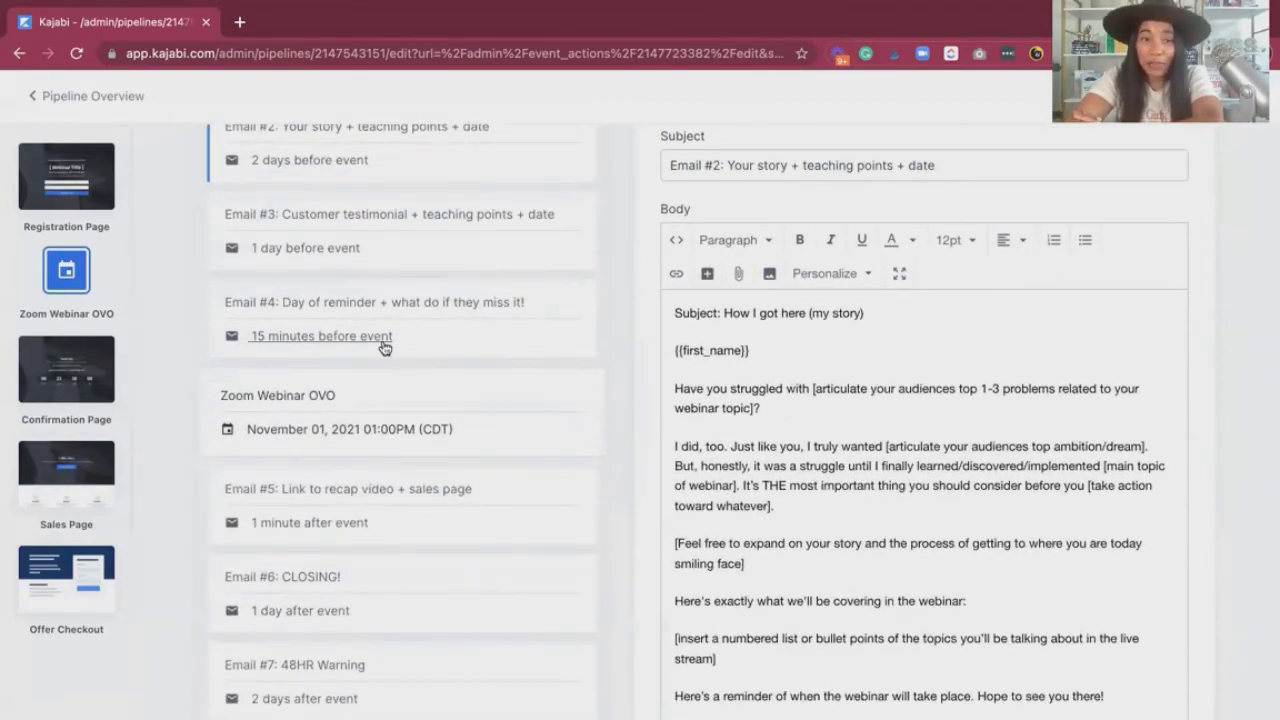
{"action": "scroll", "scroll_direction": "up", "scroll_amount": 3}
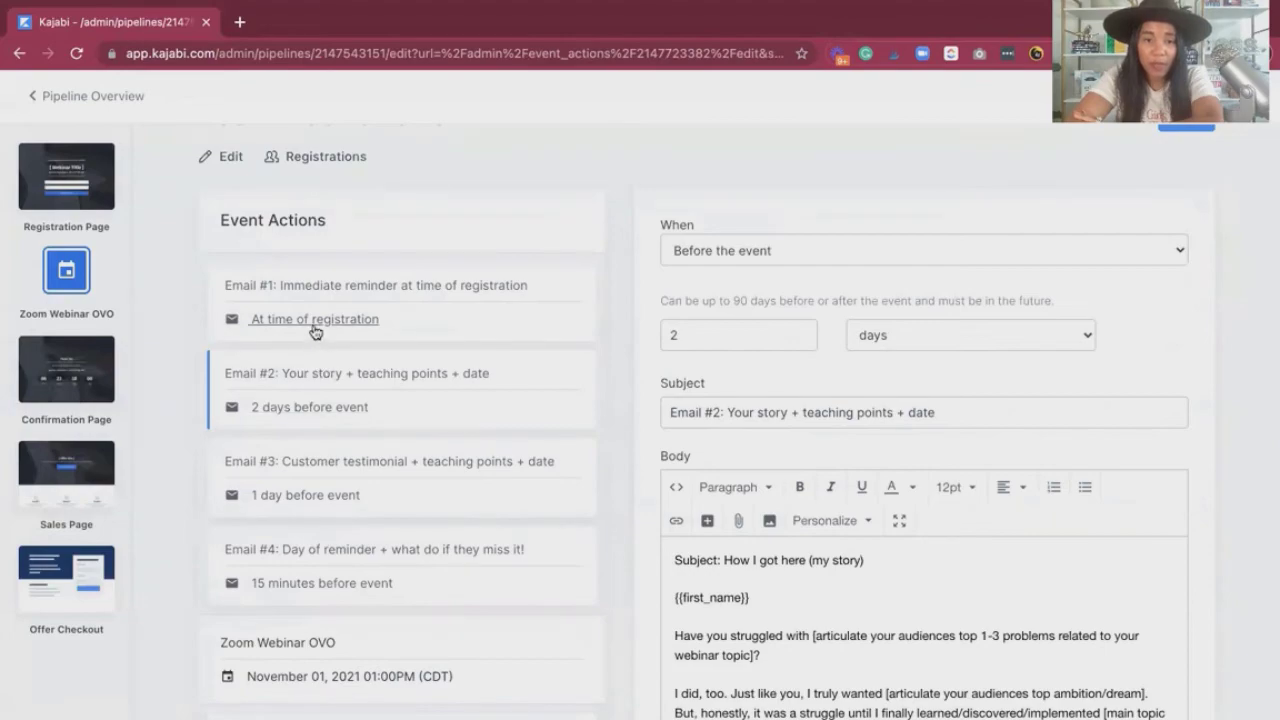
{"action": "left_click", "coordinate": [312, 320]}
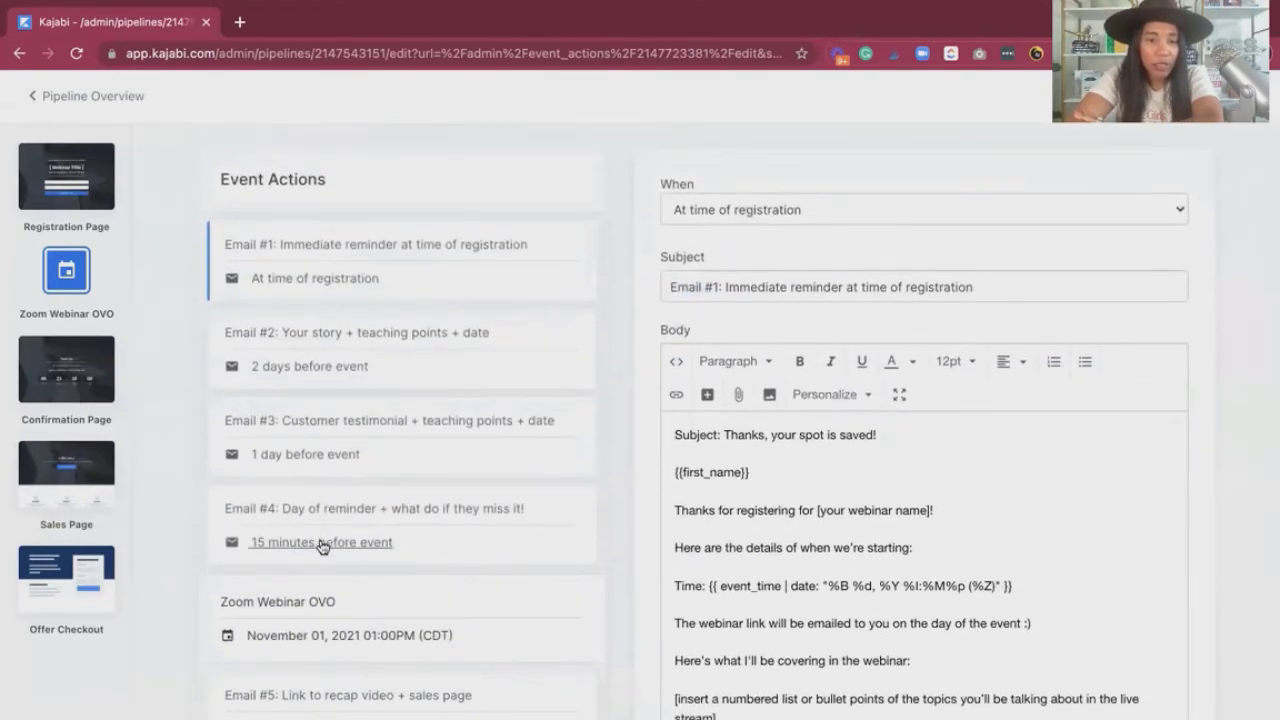
{"action": "left_click", "coordinate": [320, 542]}
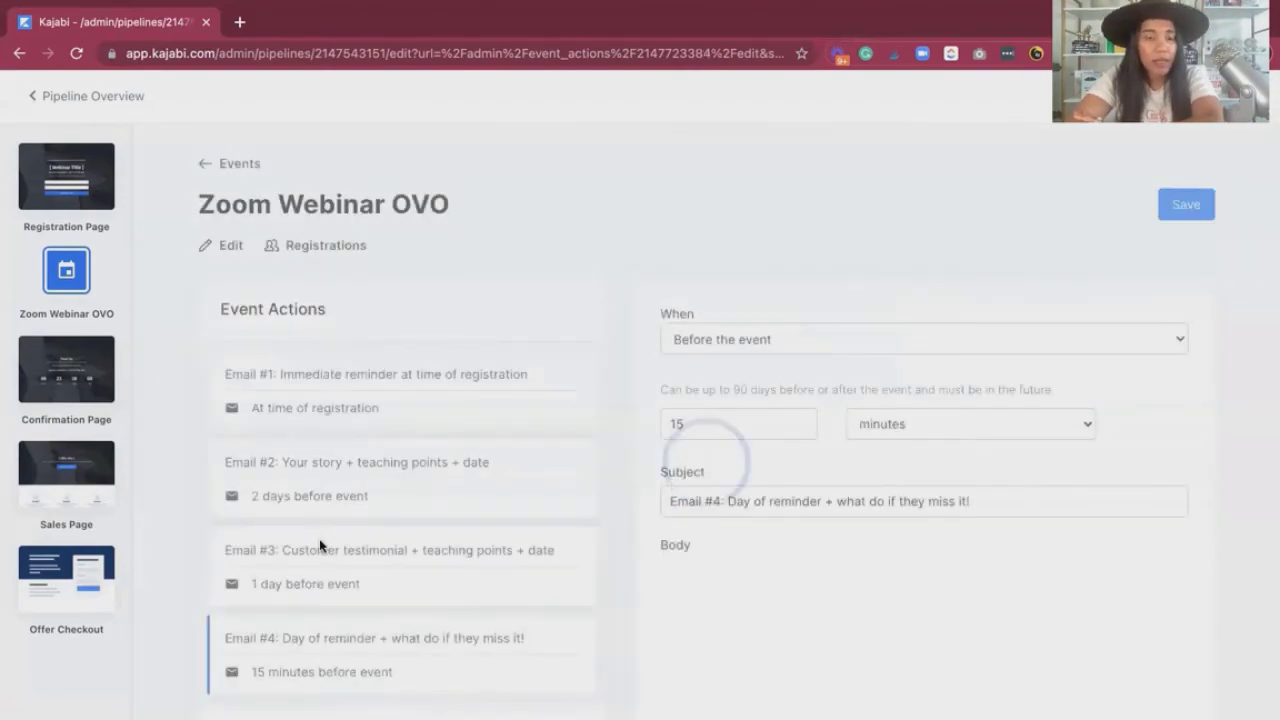
{"action": "scroll", "scroll_direction": "down", "scroll_amount": 3}
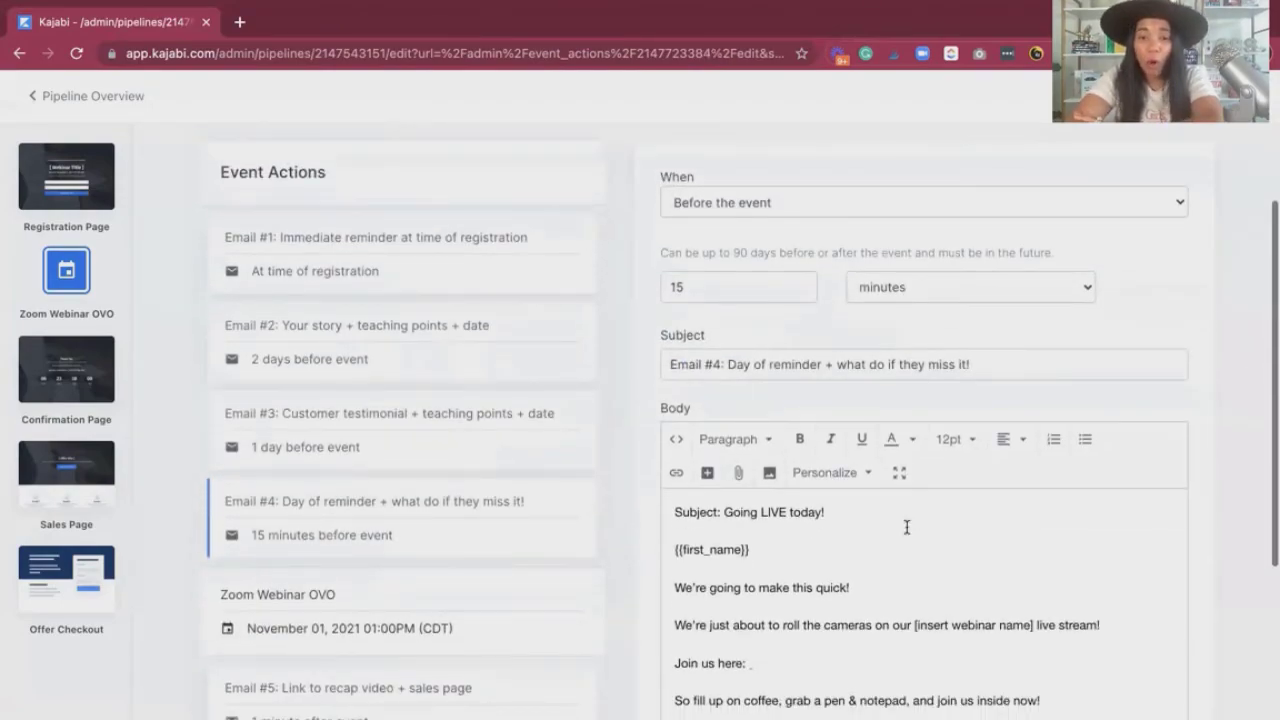
{"action": "scroll", "scroll_direction": "down", "scroll_amount": 3}
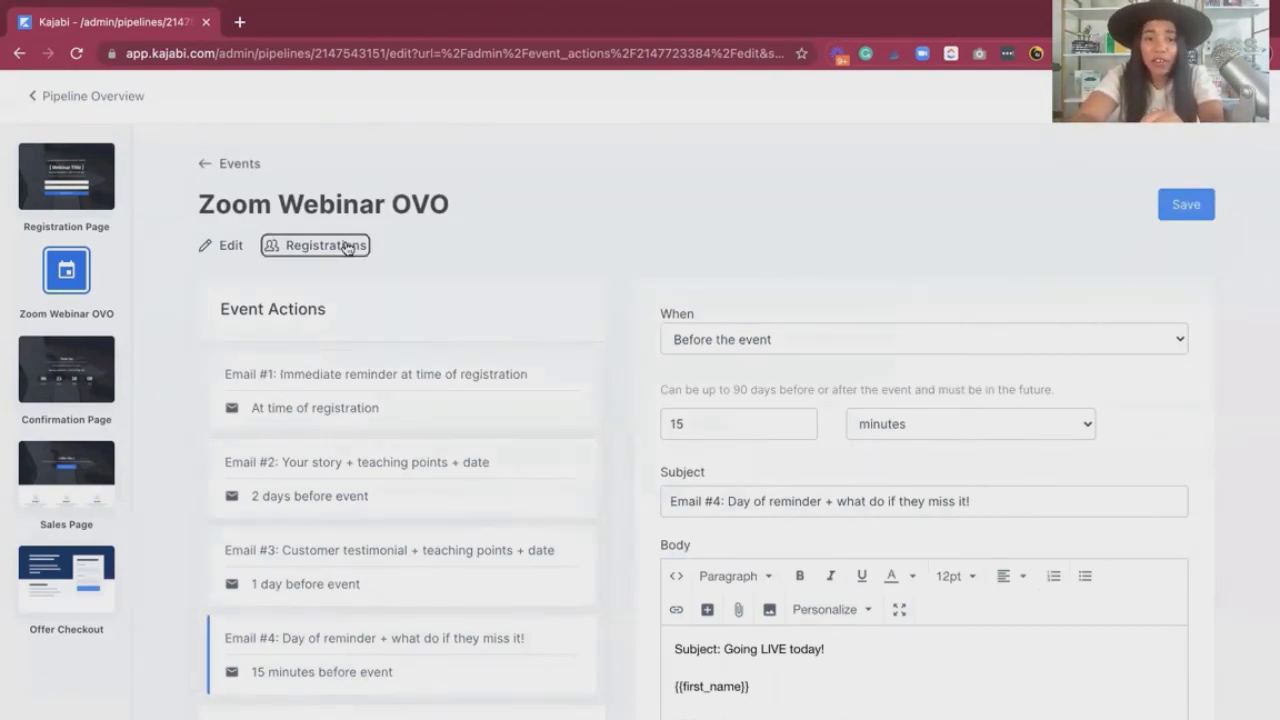
Check the event's Registrations list, which shows no sign-ups yet
{"action": "left_click", "coordinate": [324, 244]}
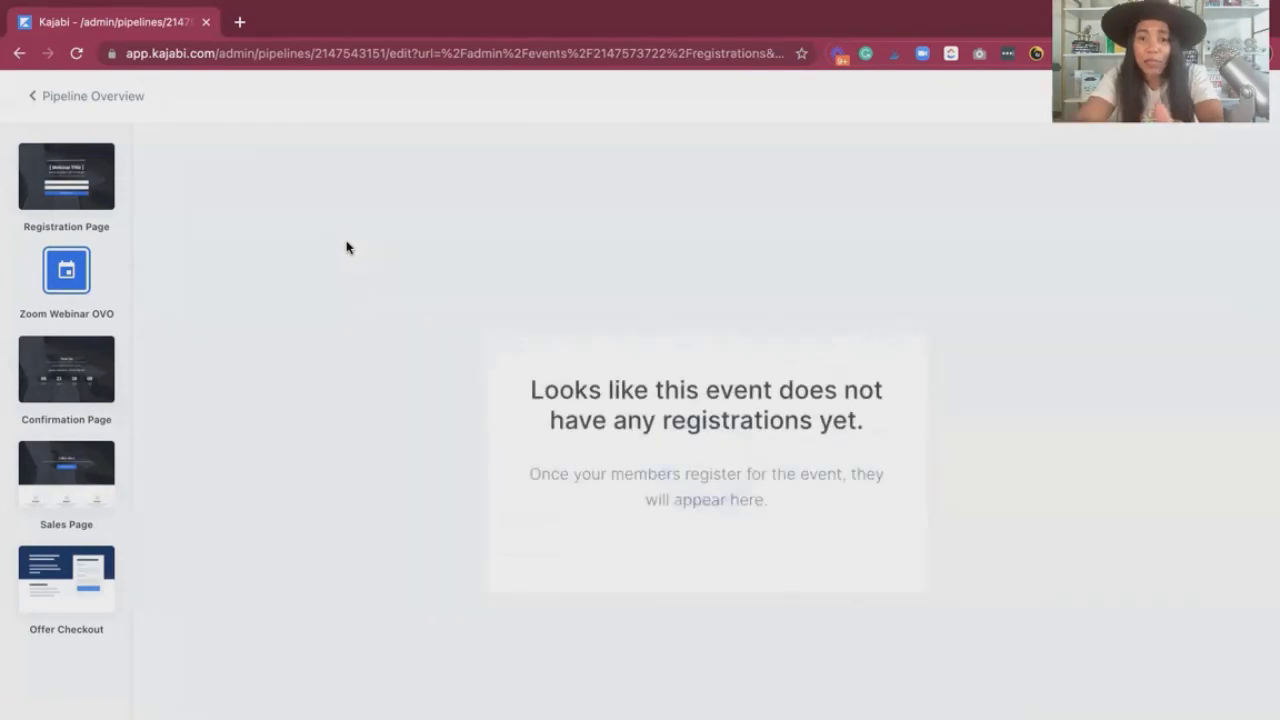
{"action": "mouse_move", "coordinate": [328, 104]}
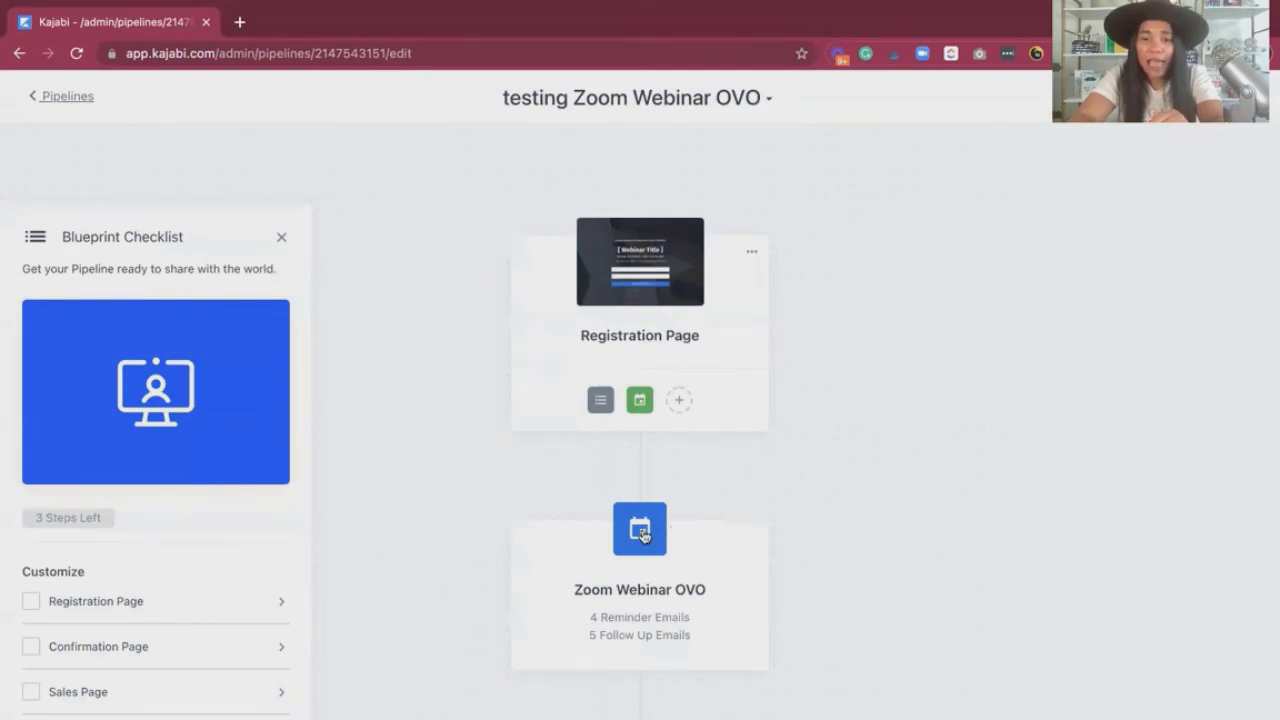
Review the Zoom Webinar OVO event's title, November 1, 2021 1:00 PM Central date, and automations
{"action": "left_click", "coordinate": [640, 528]}
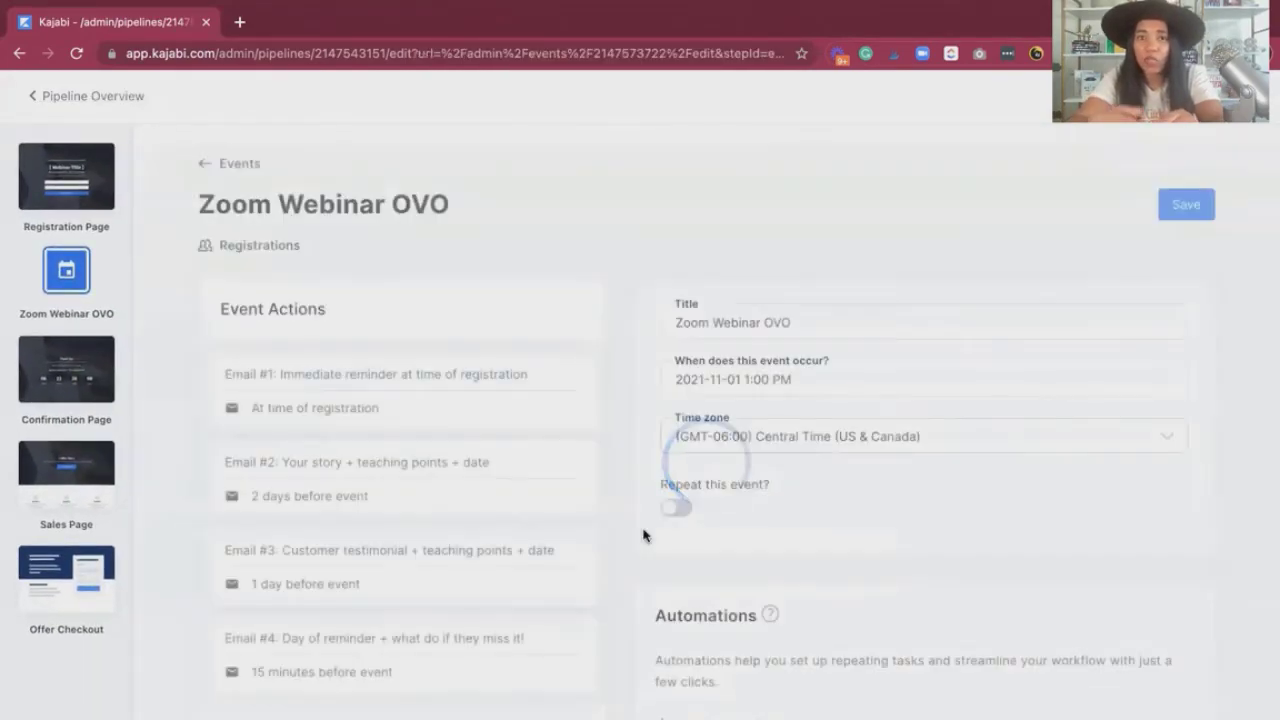
{"action": "left_click", "coordinate": [924, 378]}
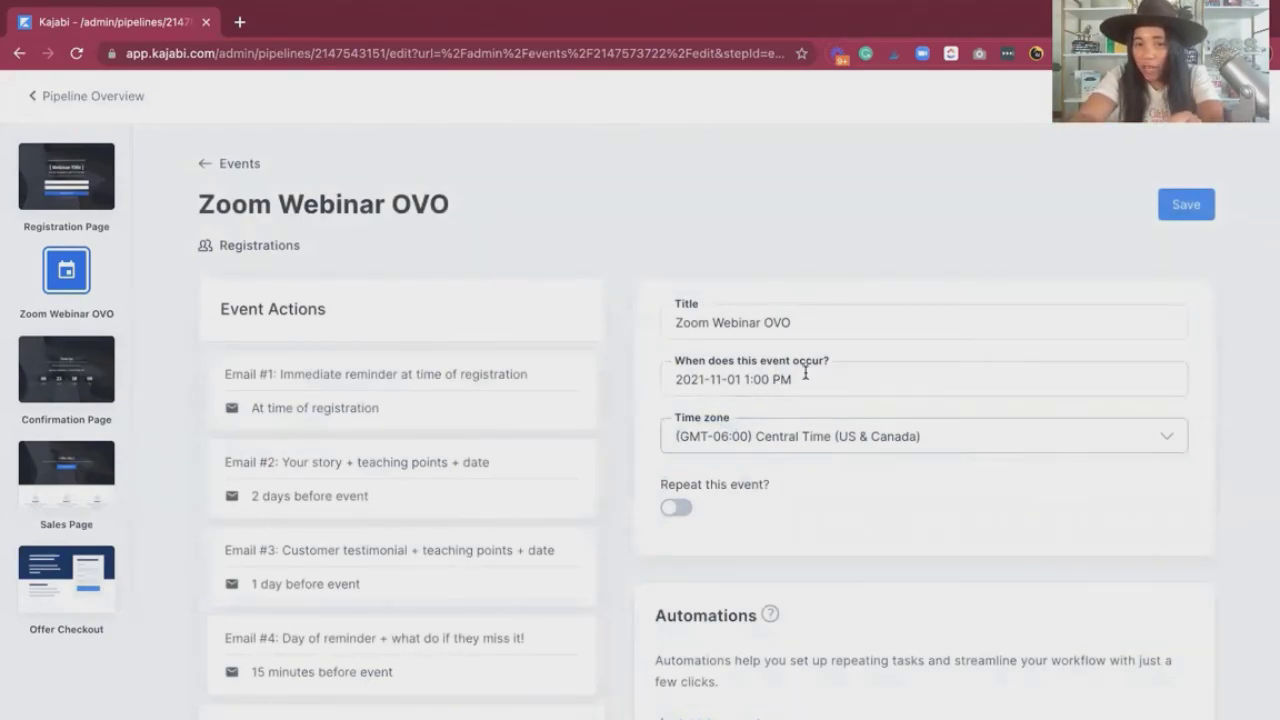
{"action": "scroll", "scroll_direction": "down", "scroll_amount": 3}
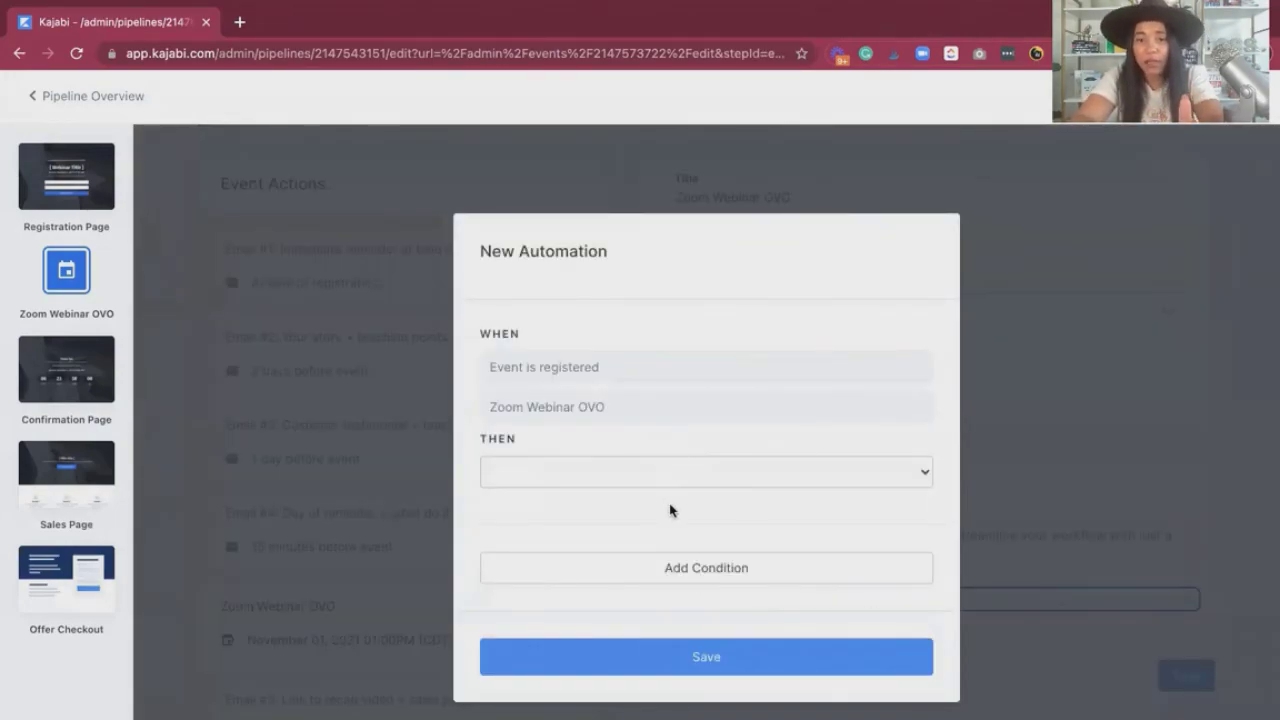
{"action": "mouse_move", "coordinate": [660, 482]}
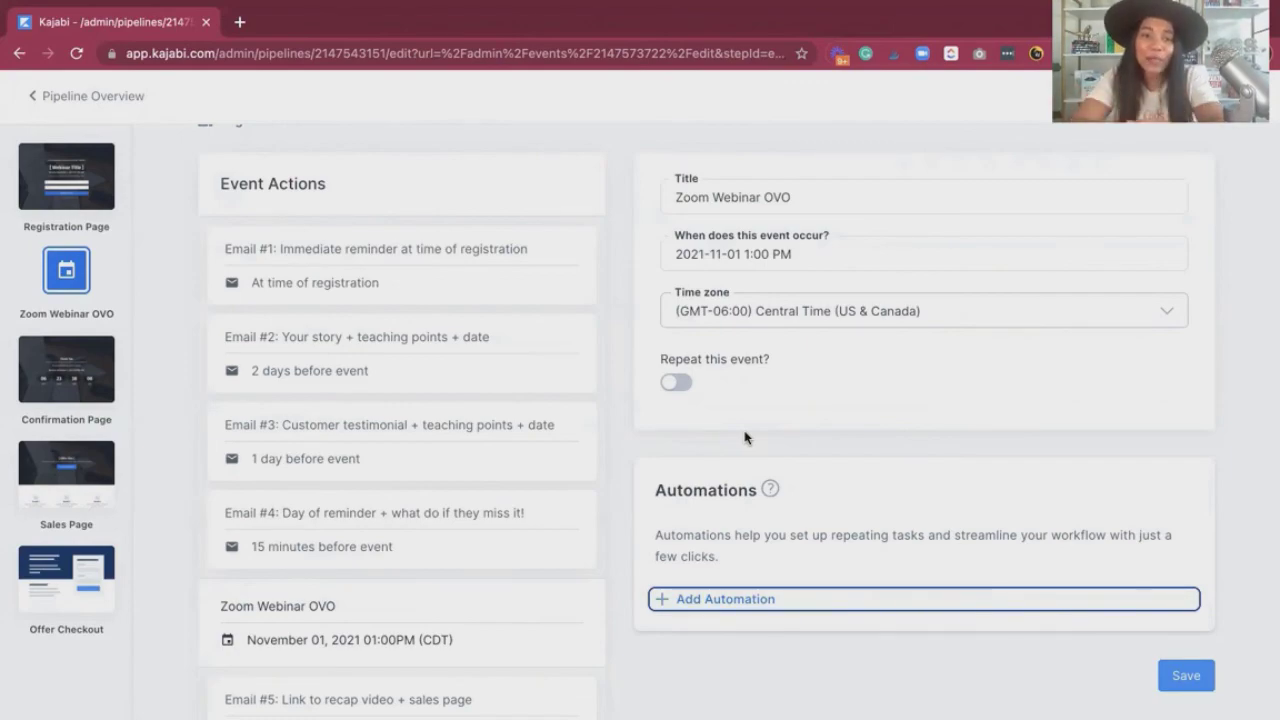
{"action": "scroll", "scroll_direction": "down", "scroll_amount": 3}
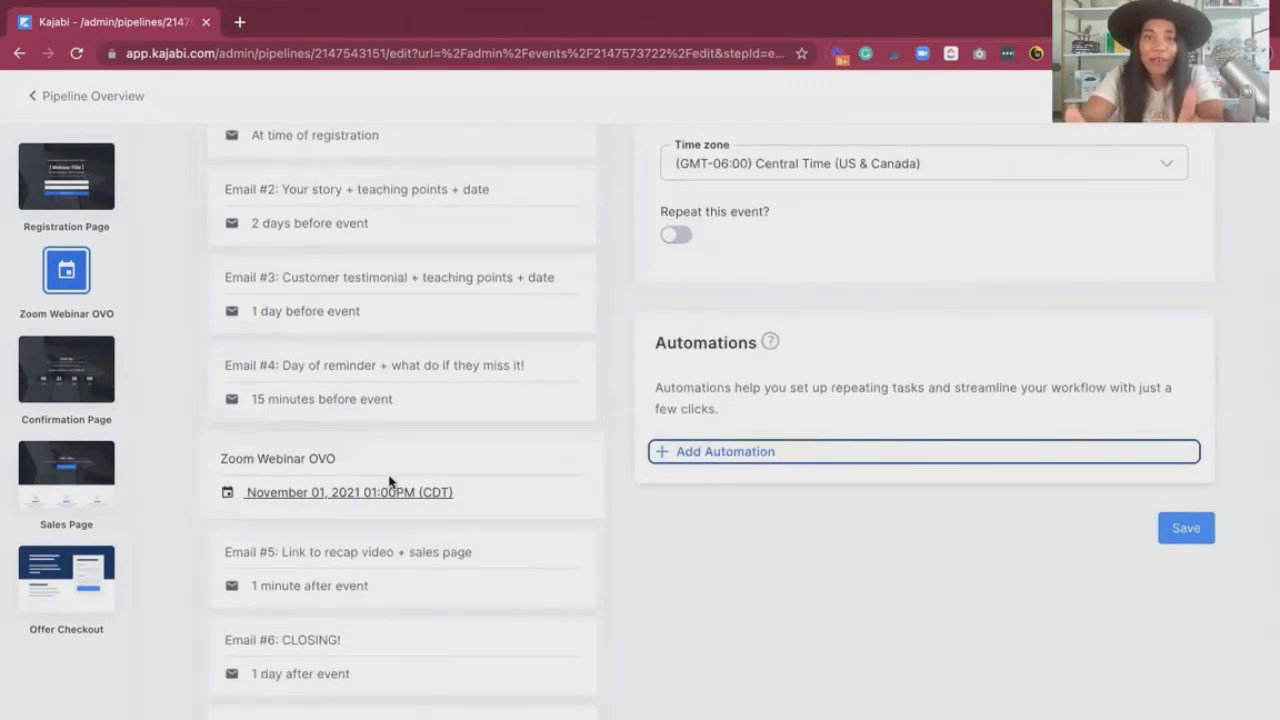